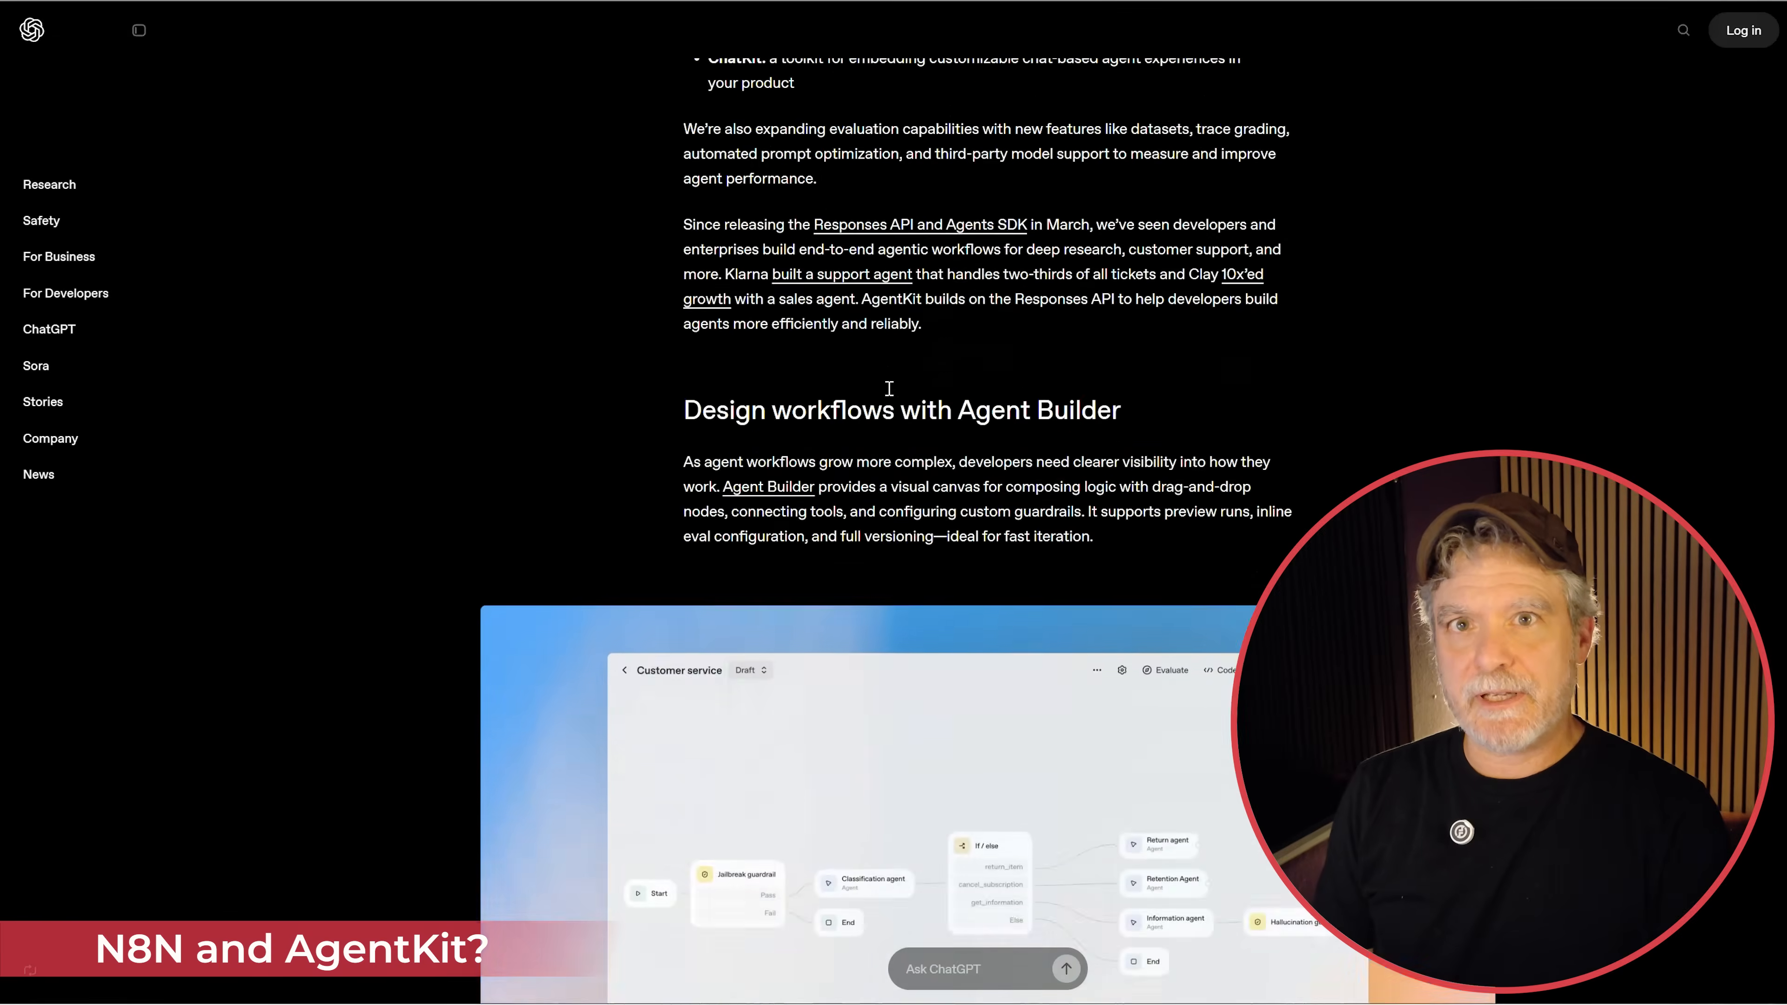
Scroll through the AgentKit announcement and down the Agents page to the platform overview
{"action": "scroll", "scroll_direction": "down", "scroll_amount": 3}
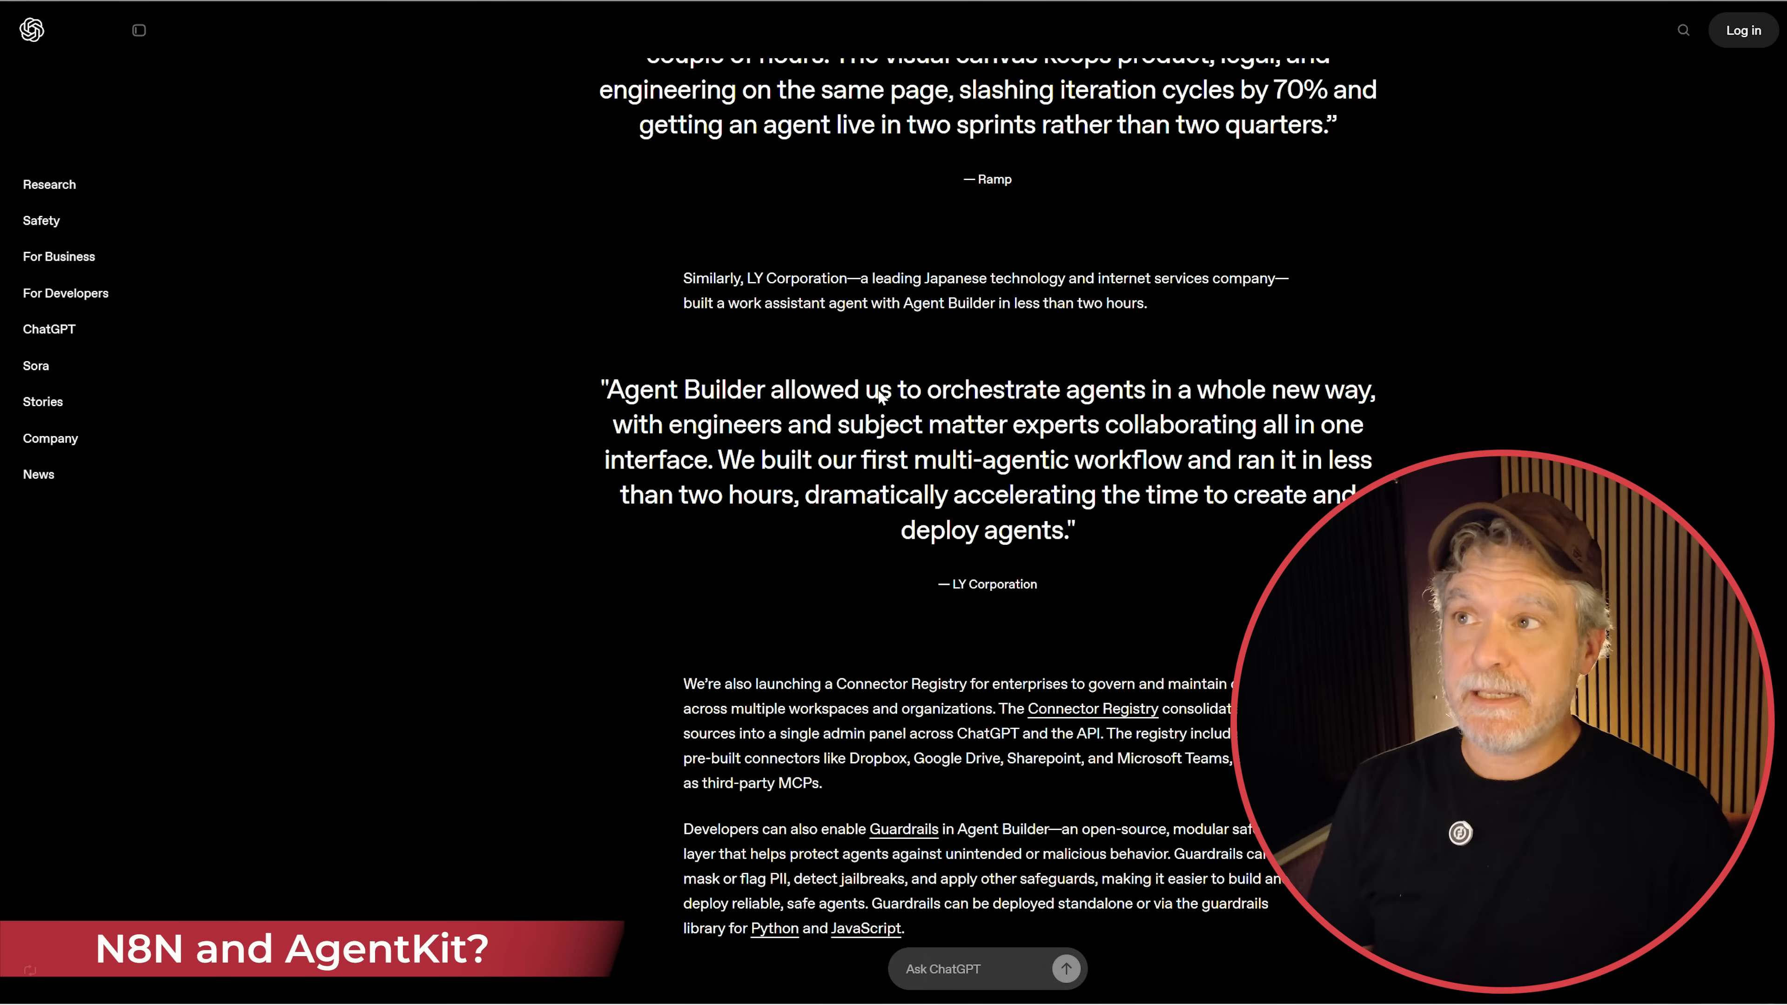
{"action": "scroll", "scroll_direction": "down", "scroll_amount": 3}
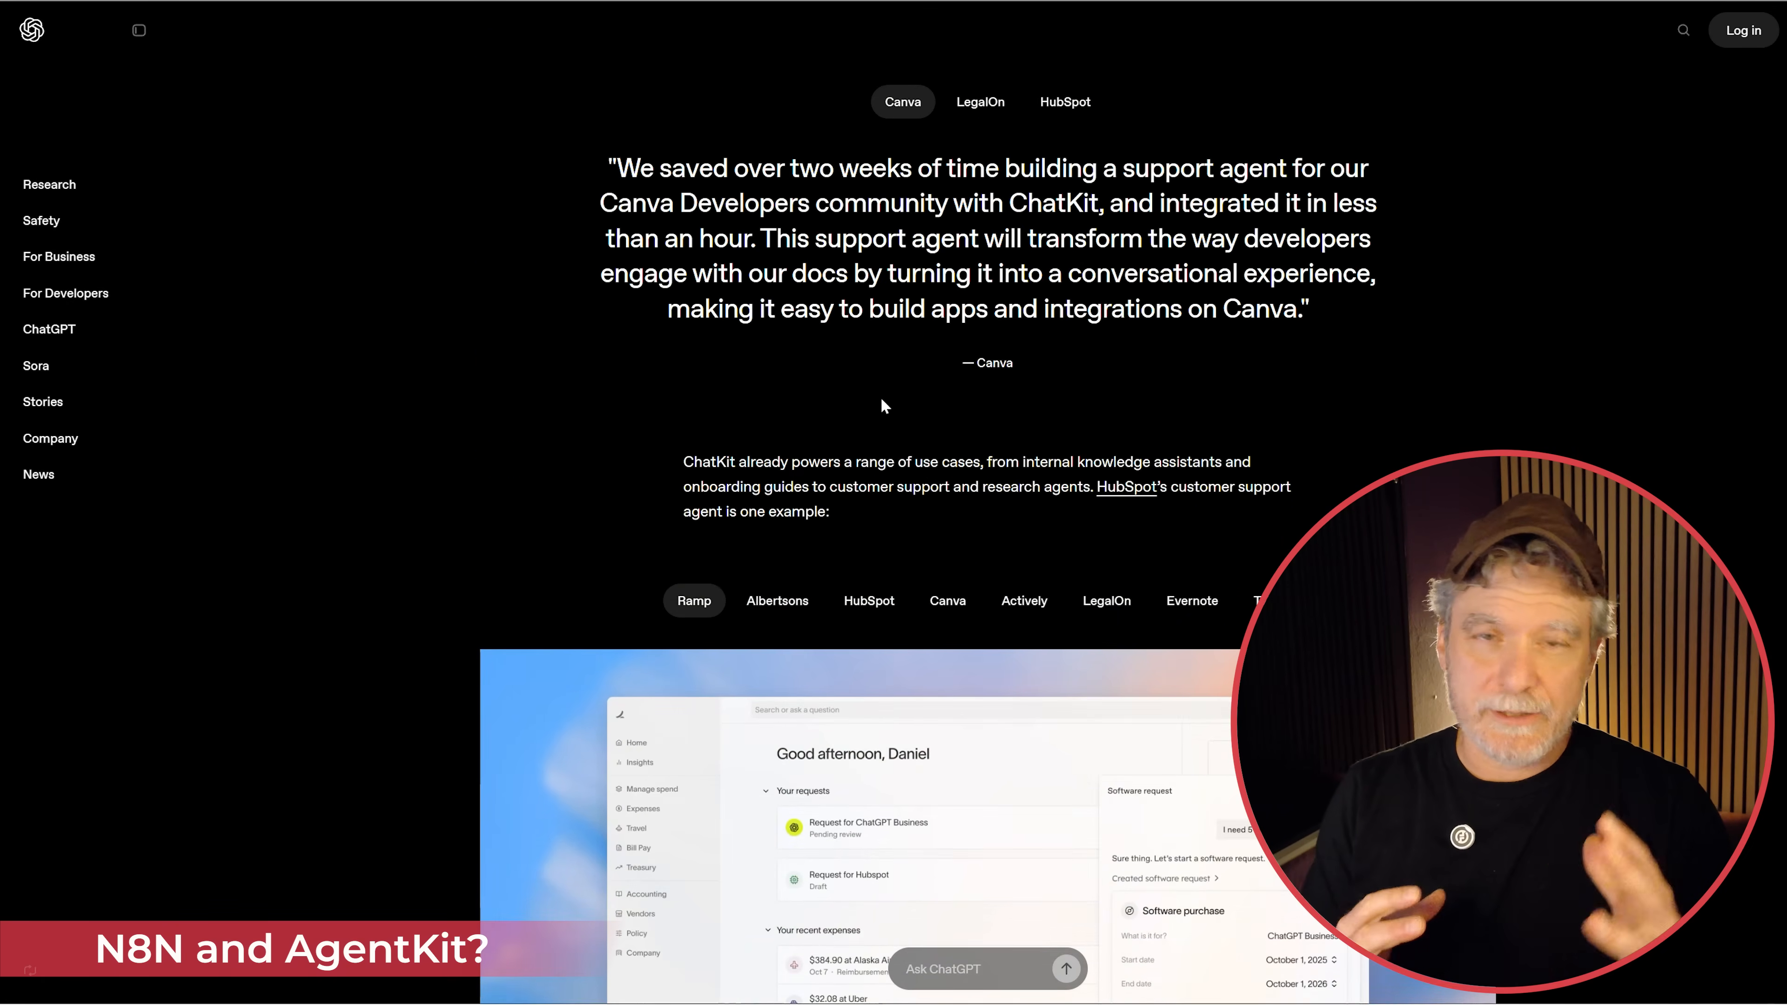
{"action": "scroll", "scroll_direction": "down", "scroll_amount": 3}
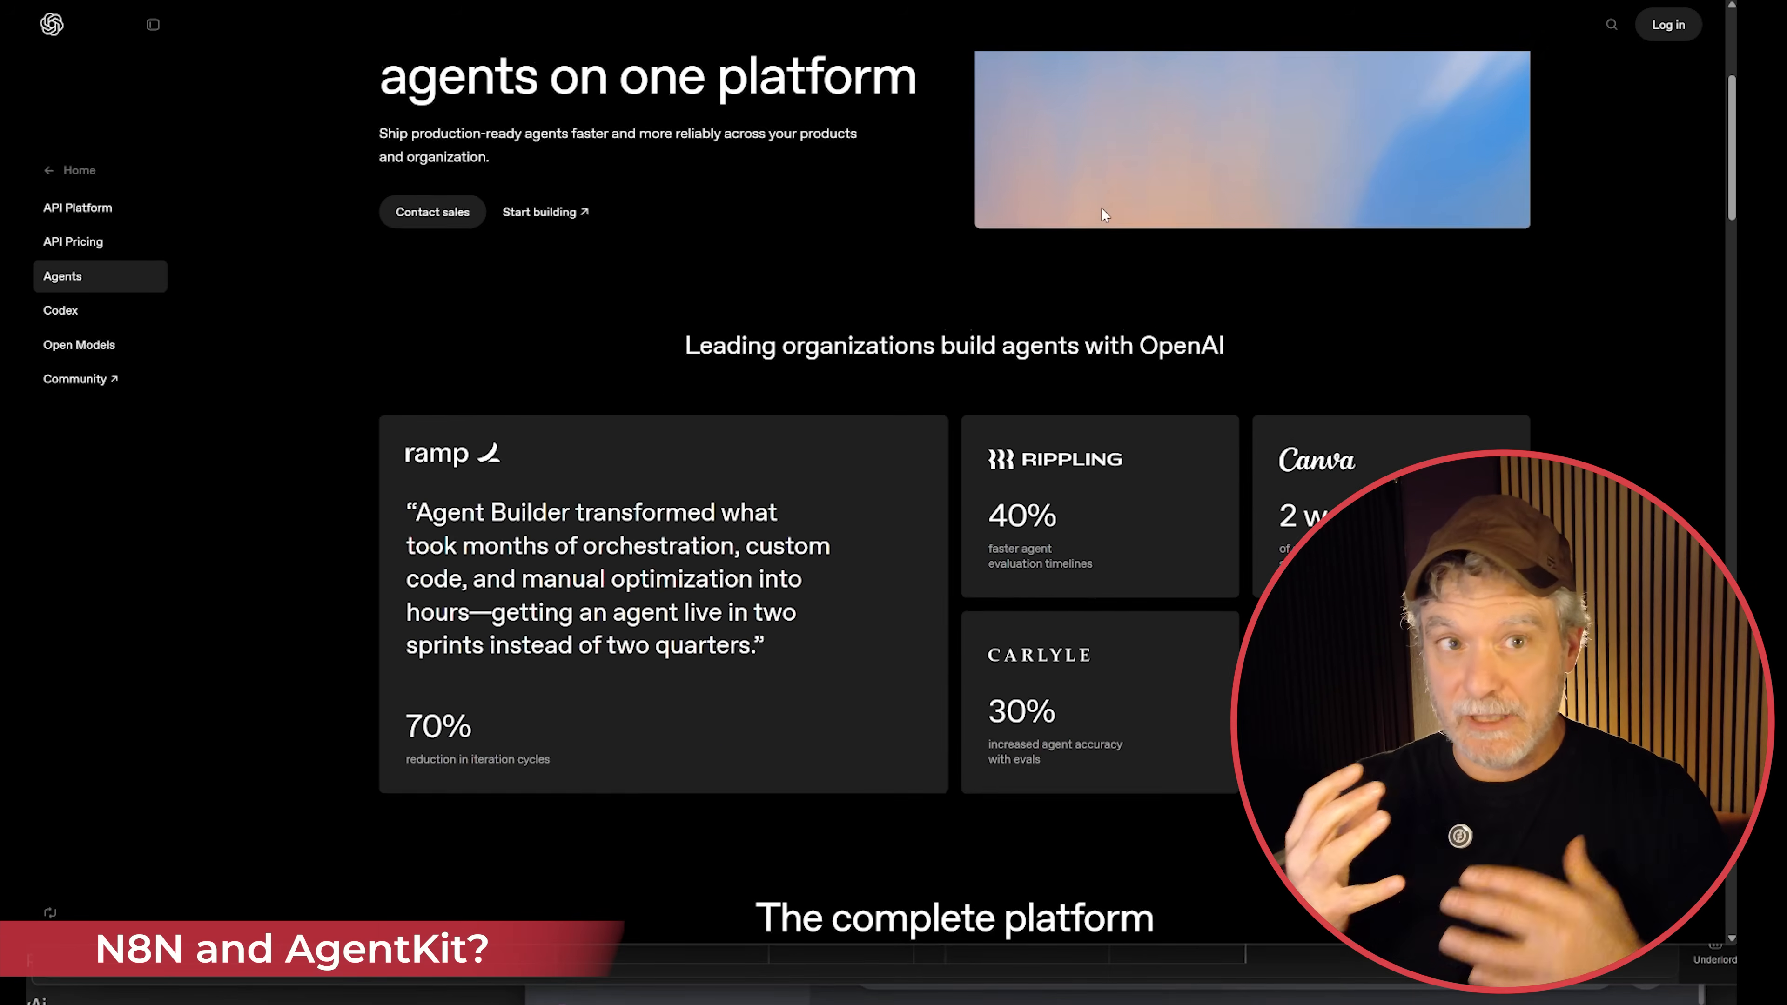
{"action": "scroll", "scroll_direction": "down", "scroll_amount": 3}
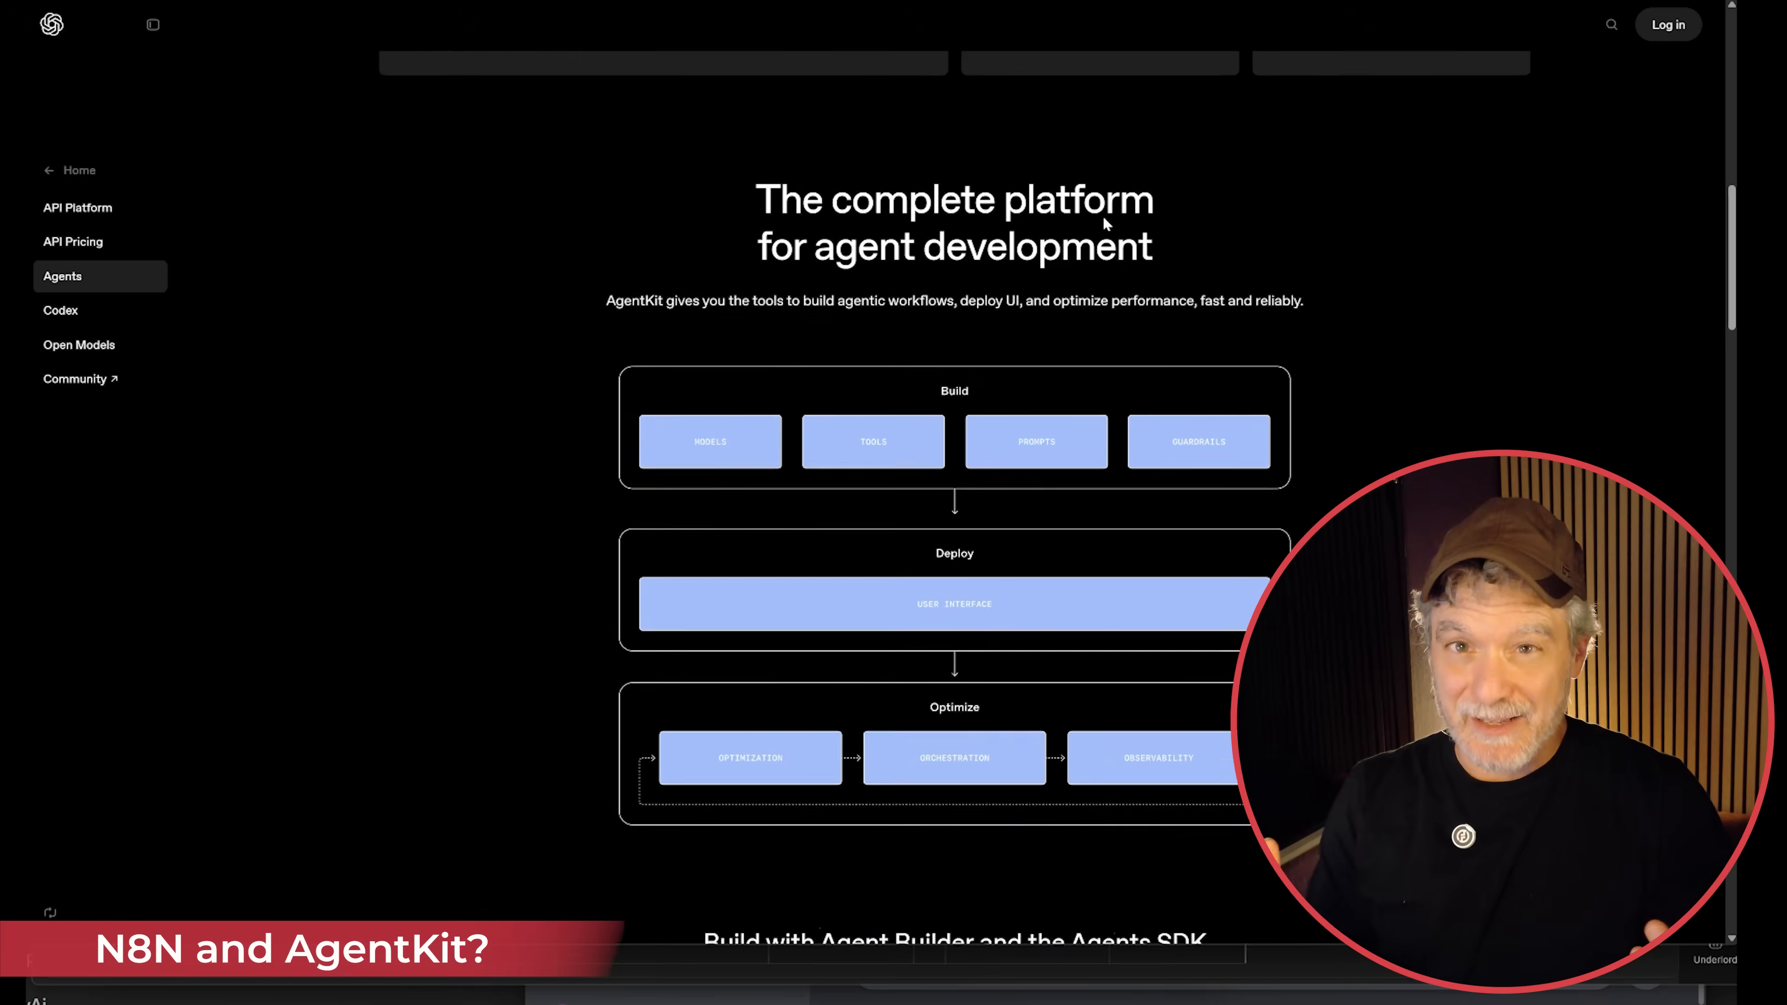
{"action": "scroll", "scroll_direction": "down", "scroll_amount": 3}
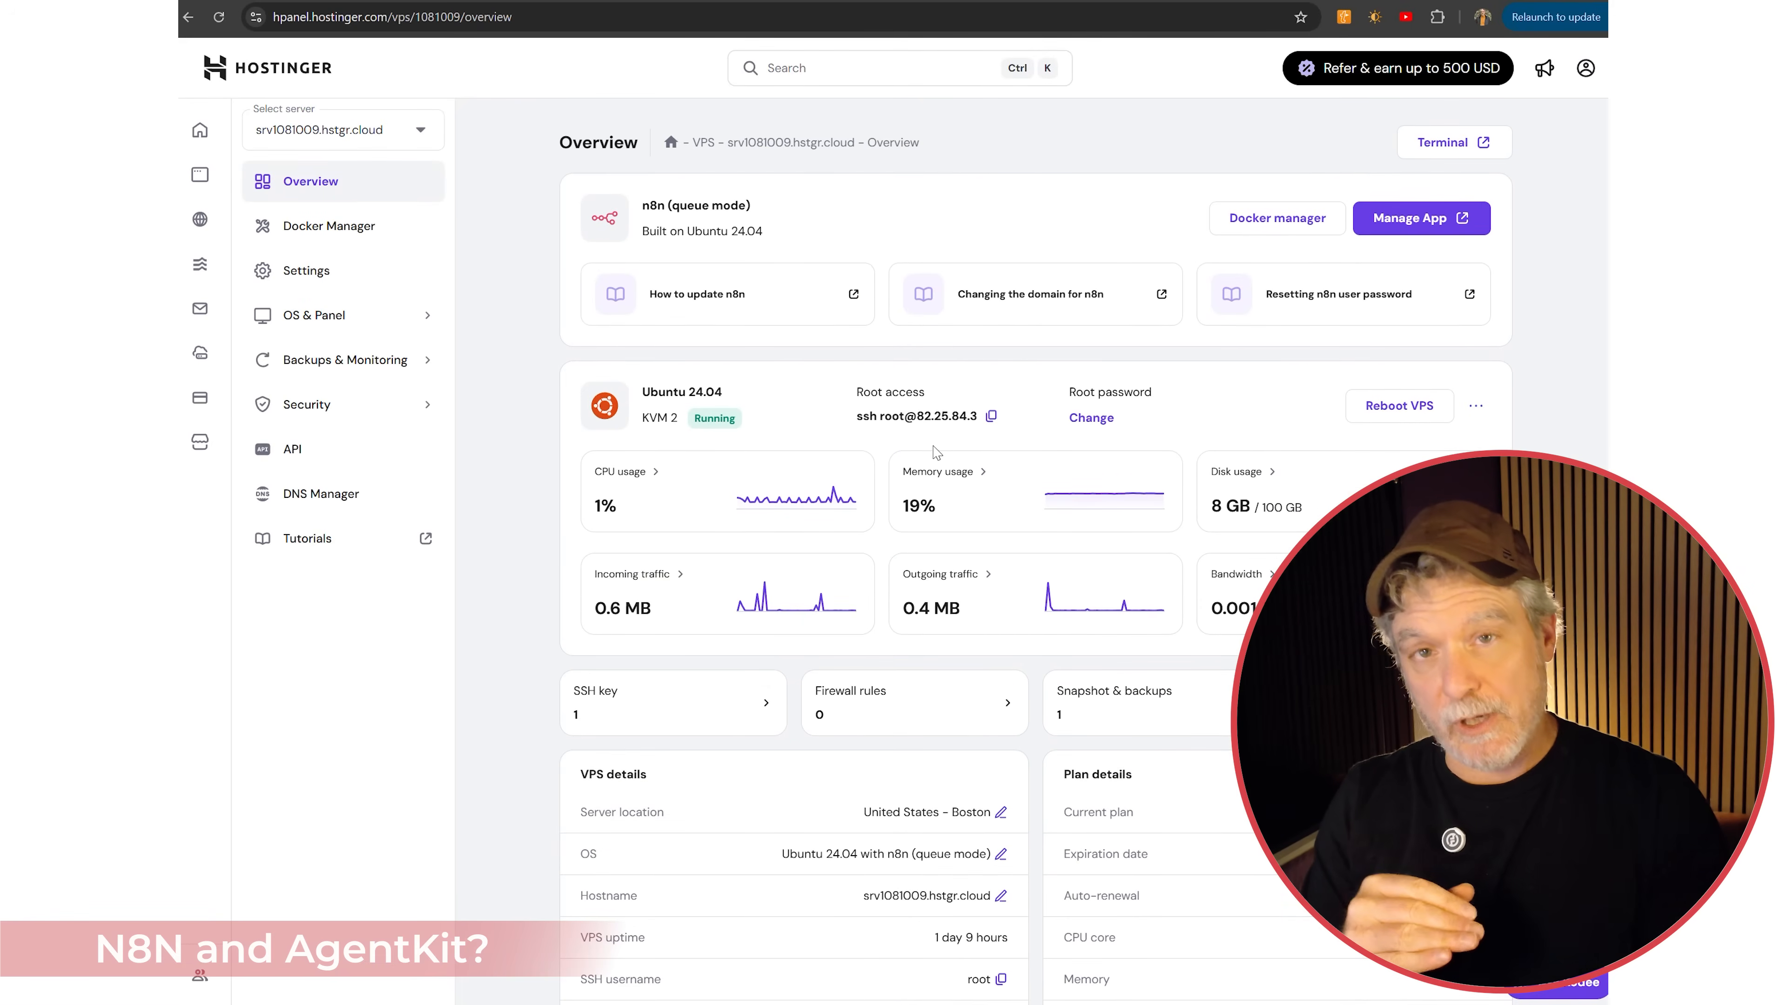
Open Docker Manager and start a browser SSH terminal on the n8n VPS
{"action": "left_click", "coordinate": [329, 226]}
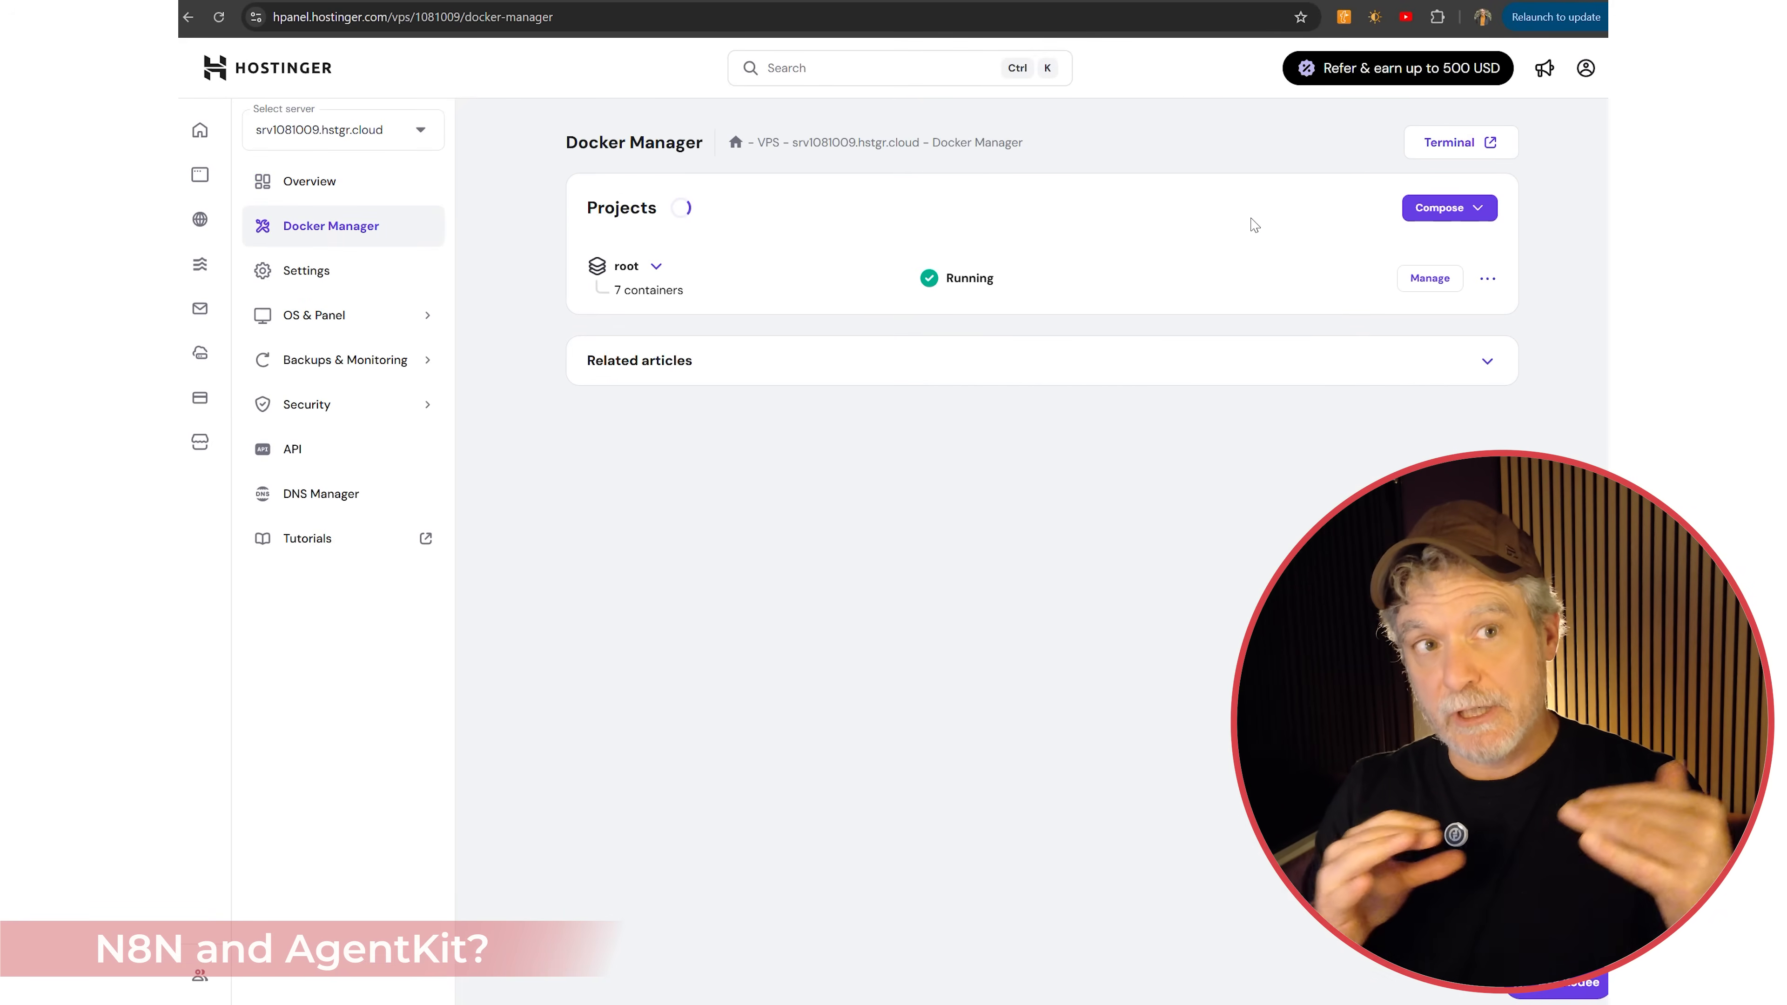
{"action": "left_click", "coordinate": [655, 266]}
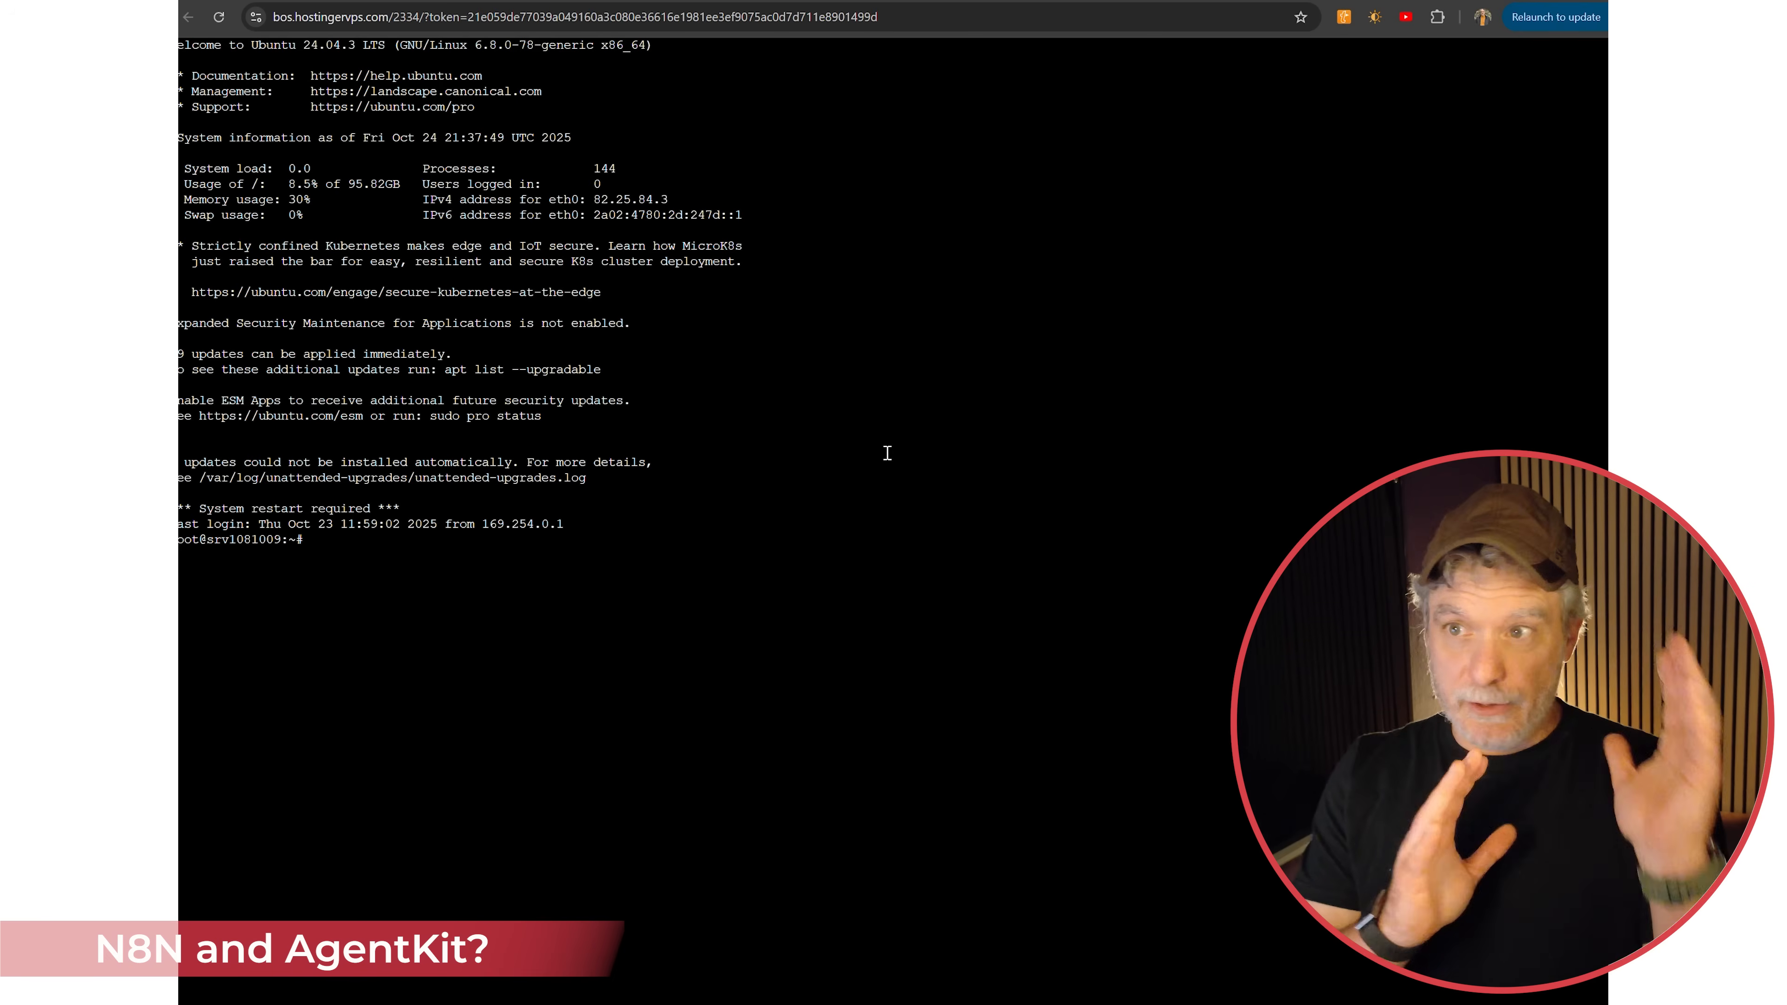
{"action": "type", "text": "tkit n8n killer"}
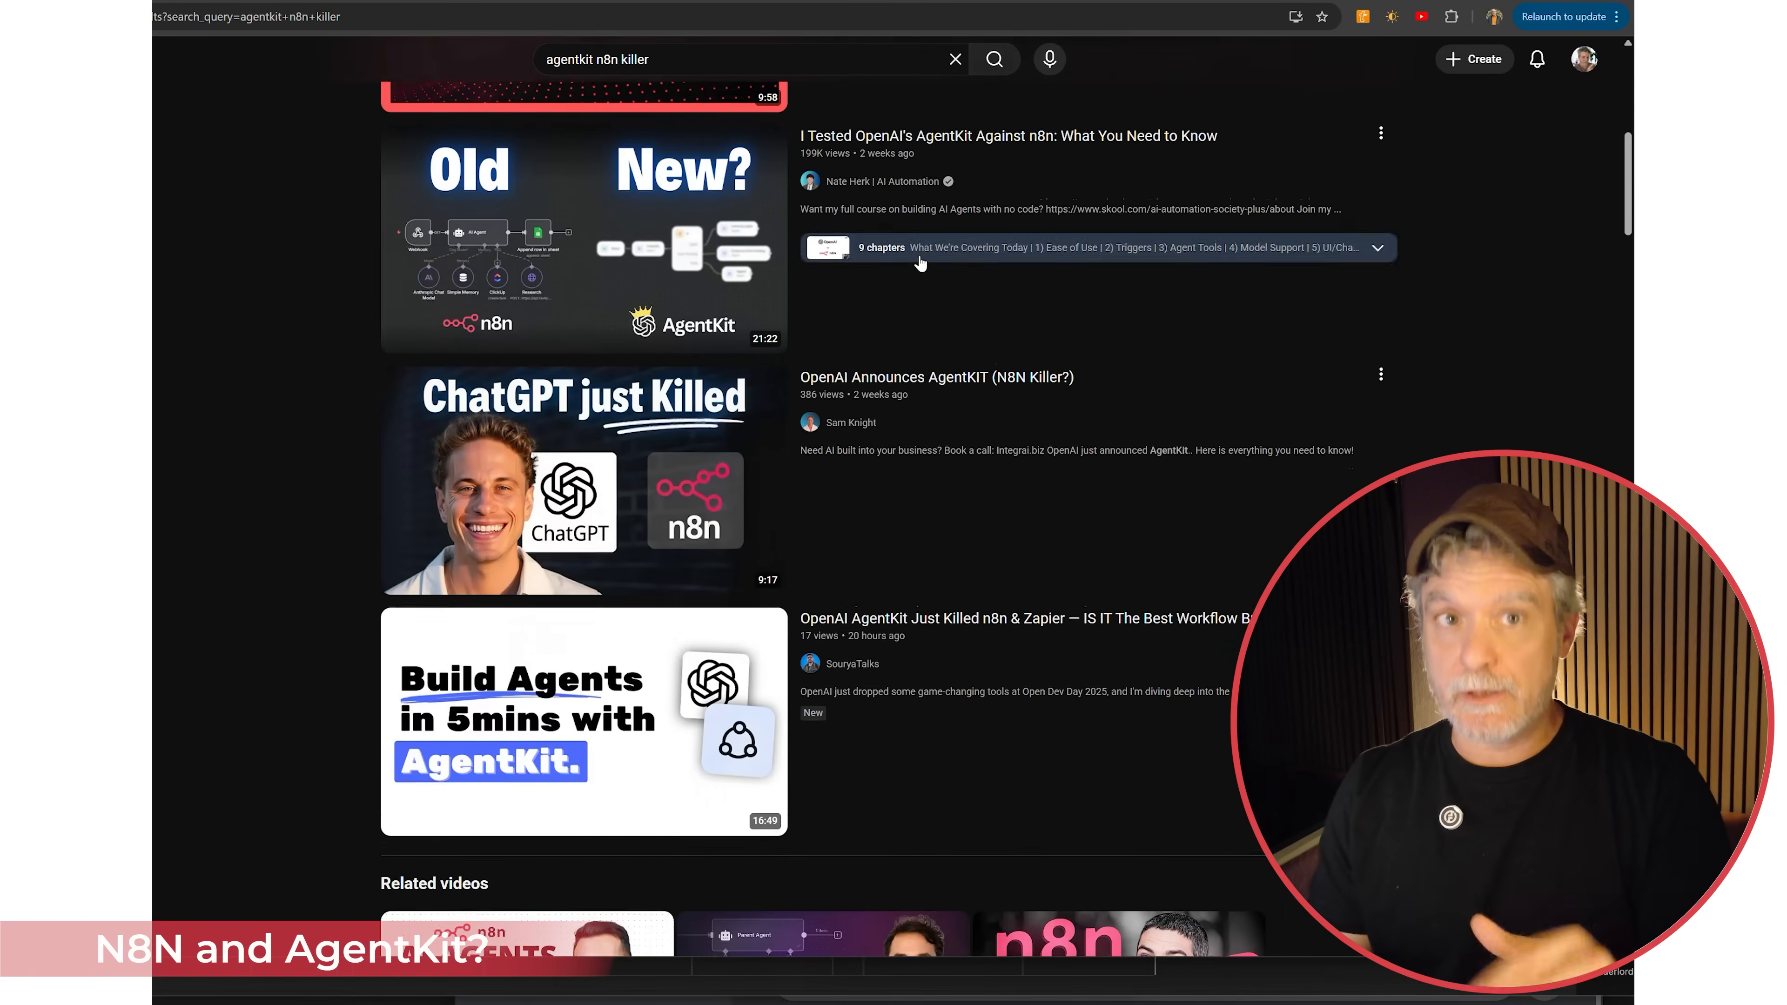
{"action": "scroll", "scroll_direction": "down", "scroll_amount": 3}
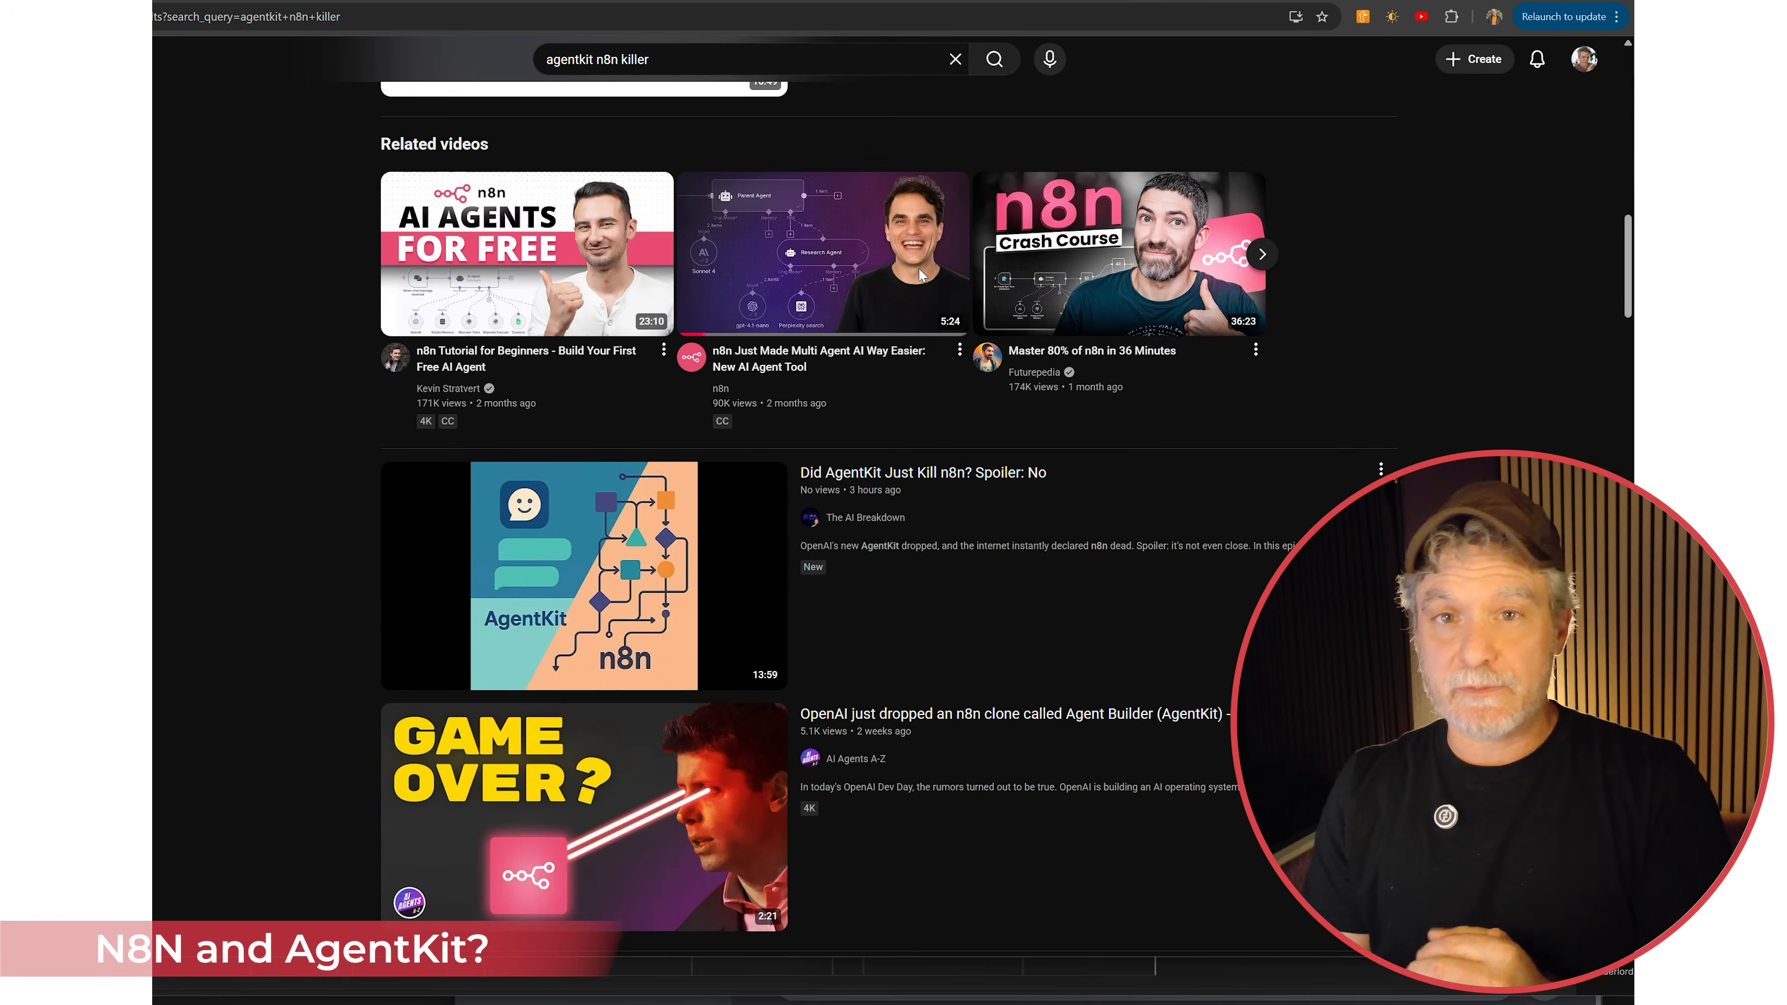
{"action": "scroll", "scroll_direction": "down", "scroll_amount": 3}
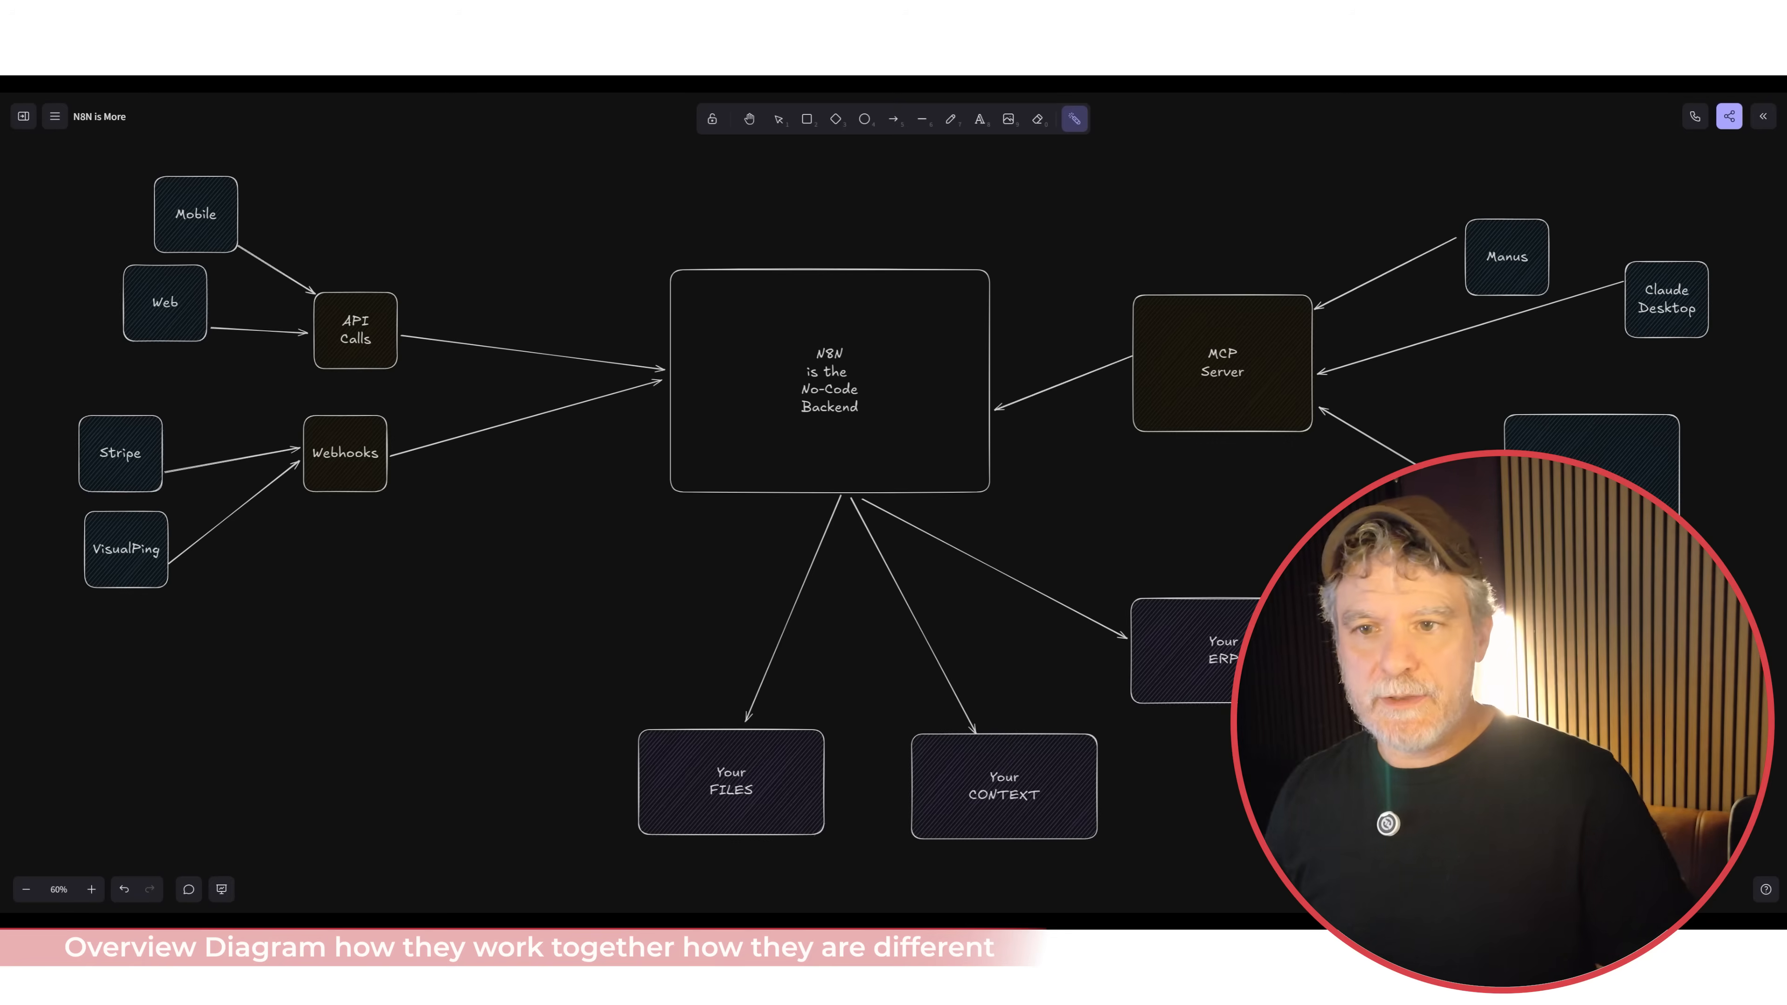
{"action": "left_click_drag", "start_coordinate": [671, 319], "coordinate": [1003, 411]}
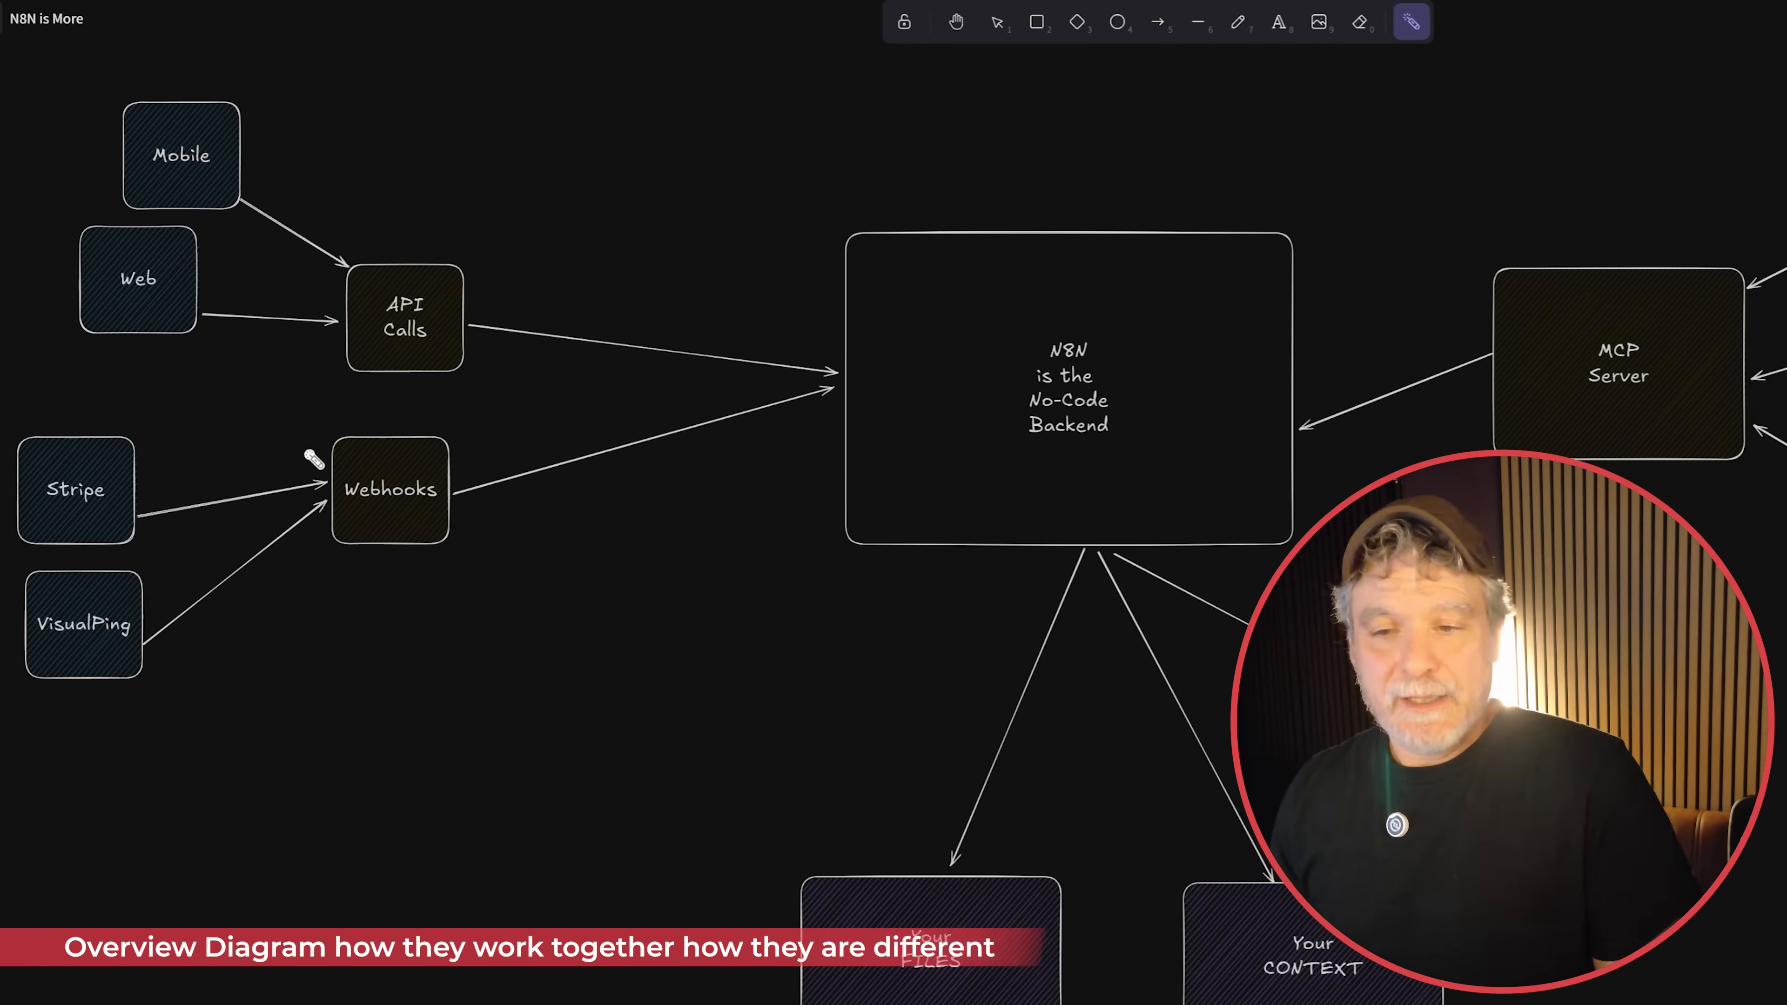
{"action": "left_click_drag", "start_coordinate": [776, 301], "coordinate": [969, 399]}
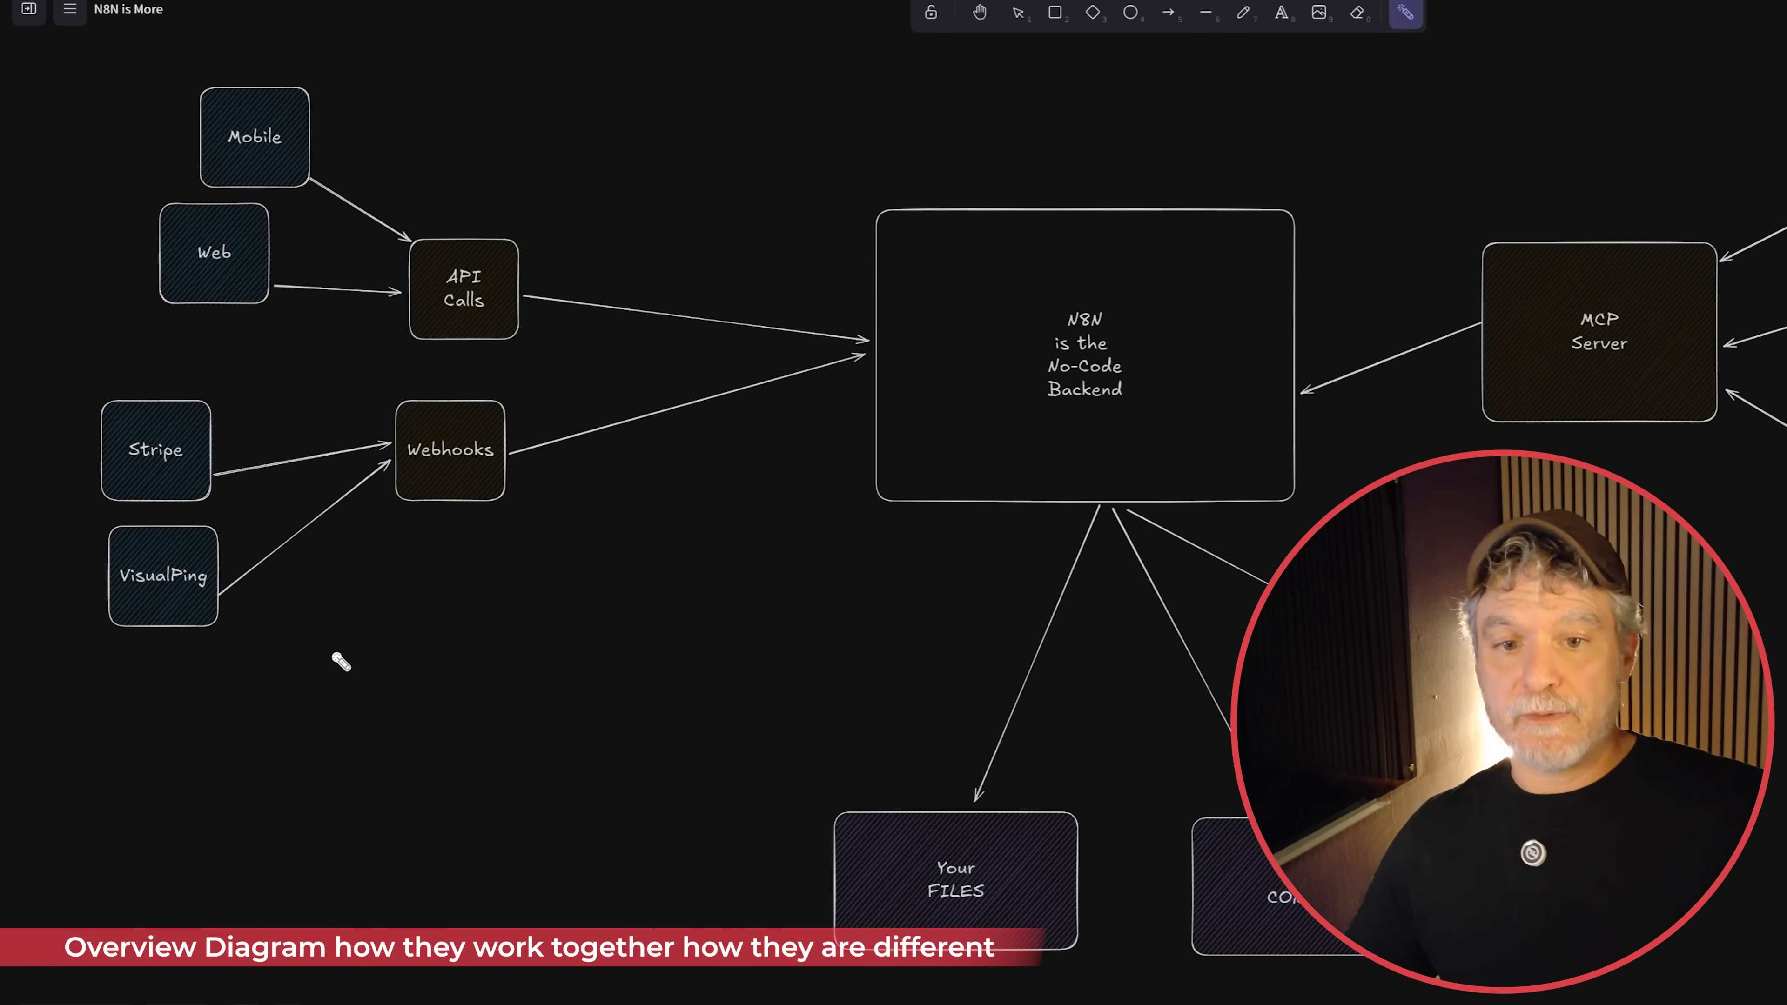
{"action": "mouse_move", "coordinate": [311, 612]}
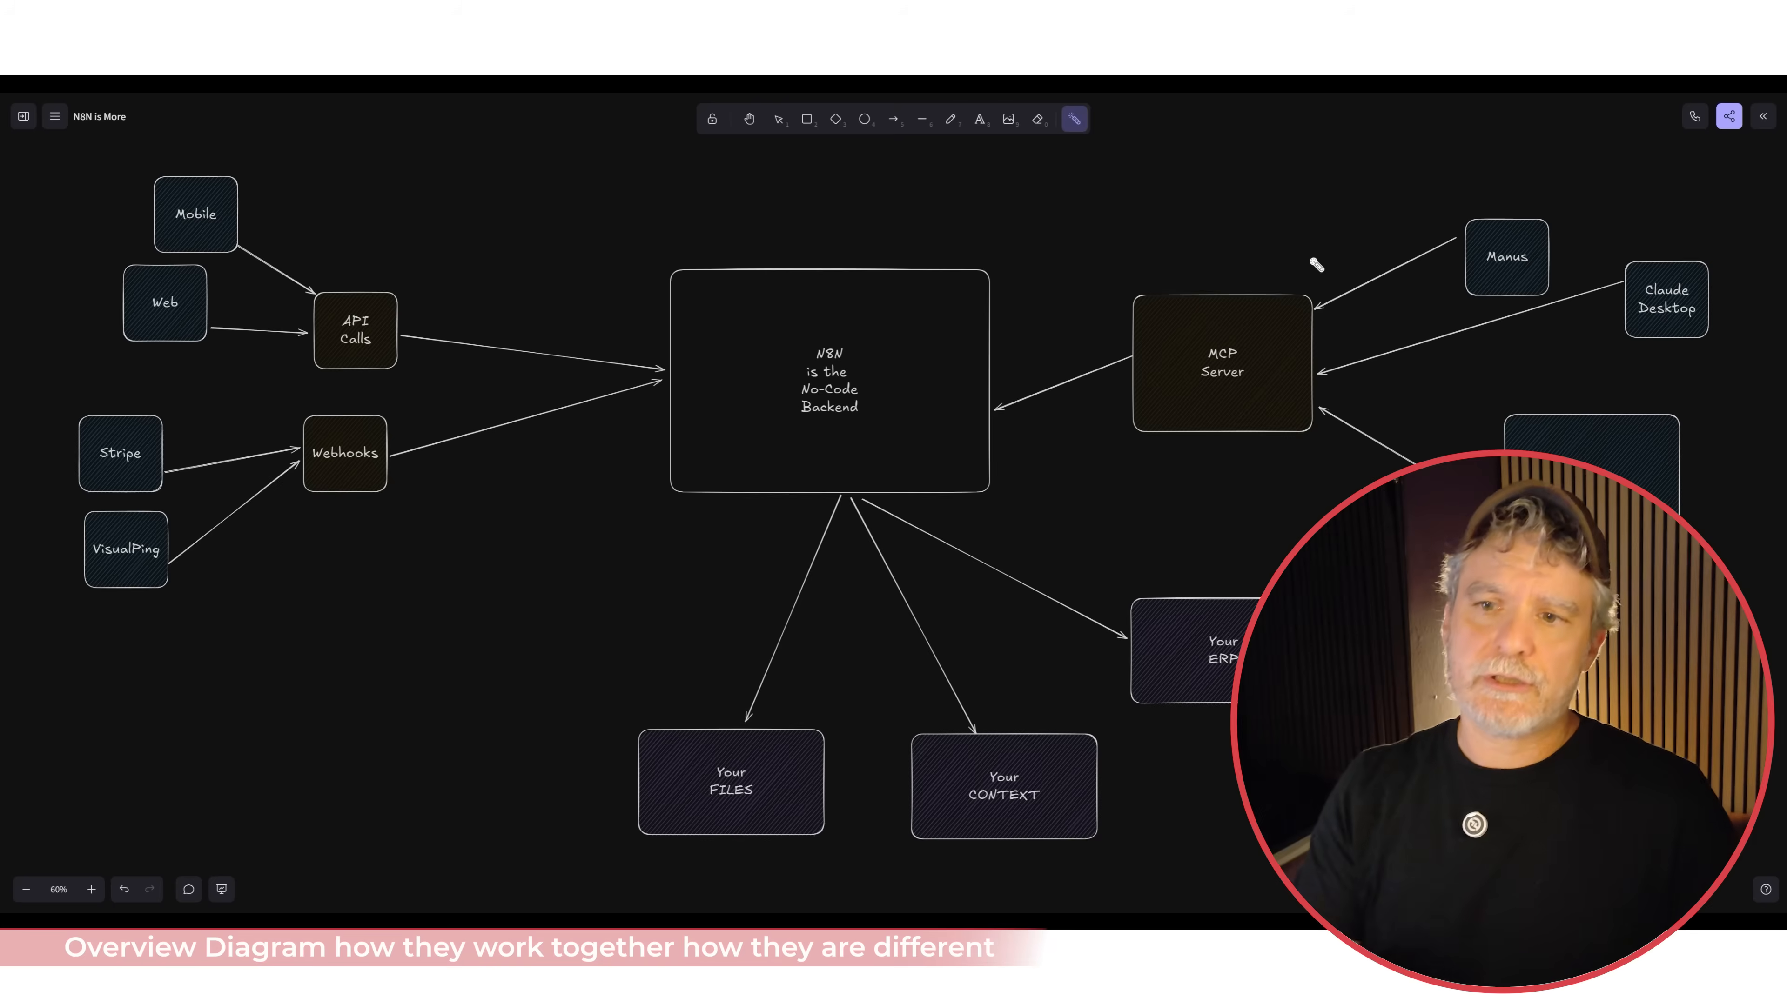
{"action": "left_click_drag", "start_coordinate": [684, 217], "coordinate": [1003, 244]}
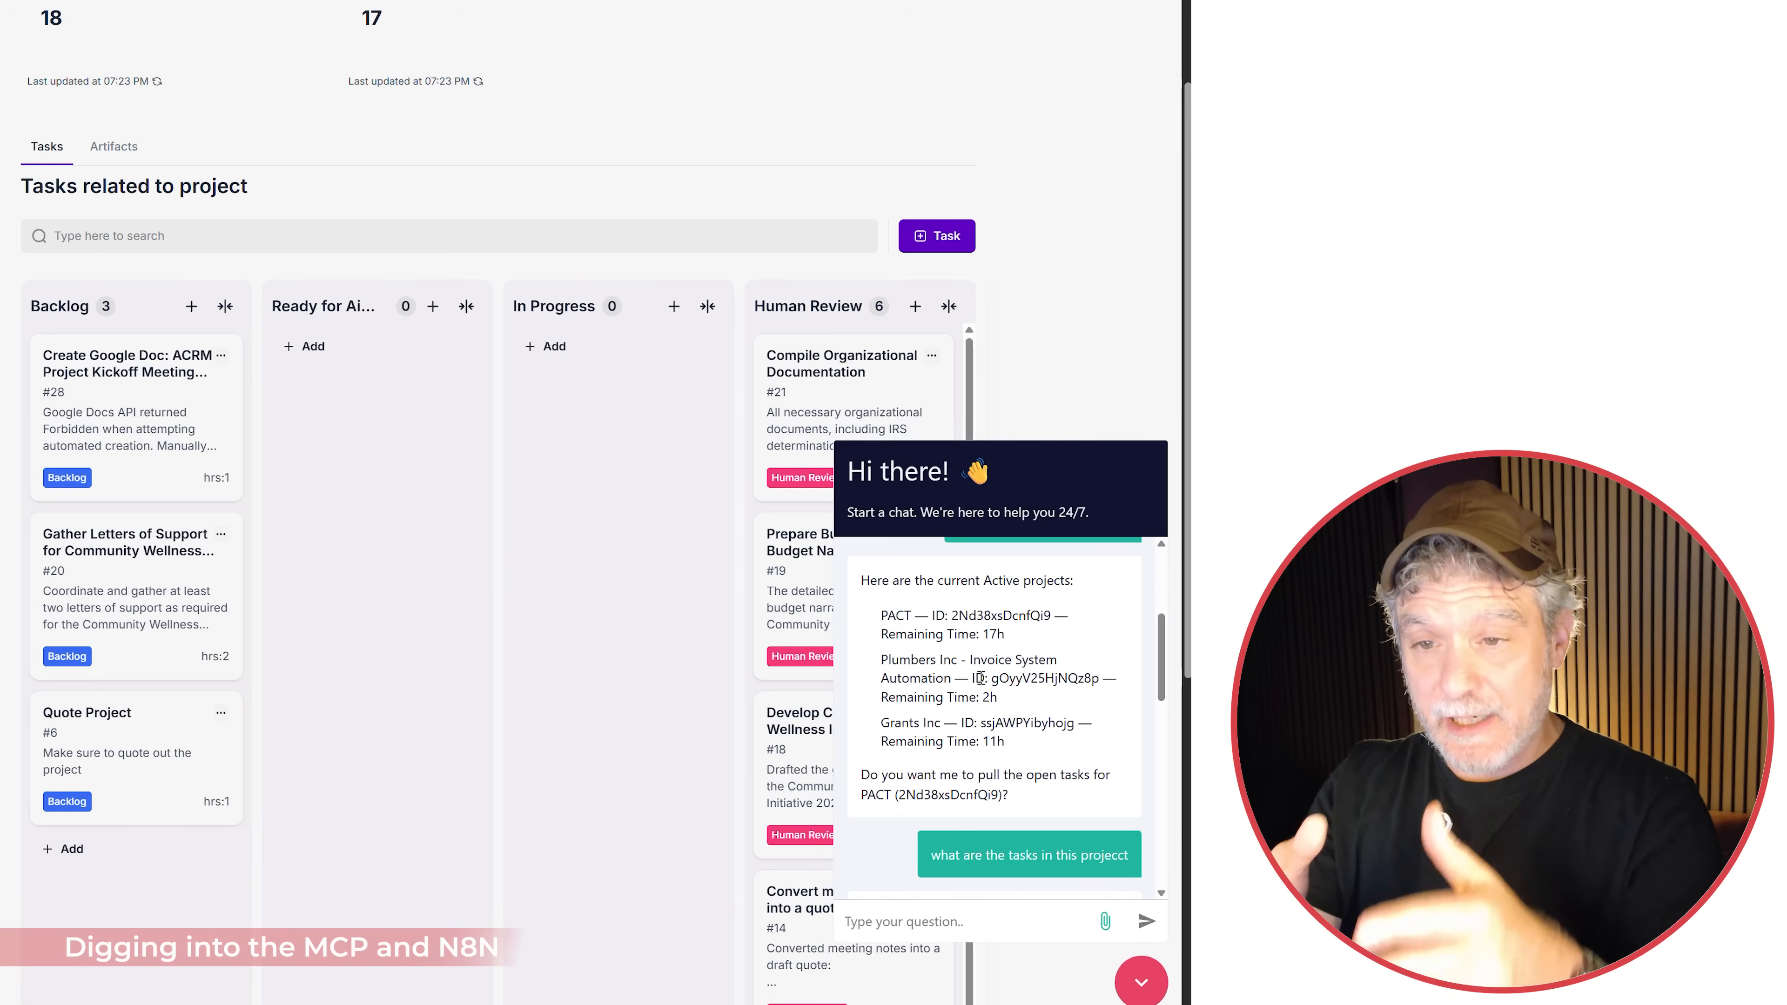
Ask the CRM chat assistant 'what are the tasks in this project' and view the PACT task list
{"action": "left_click", "coordinate": [1030, 854]}
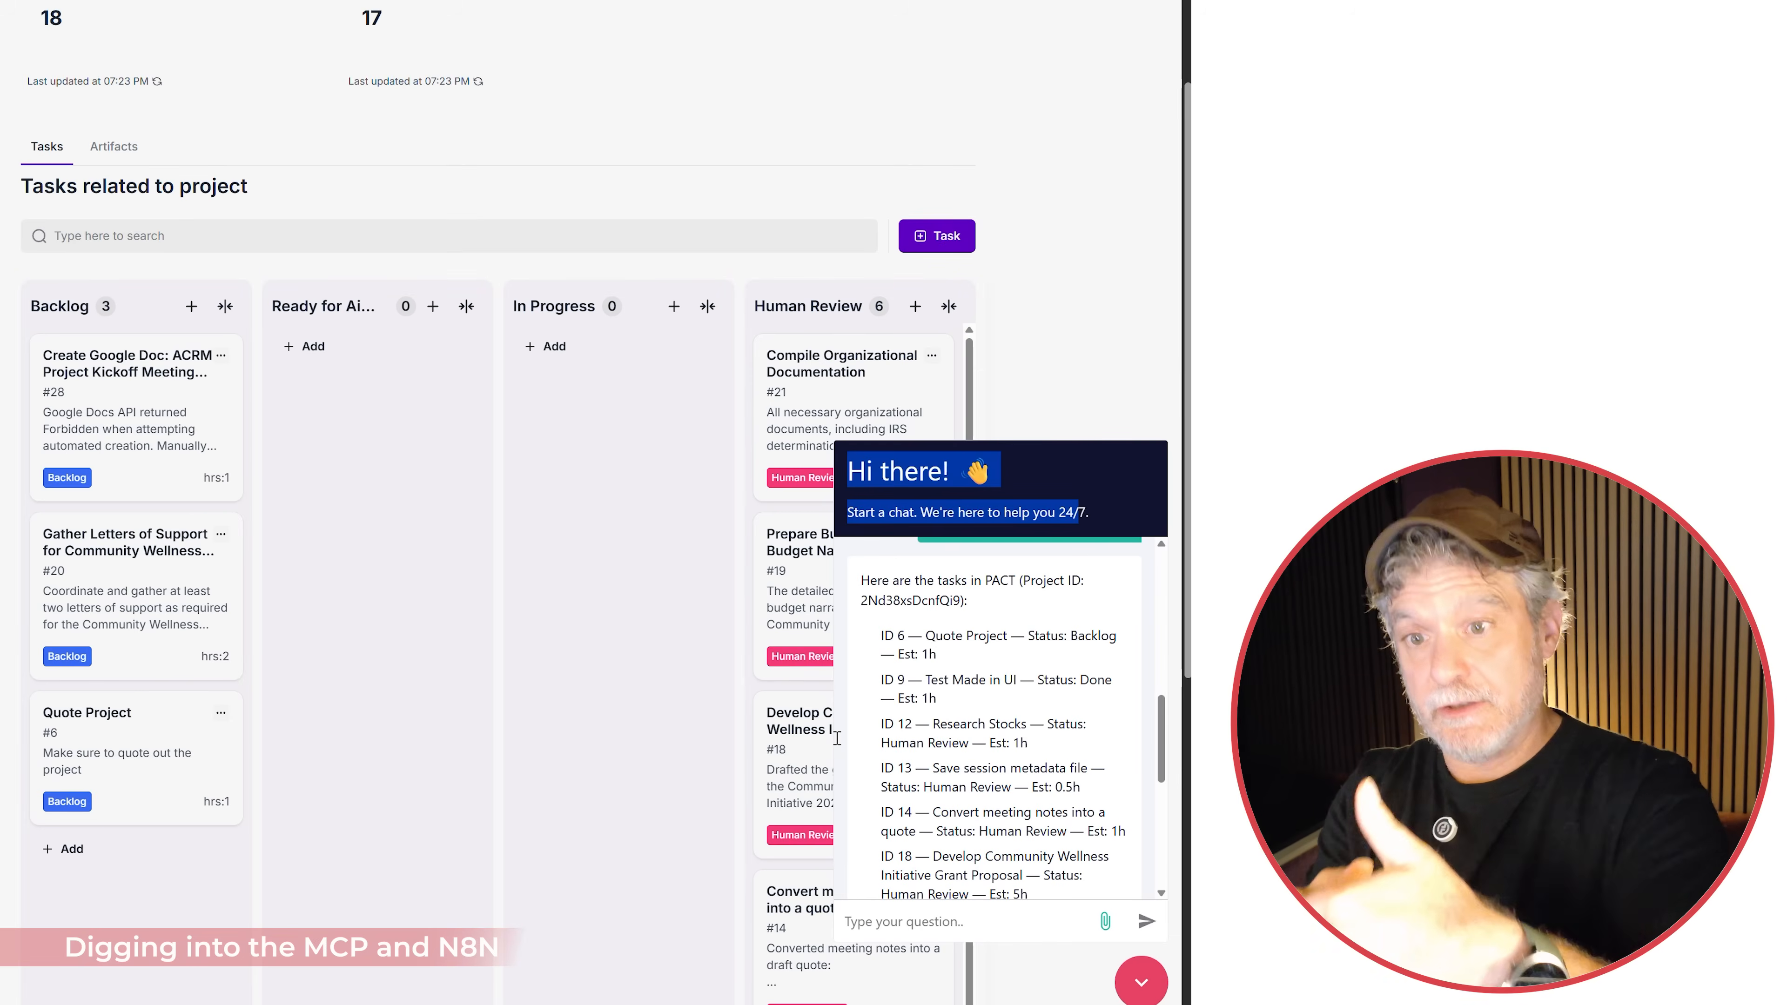
{"action": "left_click", "coordinate": [113, 147]}
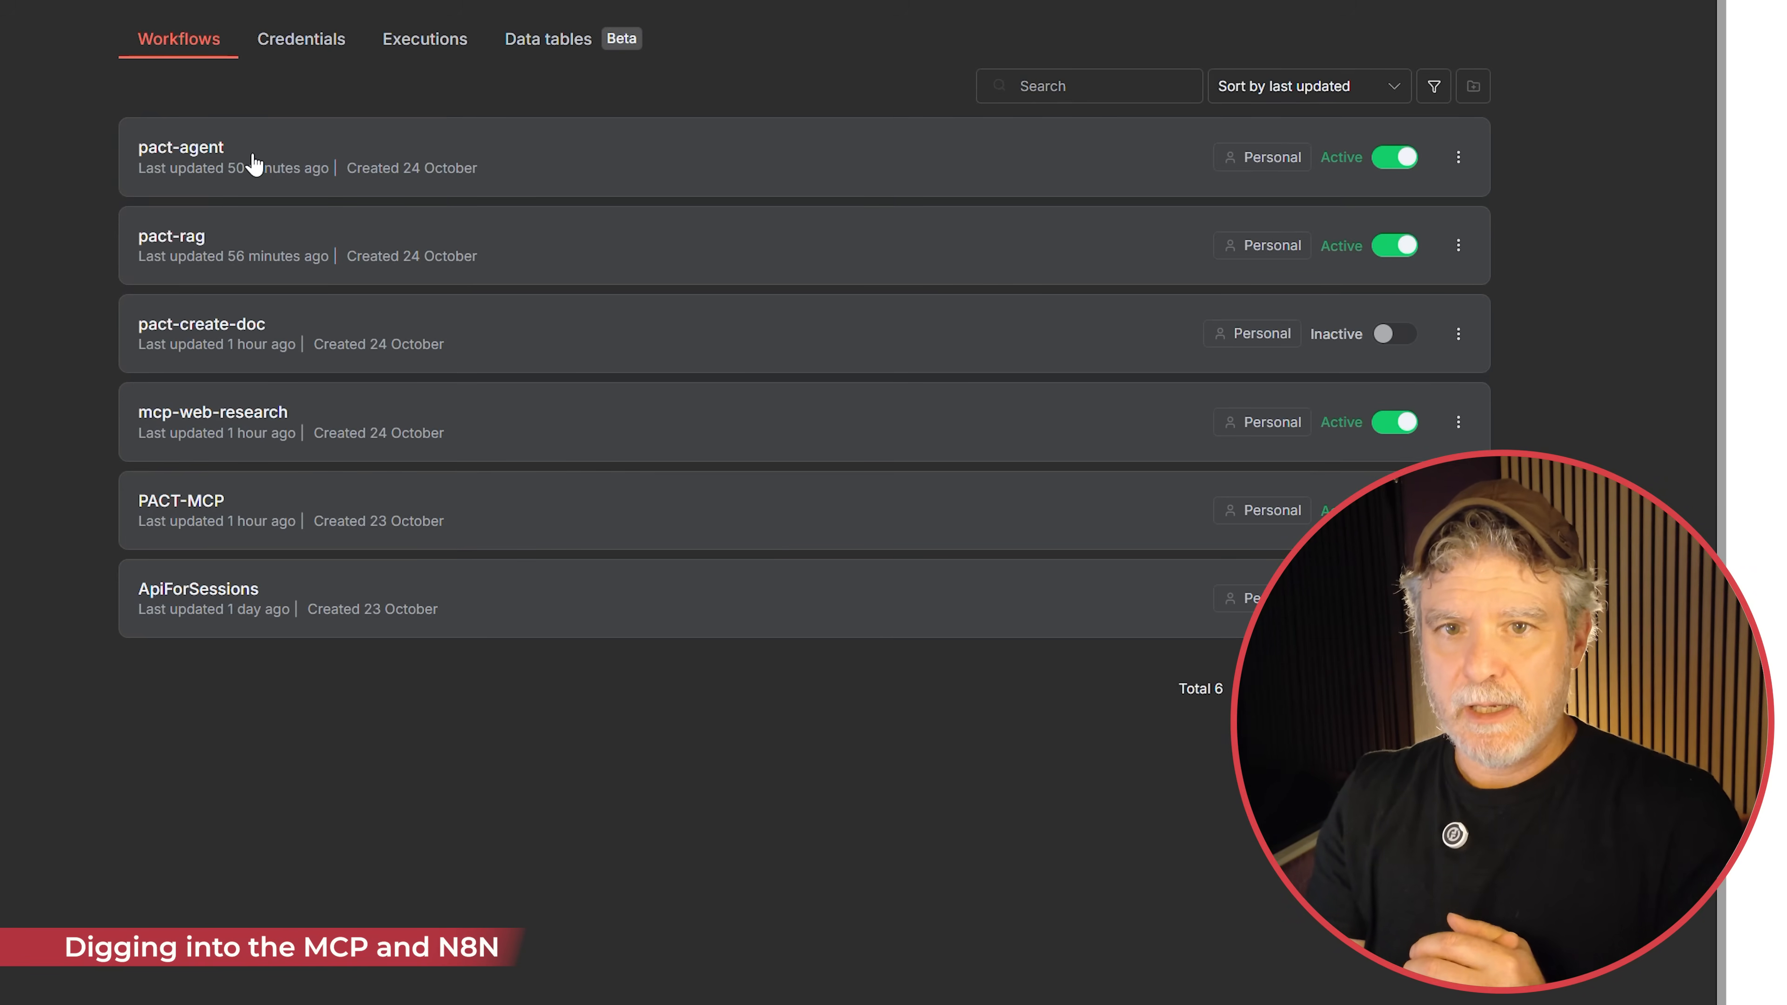
Open the pact-agent workflow, explore its canvas, then leave without saving changes
{"action": "left_click", "coordinate": [180, 147]}
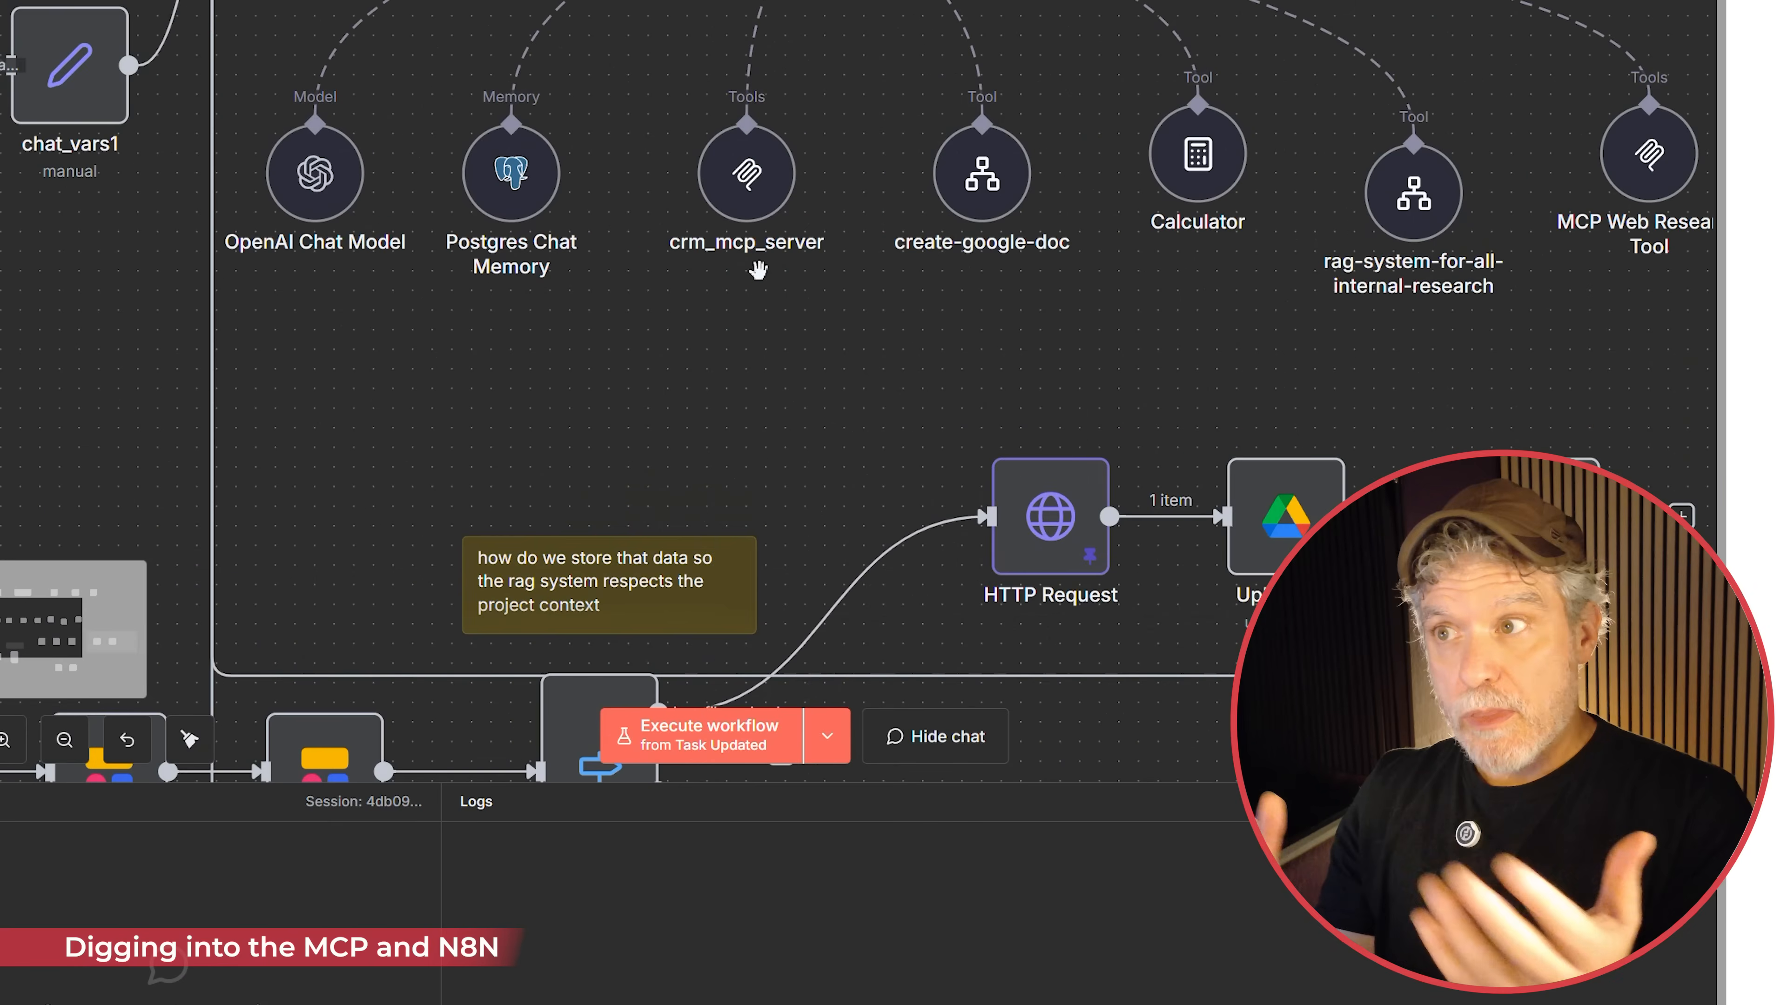
{"action": "mouse_move", "coordinate": [733, 174]}
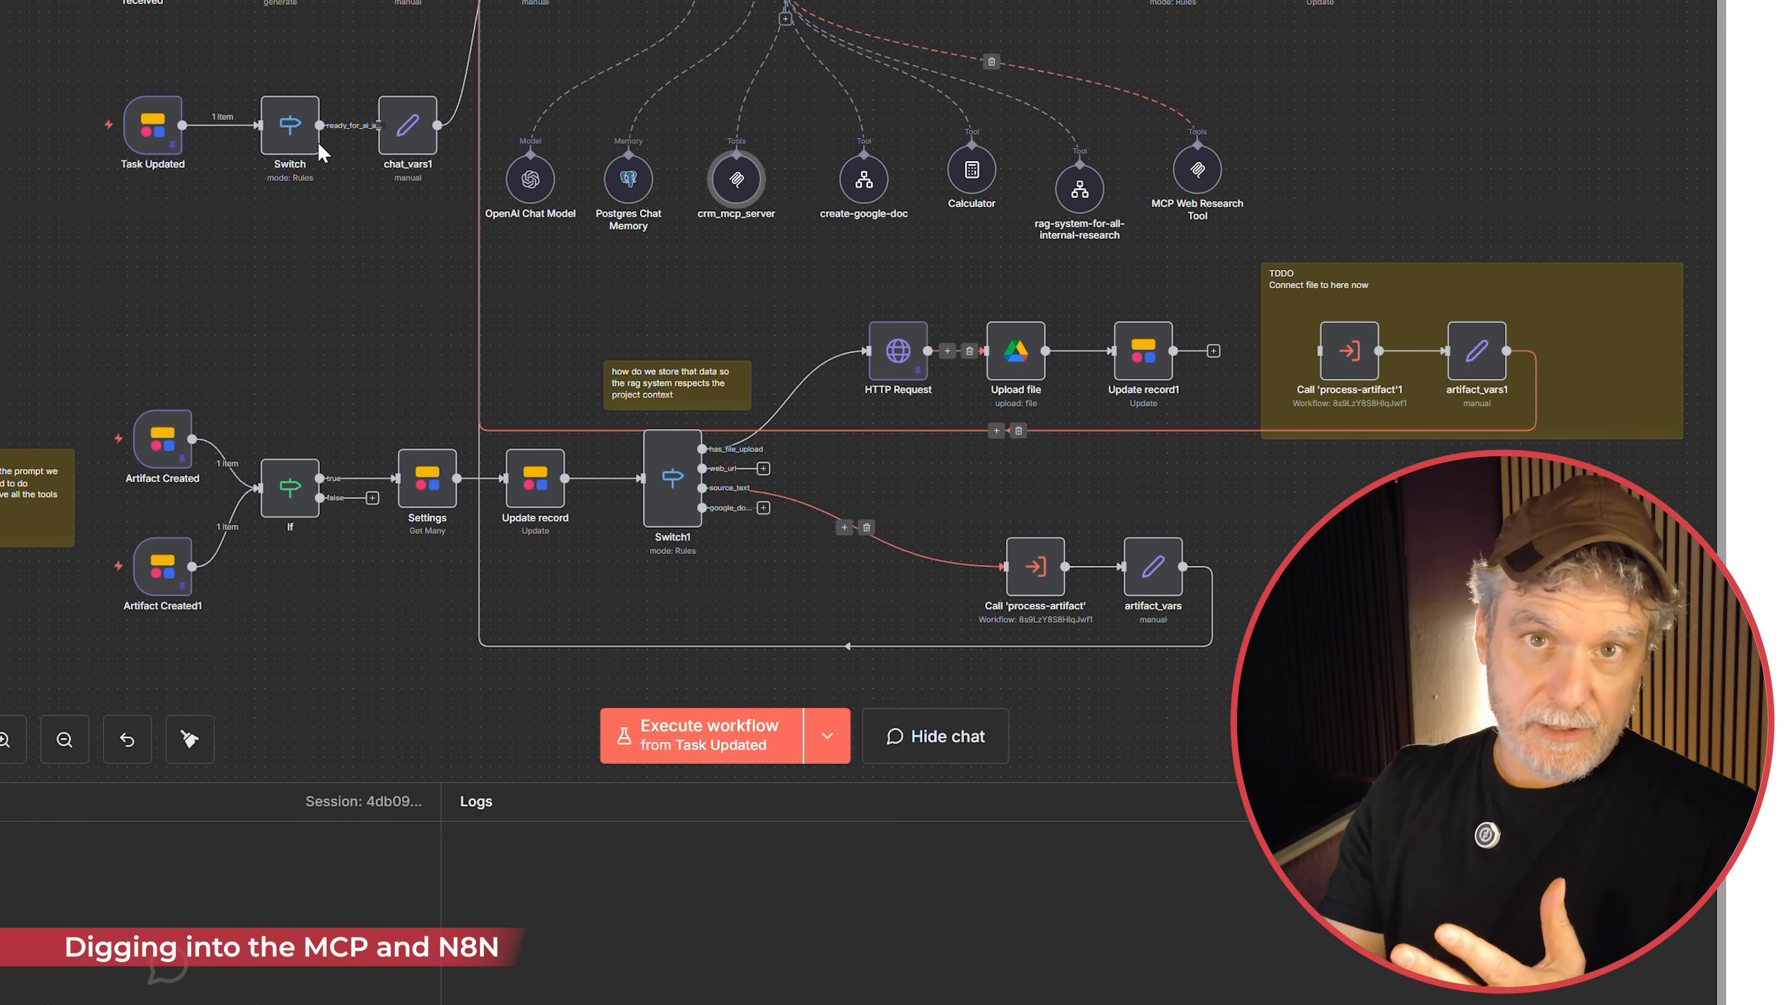
{"action": "left_click", "coordinate": [703, 735]}
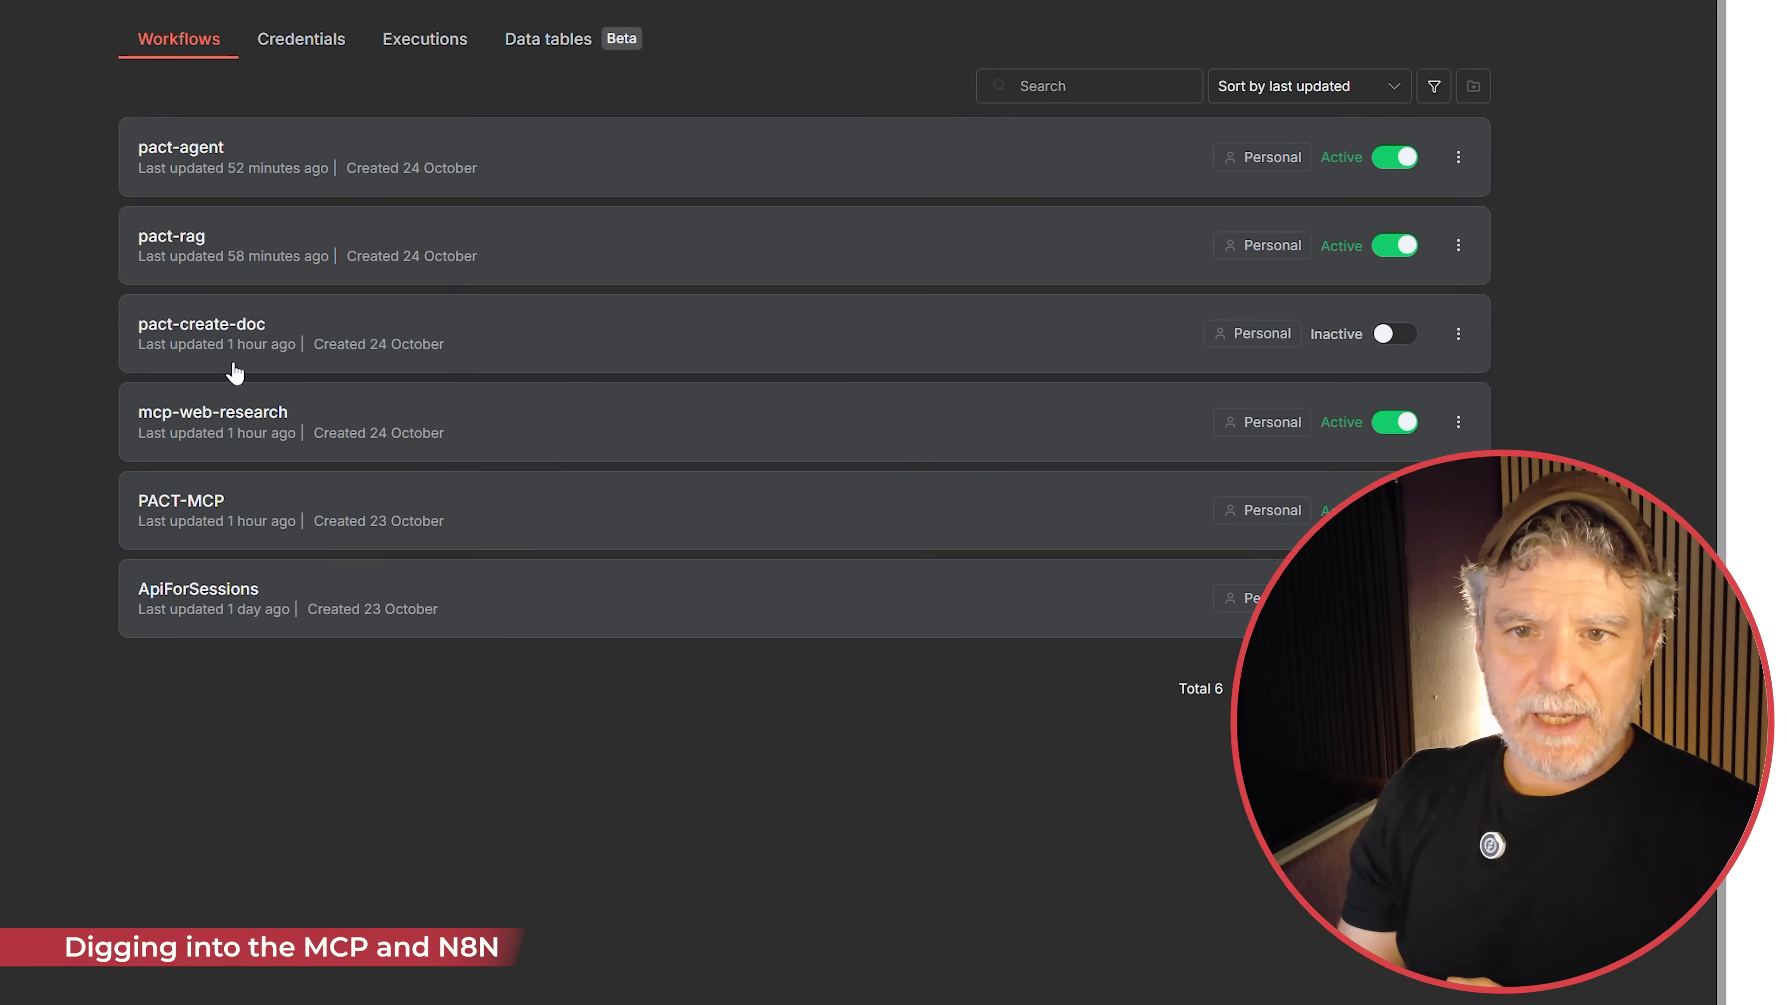
{"action": "mouse_move", "coordinate": [488, 205]}
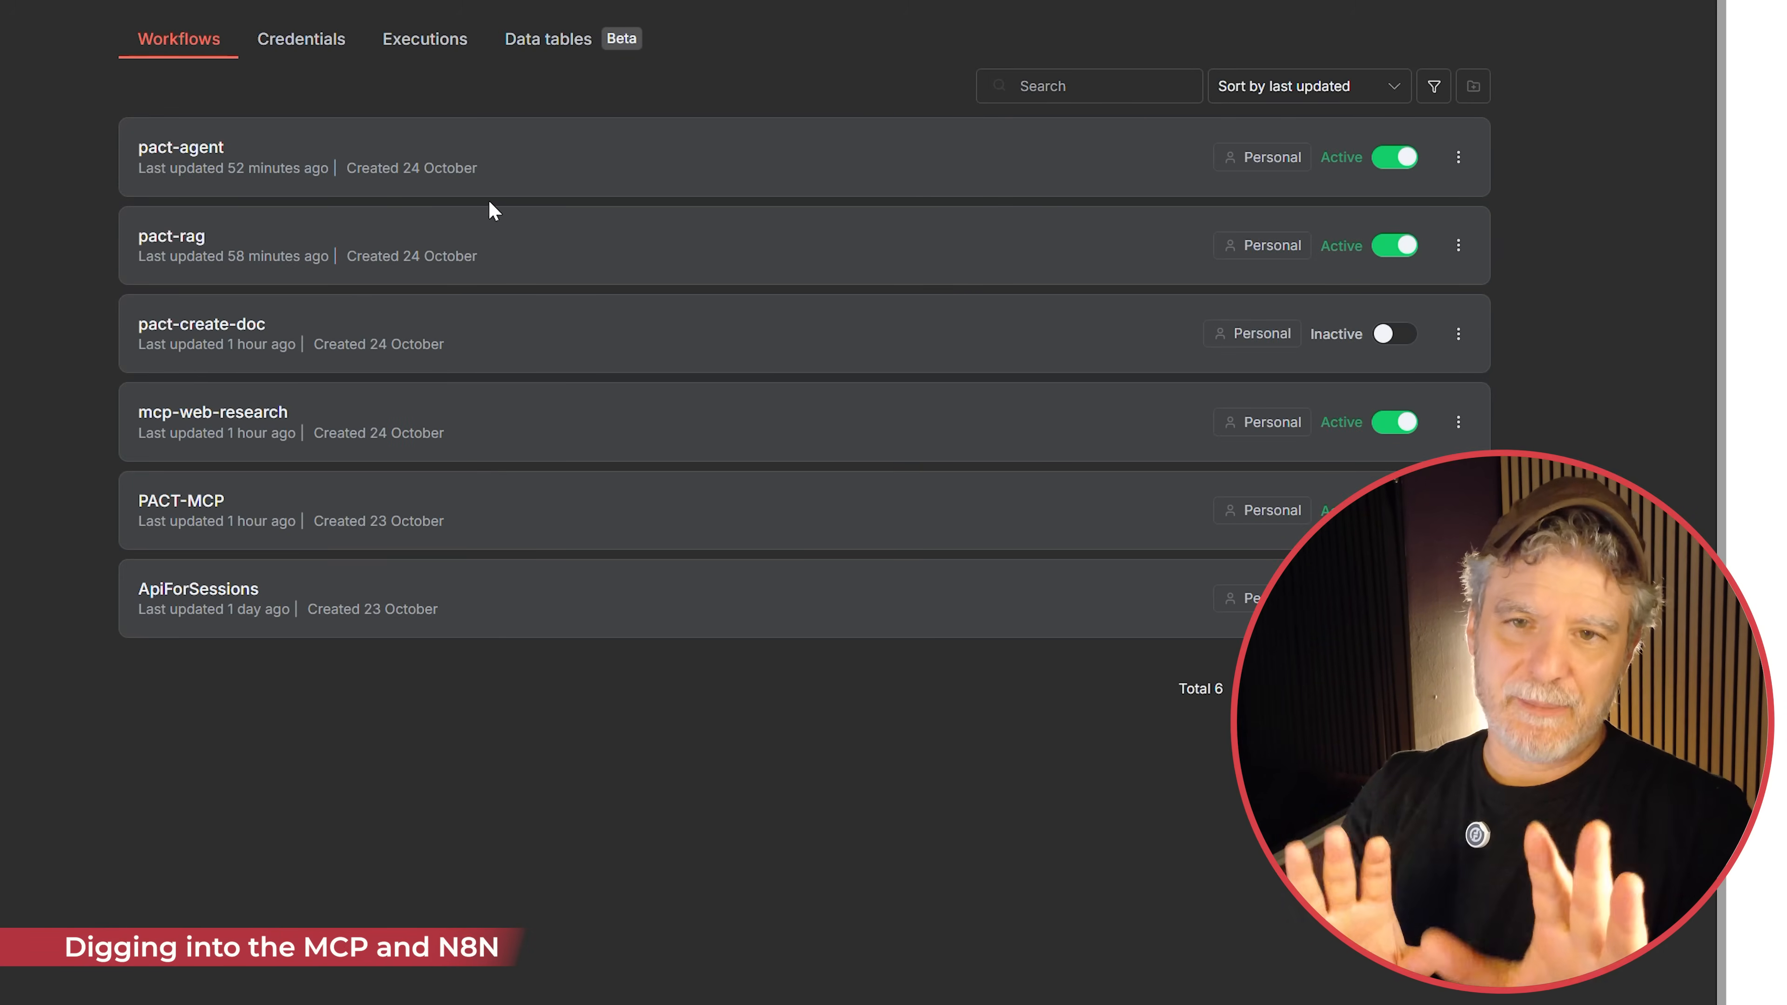
{"action": "mouse_move", "coordinate": [306, 439]}
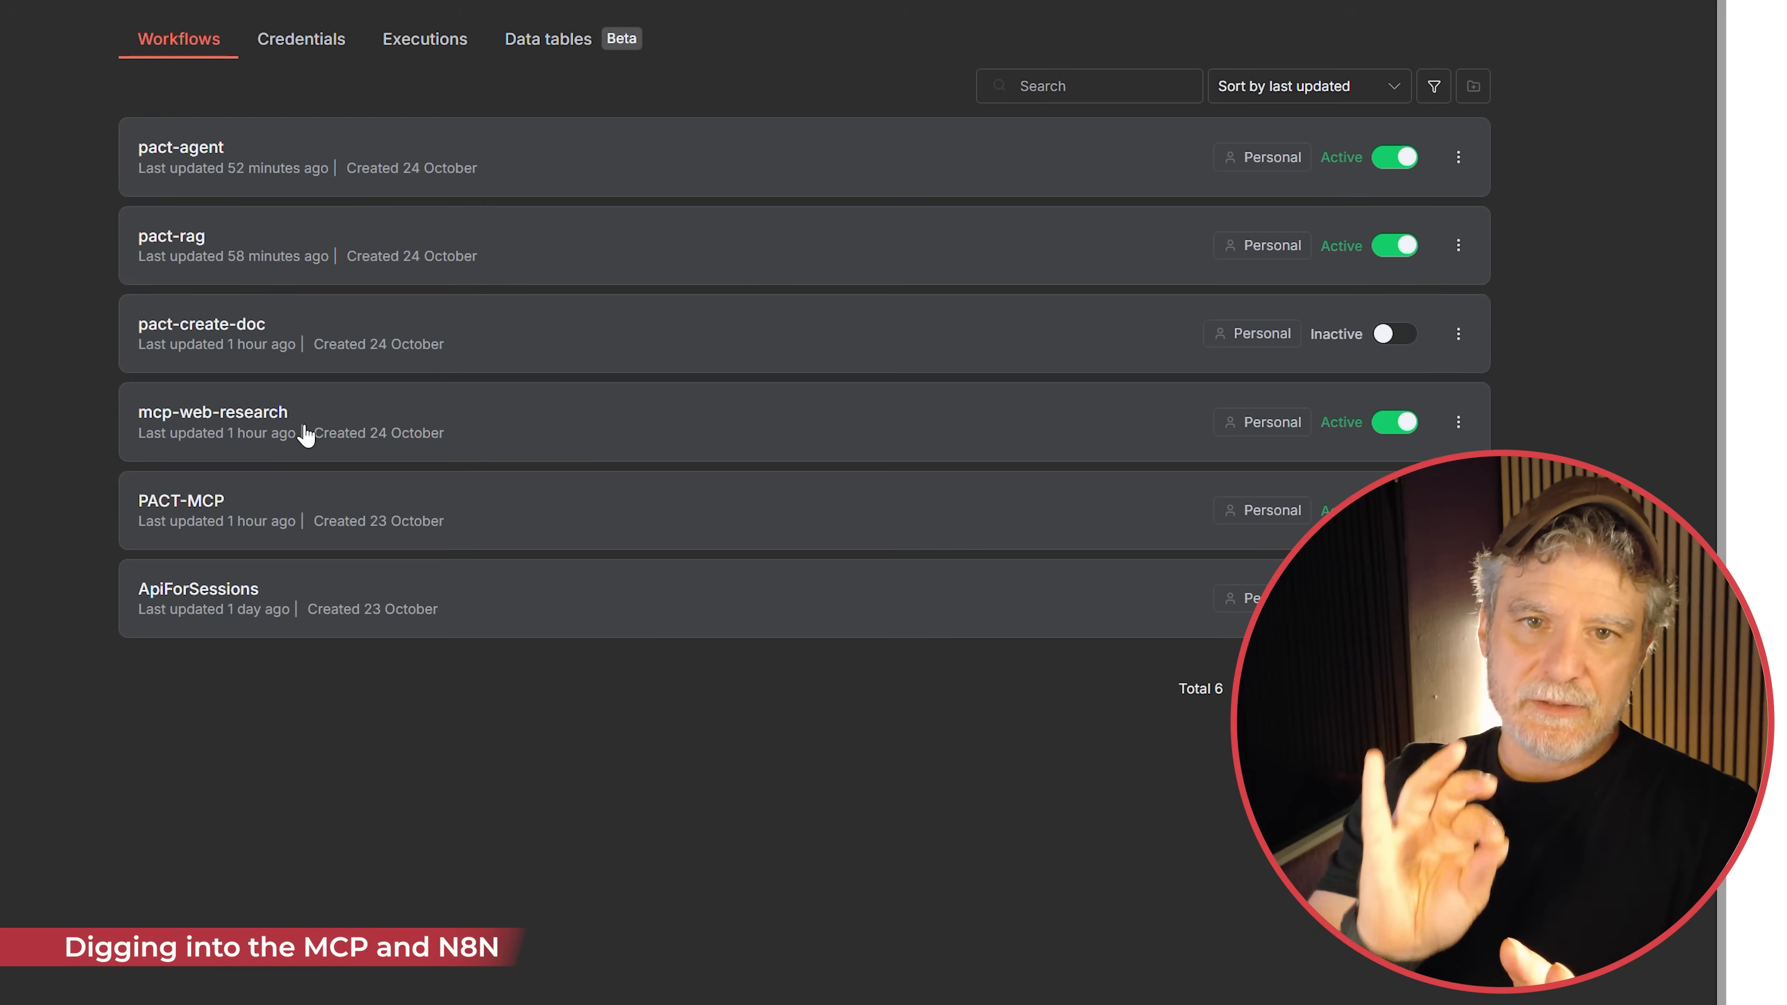
{"action": "left_click", "coordinate": [213, 412]}
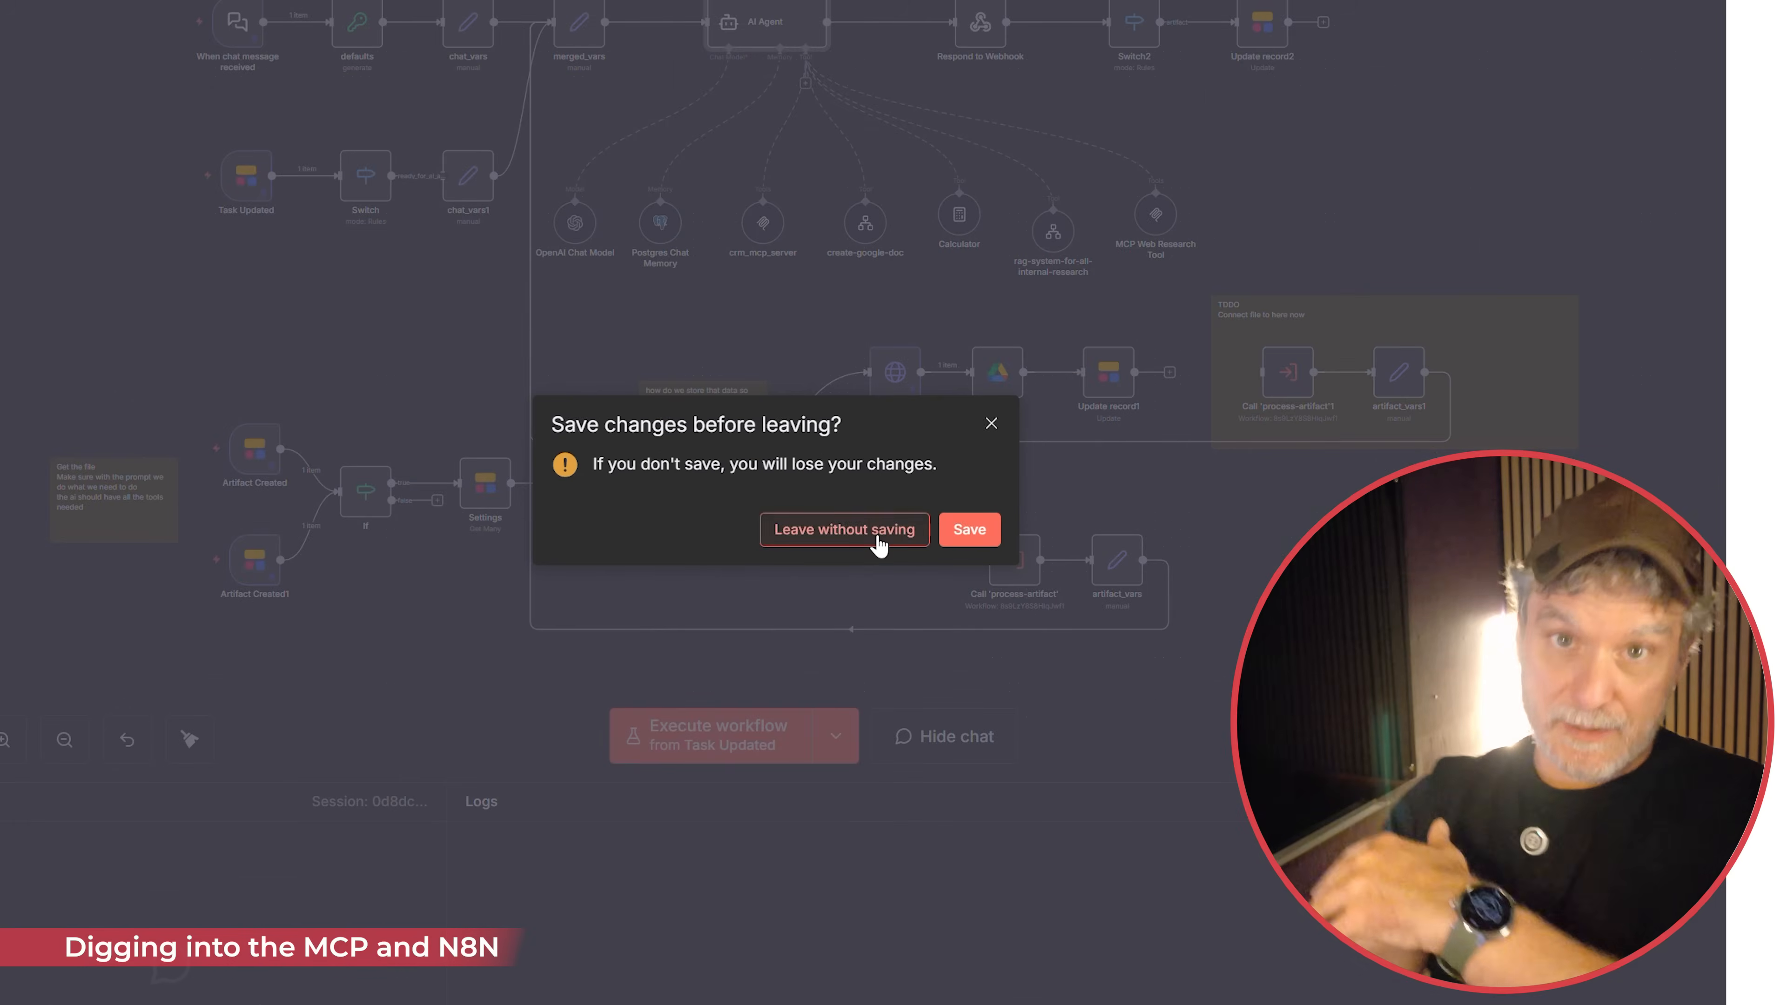
{"action": "left_click", "coordinate": [845, 529]}
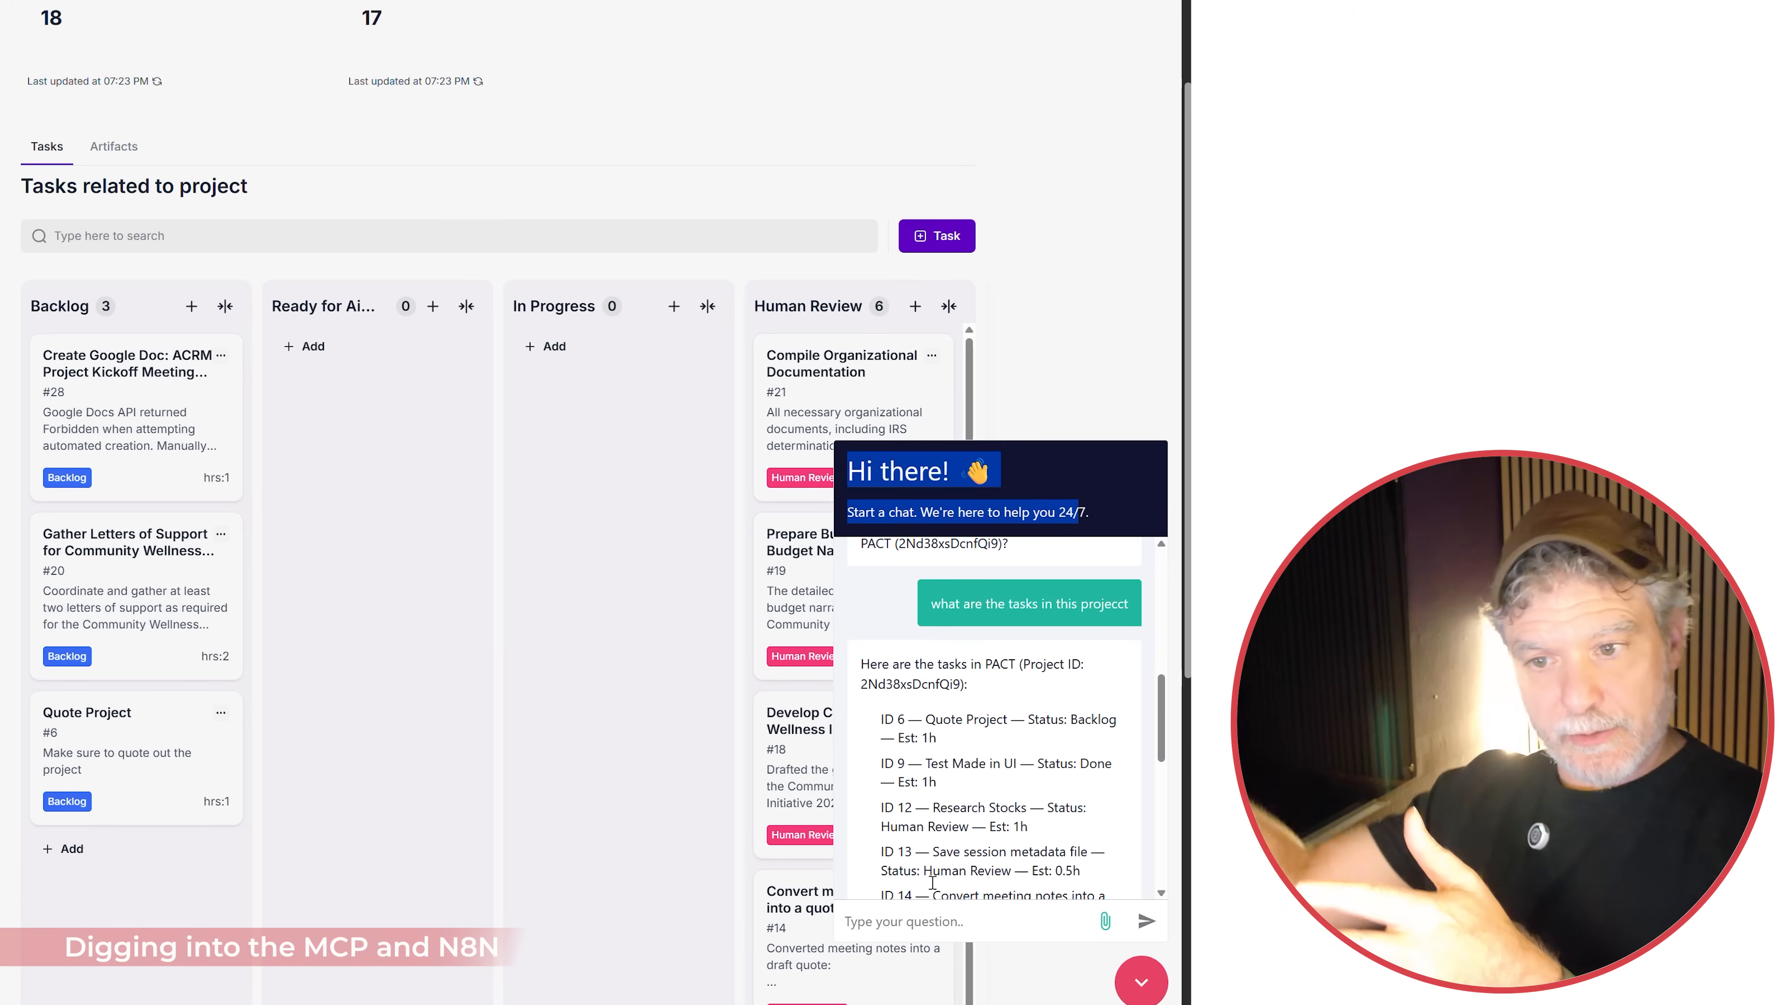
Draft the chat message 'Create a new task Test 004' for the CRM assistant
{"action": "type", "text": "Create a new task Test 00"}
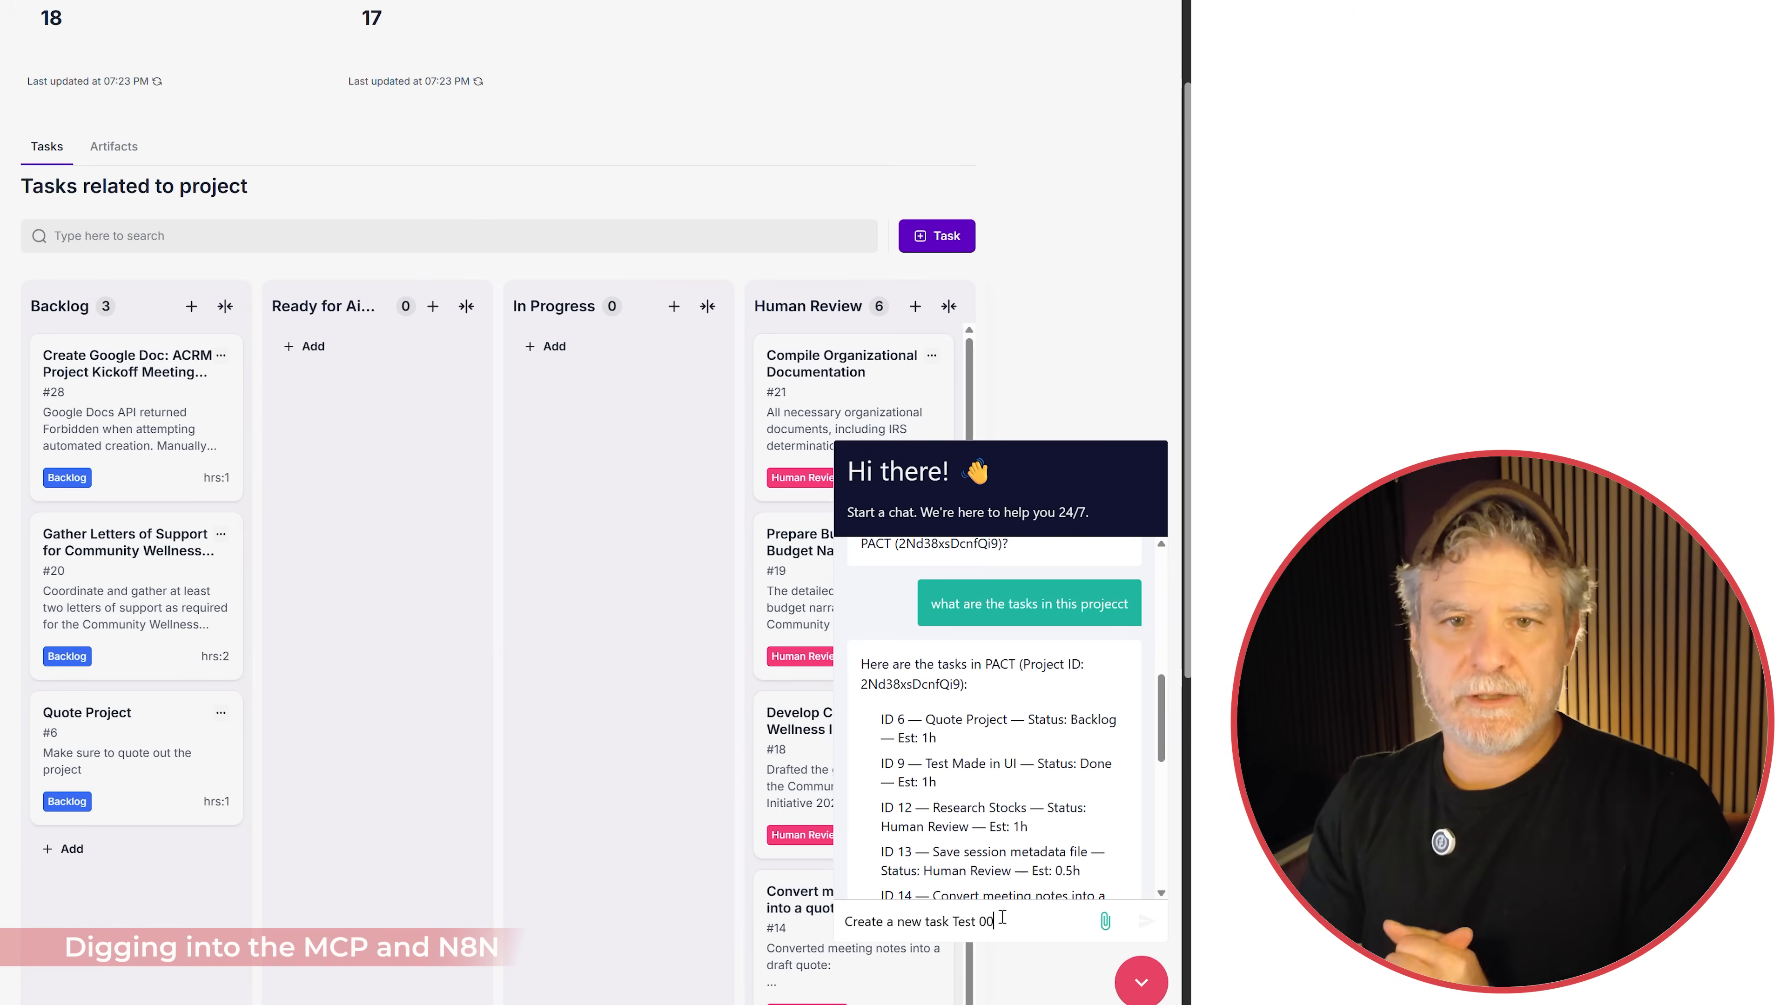
{"action": "type", "text": "4"}
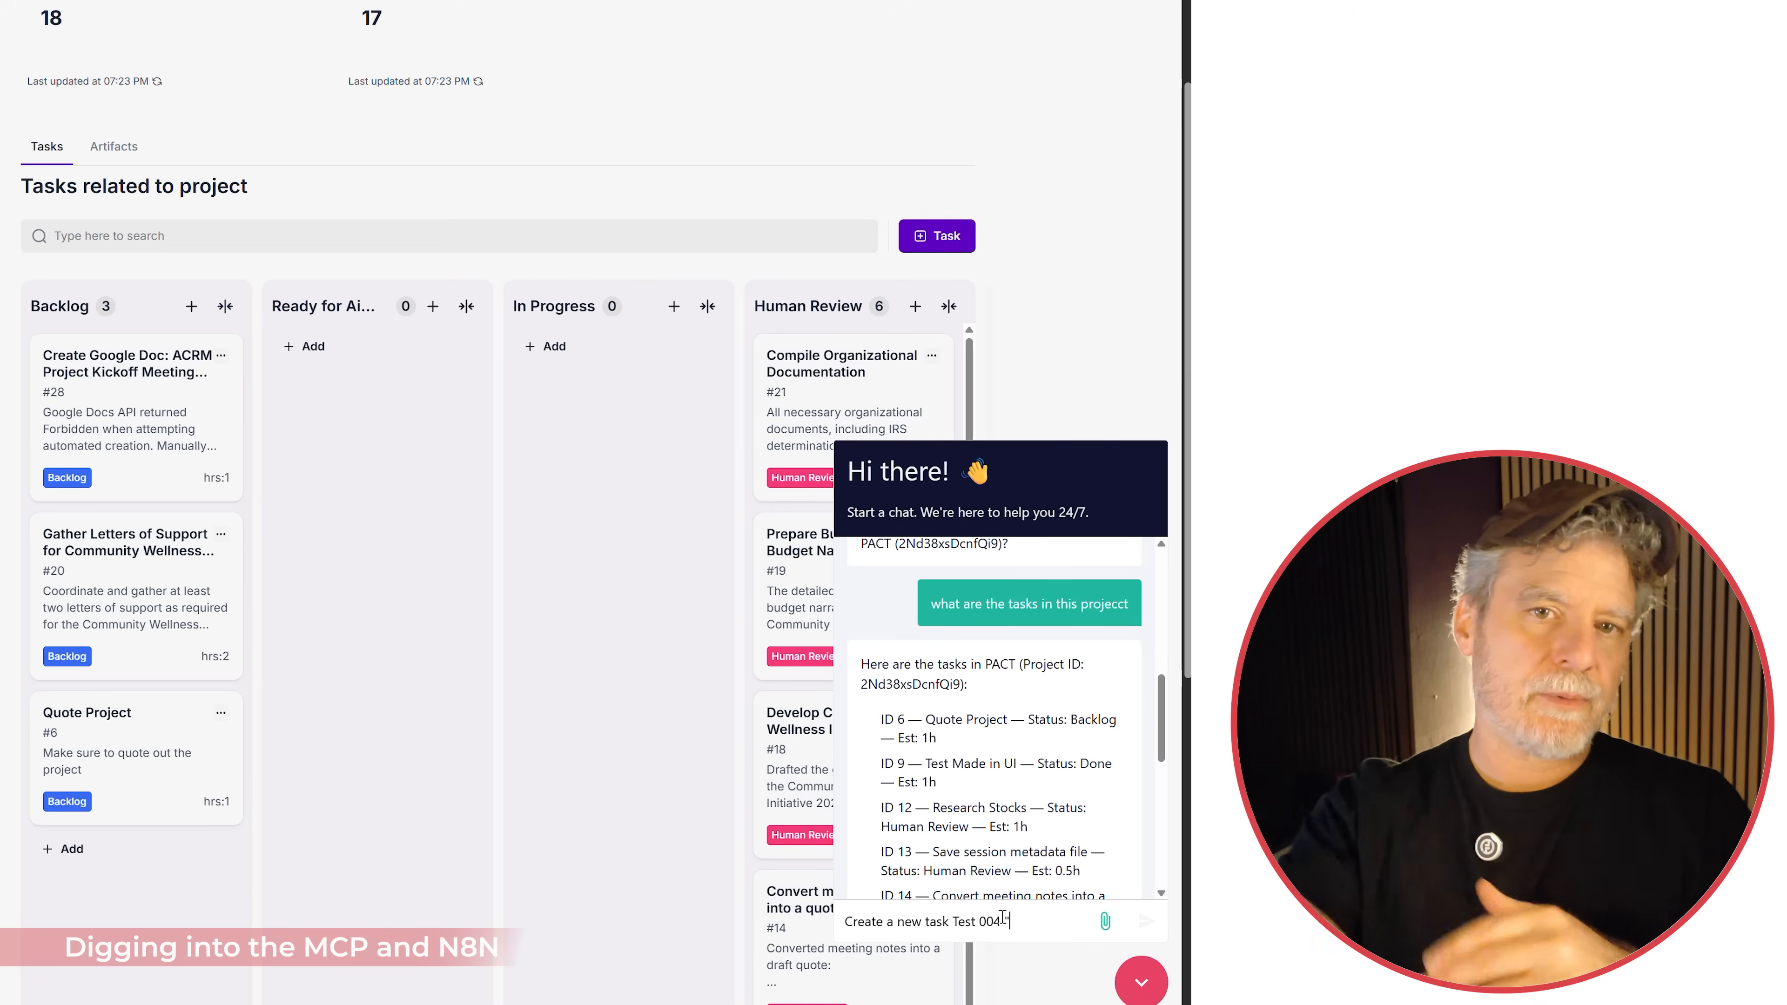
{"action": "left_click", "coordinate": [1146, 921]}
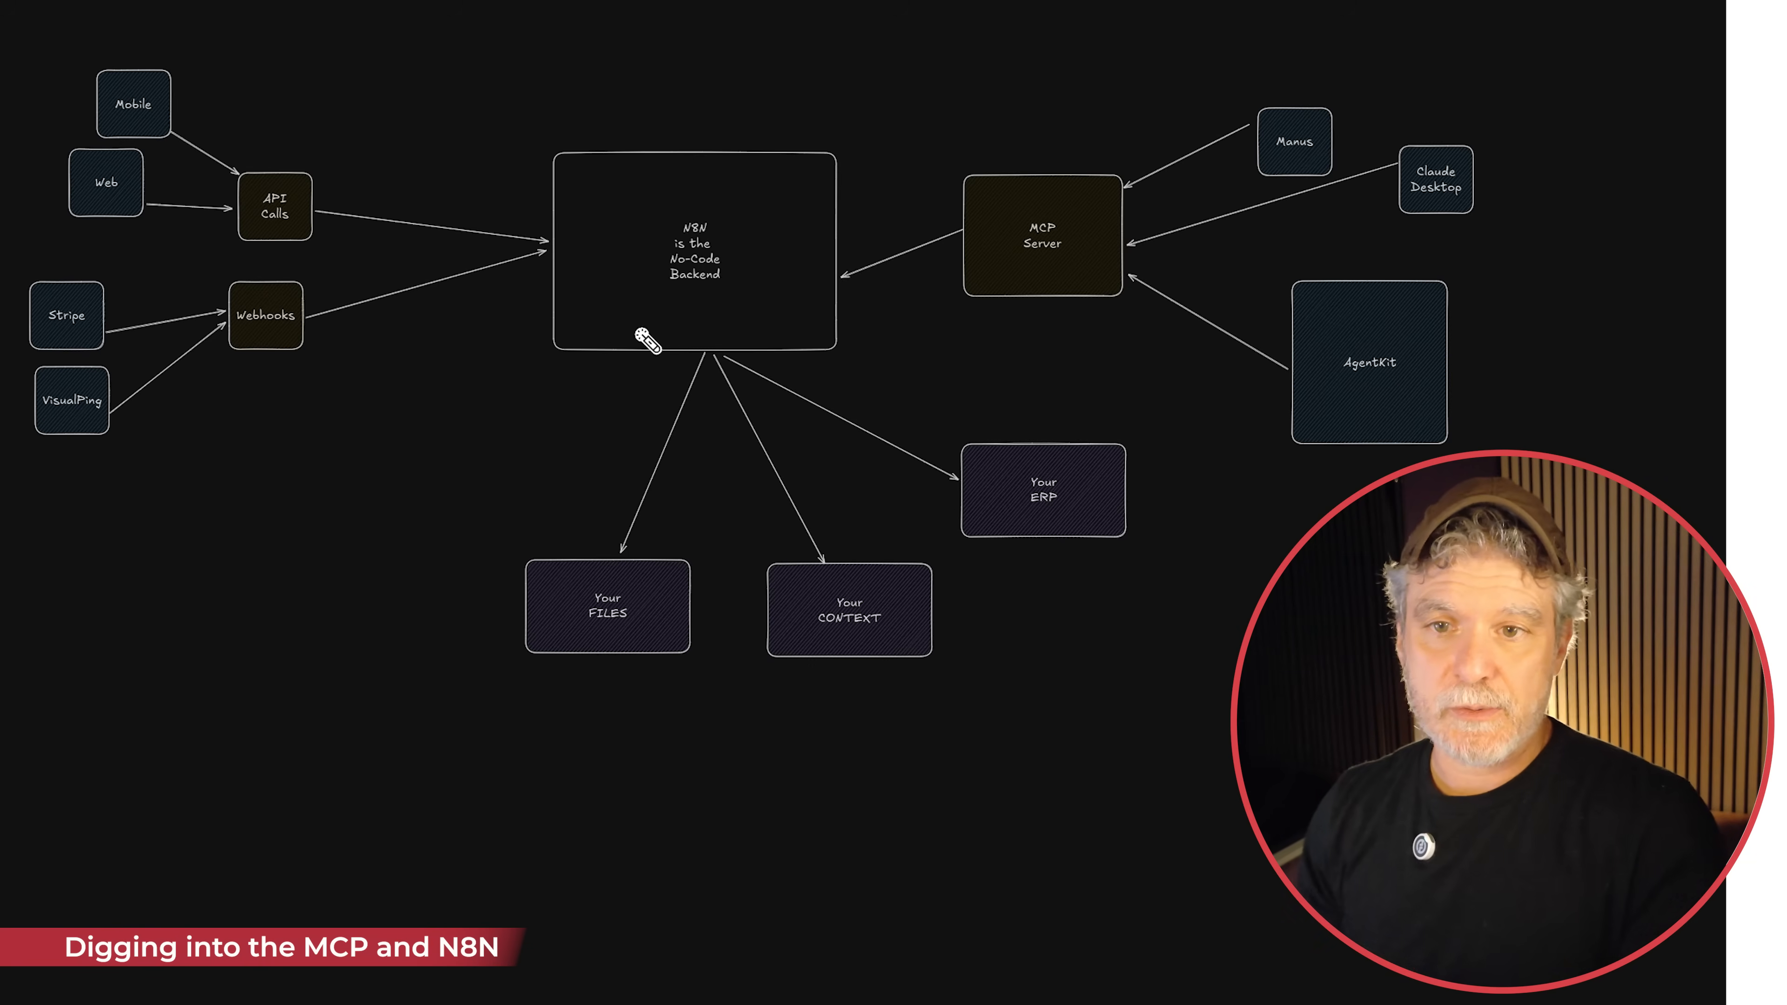
{"action": "mouse_move", "coordinate": [103, 188]}
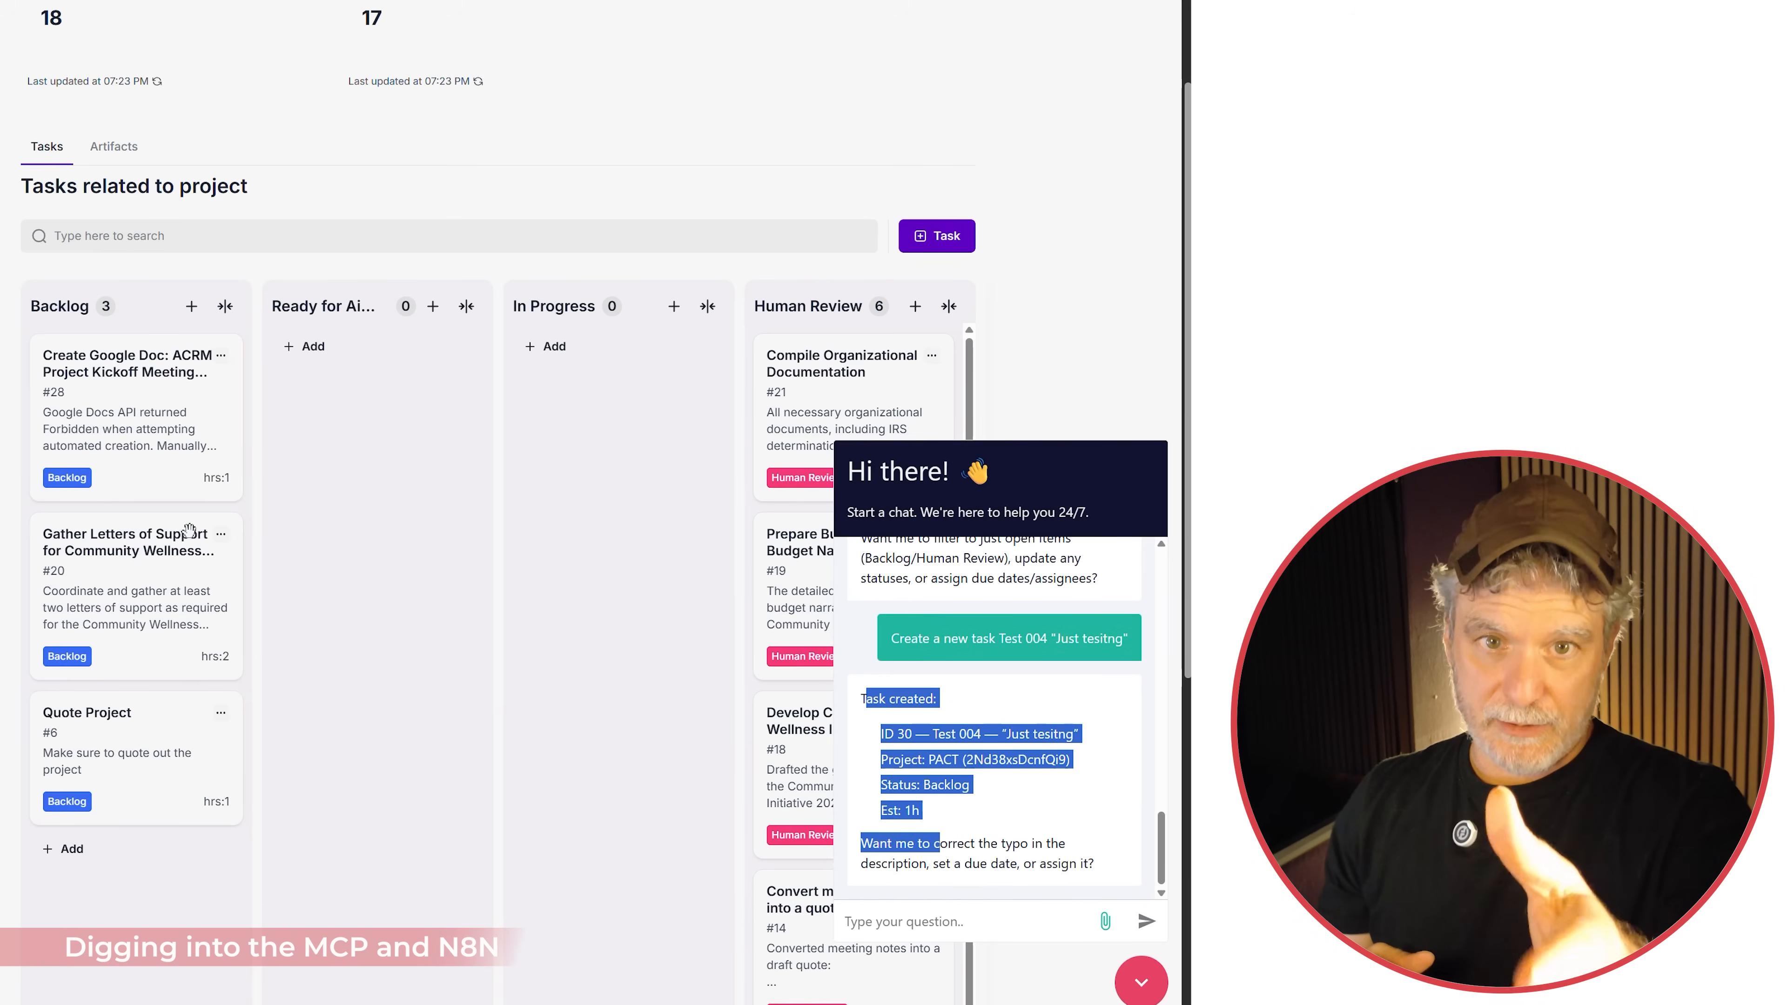
{"action": "mouse_move", "coordinate": [67, 331]}
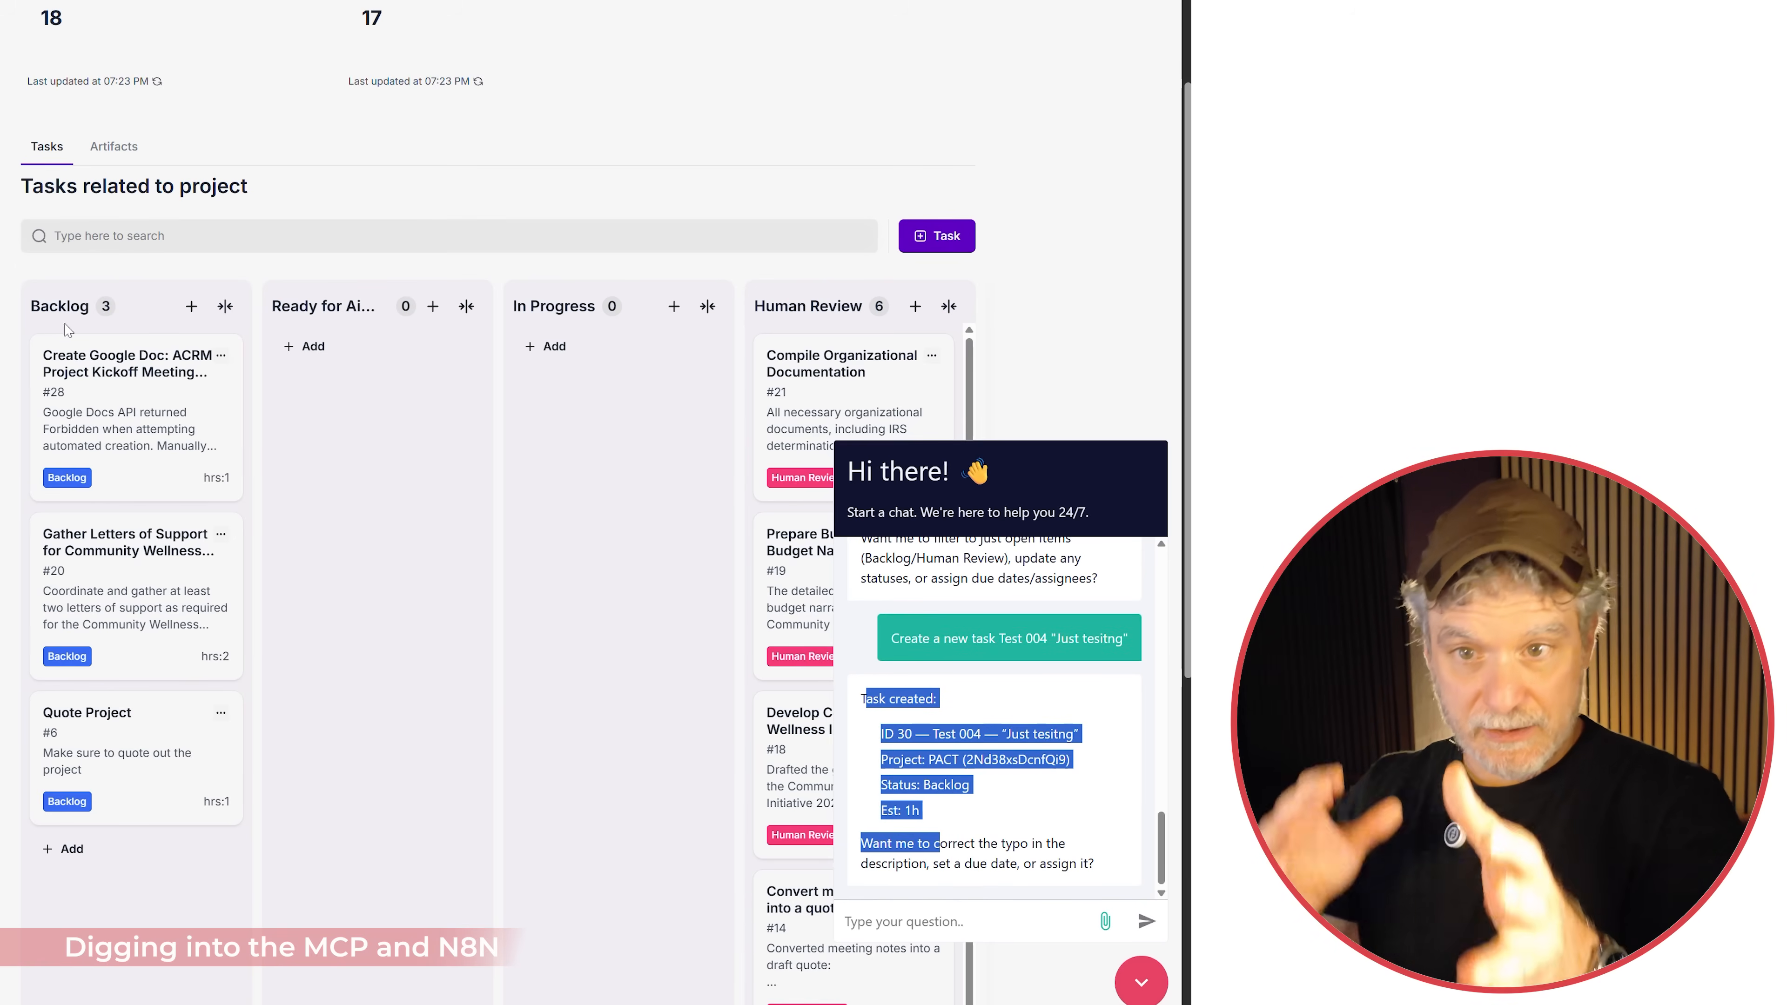
Reload the PACT project board so Test 004 appears in the Backlog column
{"action": "left_click", "coordinate": [1140, 983]}
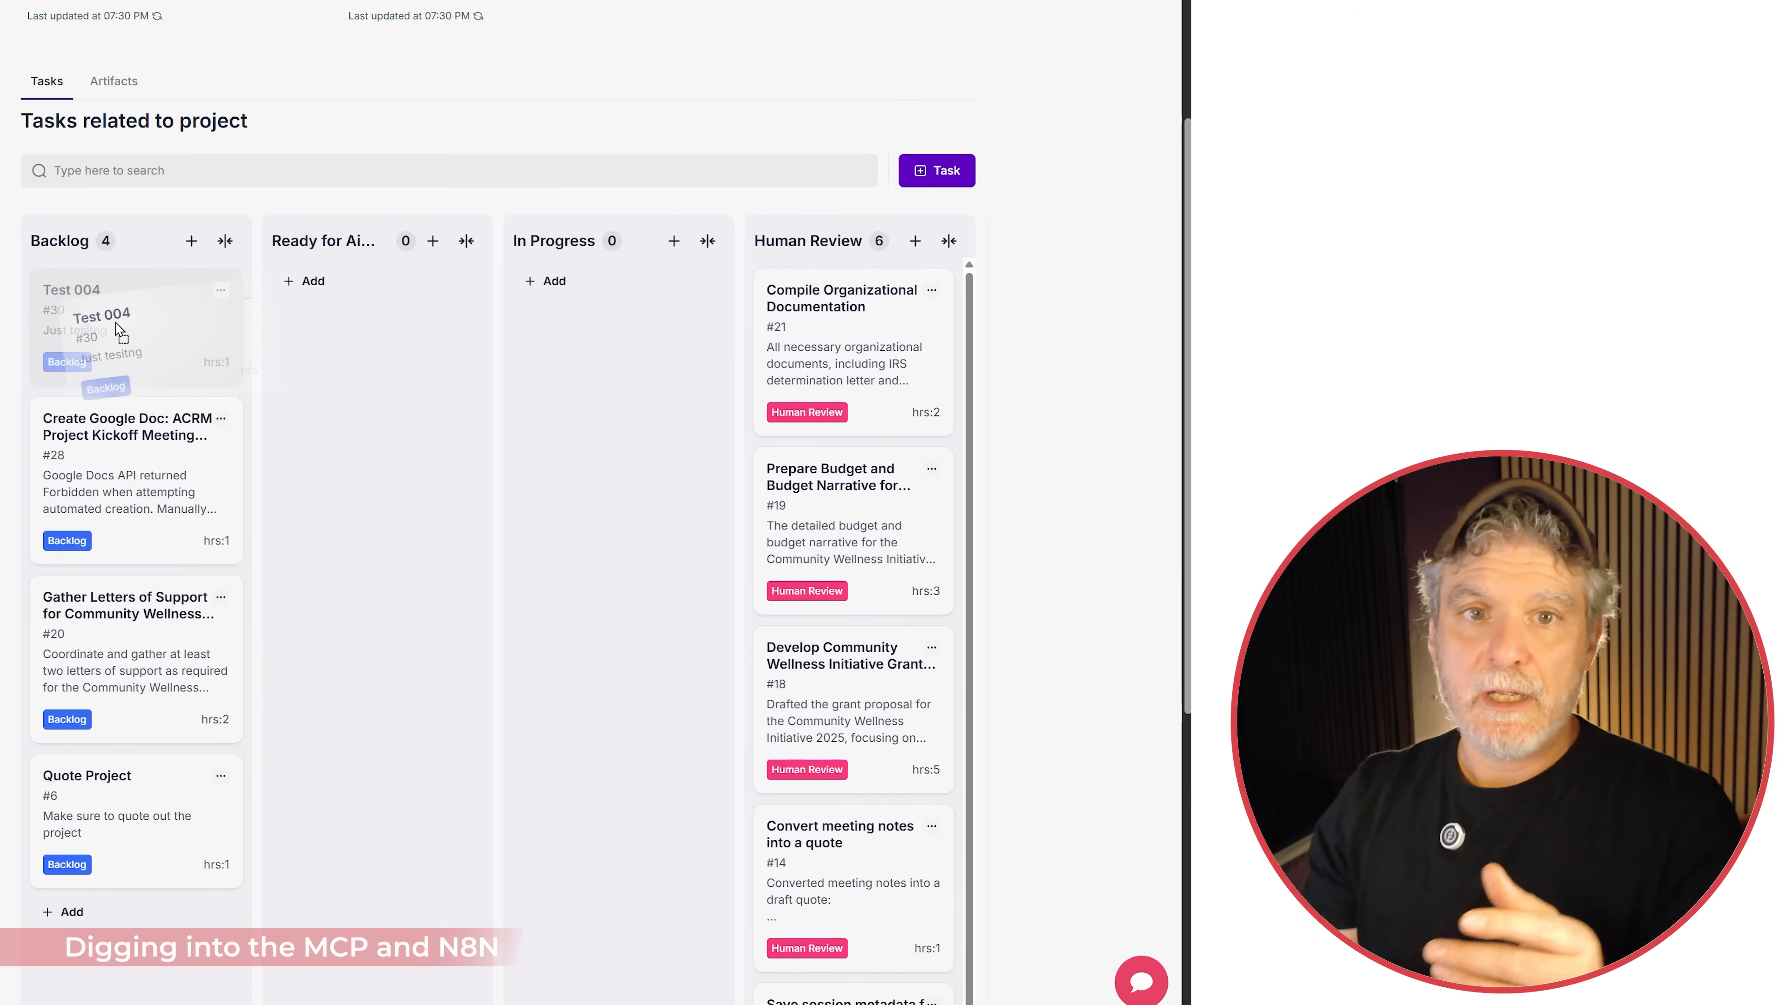
{"action": "left_click", "coordinate": [1142, 983]}
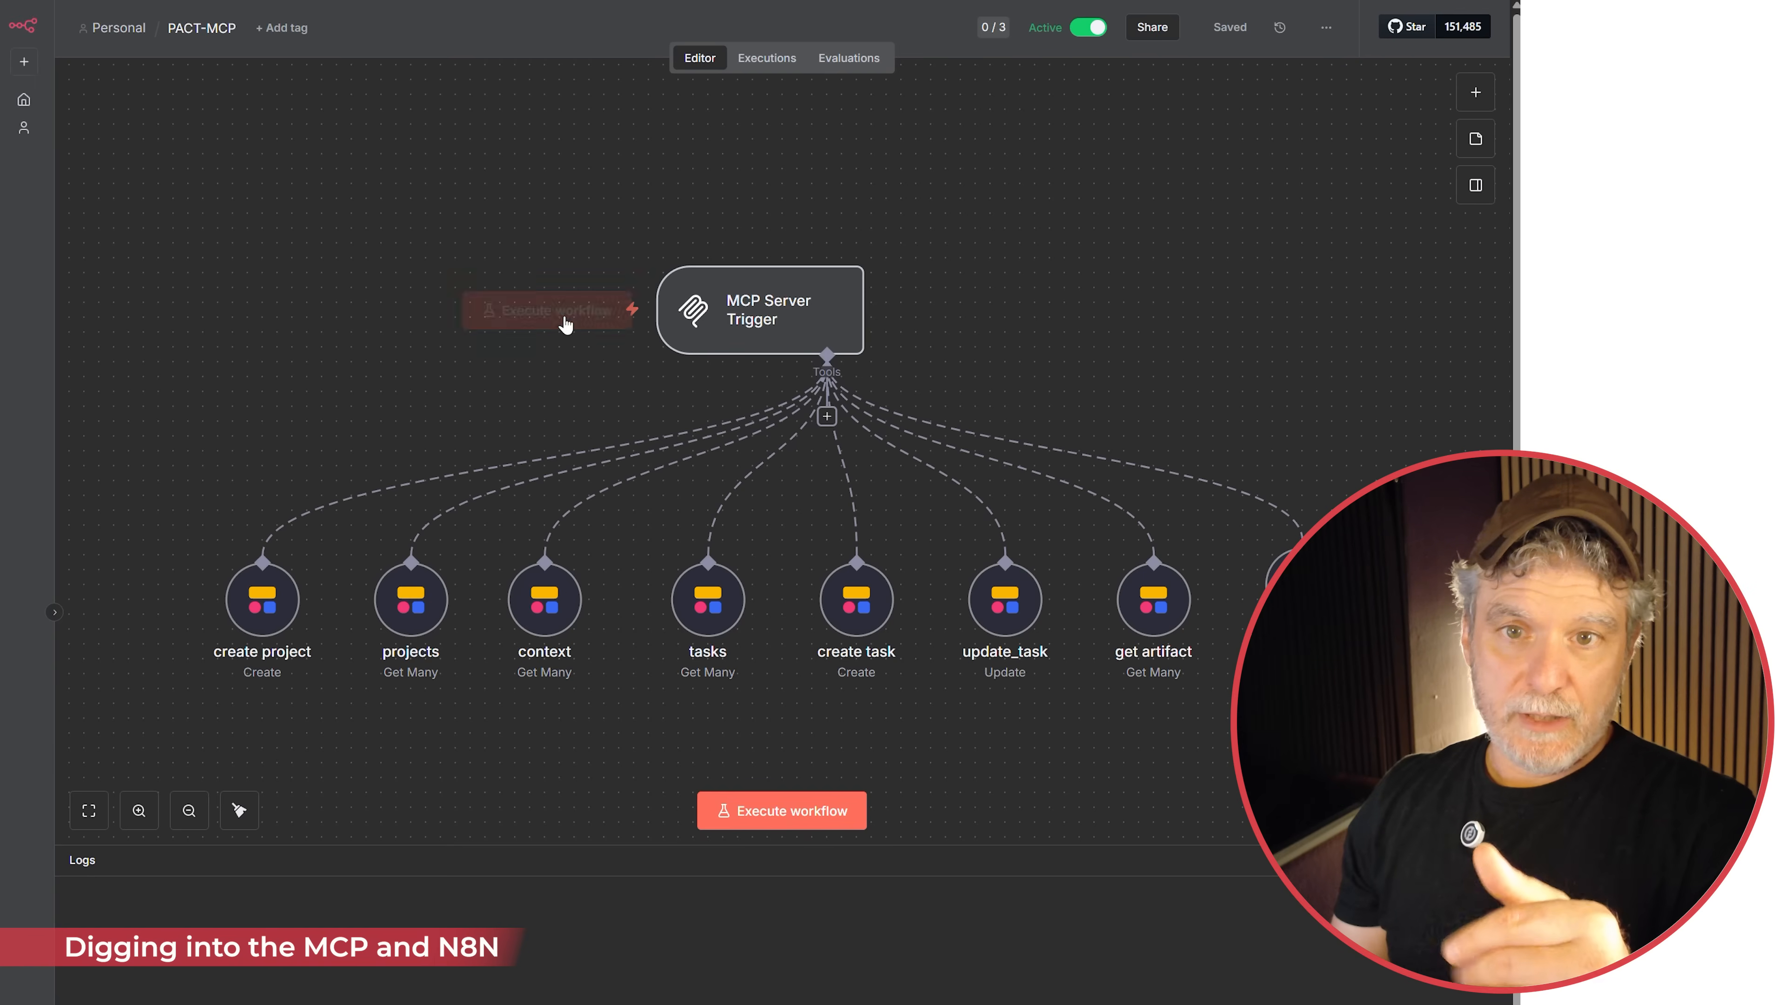
Review the PACT-MCP executions, then the pact-agent workflow's execution history
{"action": "left_click", "coordinate": [766, 58]}
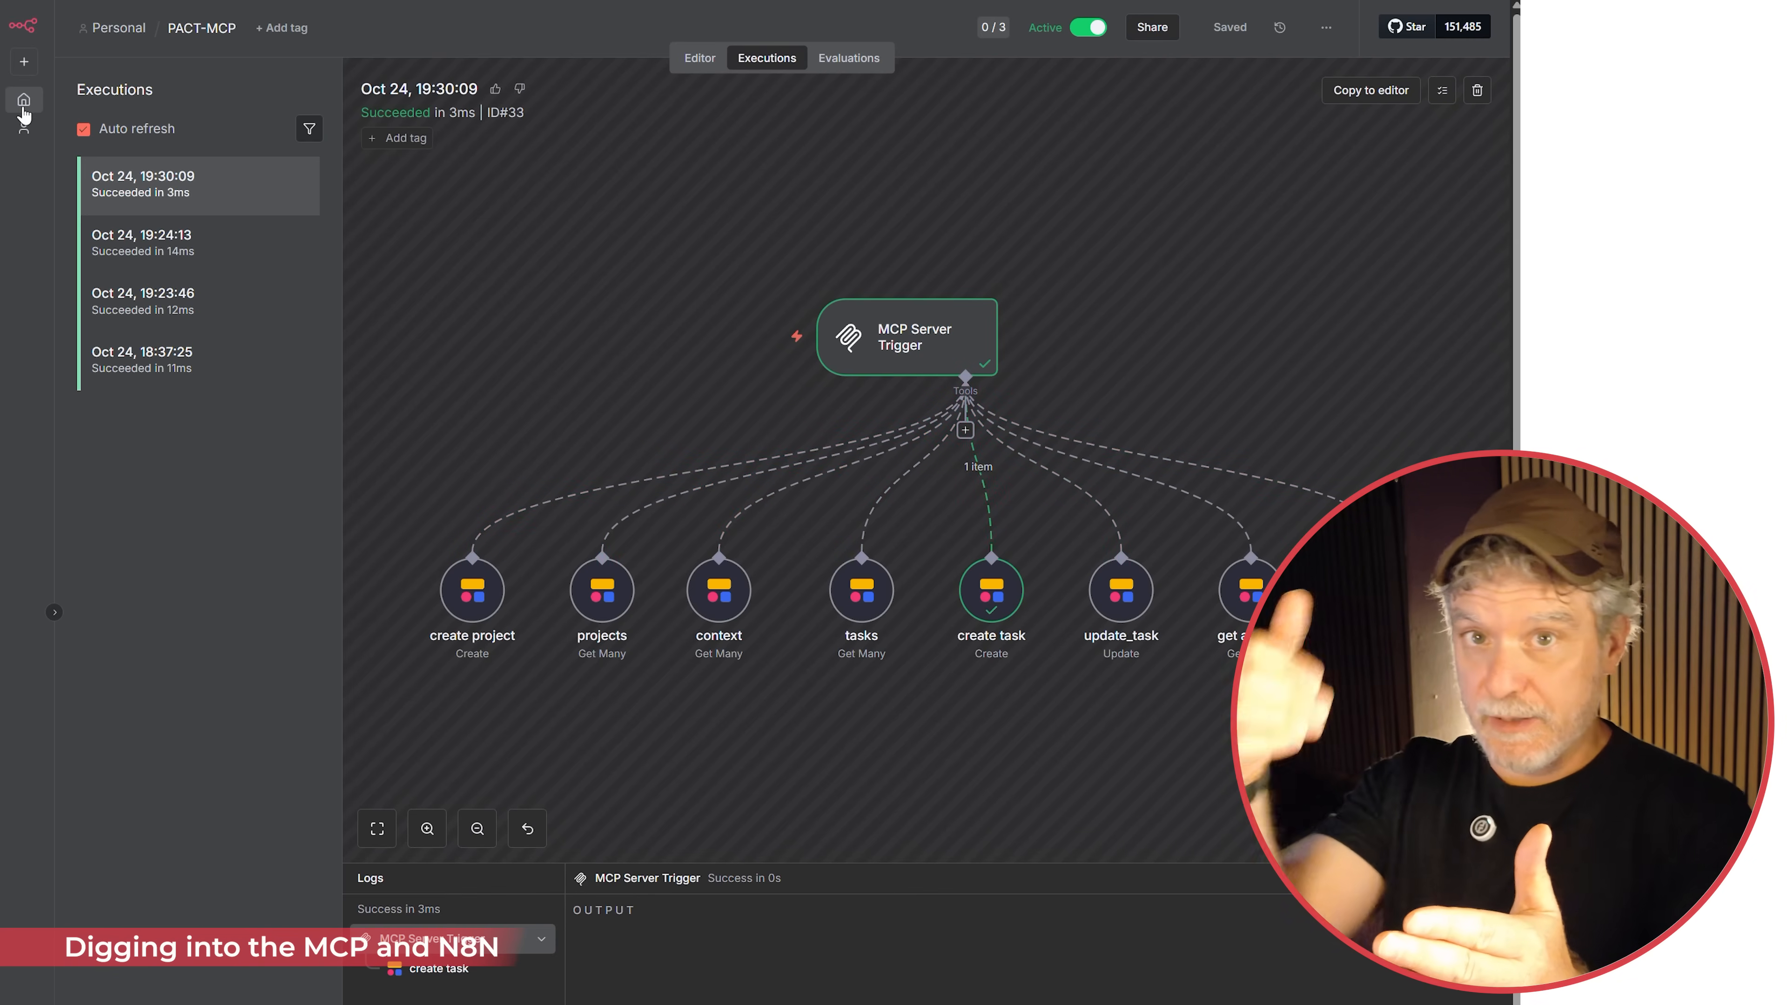
{"action": "left_click", "coordinate": [24, 99]}
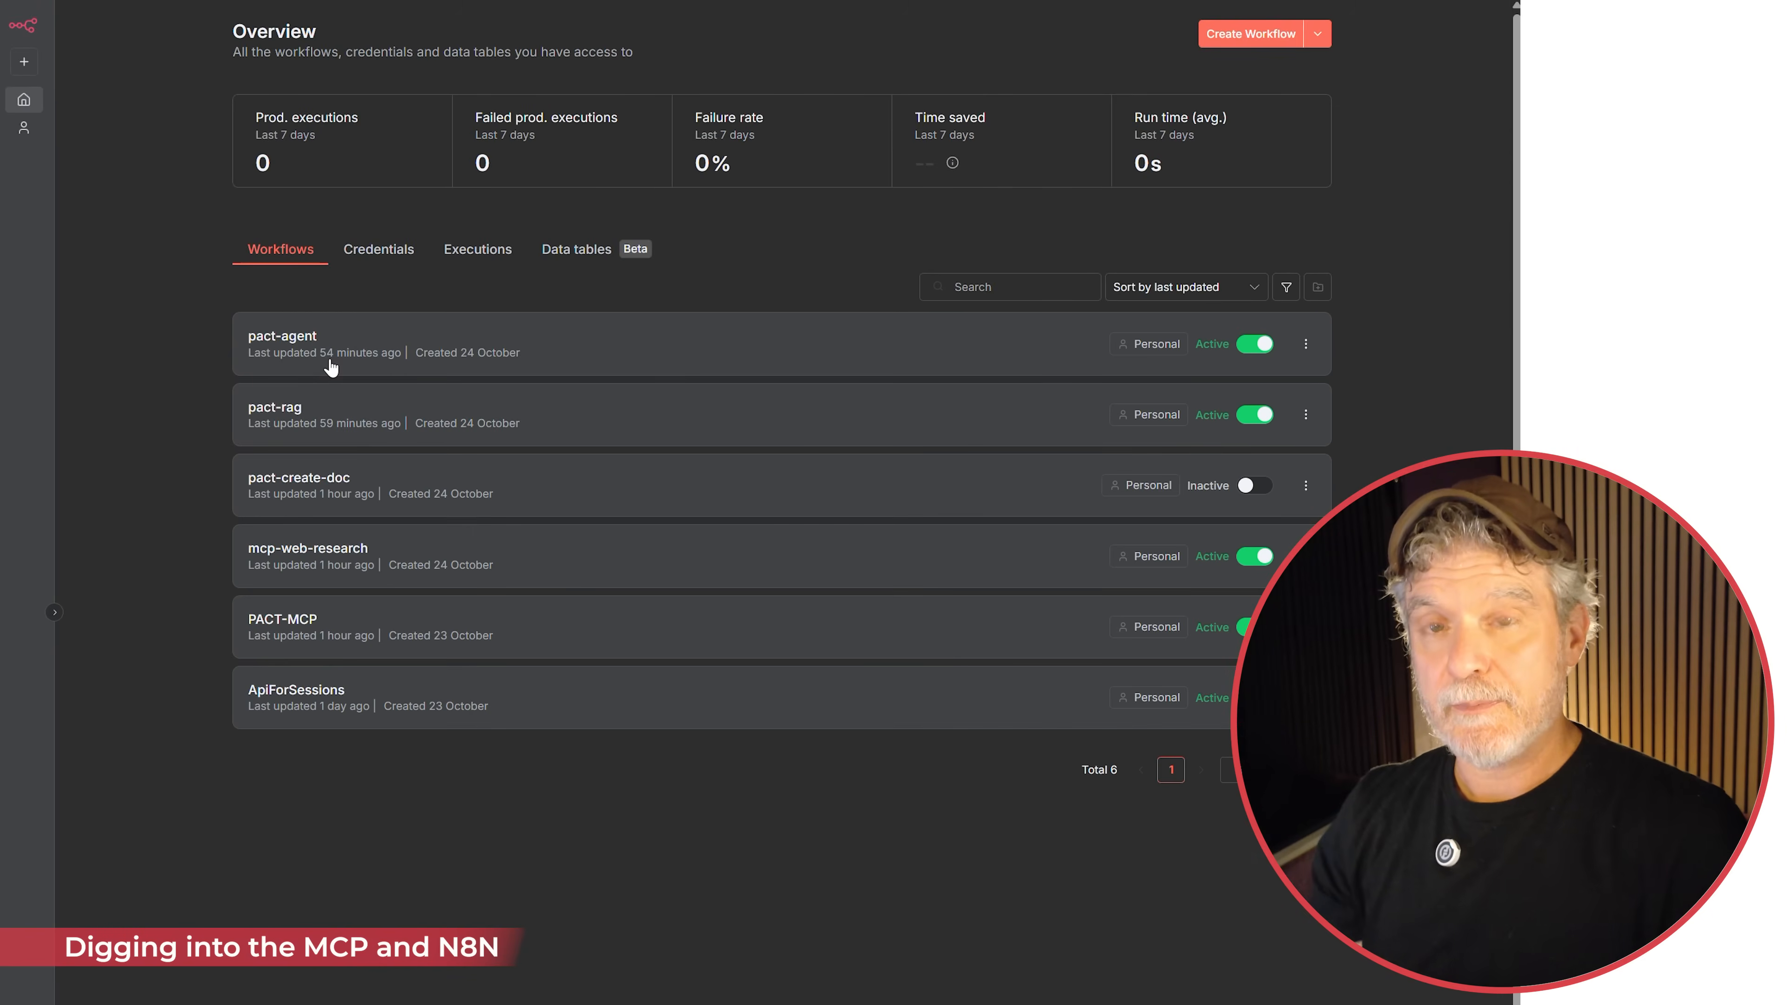
{"action": "left_click", "coordinate": [282, 336]}
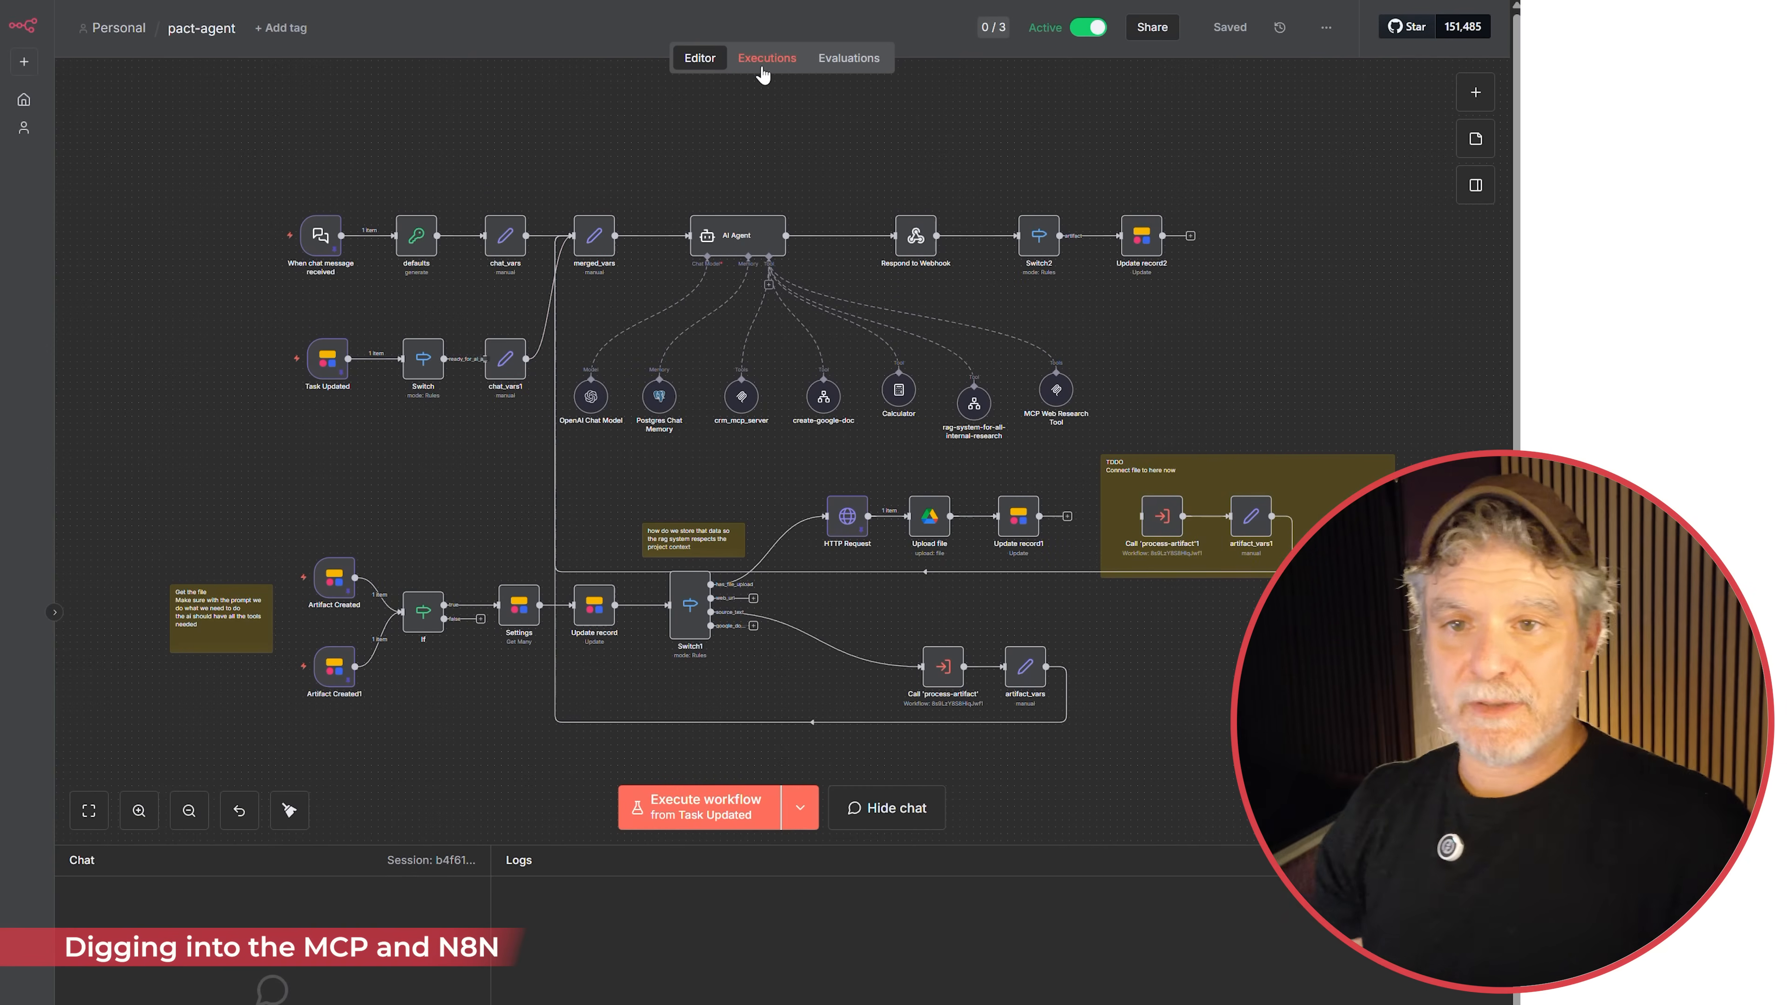
{"action": "left_click", "coordinate": [767, 58]}
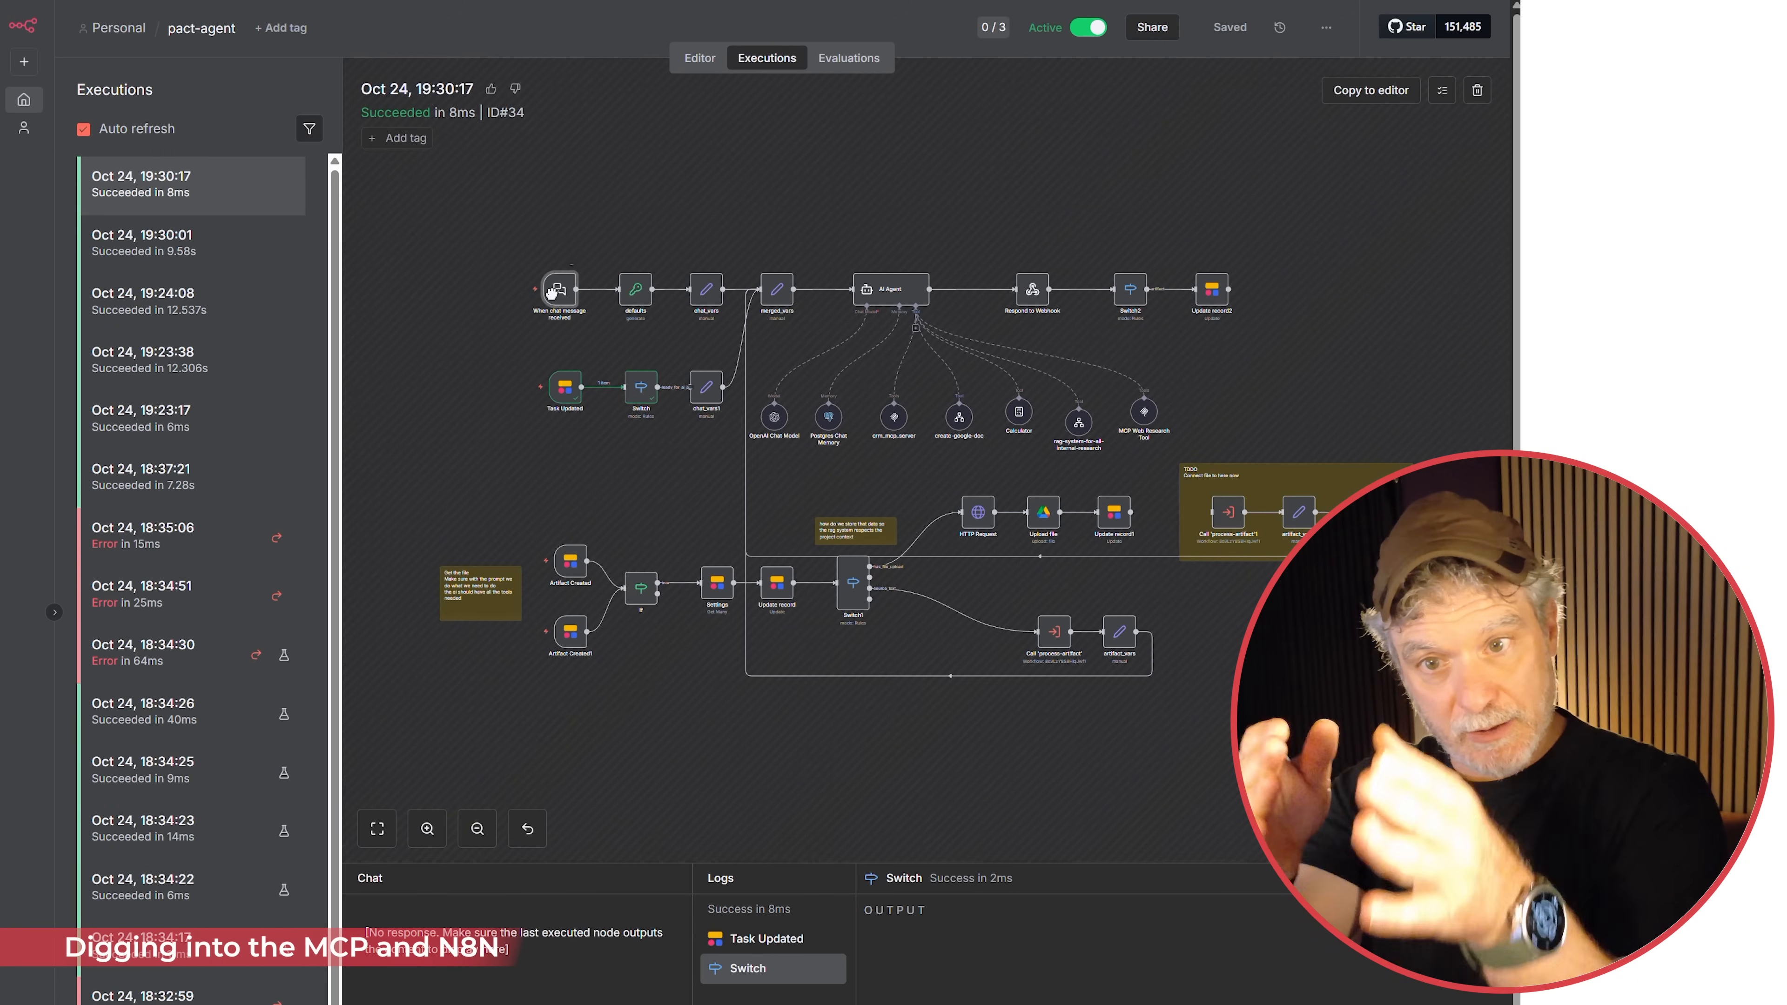
{"action": "left_click", "coordinate": [141, 242]}
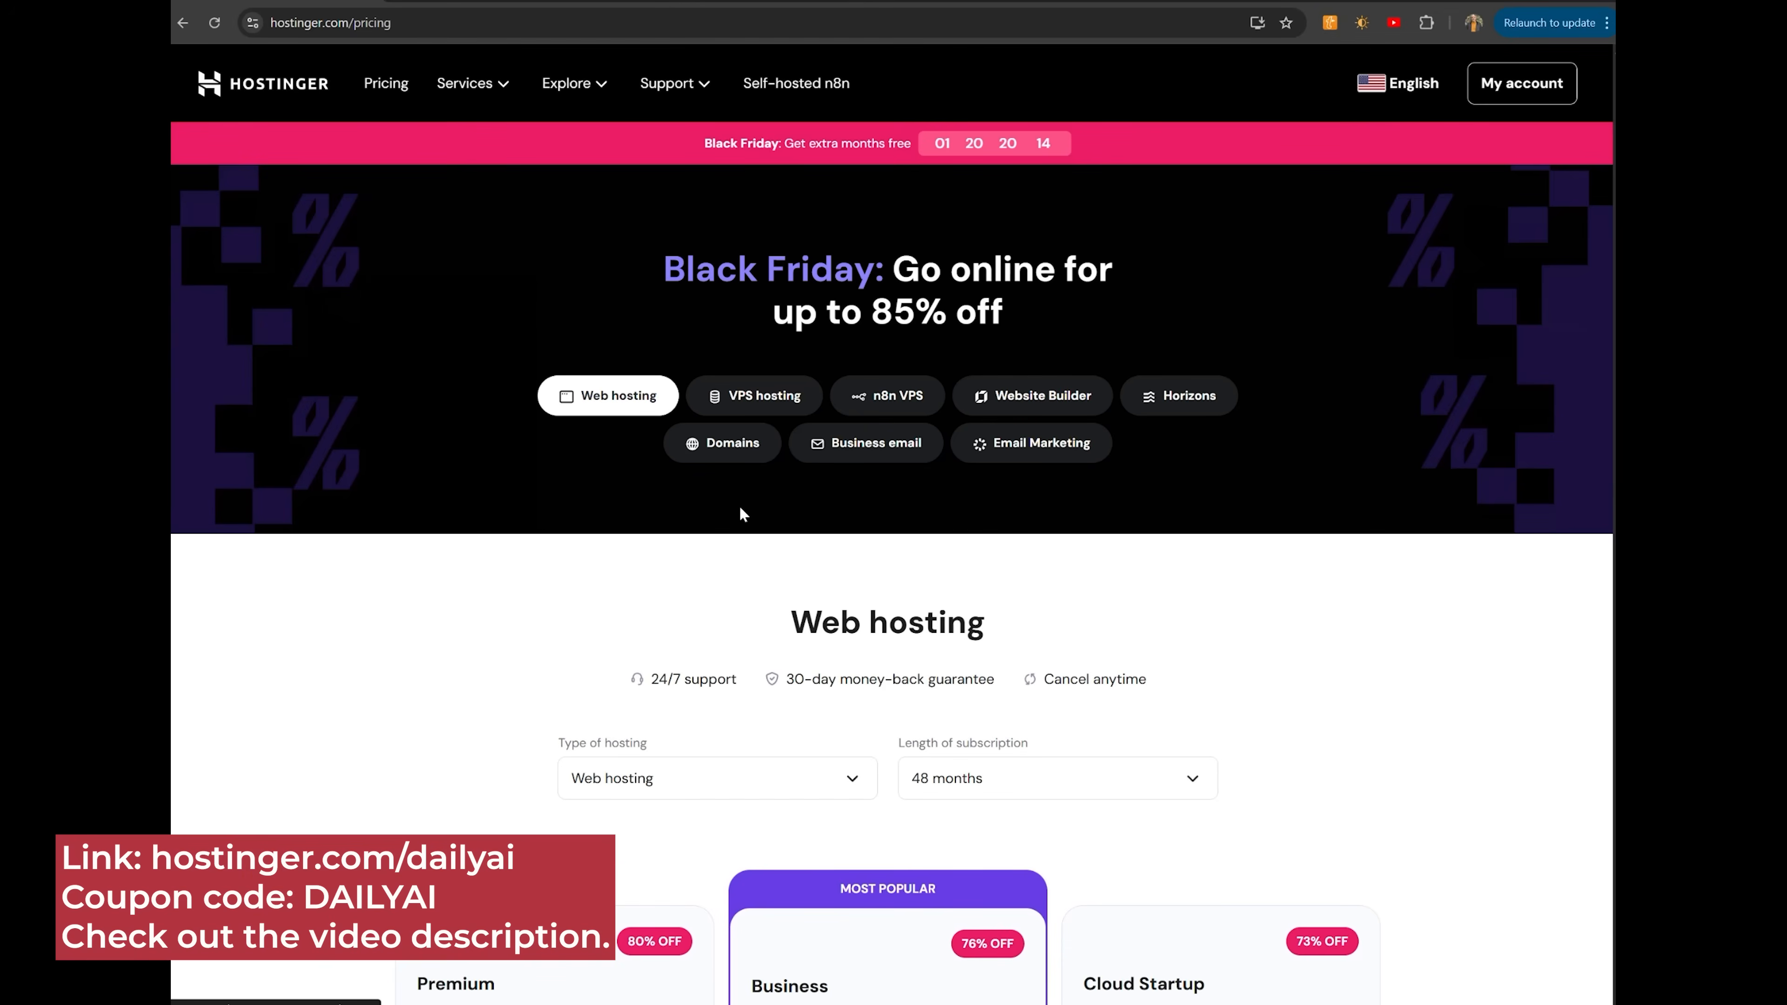
Show Hostinger's n8n VPS plans with 1-month billing
{"action": "scroll", "scroll_direction": "down", "scroll_amount": 3}
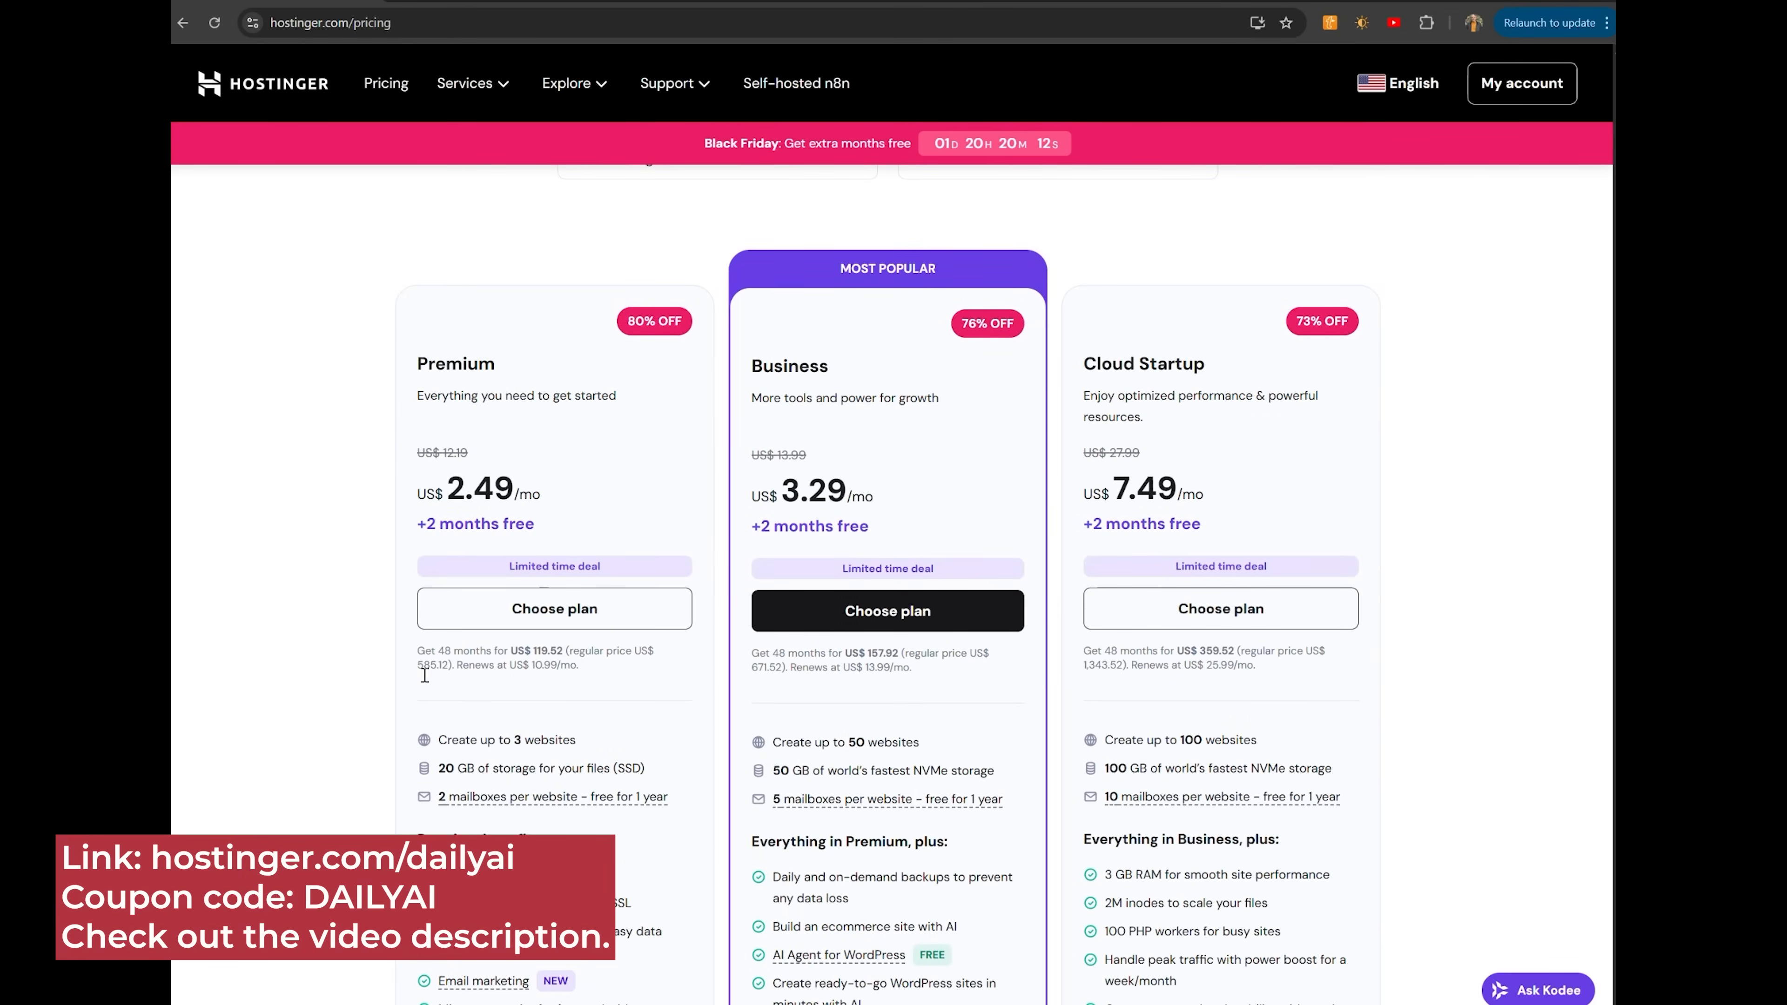
{"action": "scroll", "scroll_direction": "up", "scroll_amount": 3}
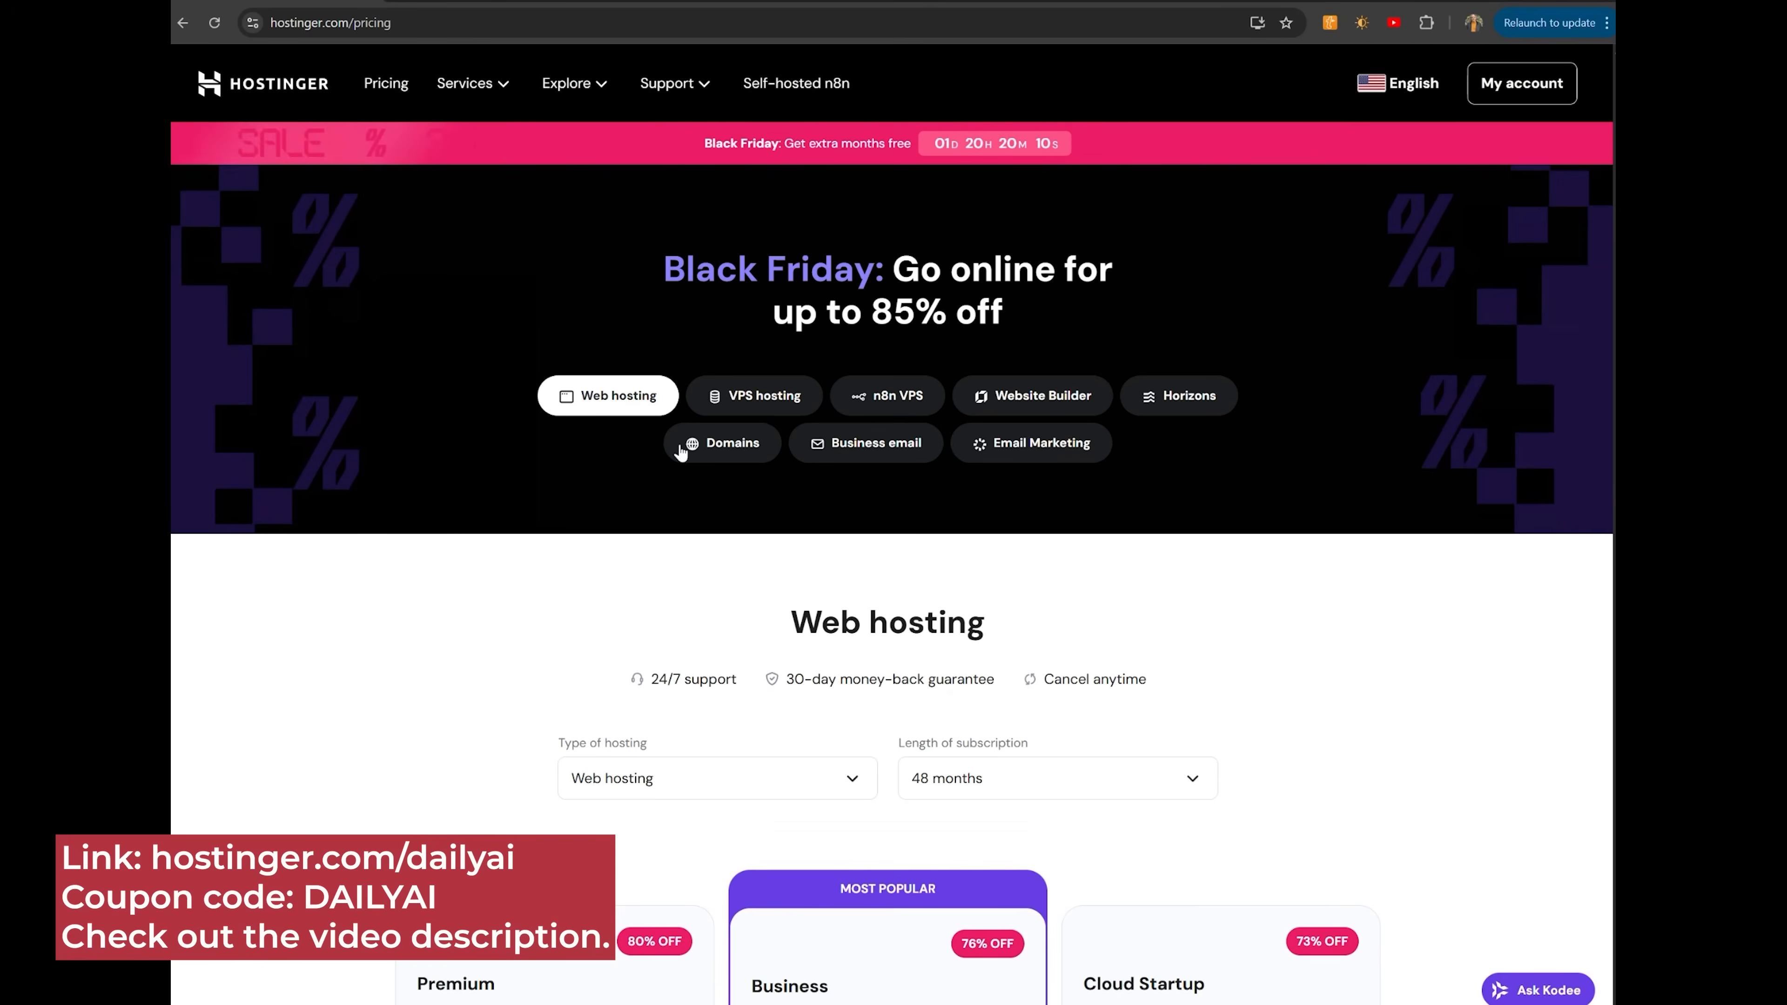
{"action": "left_click", "coordinate": [754, 396]}
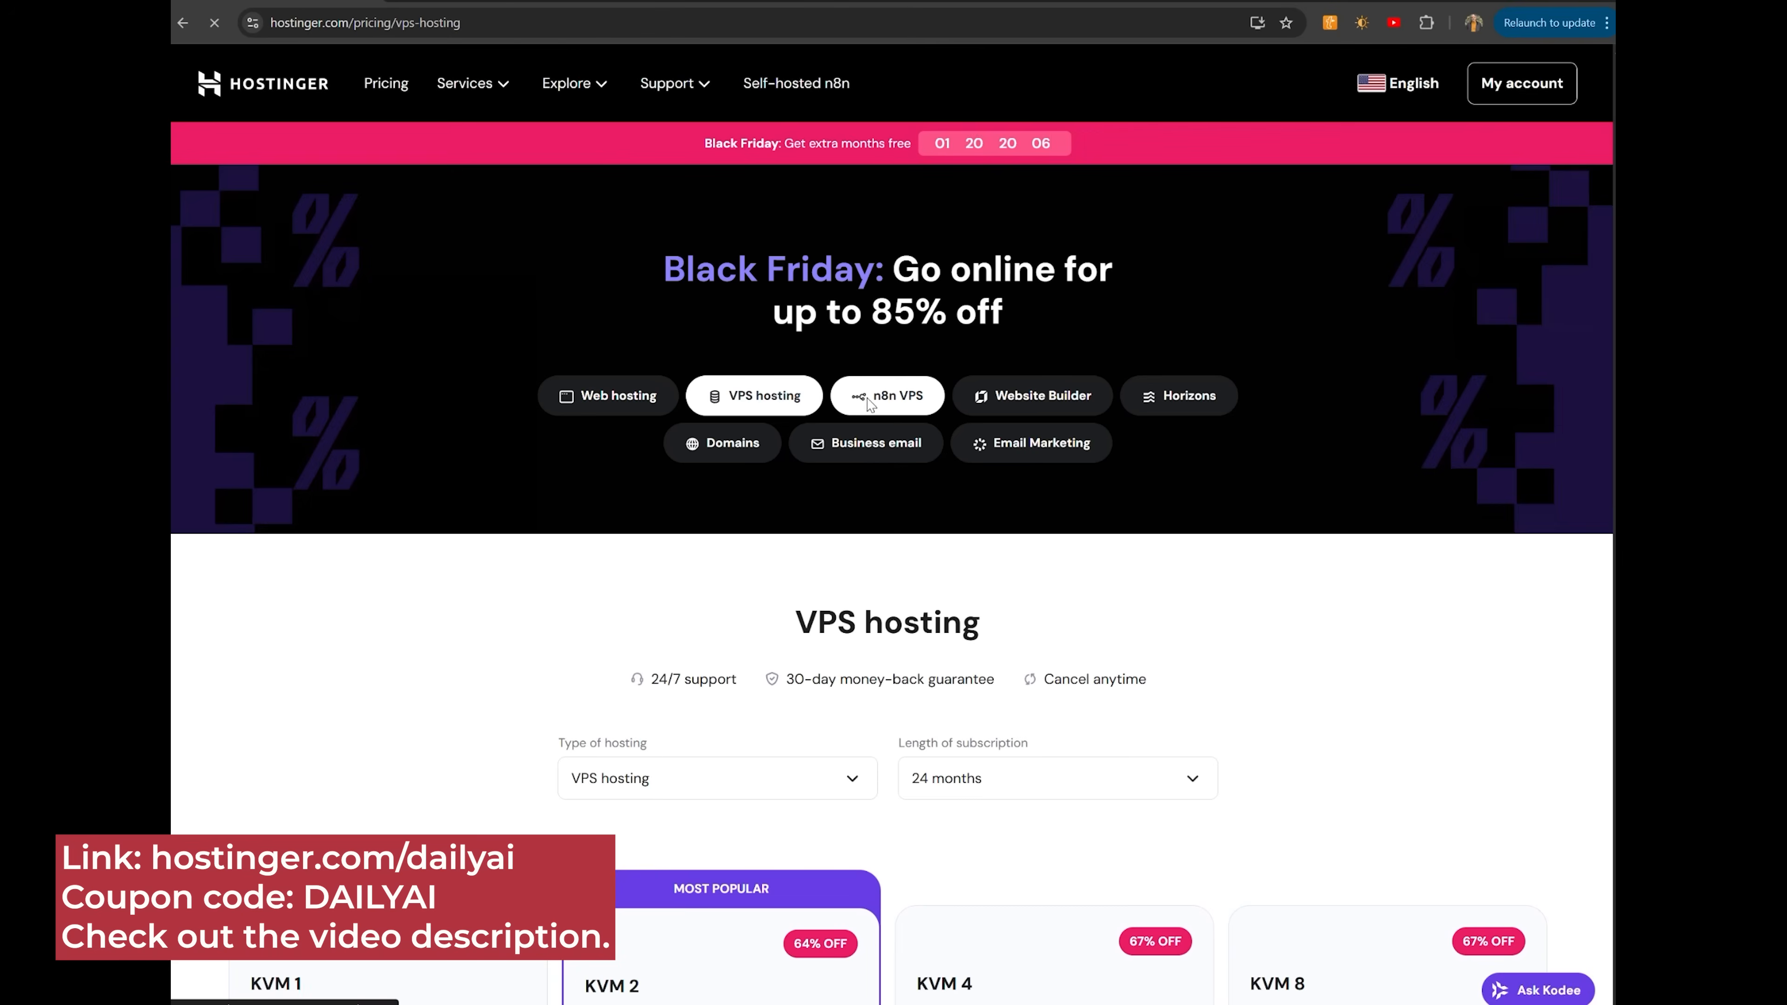
{"action": "left_click", "coordinate": [888, 395]}
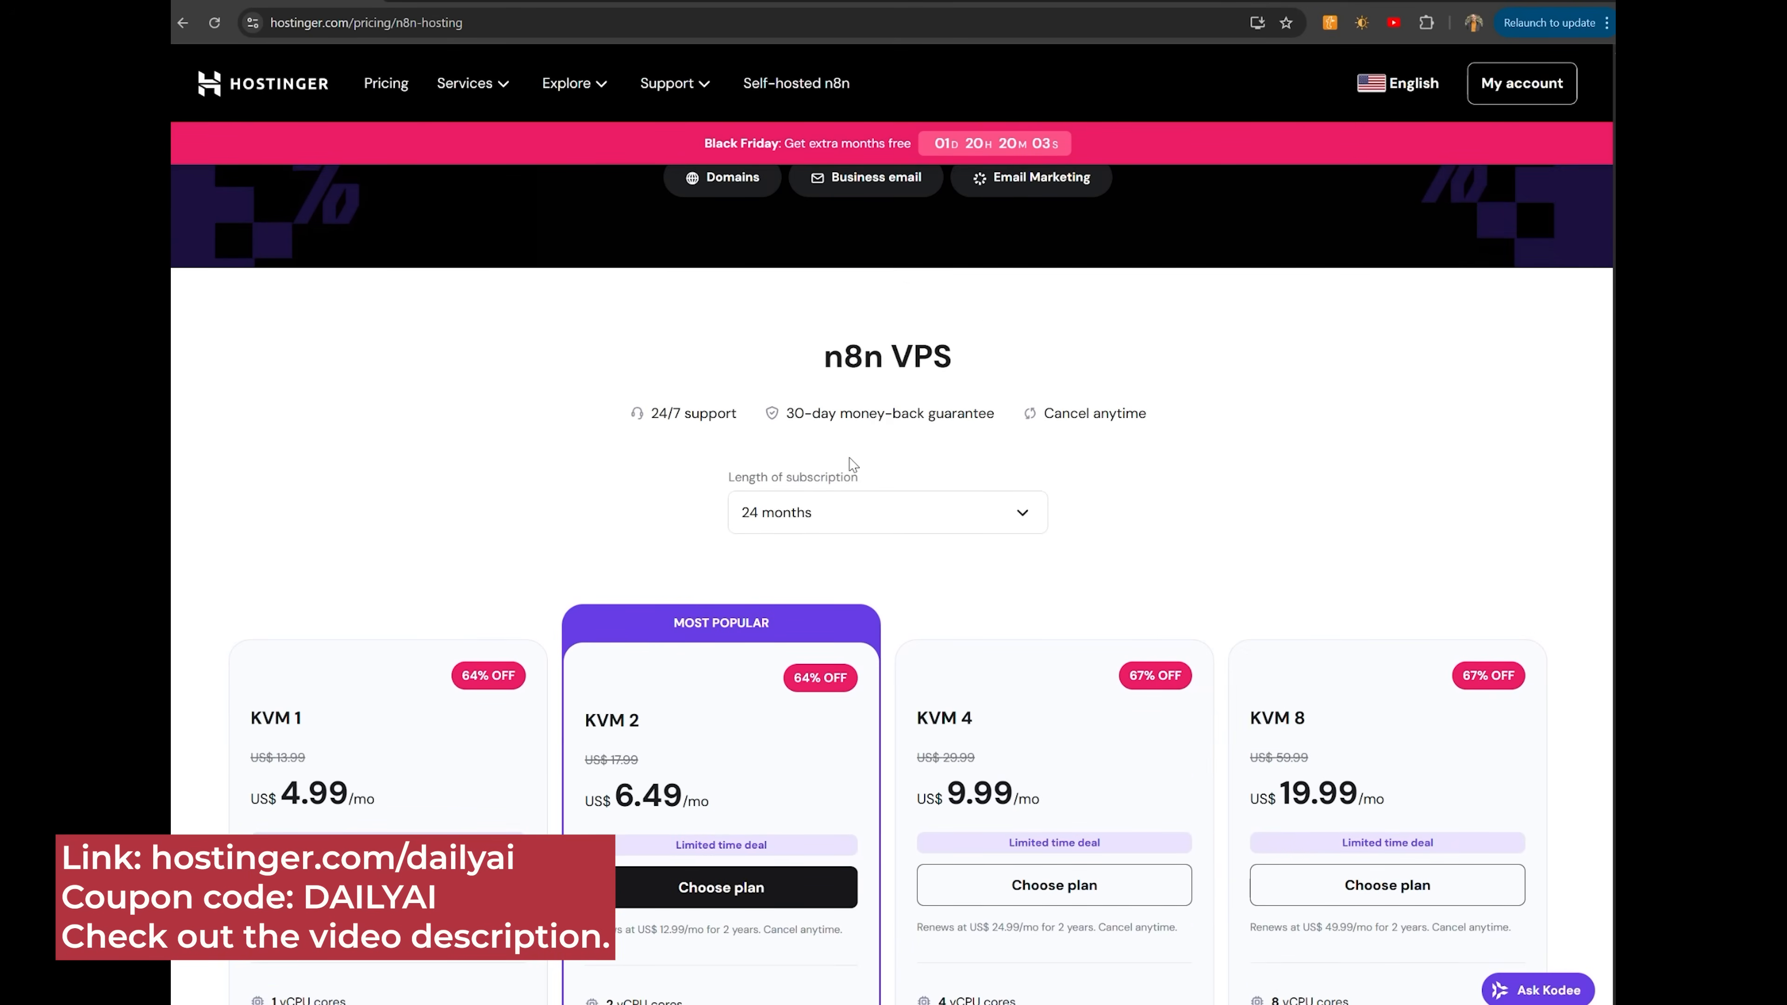
{"action": "left_click", "coordinate": [885, 511]}
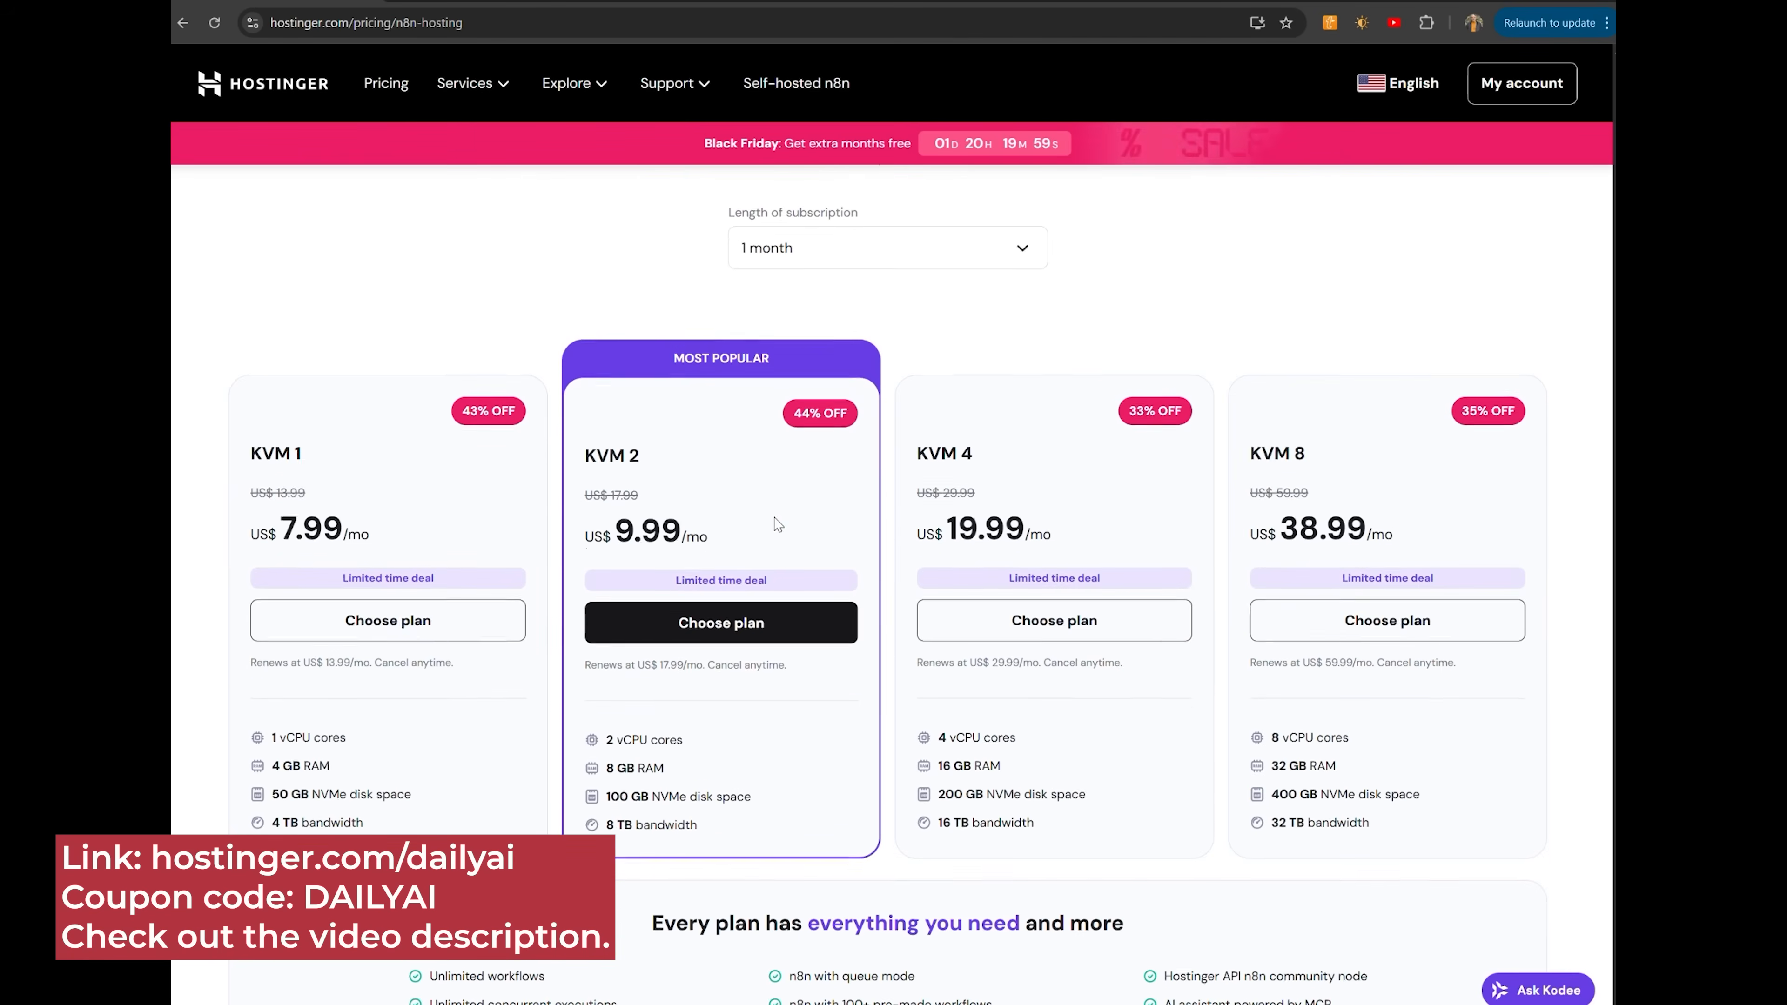
{"action": "mouse_move", "coordinate": [807, 269]}
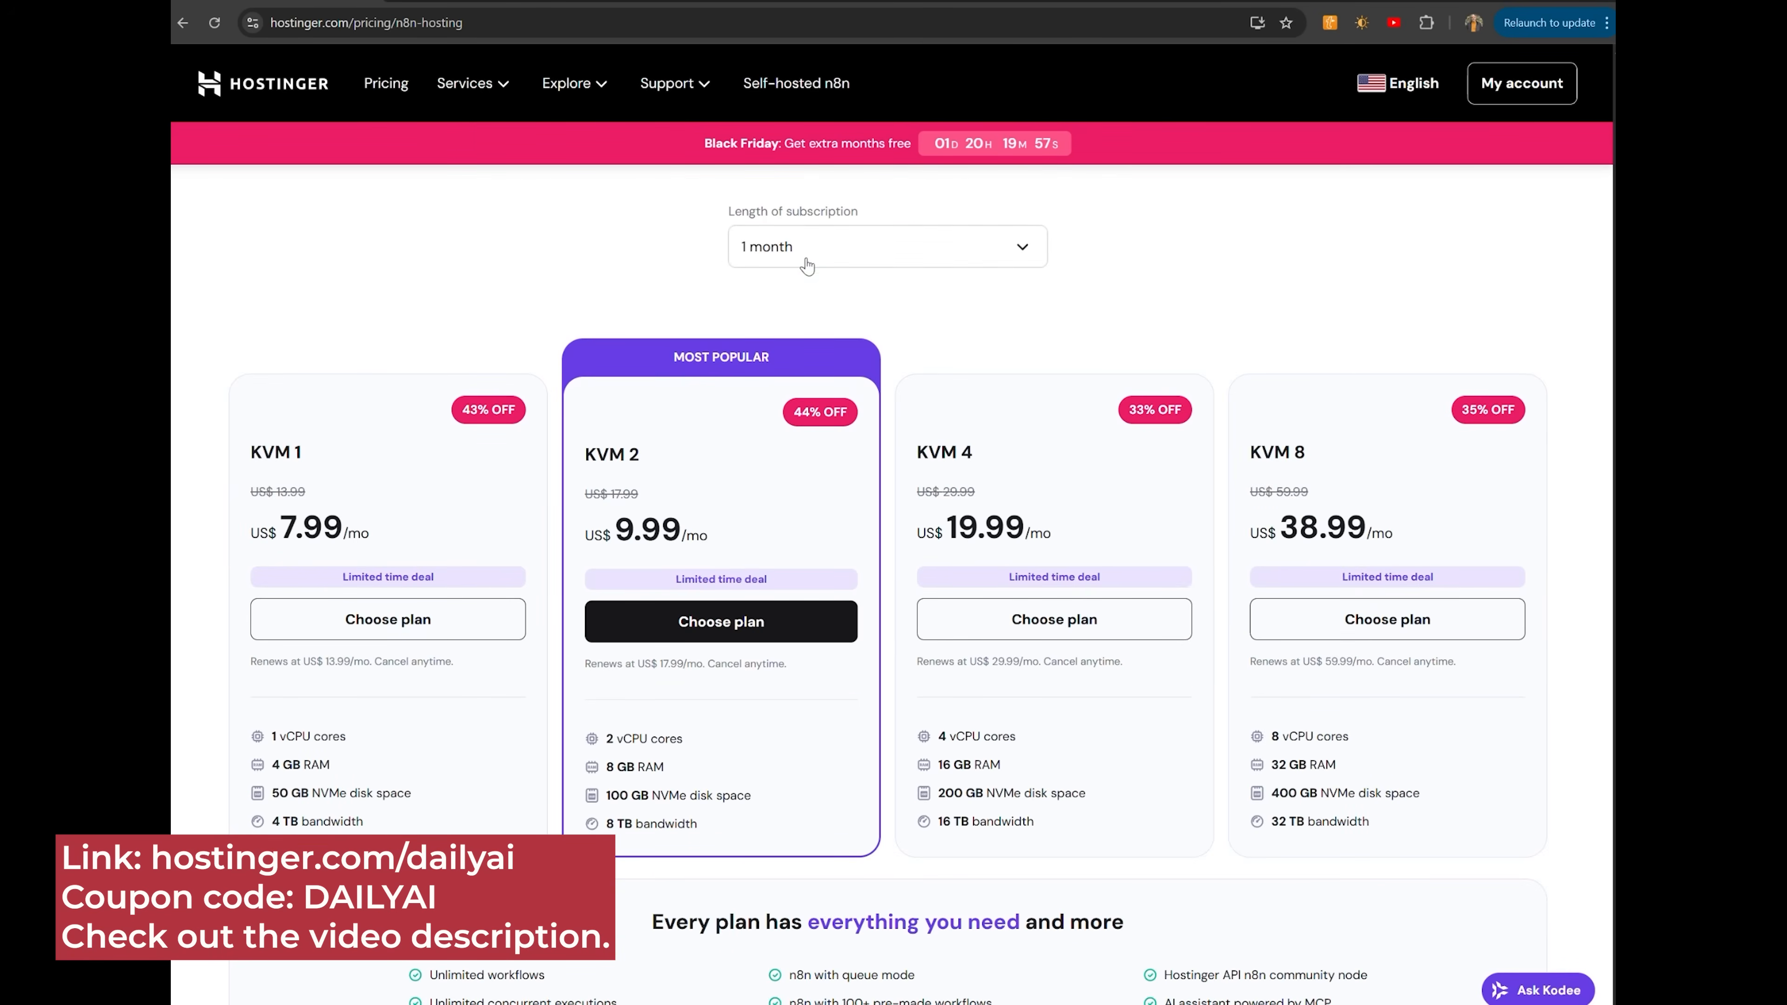
Compare the KVM plan hardware specs and choose the KVM 2 plan
{"action": "left_click", "coordinate": [886, 247]}
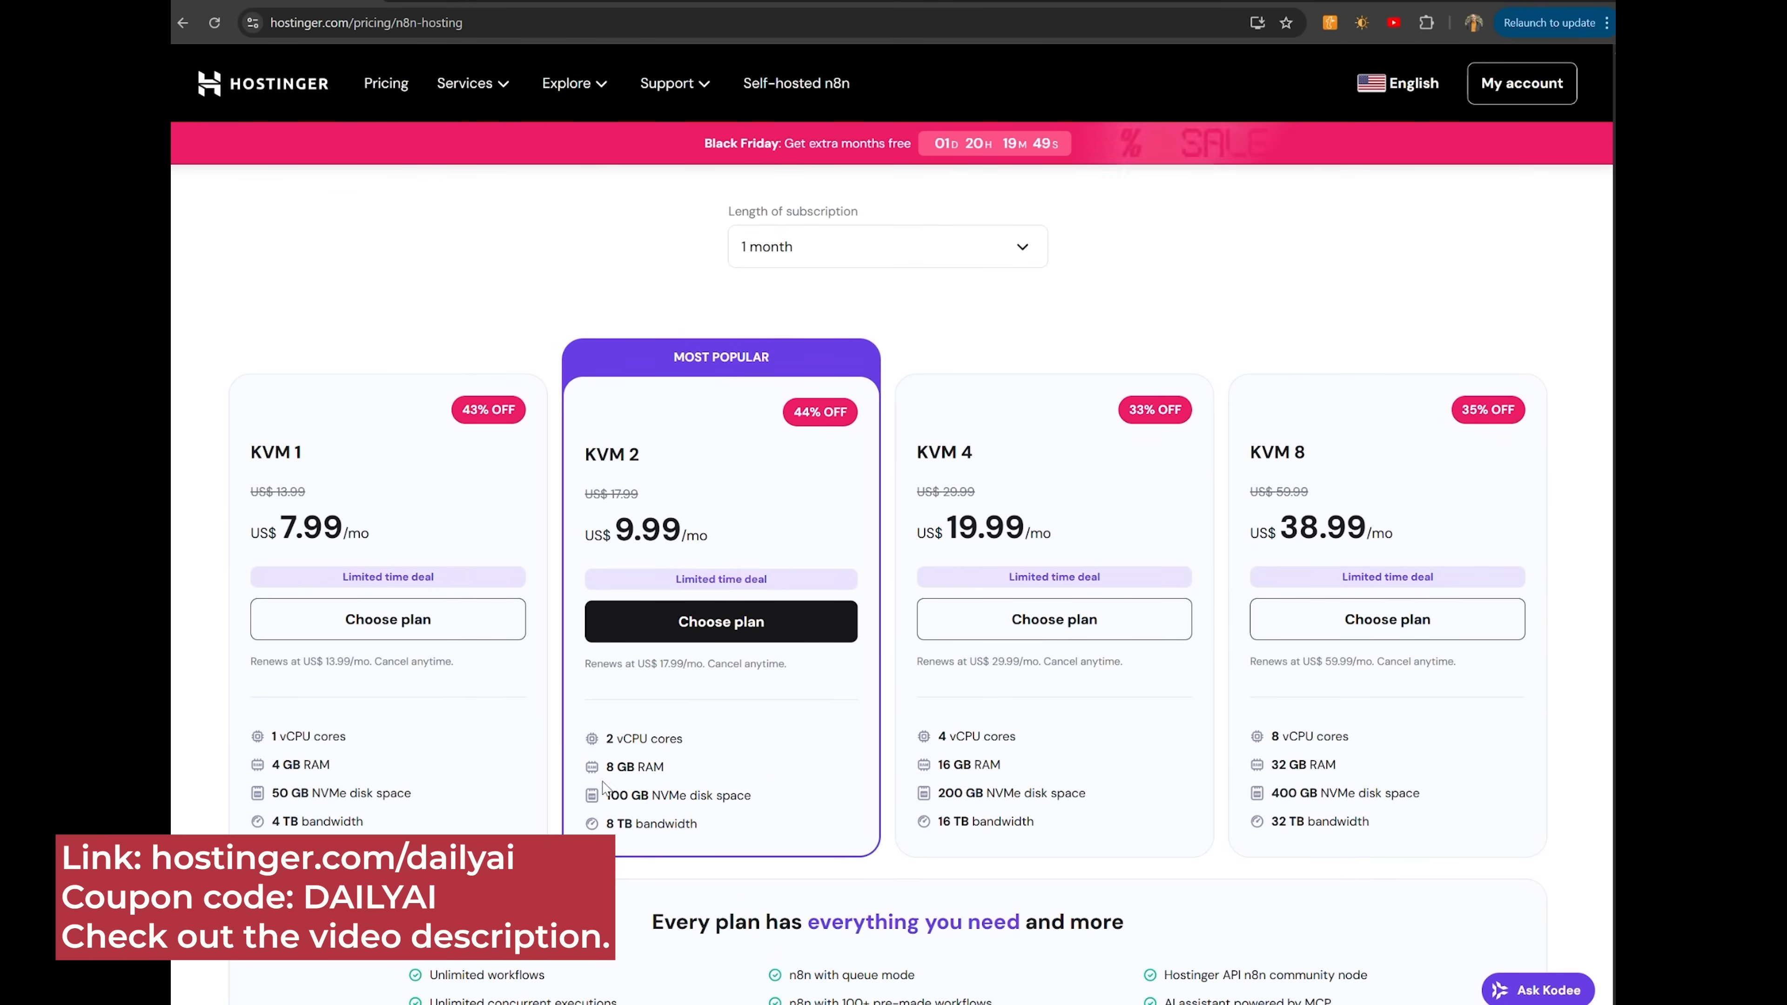
{"action": "double_click", "coordinate": [636, 767]}
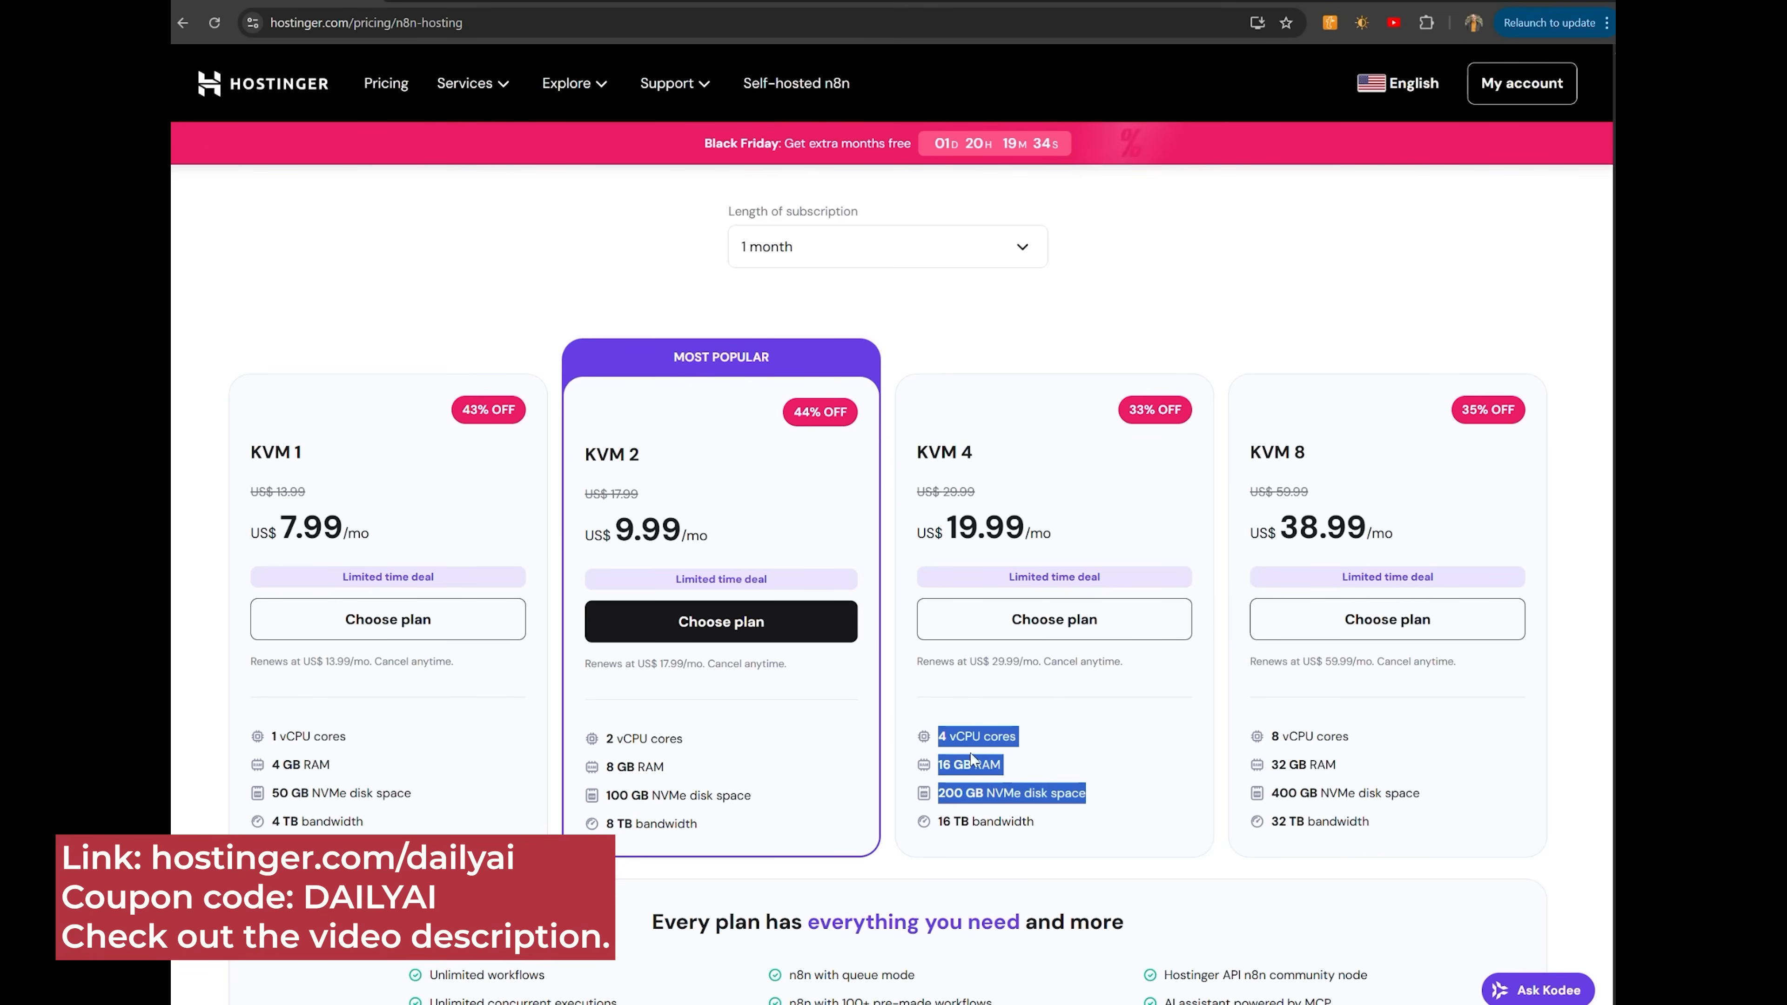
{"action": "mouse_move", "coordinate": [792, 550]}
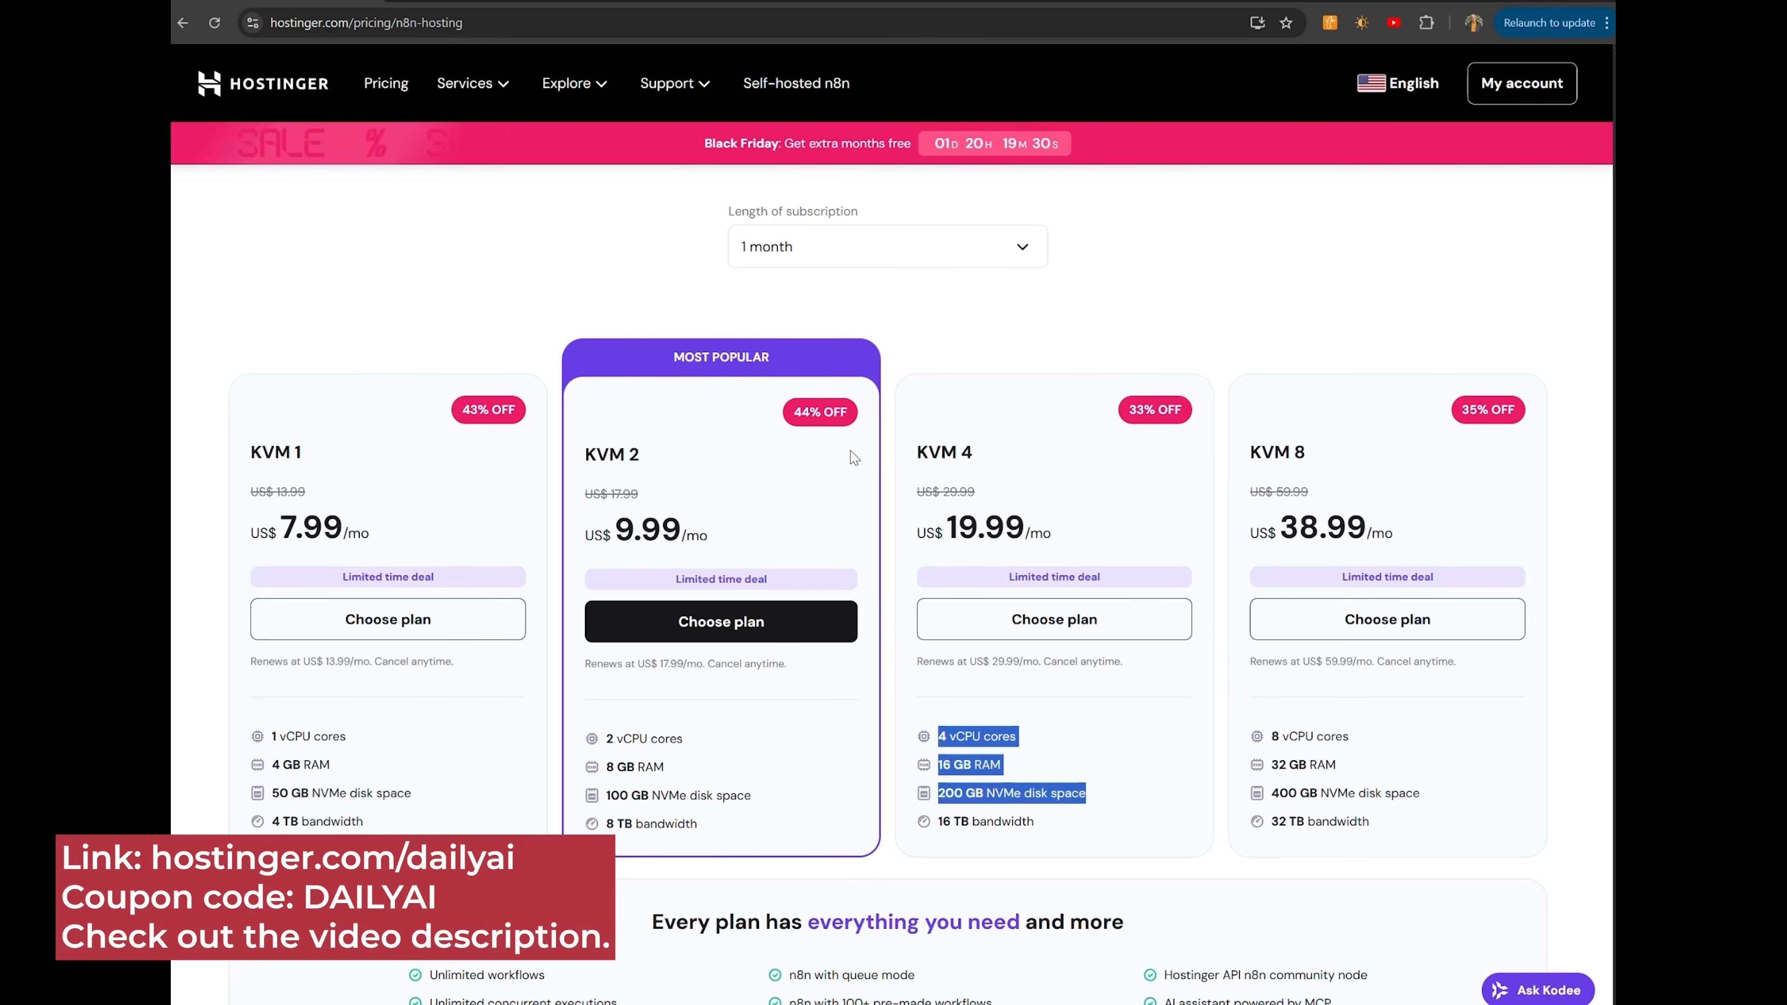
{"action": "left_click", "coordinate": [721, 622]}
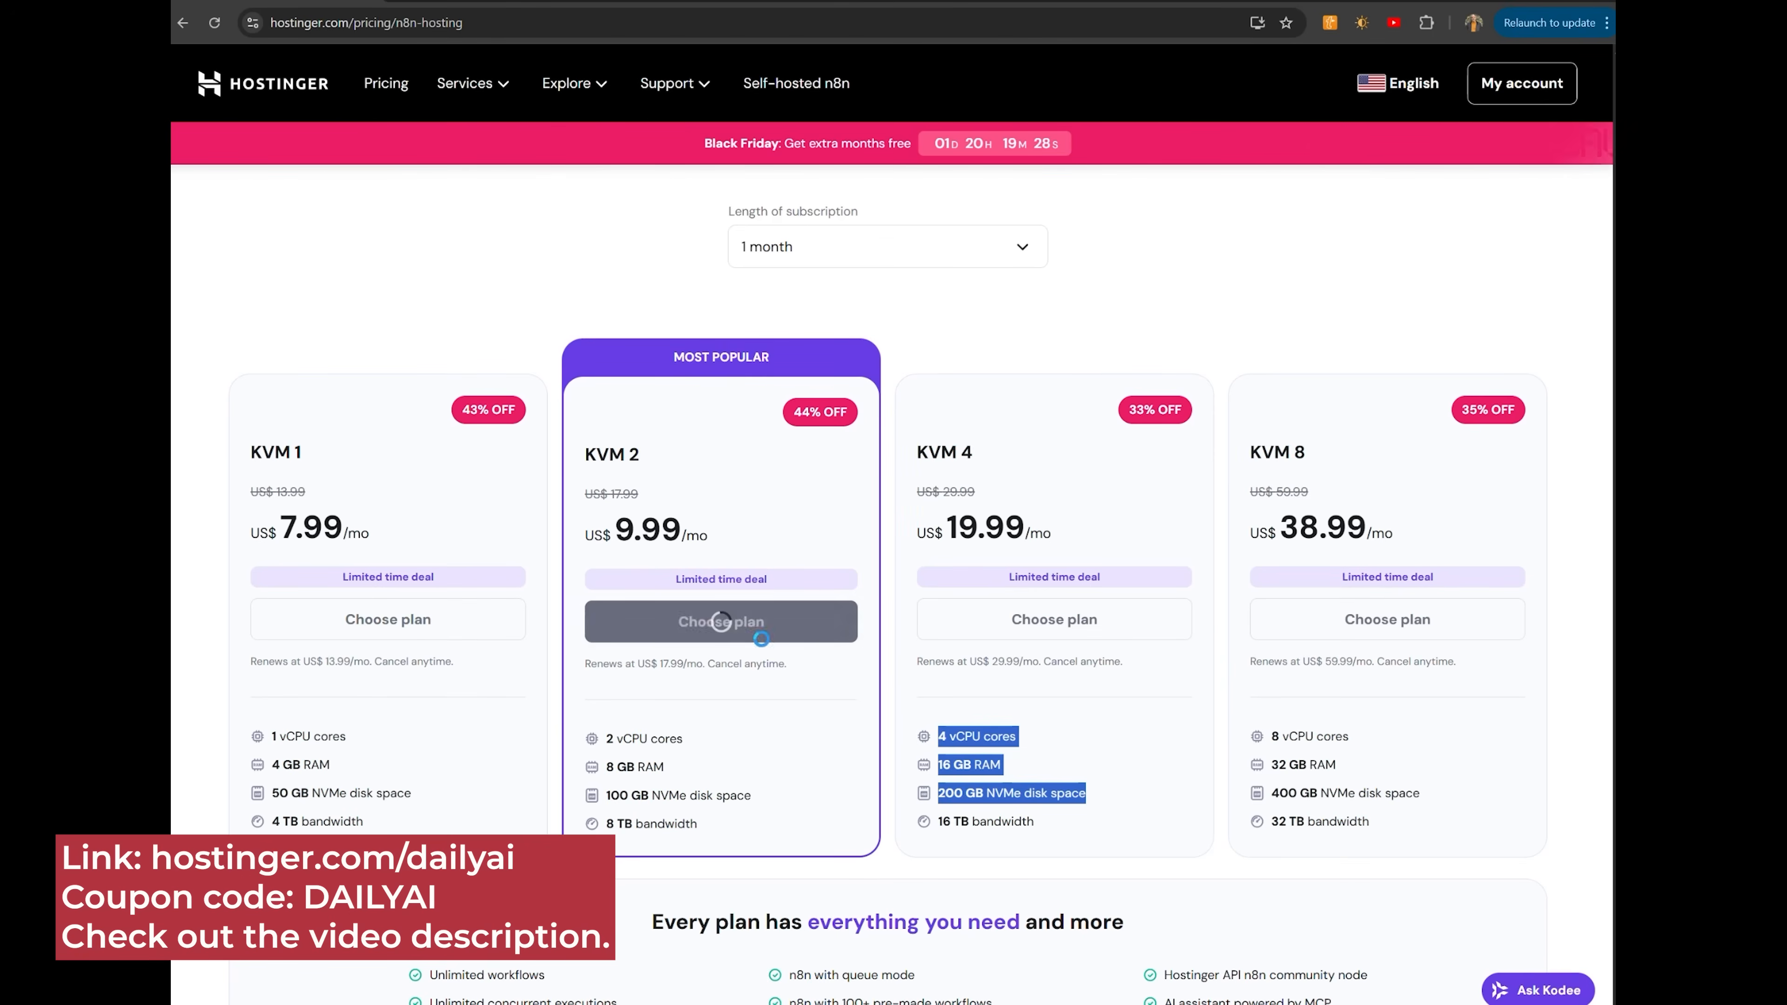
Select n8n (queue mode) as the application for the KVM 2 order and confirm it
{"action": "left_click", "coordinate": [718, 621]}
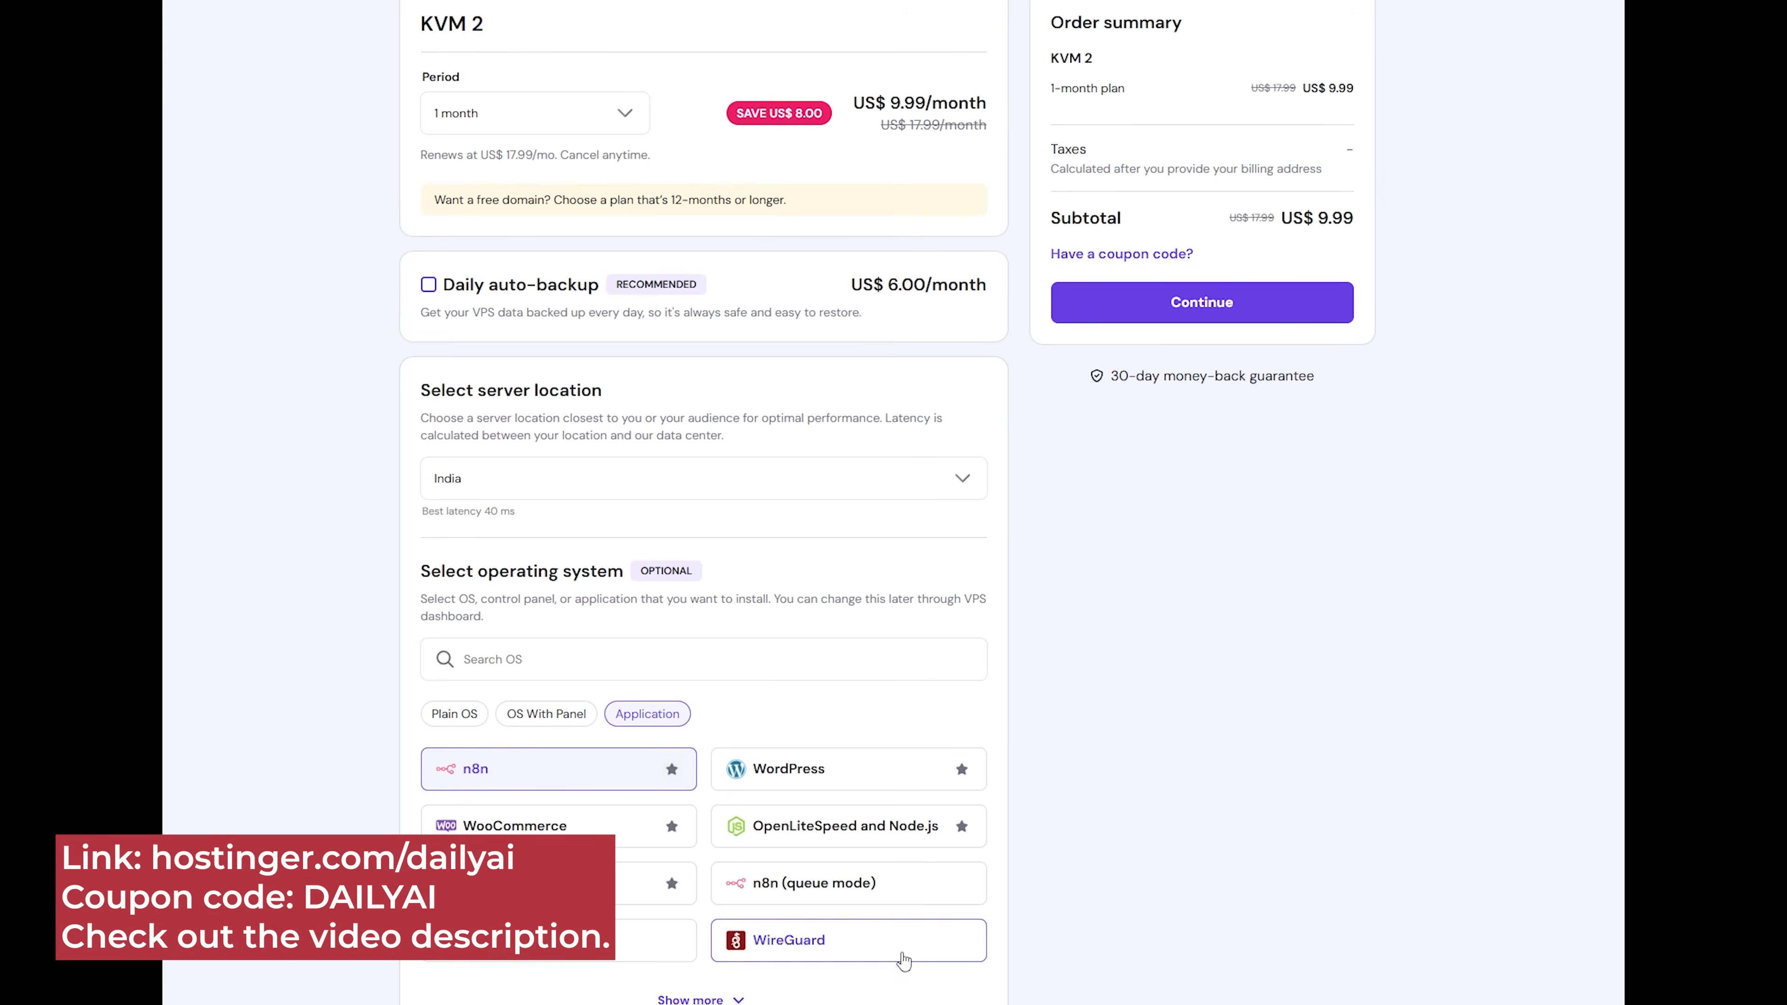
{"action": "left_click", "coordinate": [833, 883]}
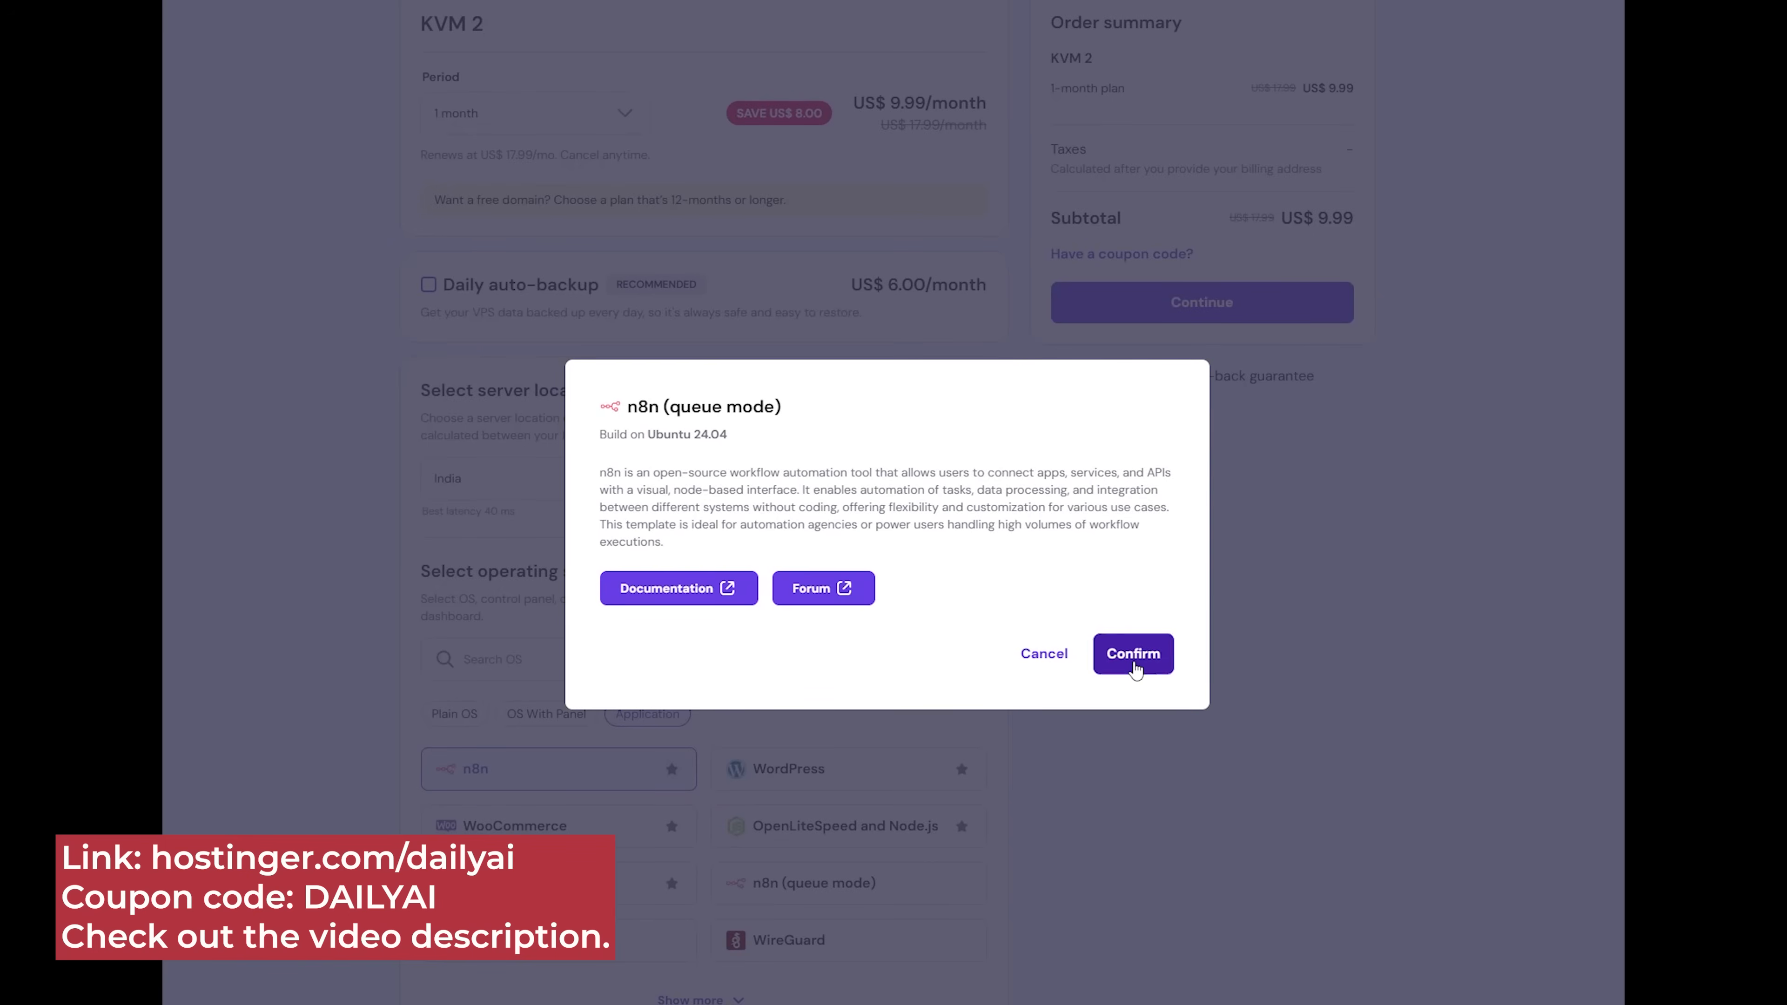
{"action": "left_click", "coordinate": [1133, 654]}
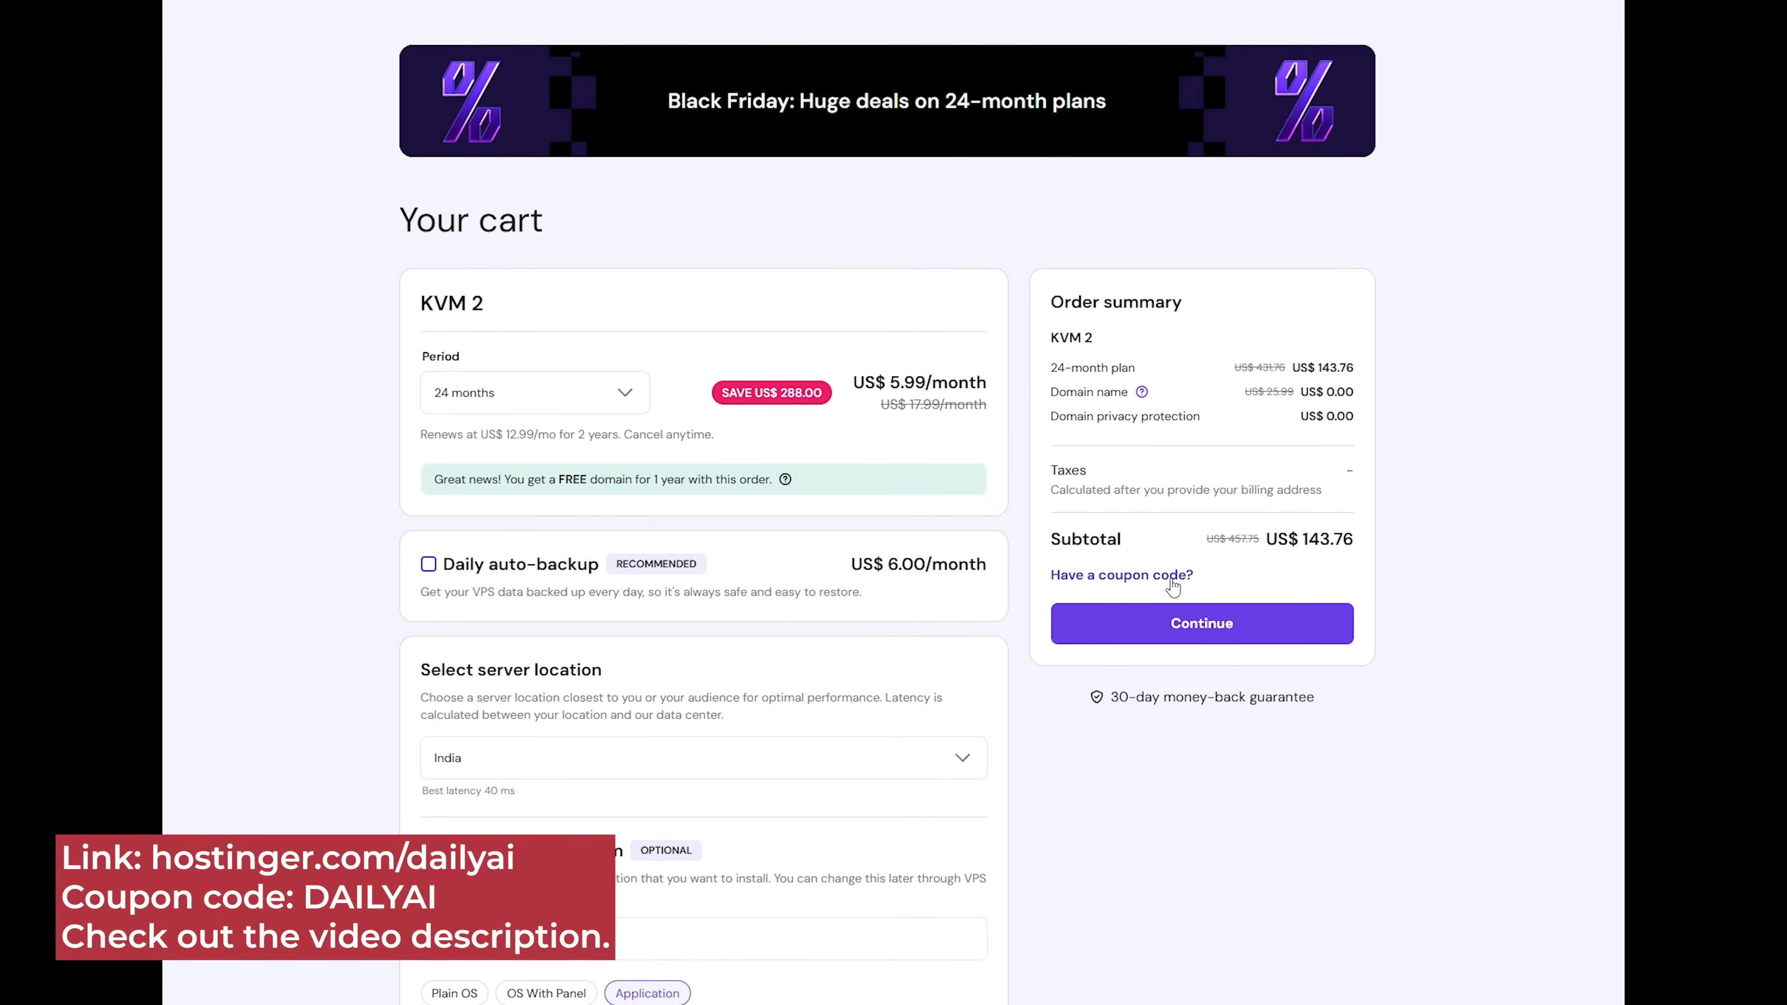
Apply the DAILYAI coupon to the order and proceed to payment
{"action": "type", "text": "DAILYAI"}
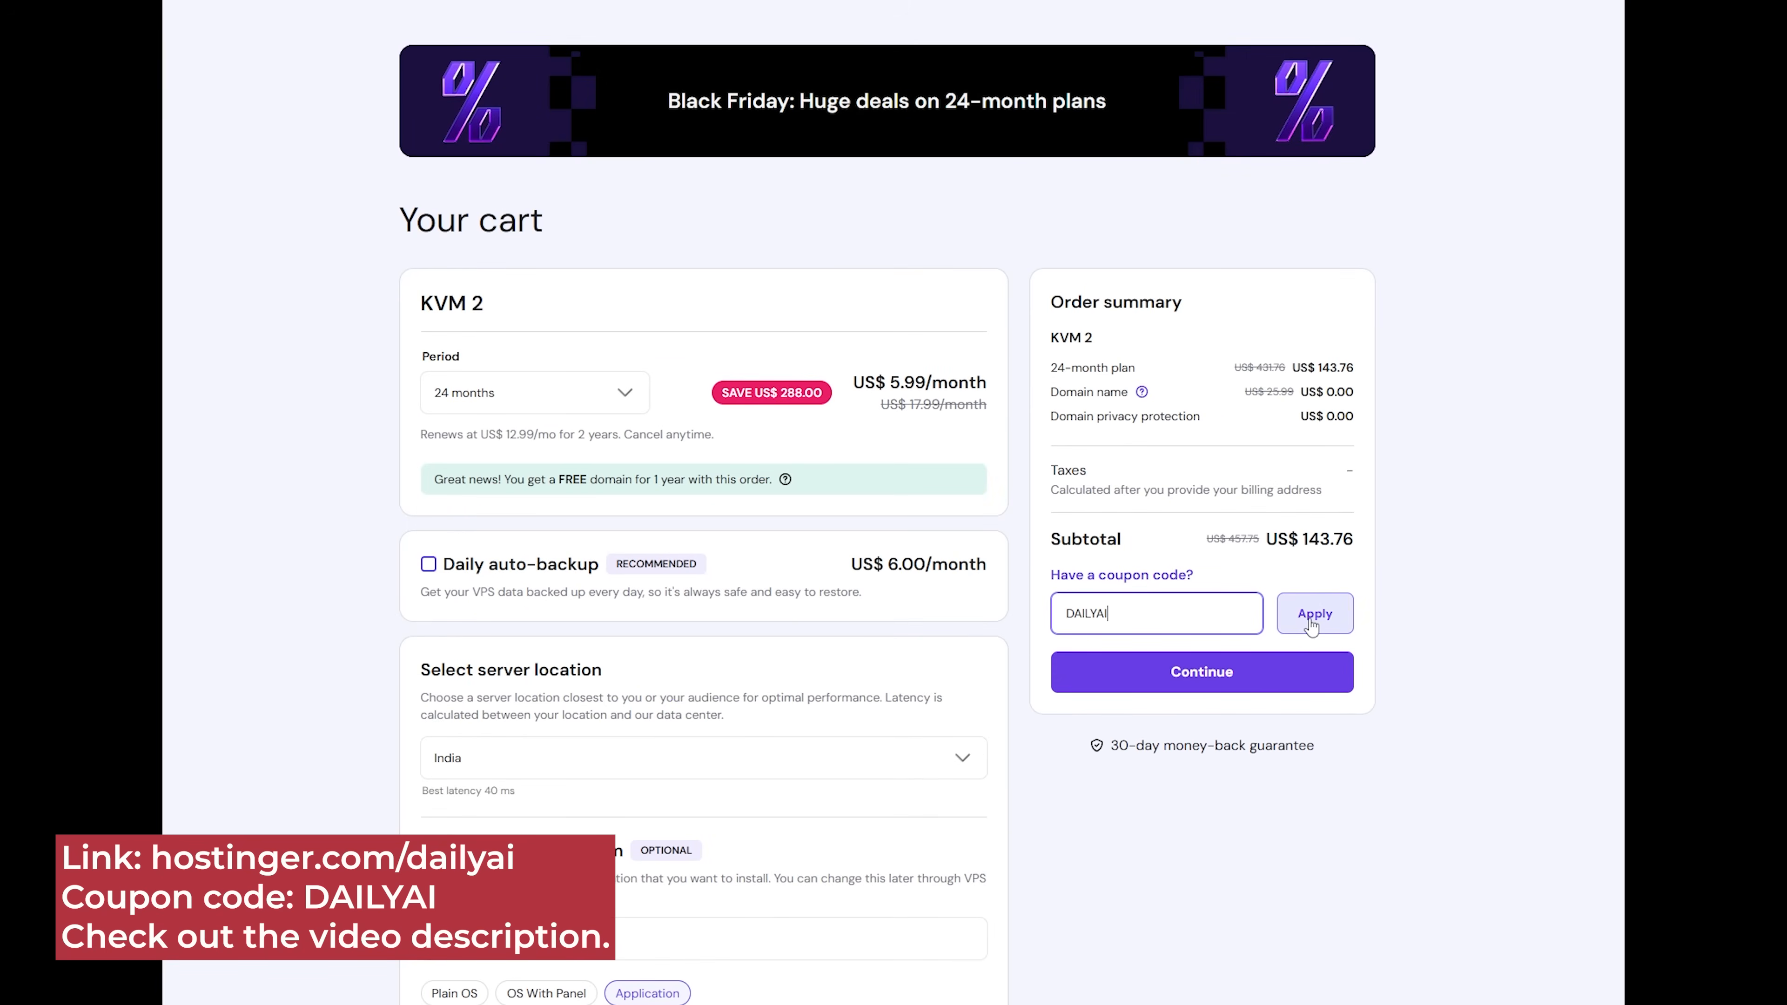
{"action": "left_click", "coordinate": [1314, 613]}
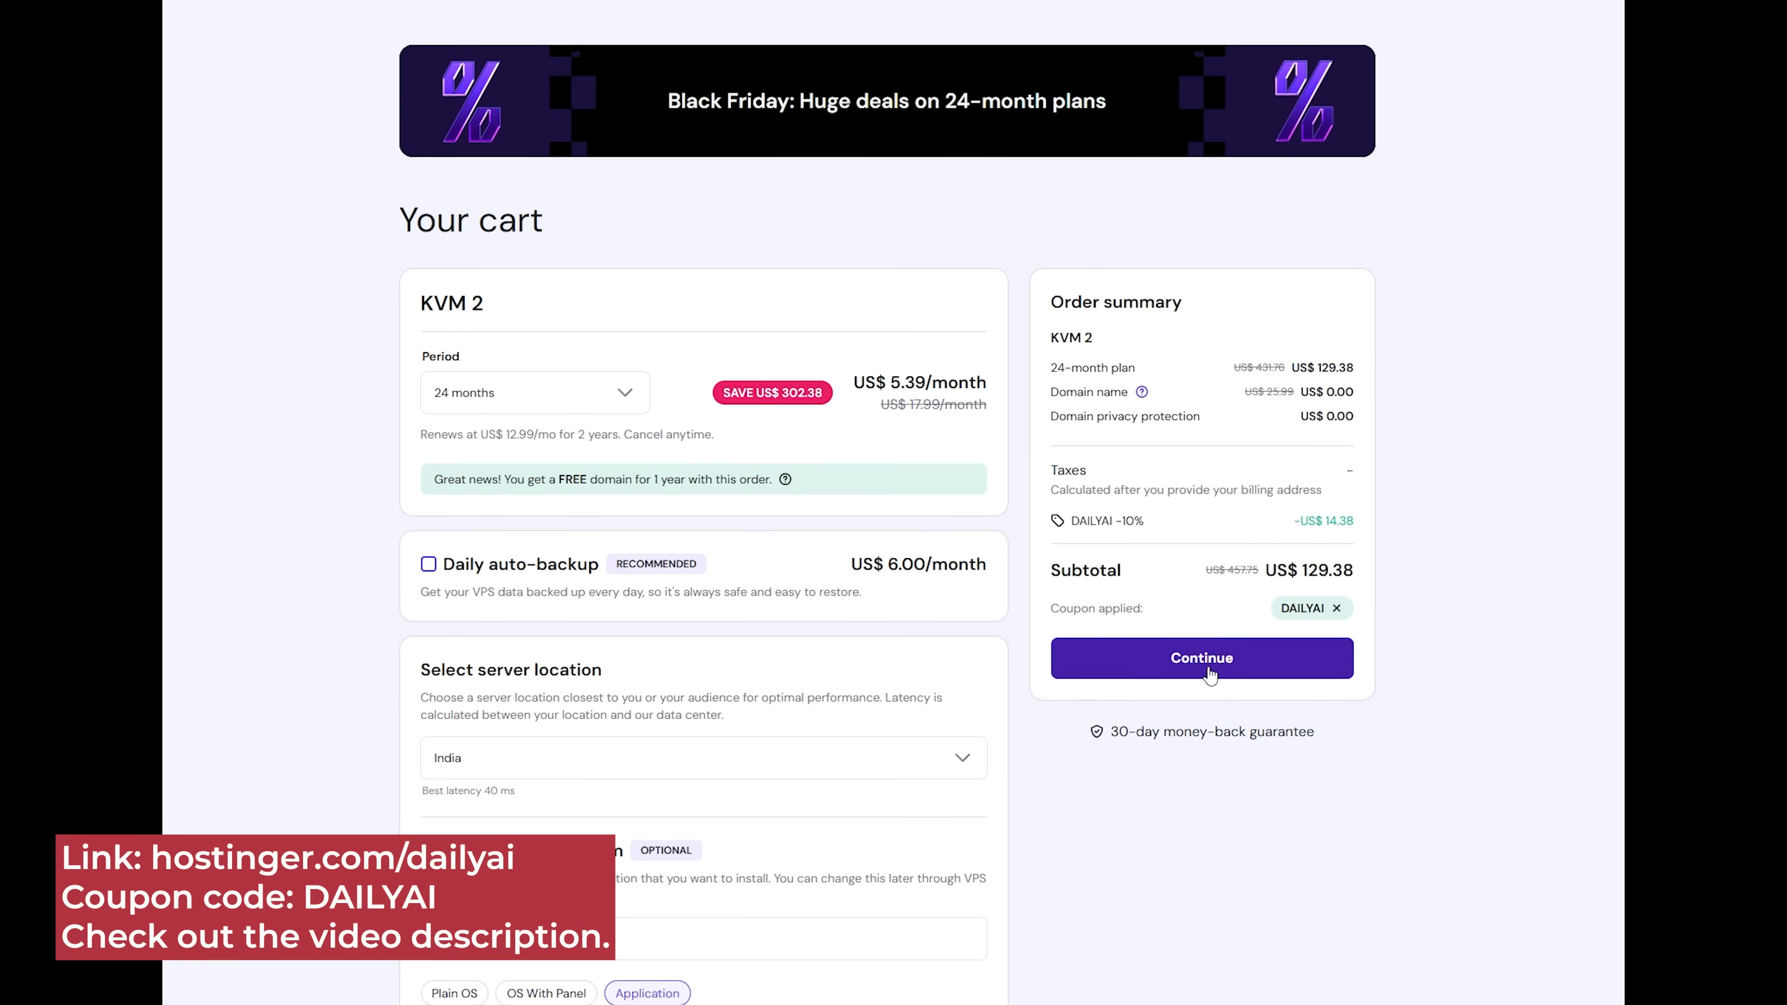
{"action": "left_click", "coordinate": [1203, 658]}
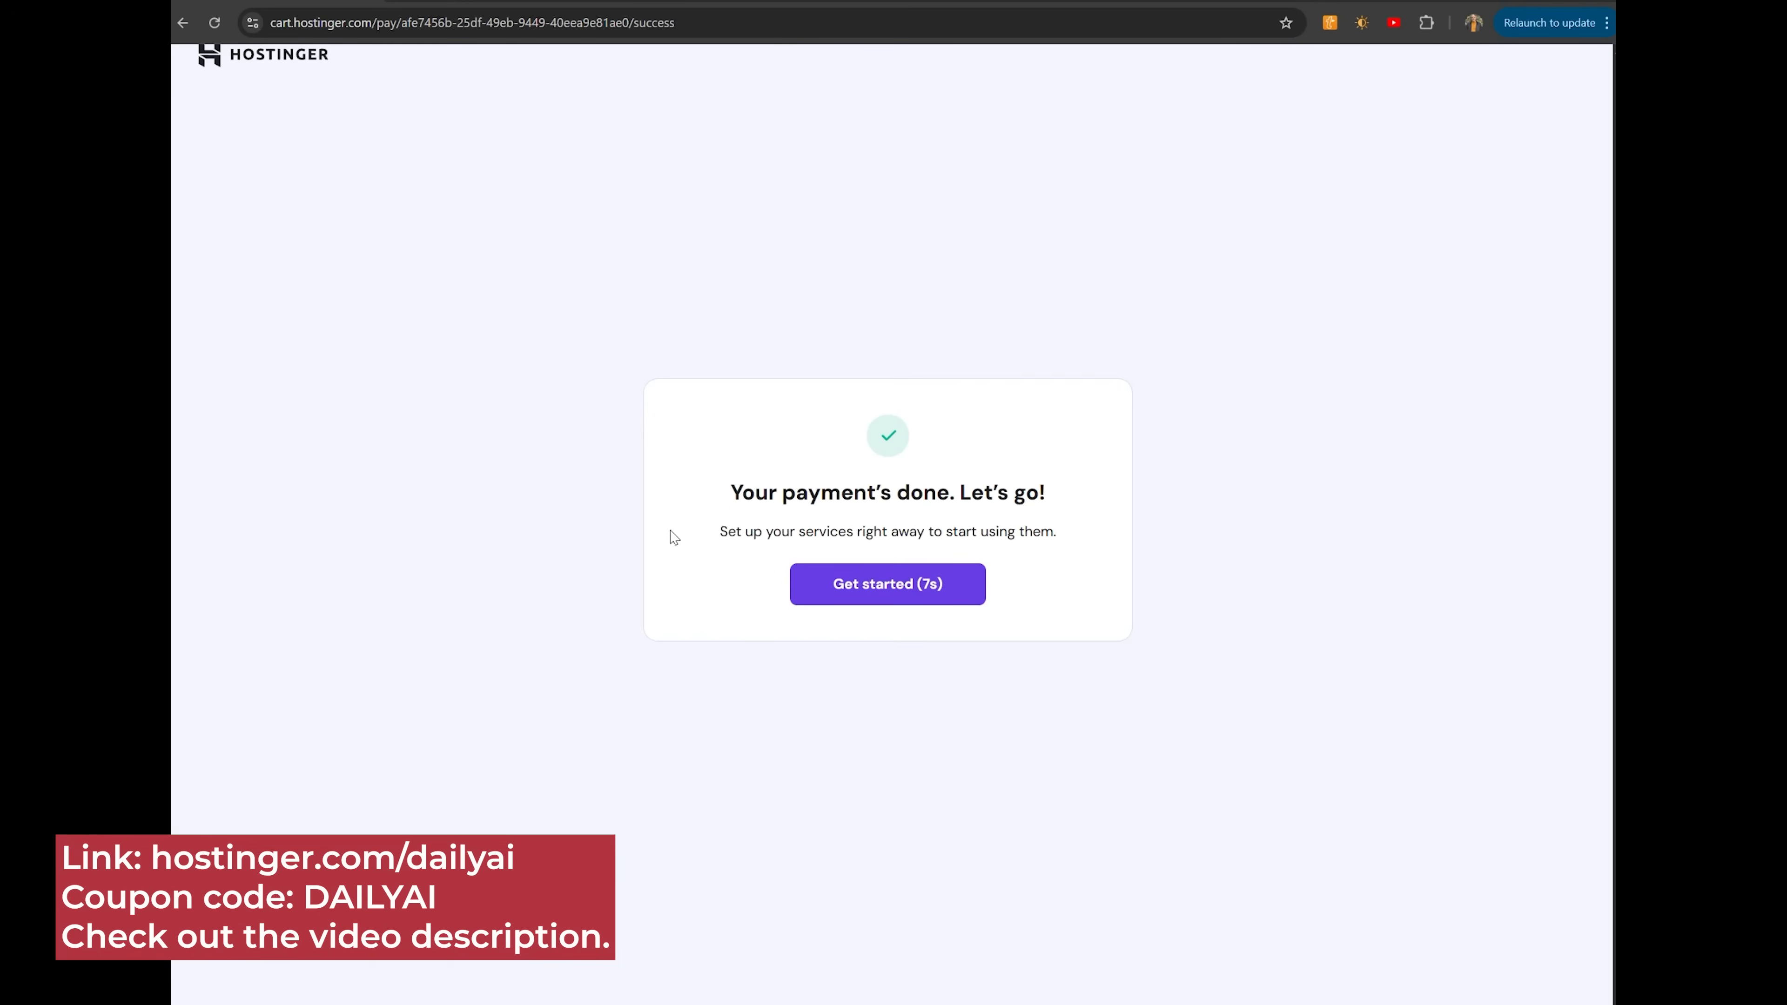
Confirm payment completed and start setting up the purchased n8n VPS
{"action": "left_click_drag", "start_coordinate": [730, 493], "coordinate": [1024, 492]}
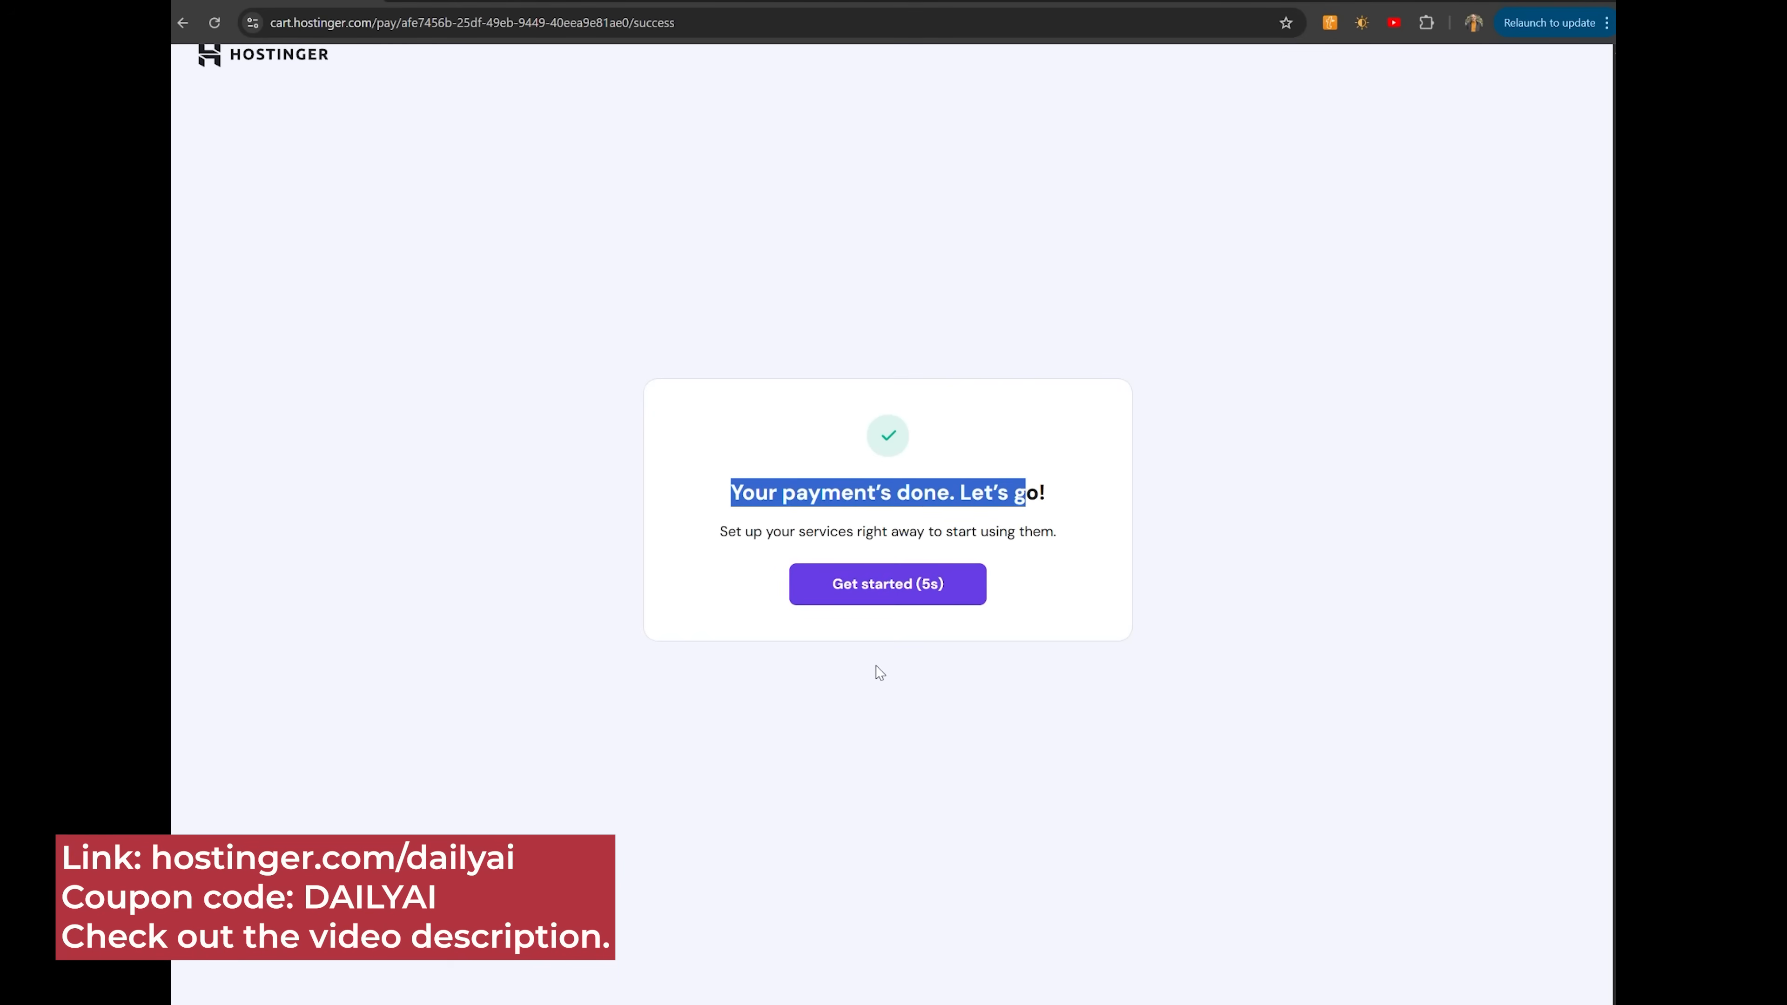
{"action": "left_click", "coordinate": [888, 585]}
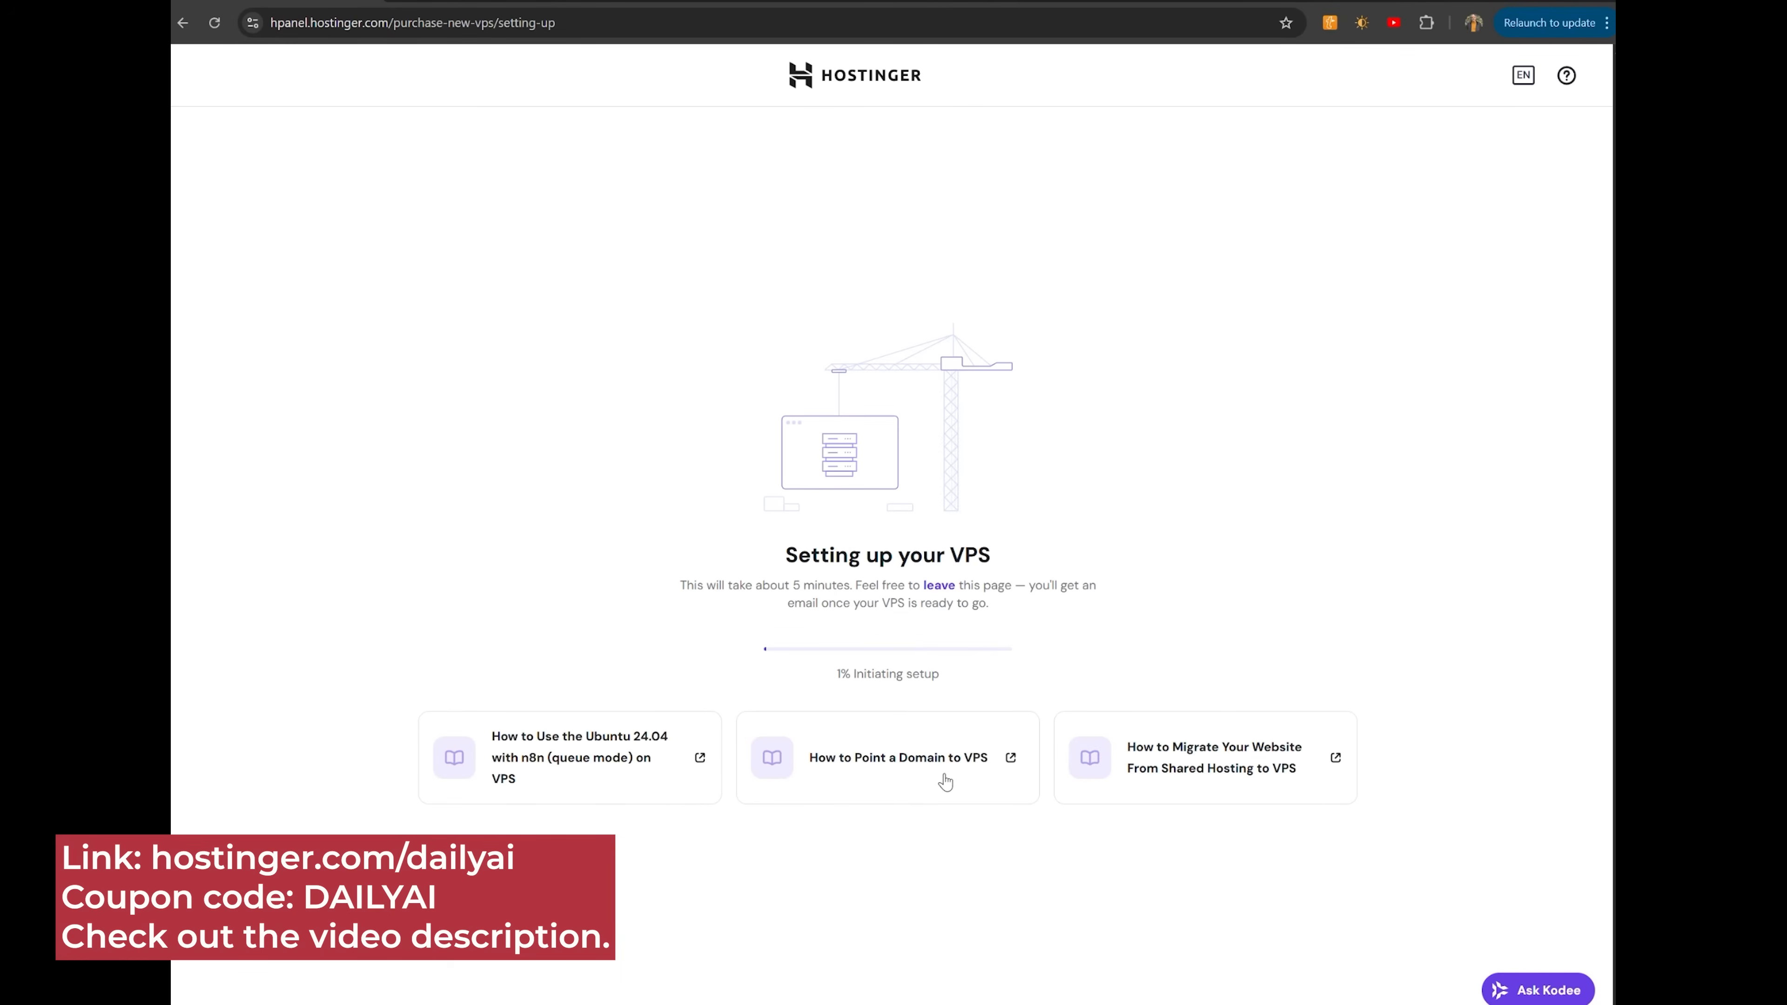
{"action": "double_click", "coordinate": [852, 674]}
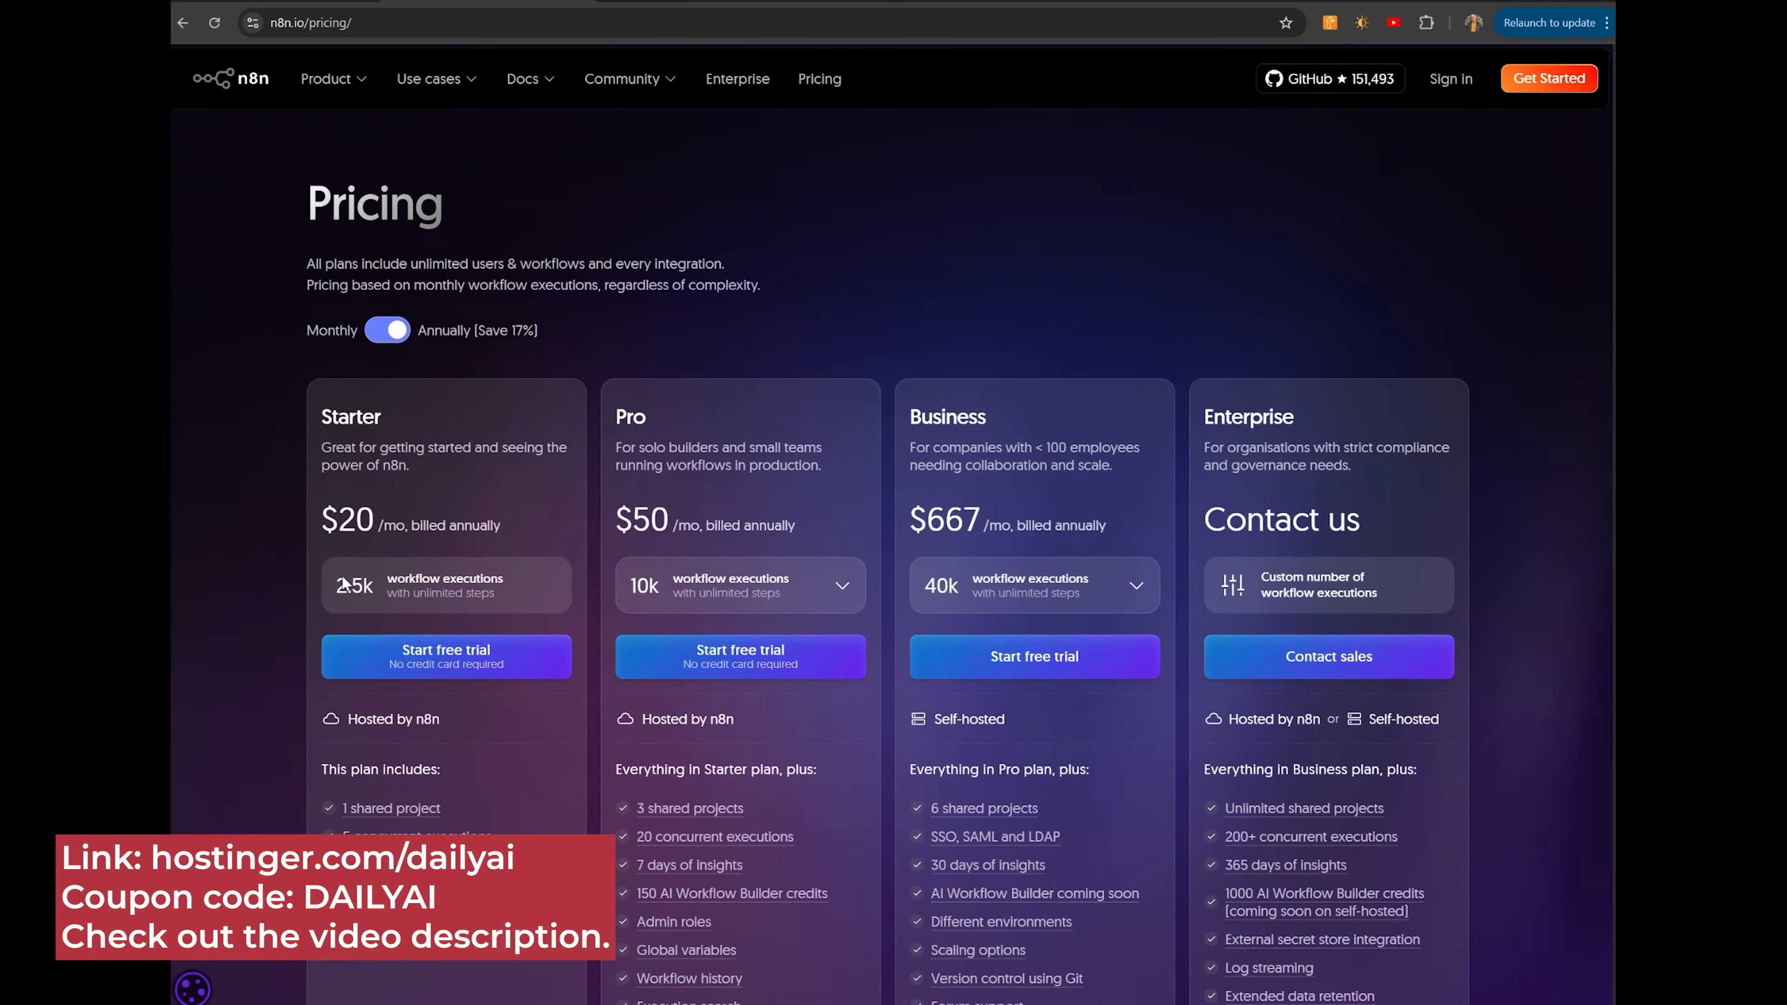
{"action": "mouse_move", "coordinate": [413, 602]}
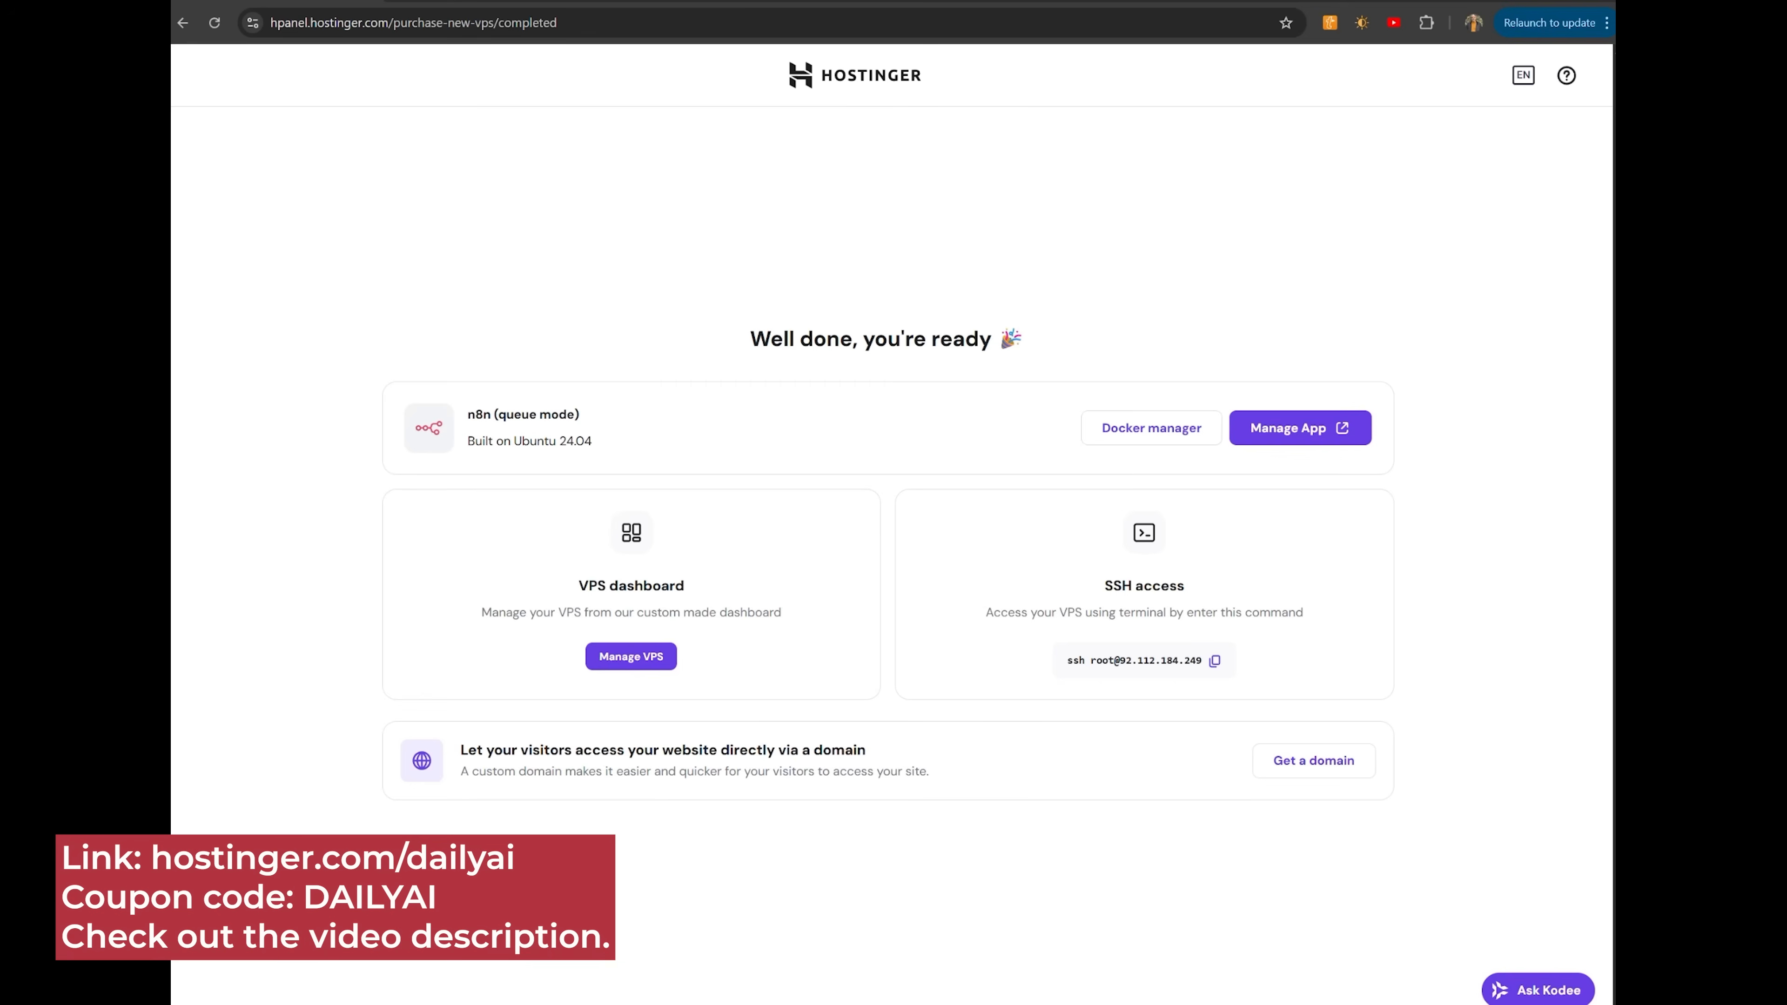
{"action": "mouse_move", "coordinate": [893, 466]}
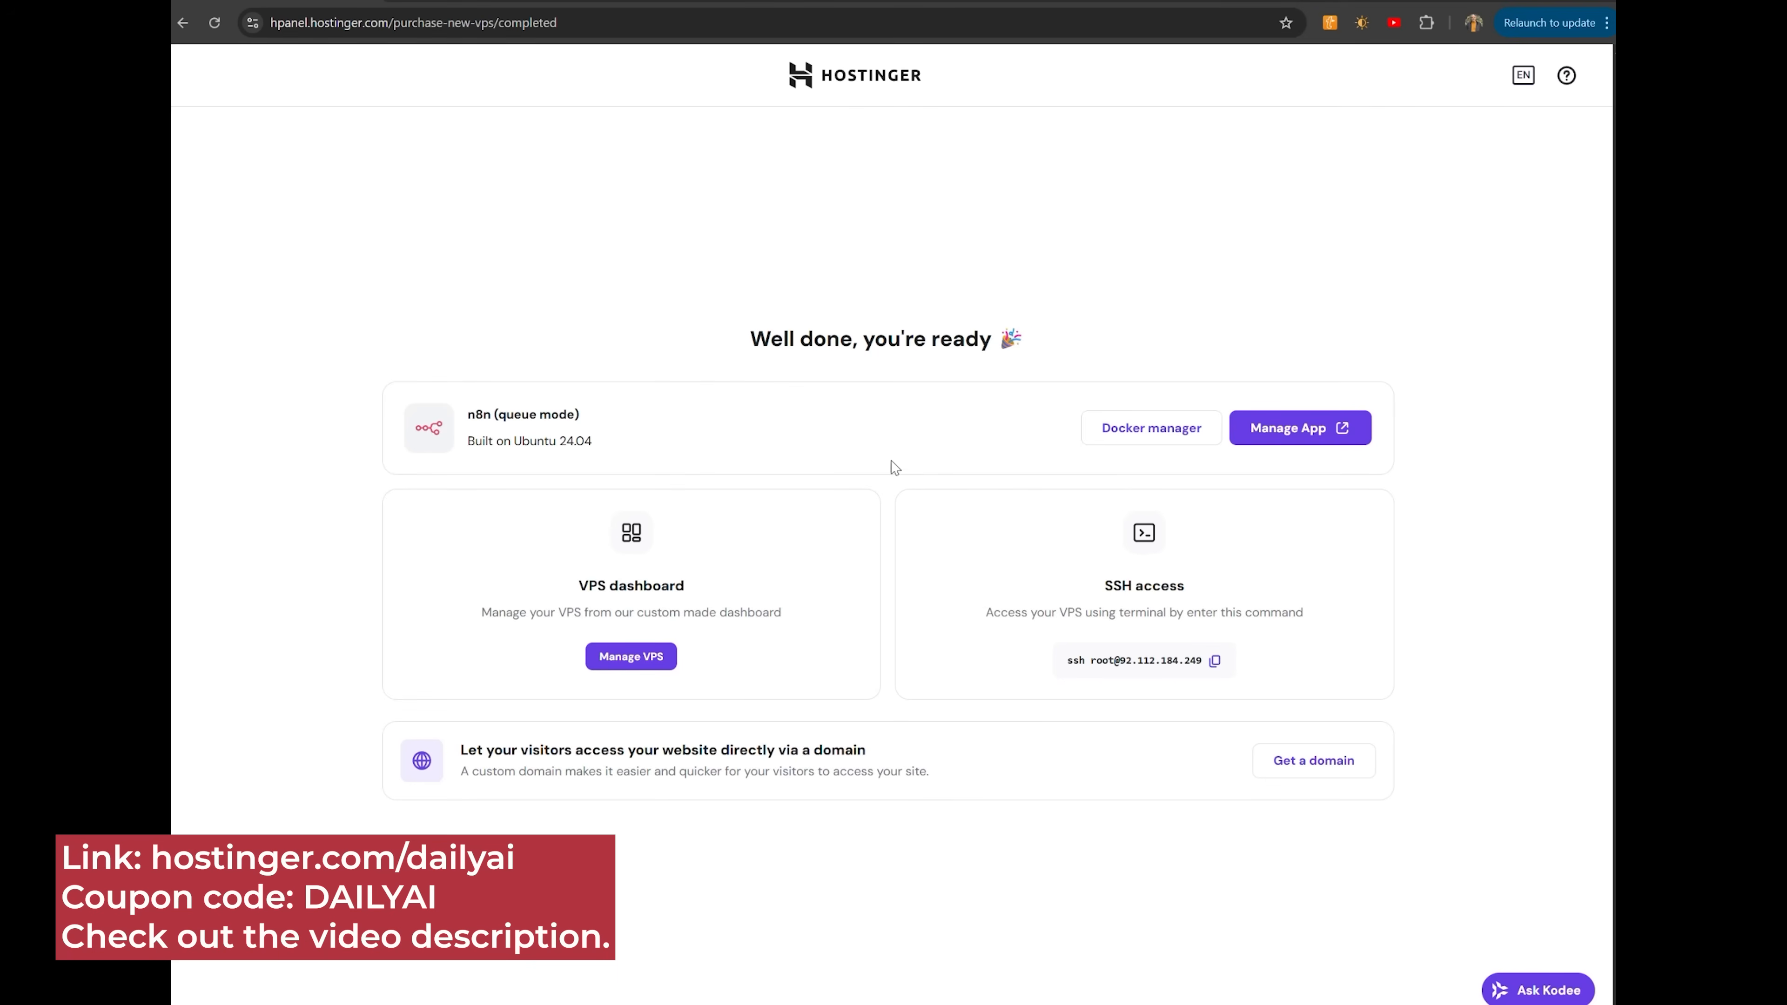
{"action": "mouse_move", "coordinate": [1202, 451]}
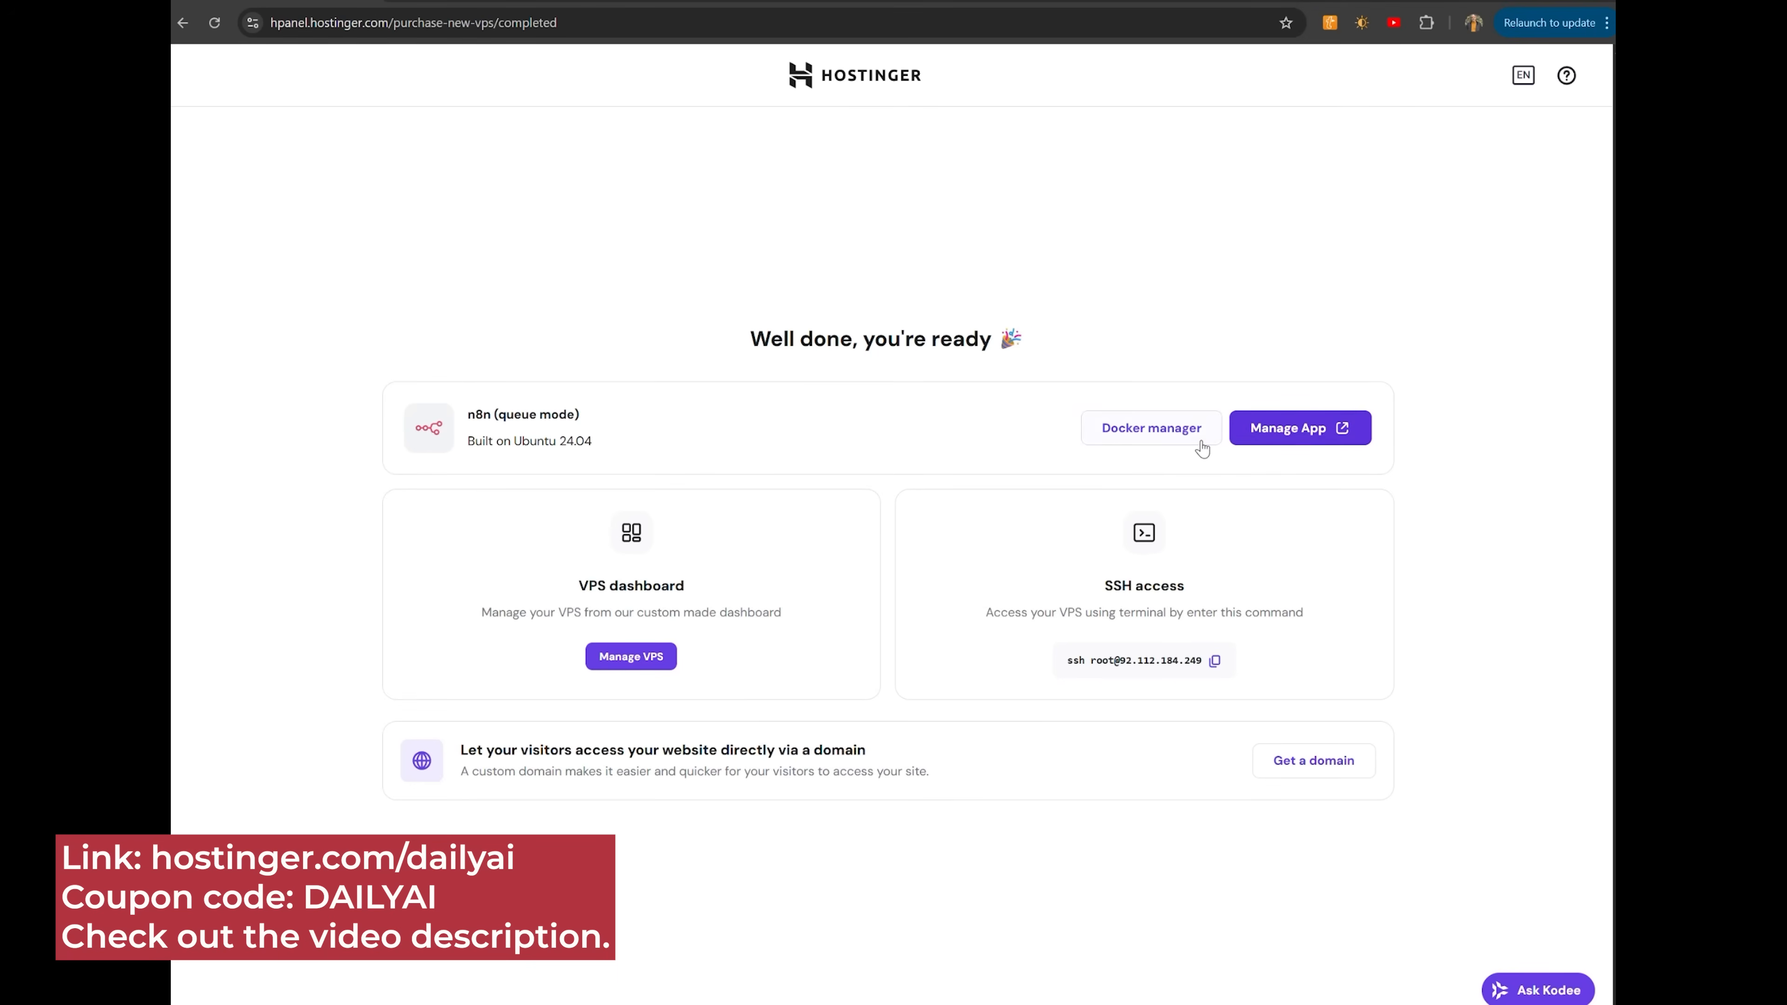
Confirm the root project's seven Docker containers are running, then launch the hosted n8n app from Overview
{"action": "left_click", "coordinate": [1151, 429]}
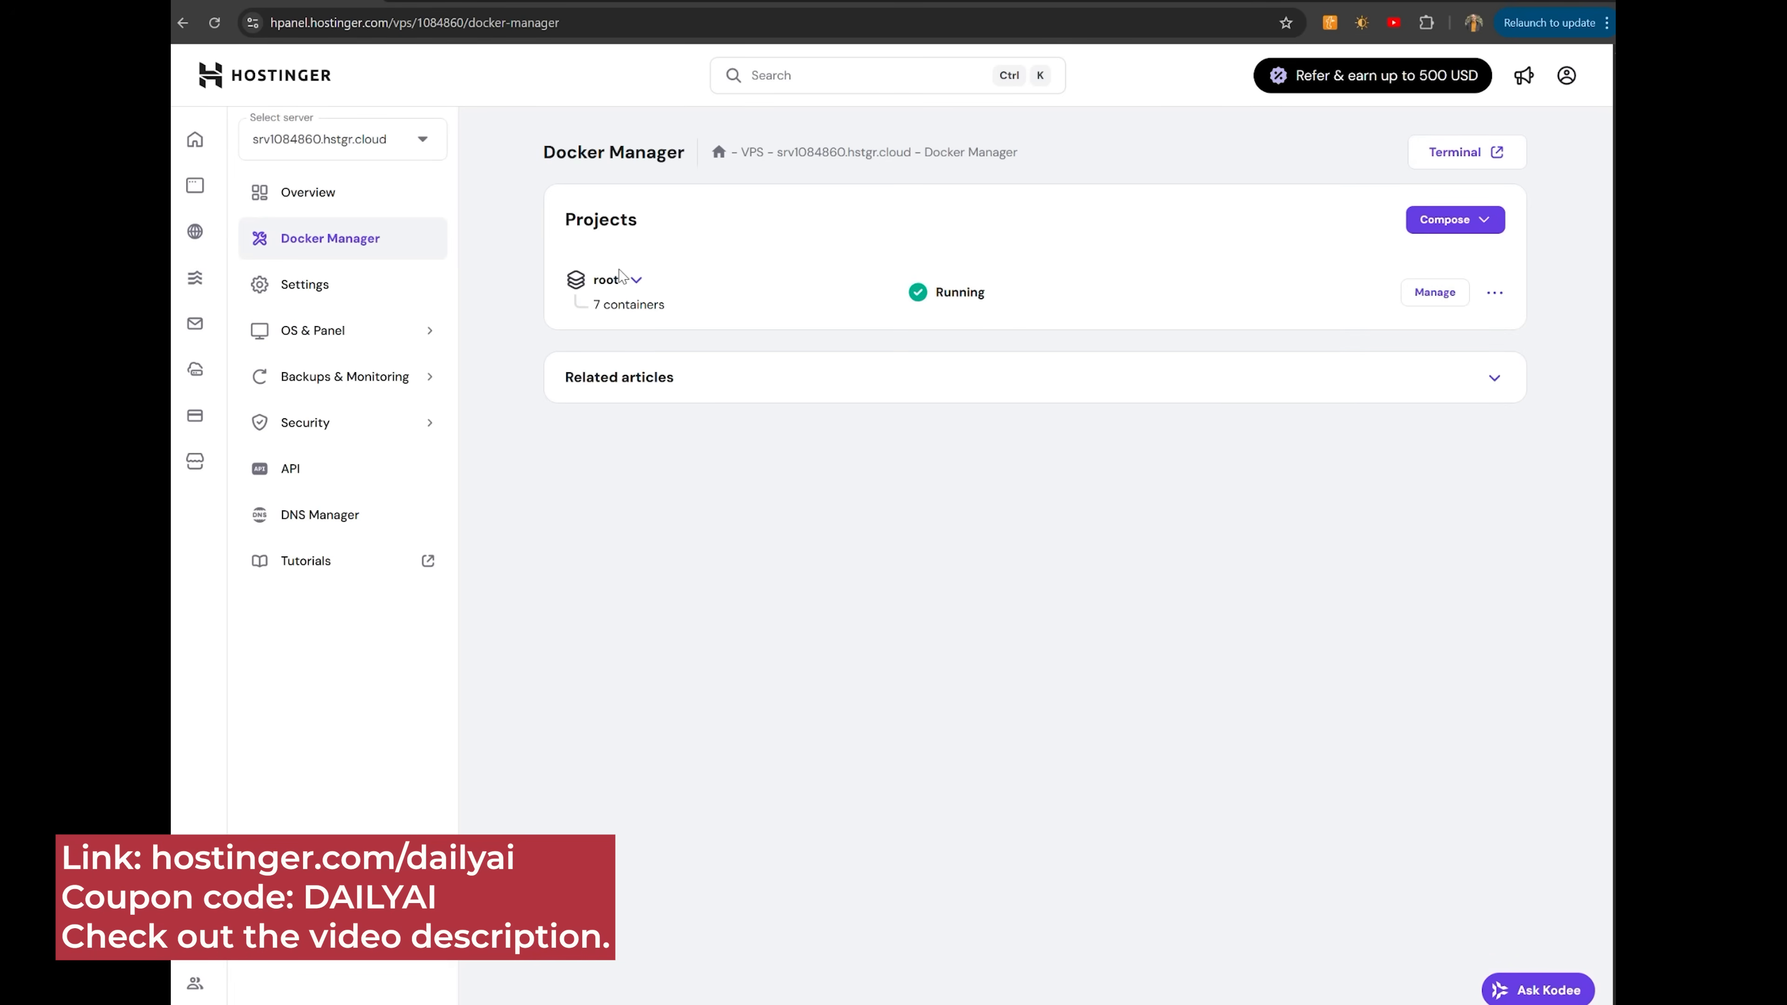
{"action": "left_click", "coordinate": [638, 279]}
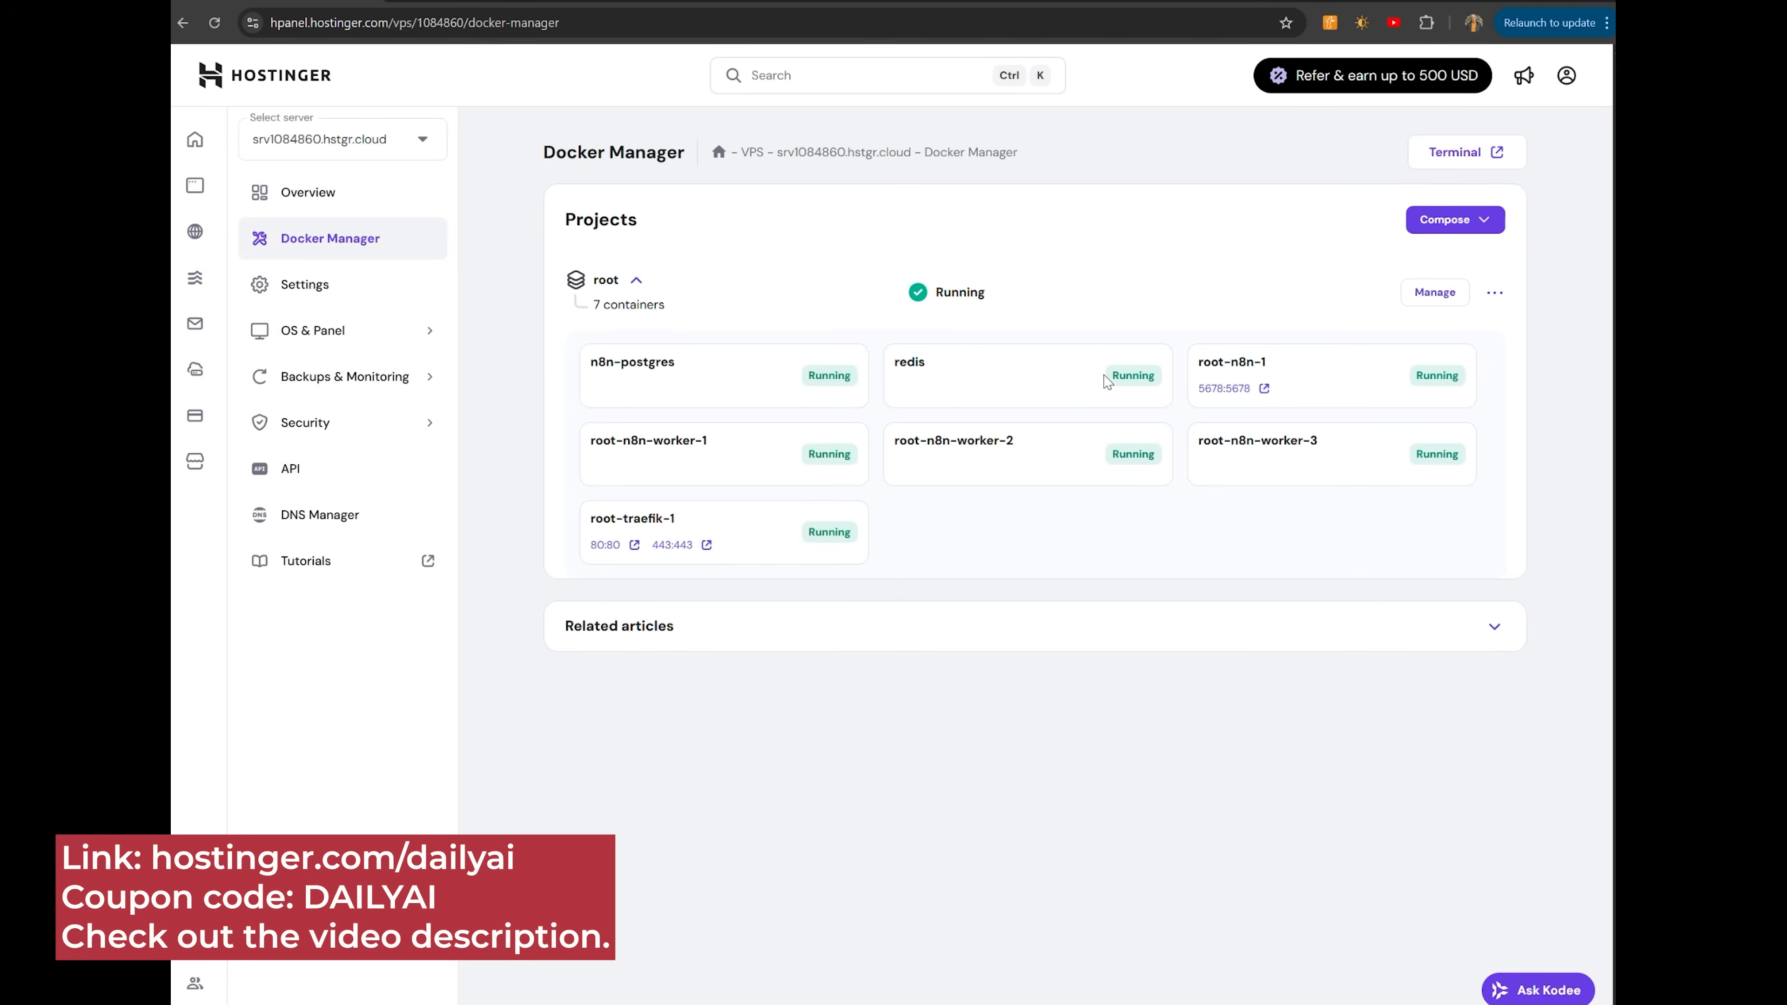
{"action": "left_click", "coordinate": [1494, 628]}
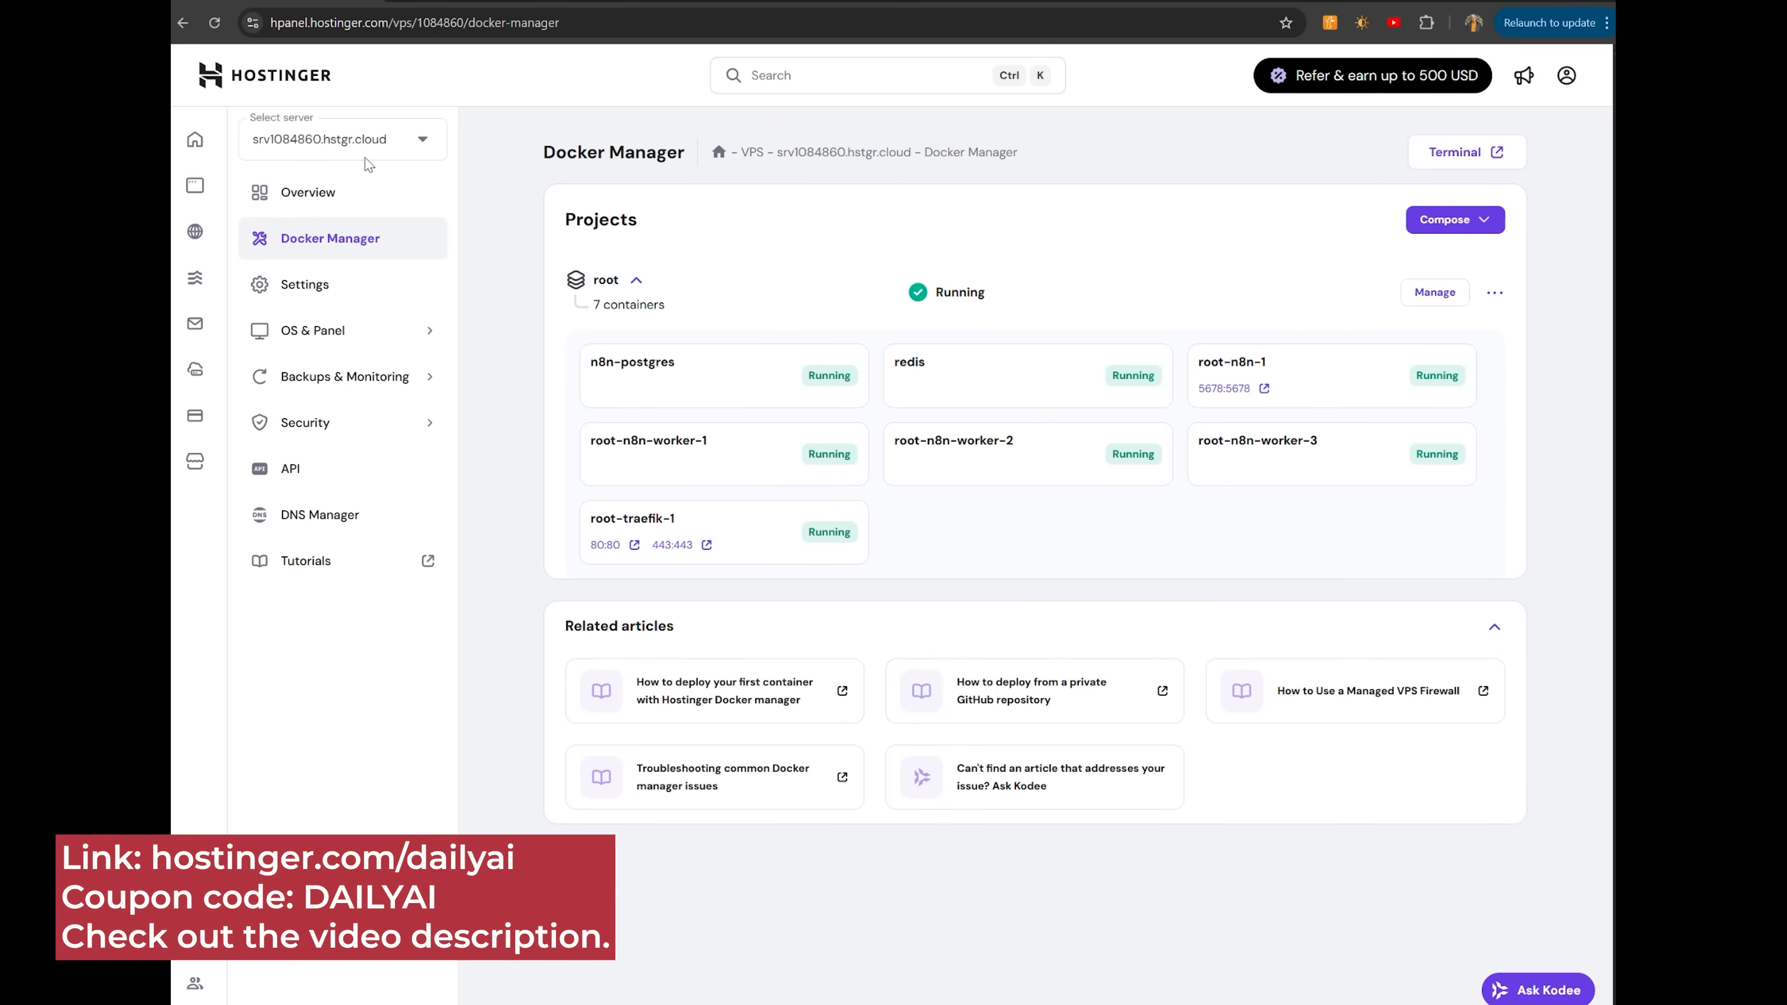
{"action": "mouse_move", "coordinate": [1436, 292]}
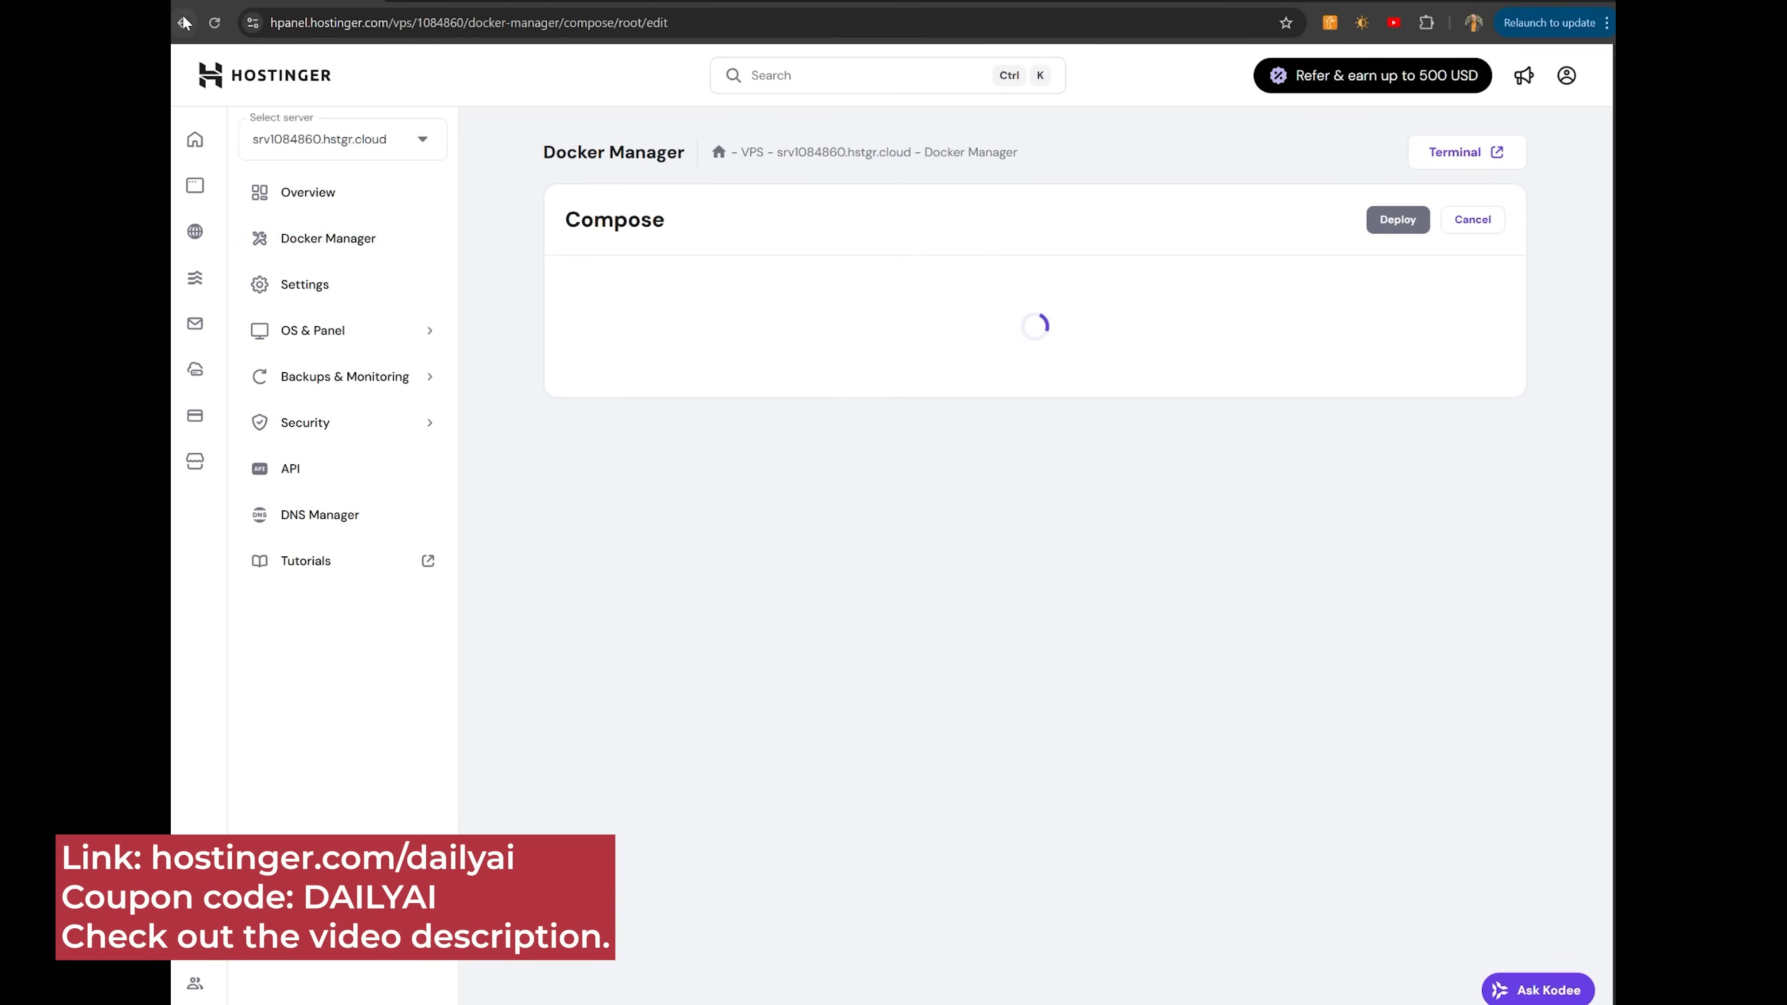
{"action": "left_click", "coordinate": [307, 192]}
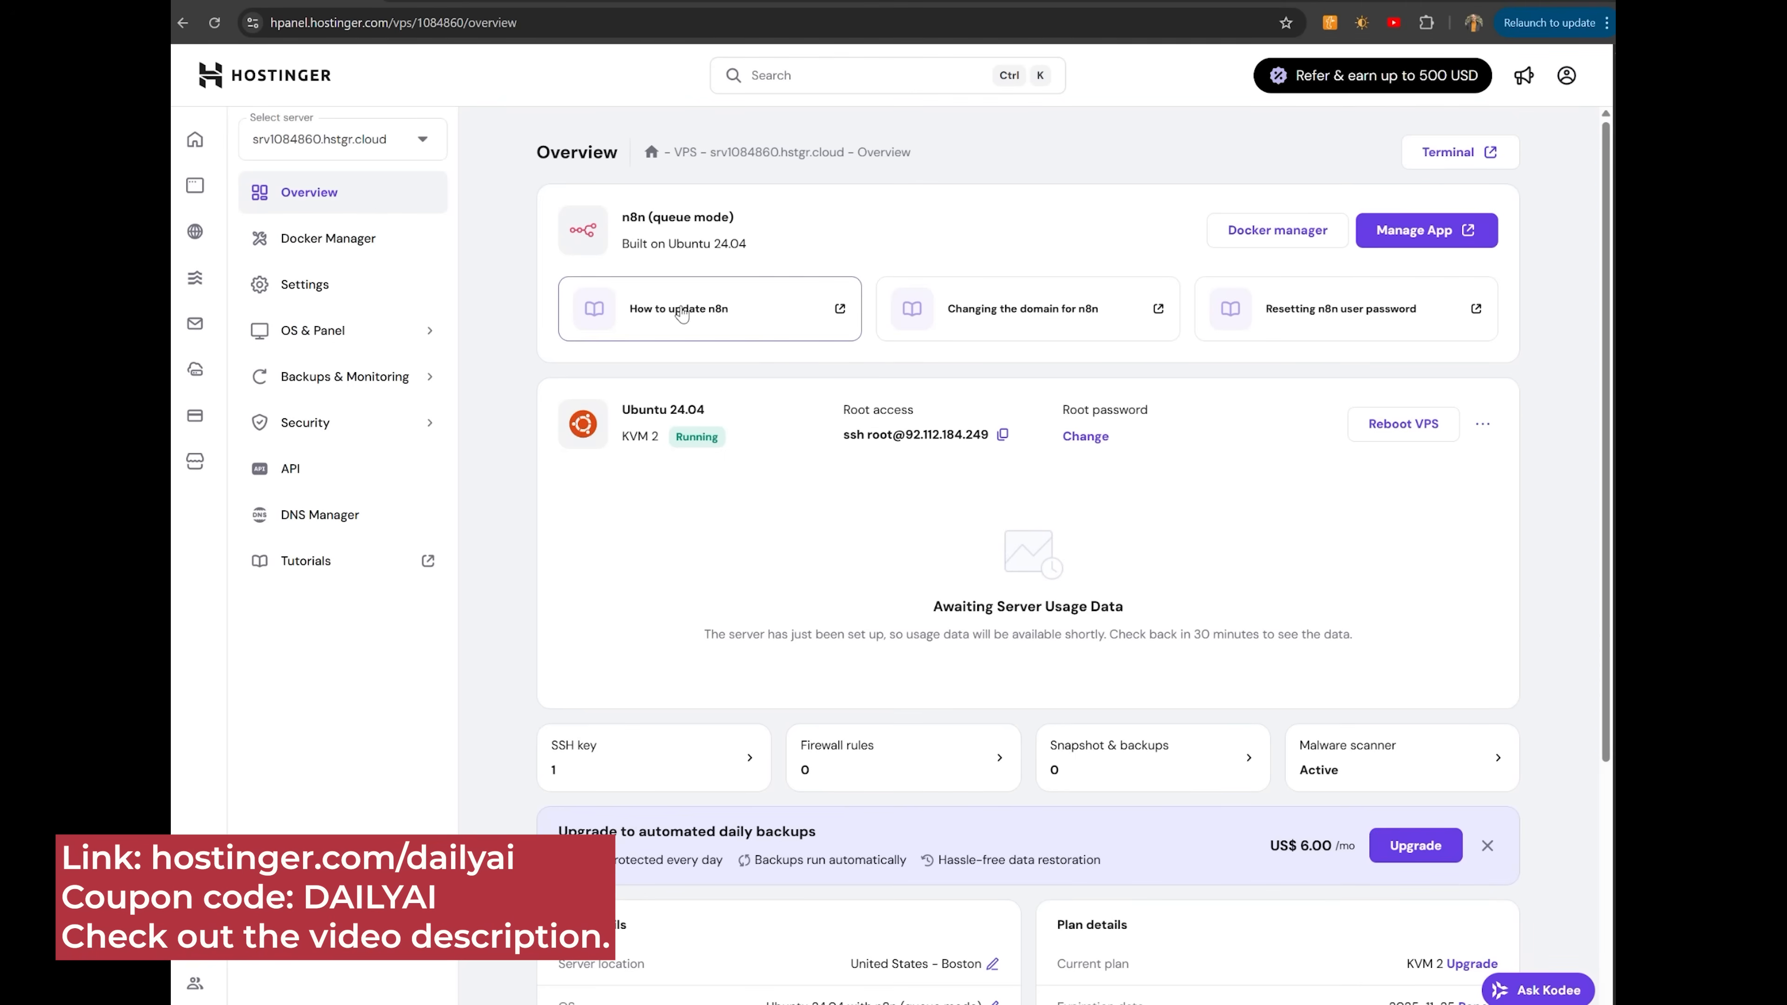
{"action": "mouse_move", "coordinate": [1405, 238]}
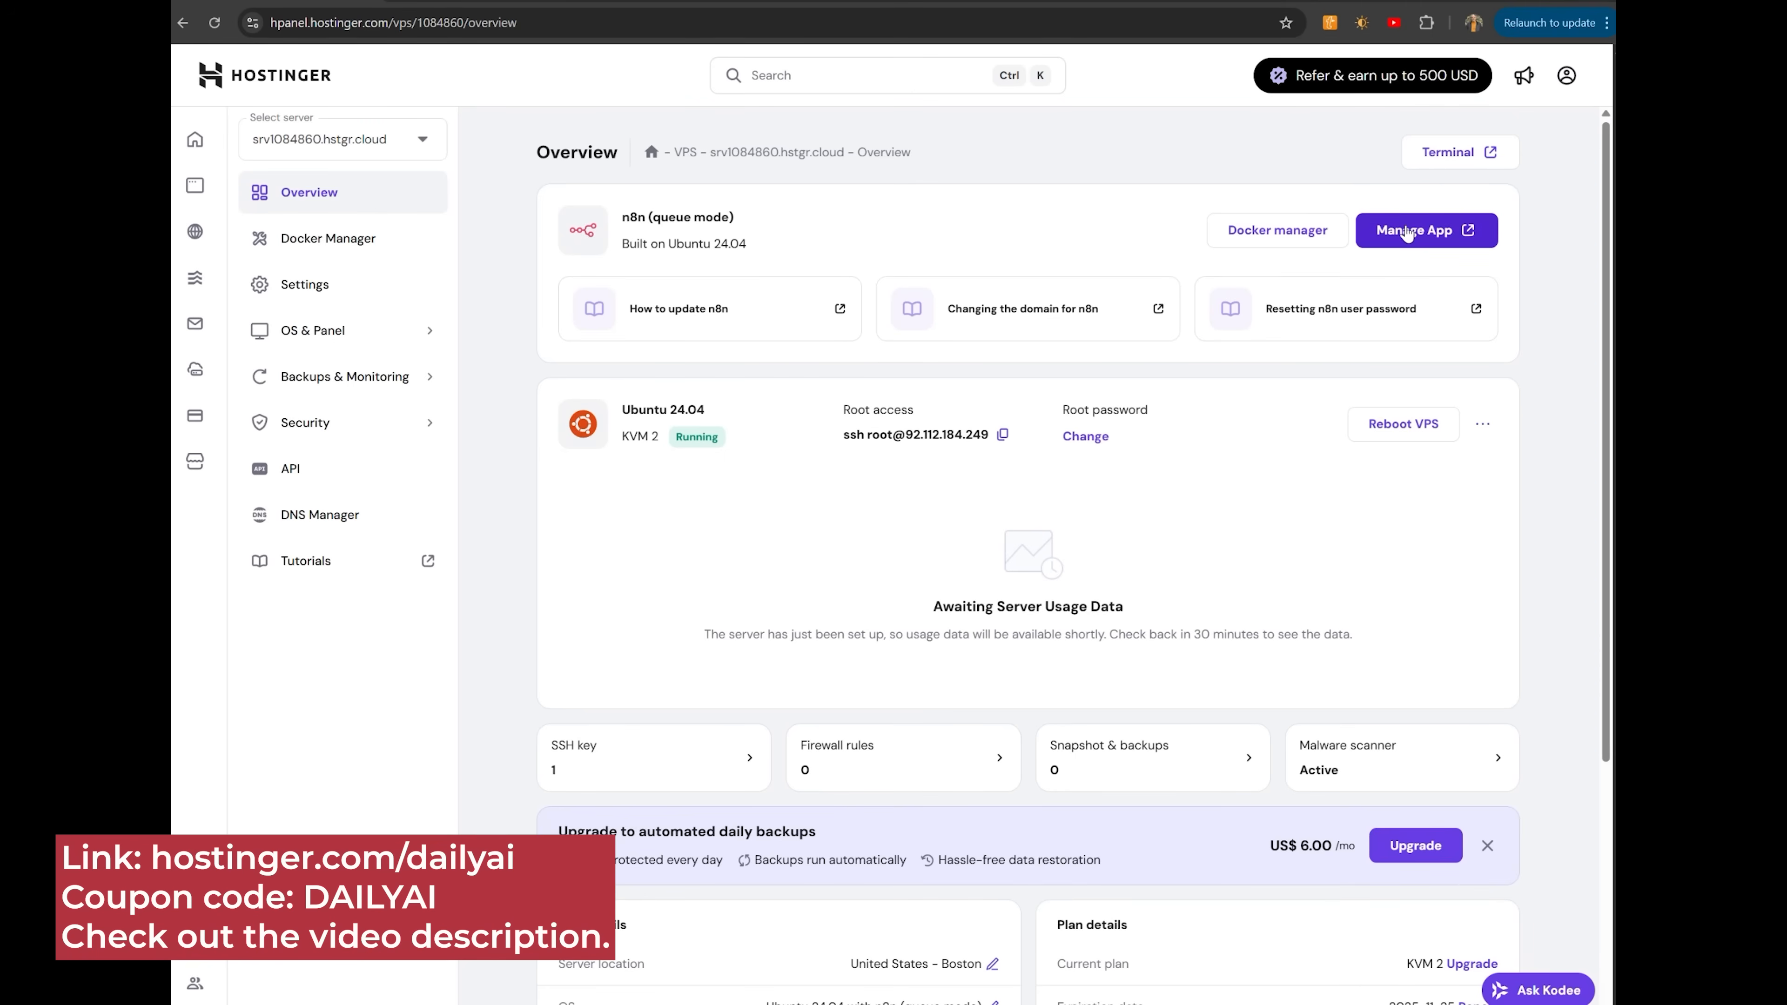
{"action": "left_click", "coordinate": [1413, 231]}
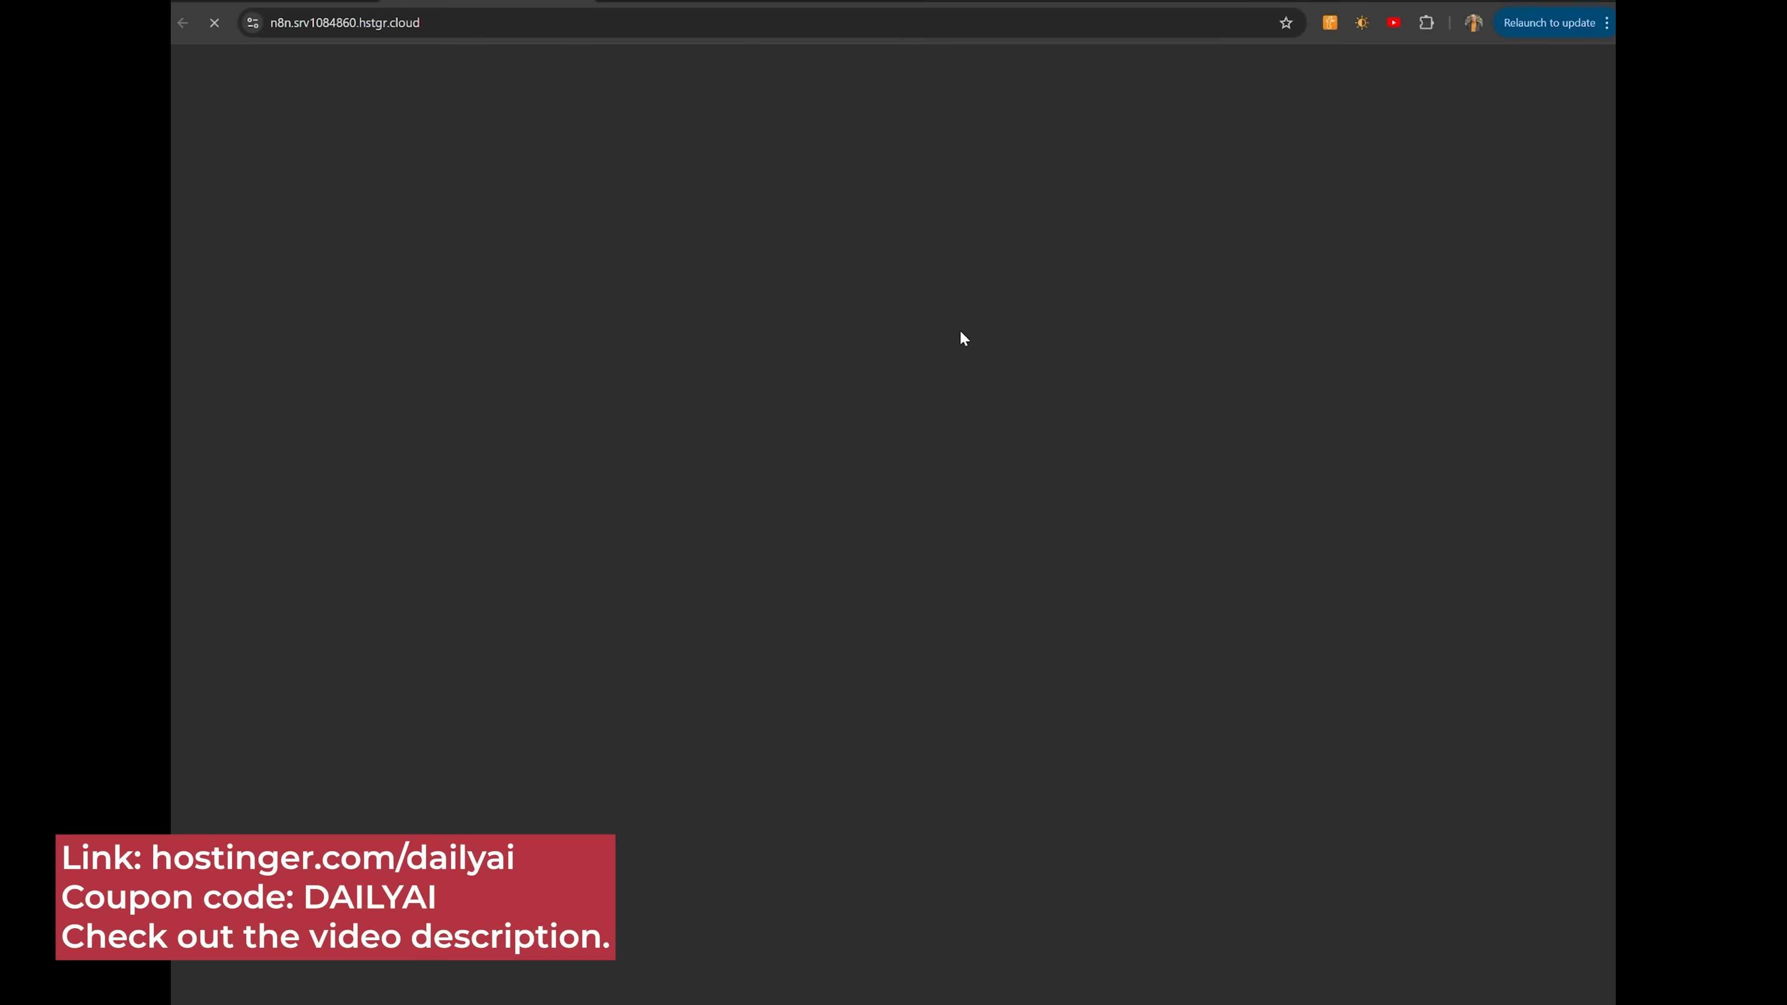
{"action": "left_click", "coordinate": [886, 256]}
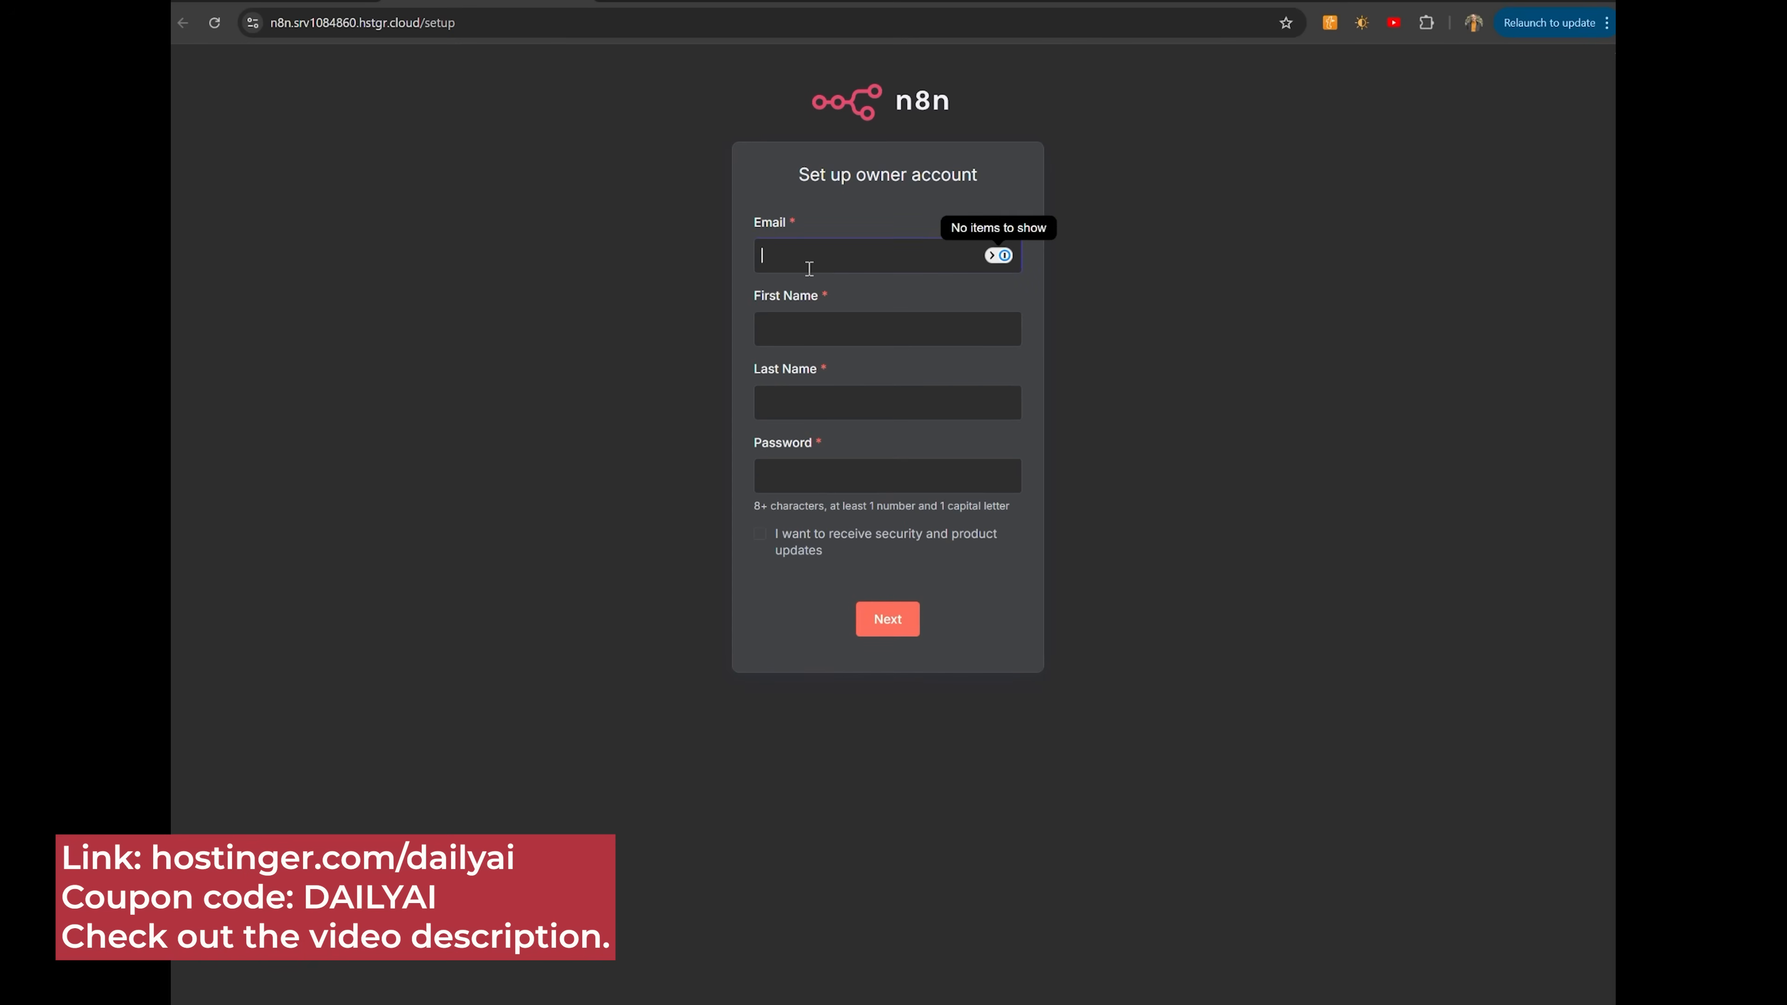
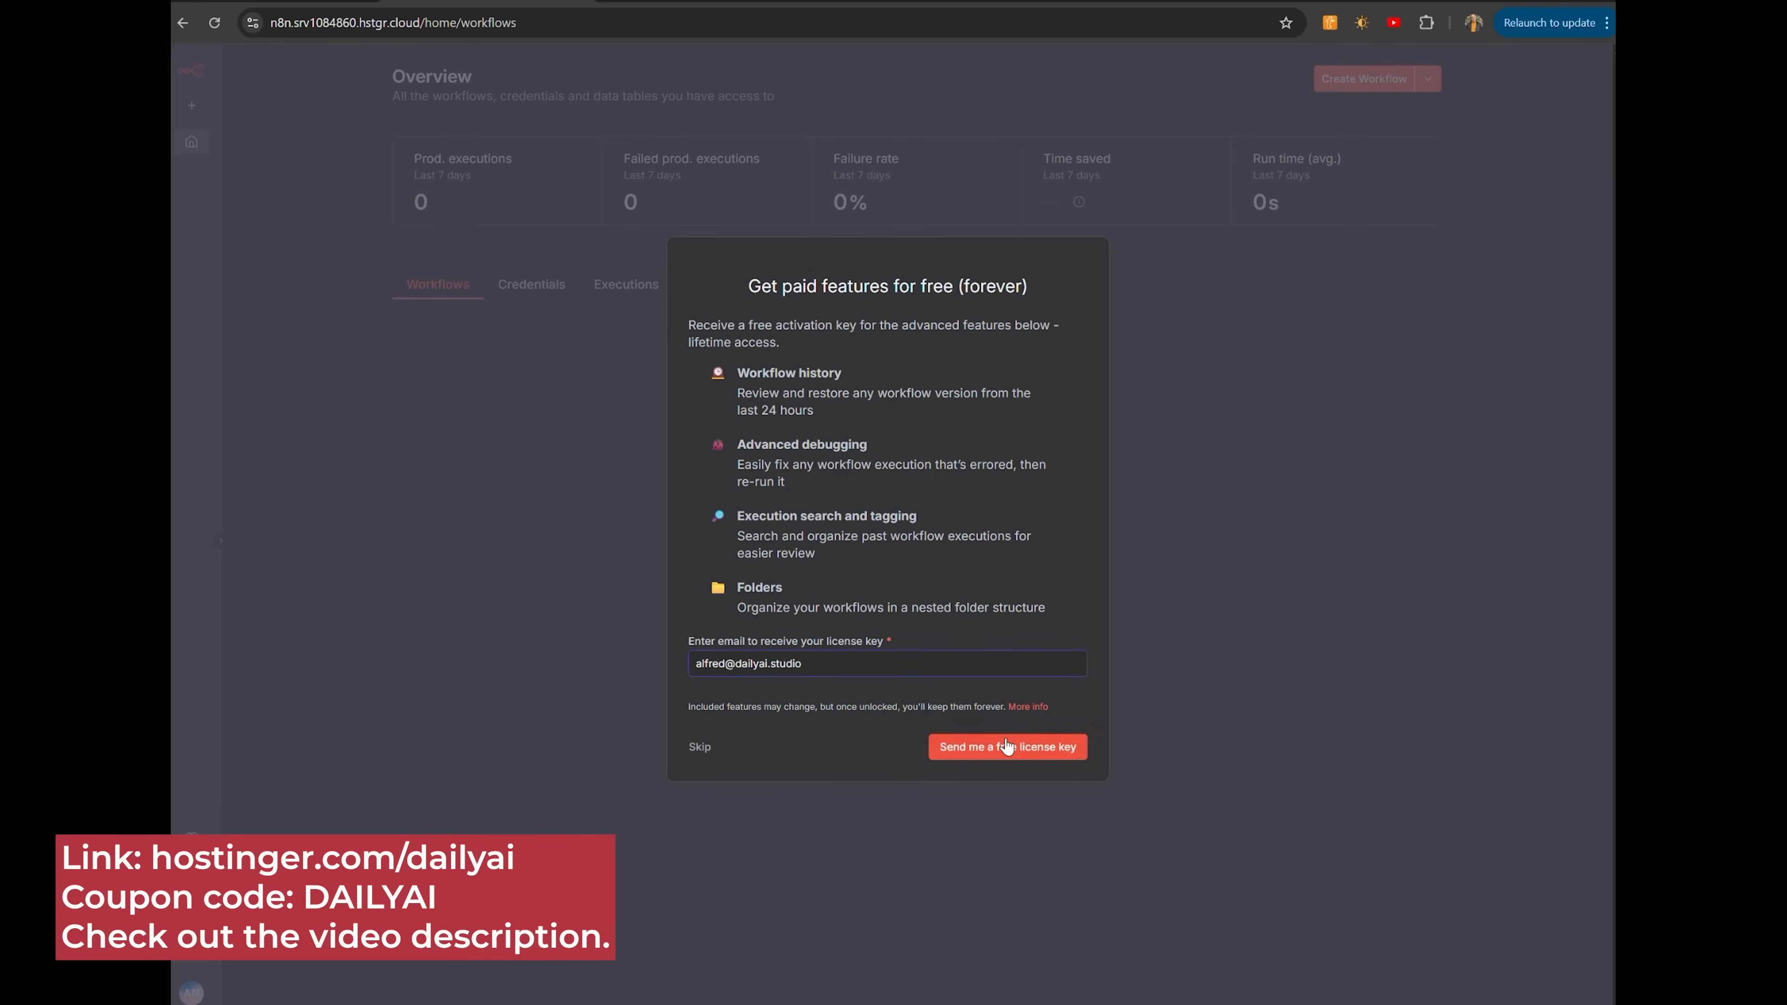
{"action": "left_click", "coordinate": [1008, 747]}
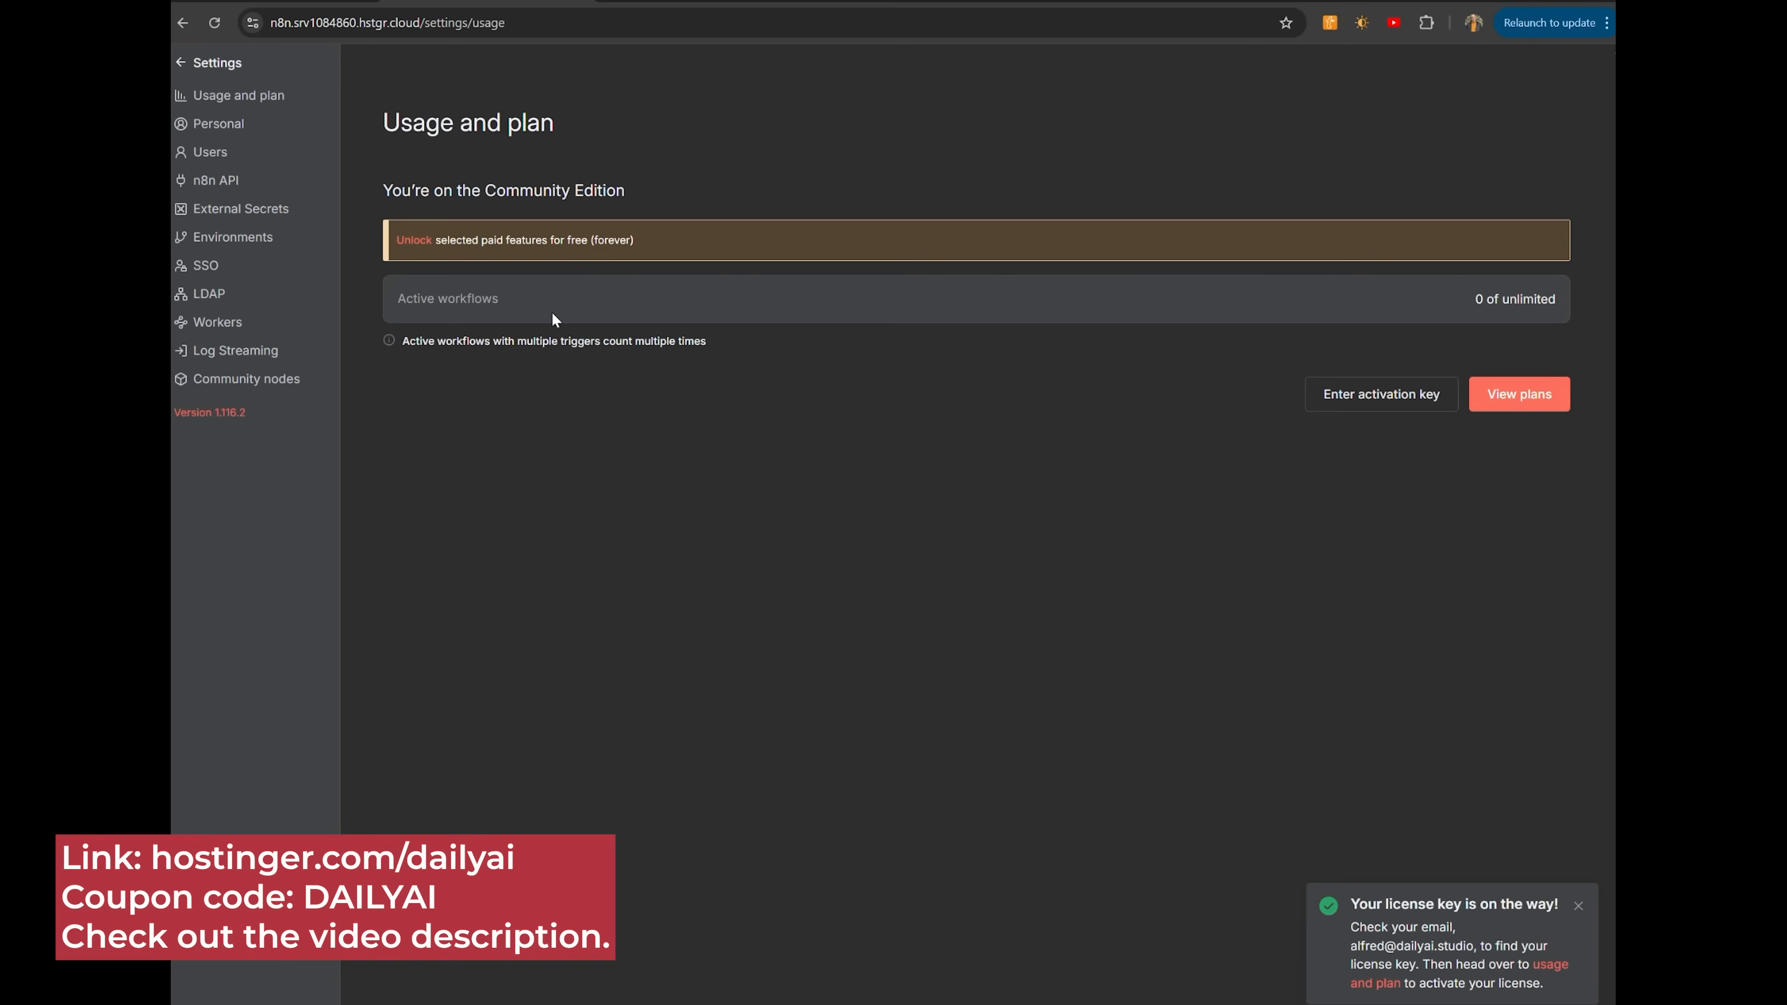
{"action": "left_click", "coordinate": [1381, 394]}
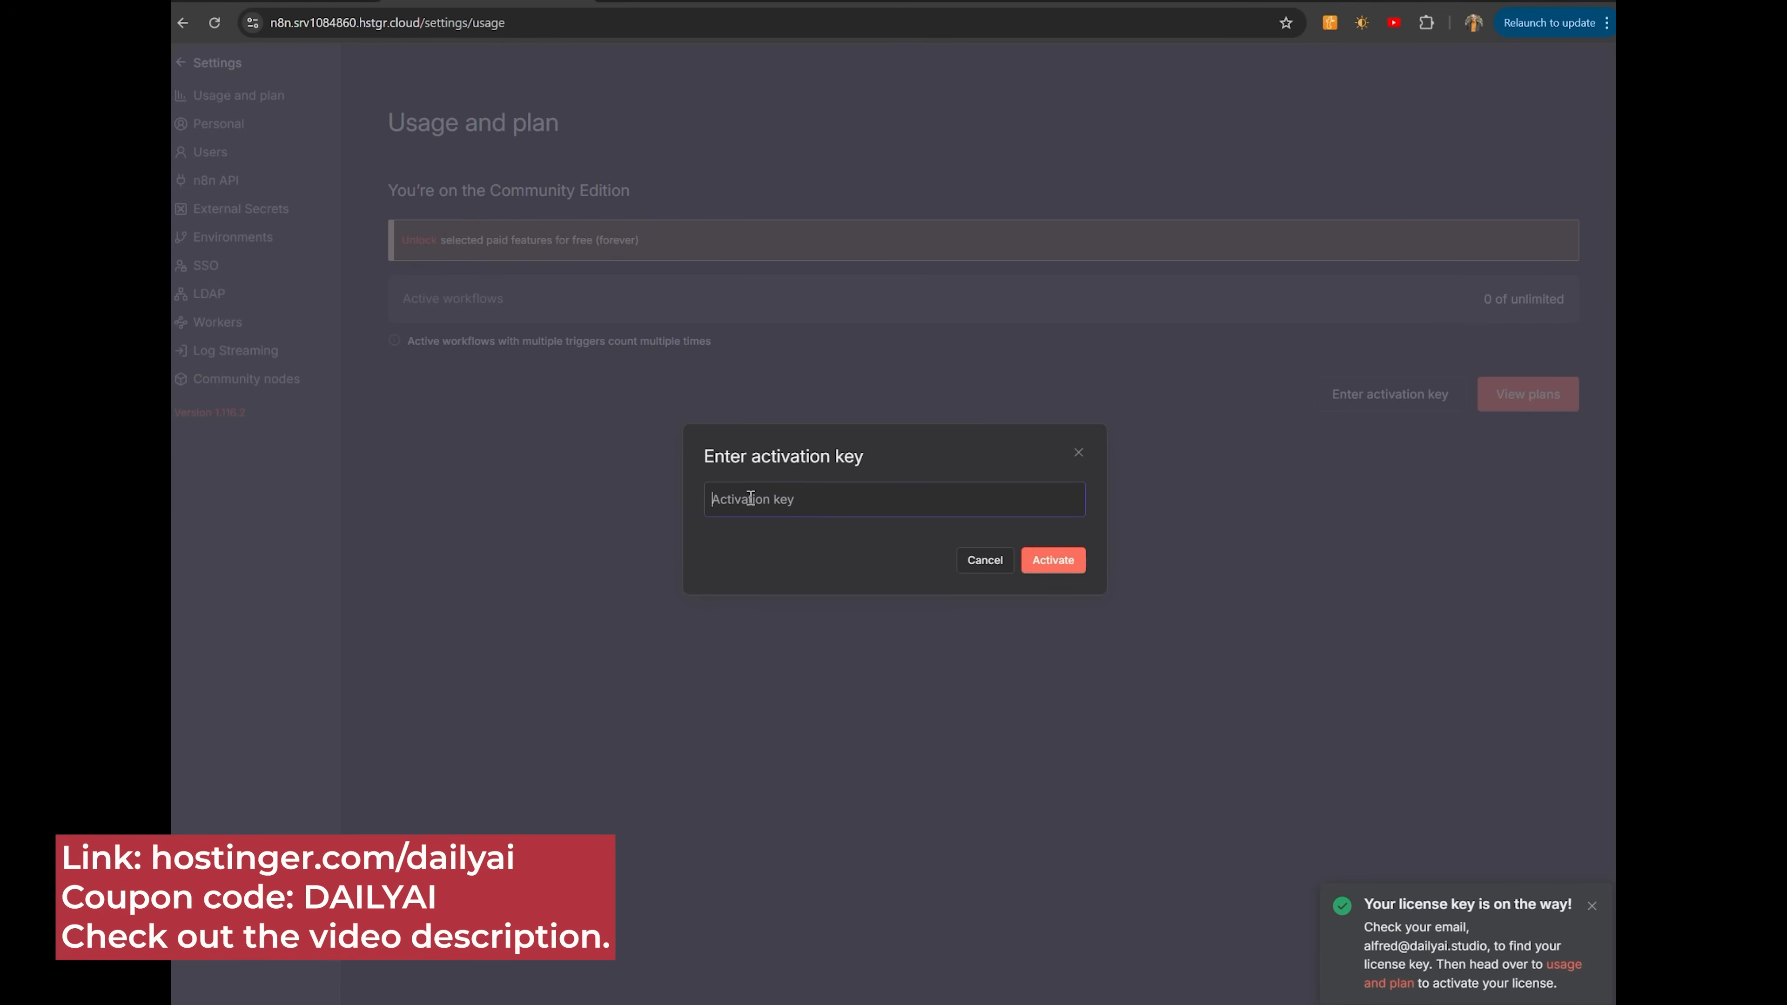
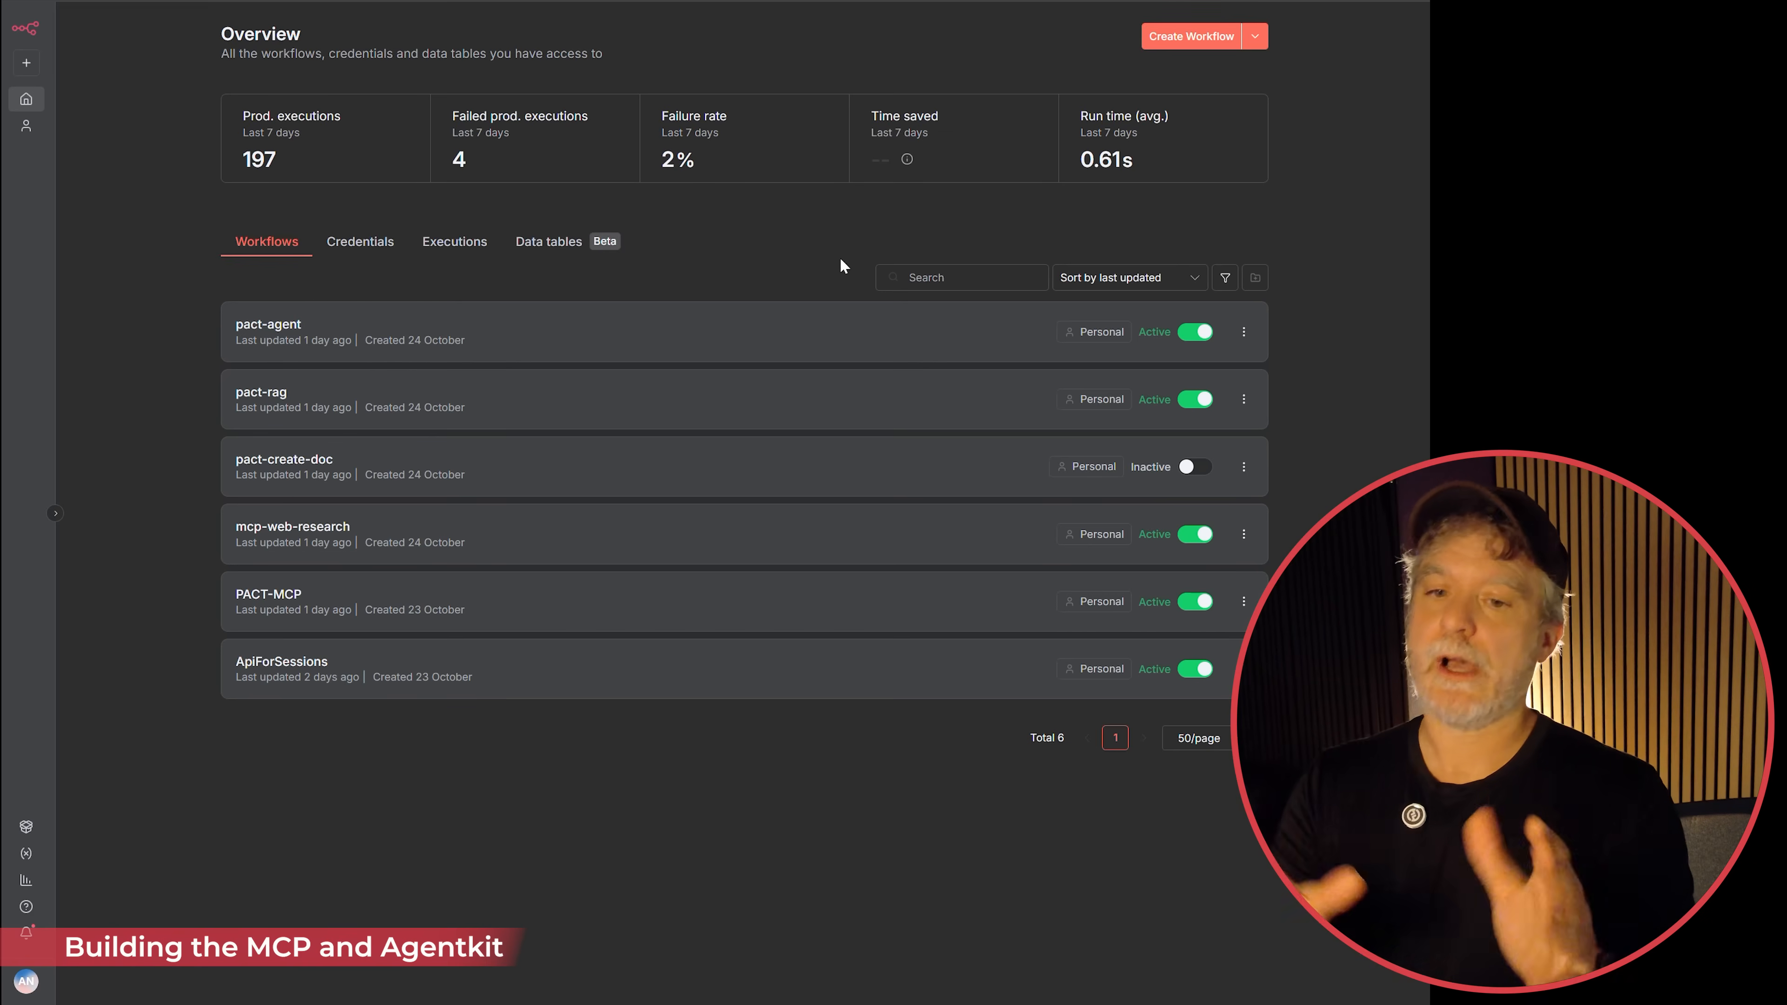
{"action": "mouse_move", "coordinate": [427, 361]}
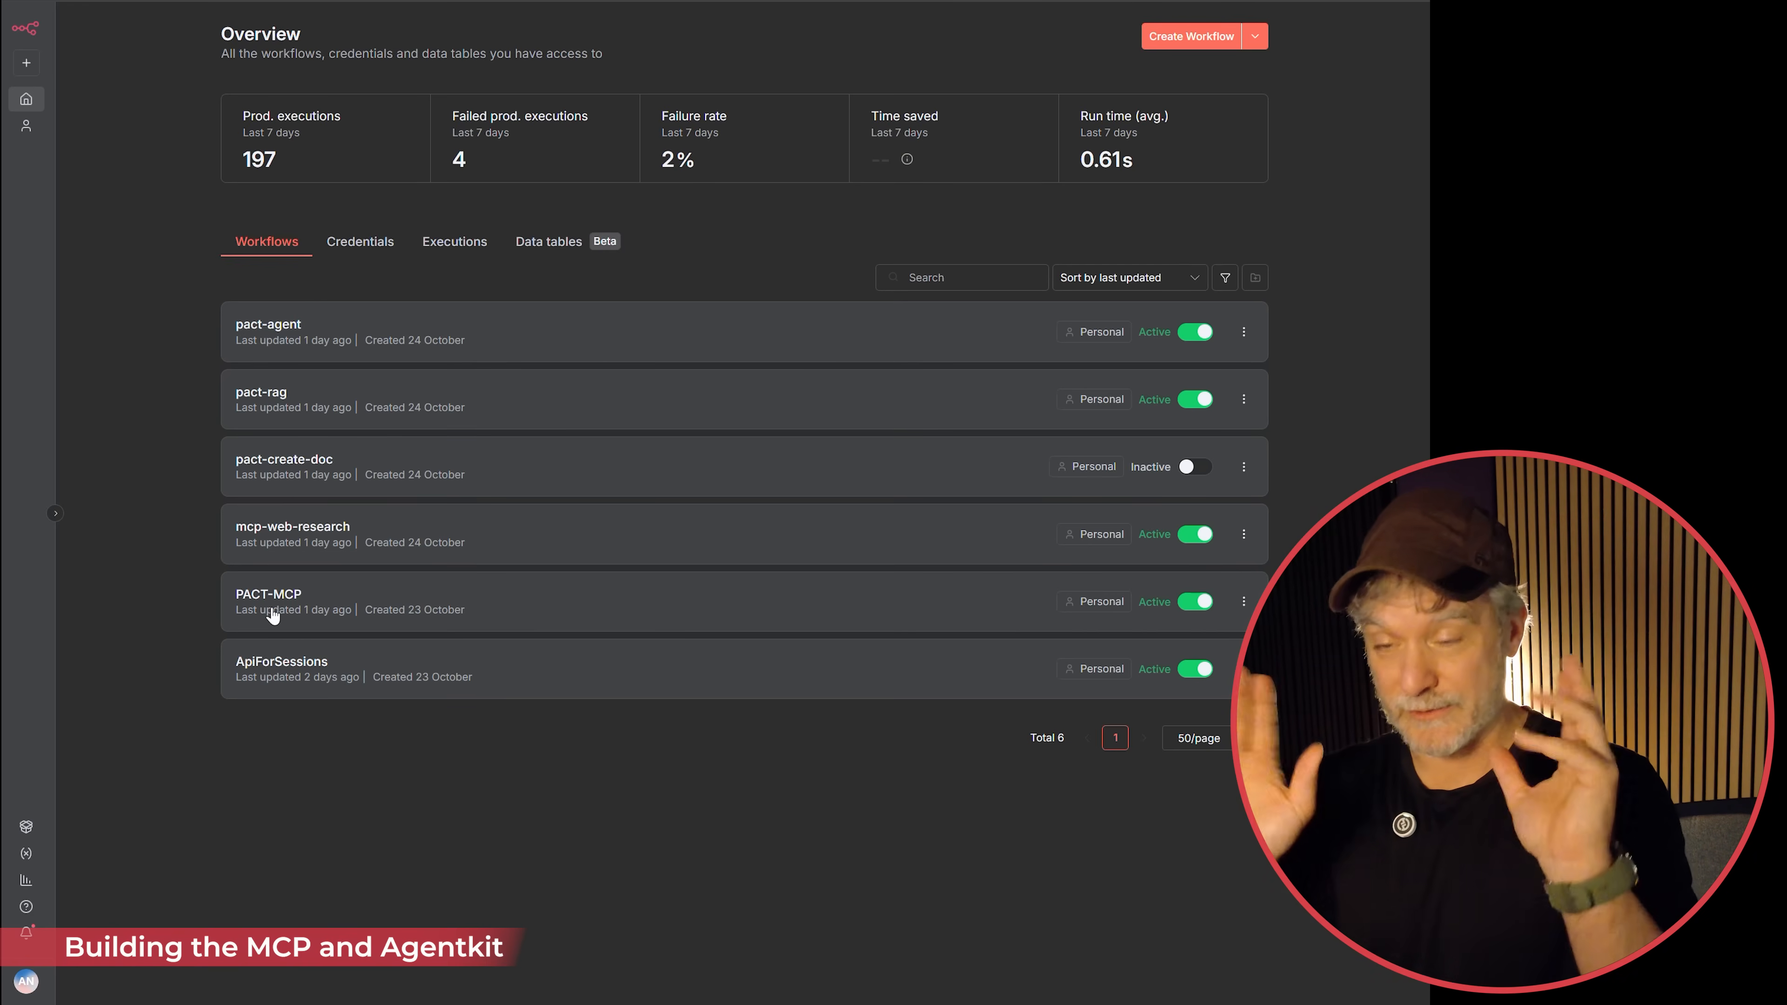
Open the PACT-MCP workflow with its MCP Server Trigger and eight project and task tools
{"action": "left_click", "coordinate": [269, 594]}
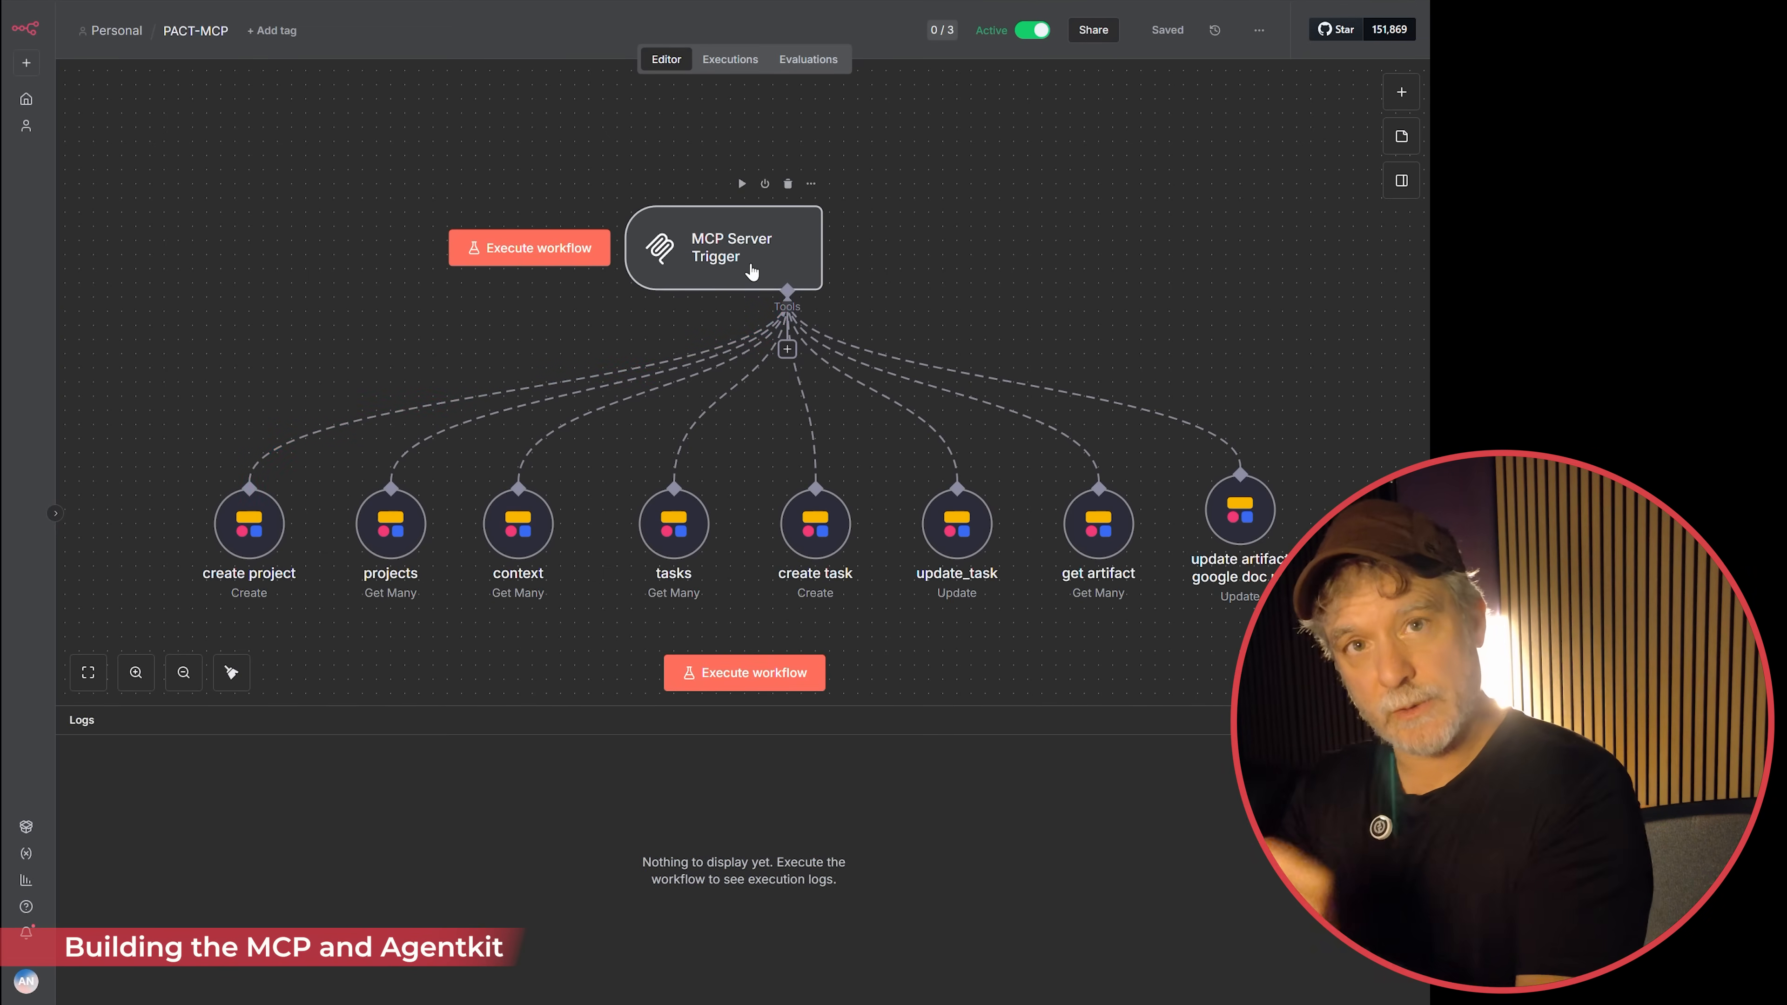
{"action": "mouse_move", "coordinate": [758, 263]}
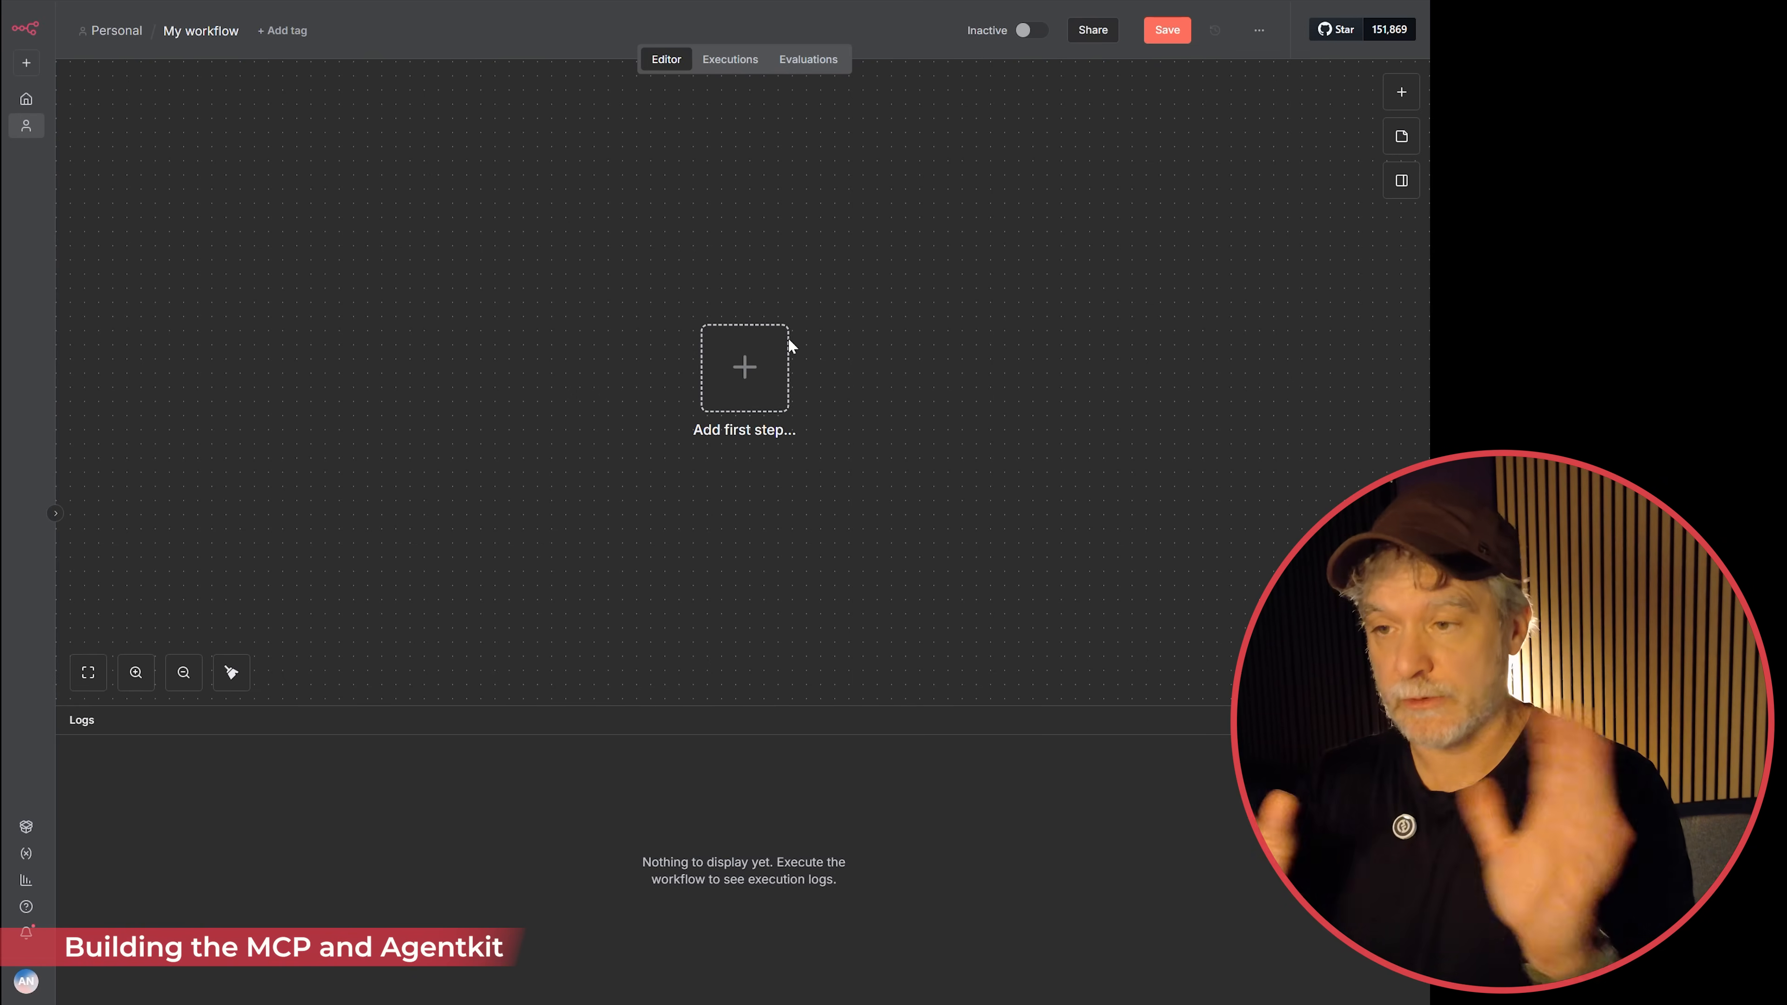
Add an MCP Server Trigger with Authentication set to None and copy its production URL
{"action": "left_click", "coordinate": [745, 367]}
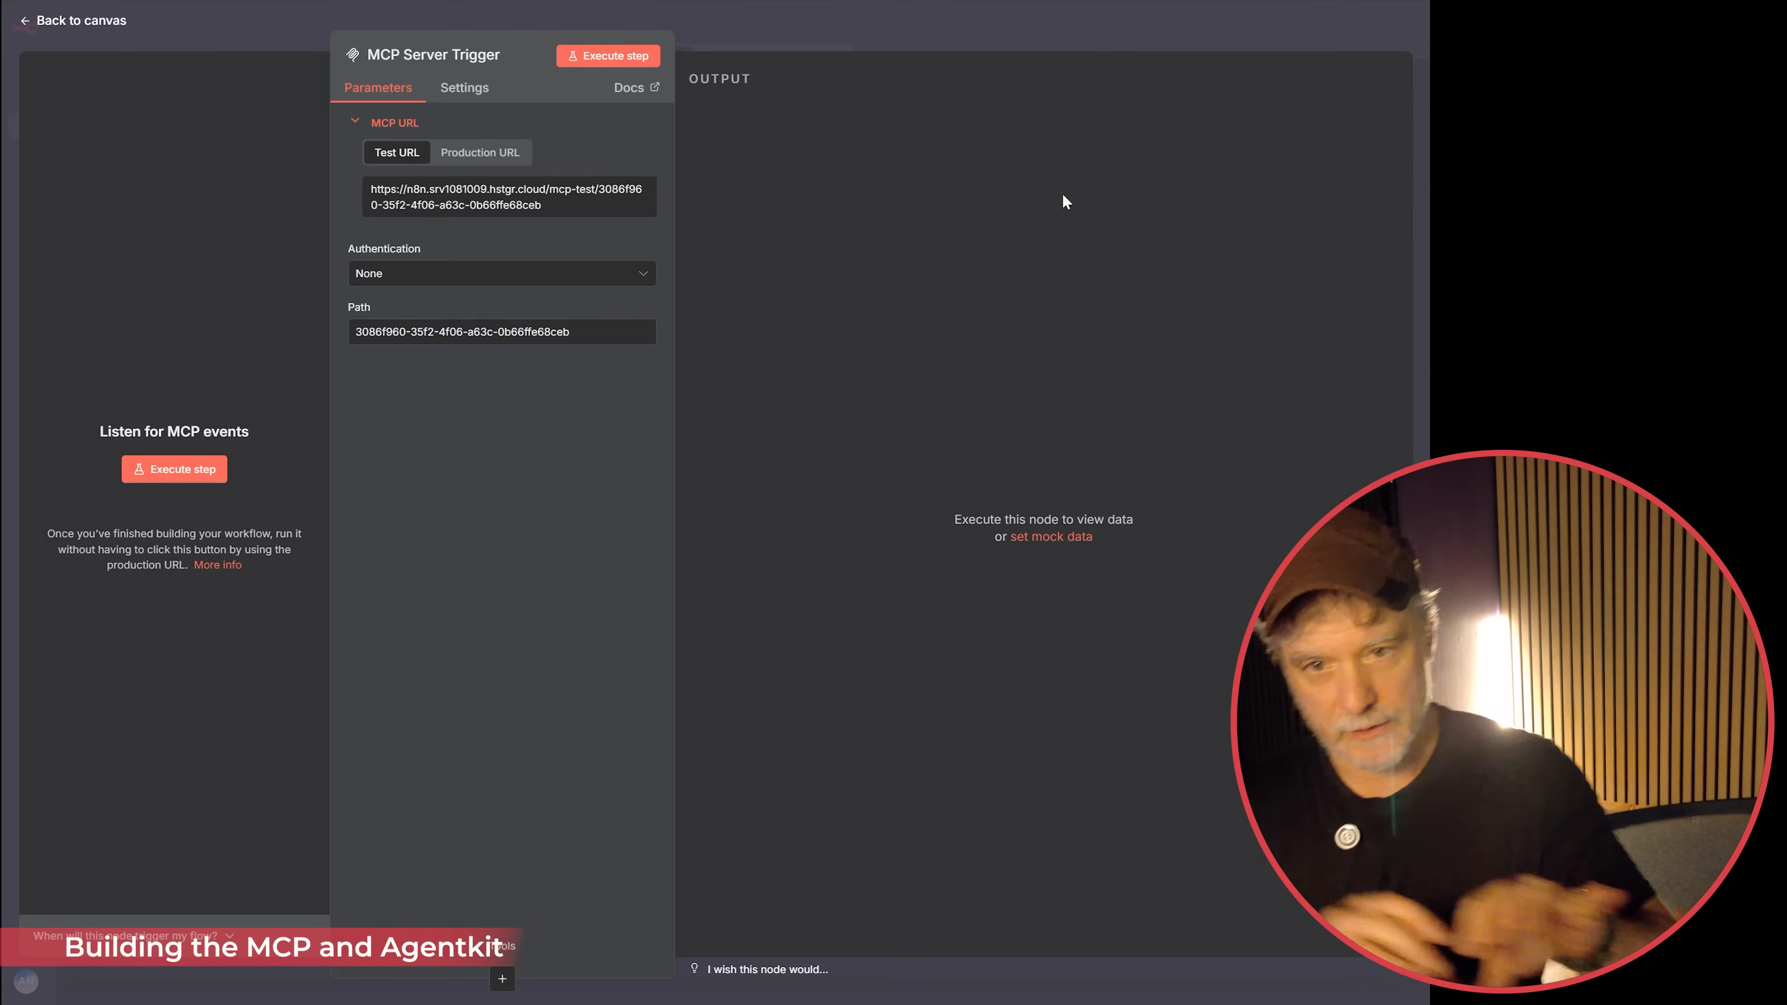
{"action": "left_click", "coordinate": [480, 152]}
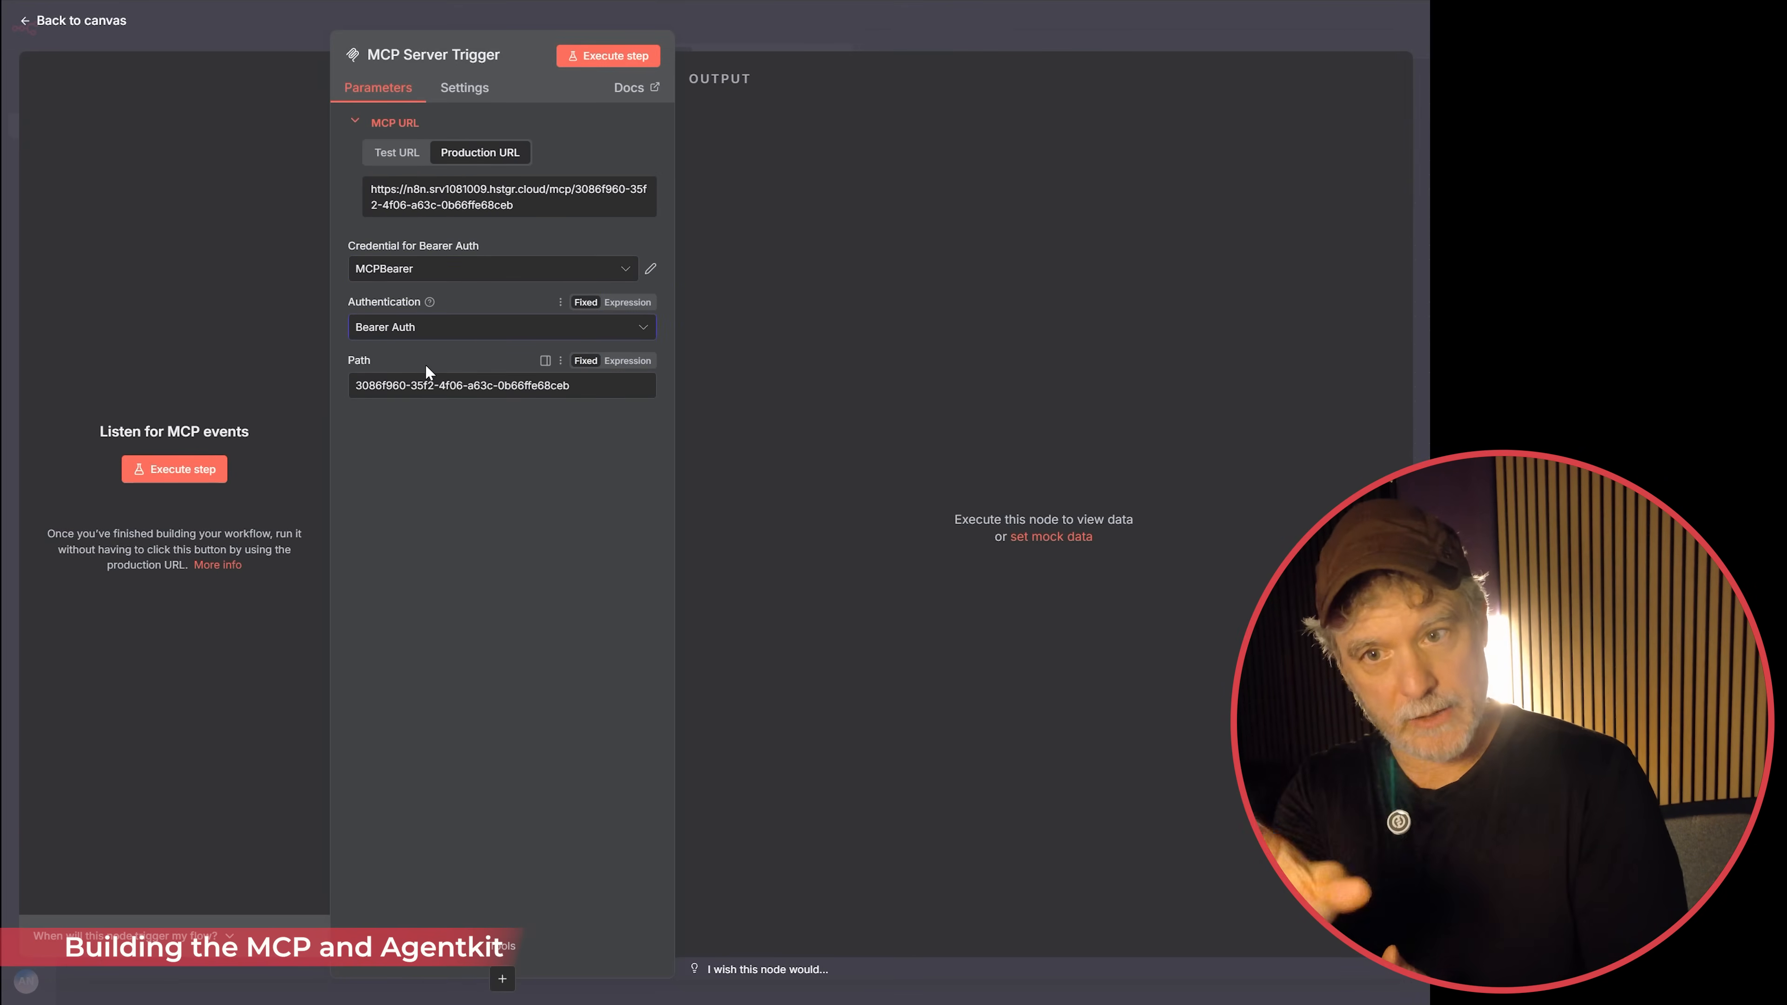
{"action": "left_click", "coordinate": [493, 268]}
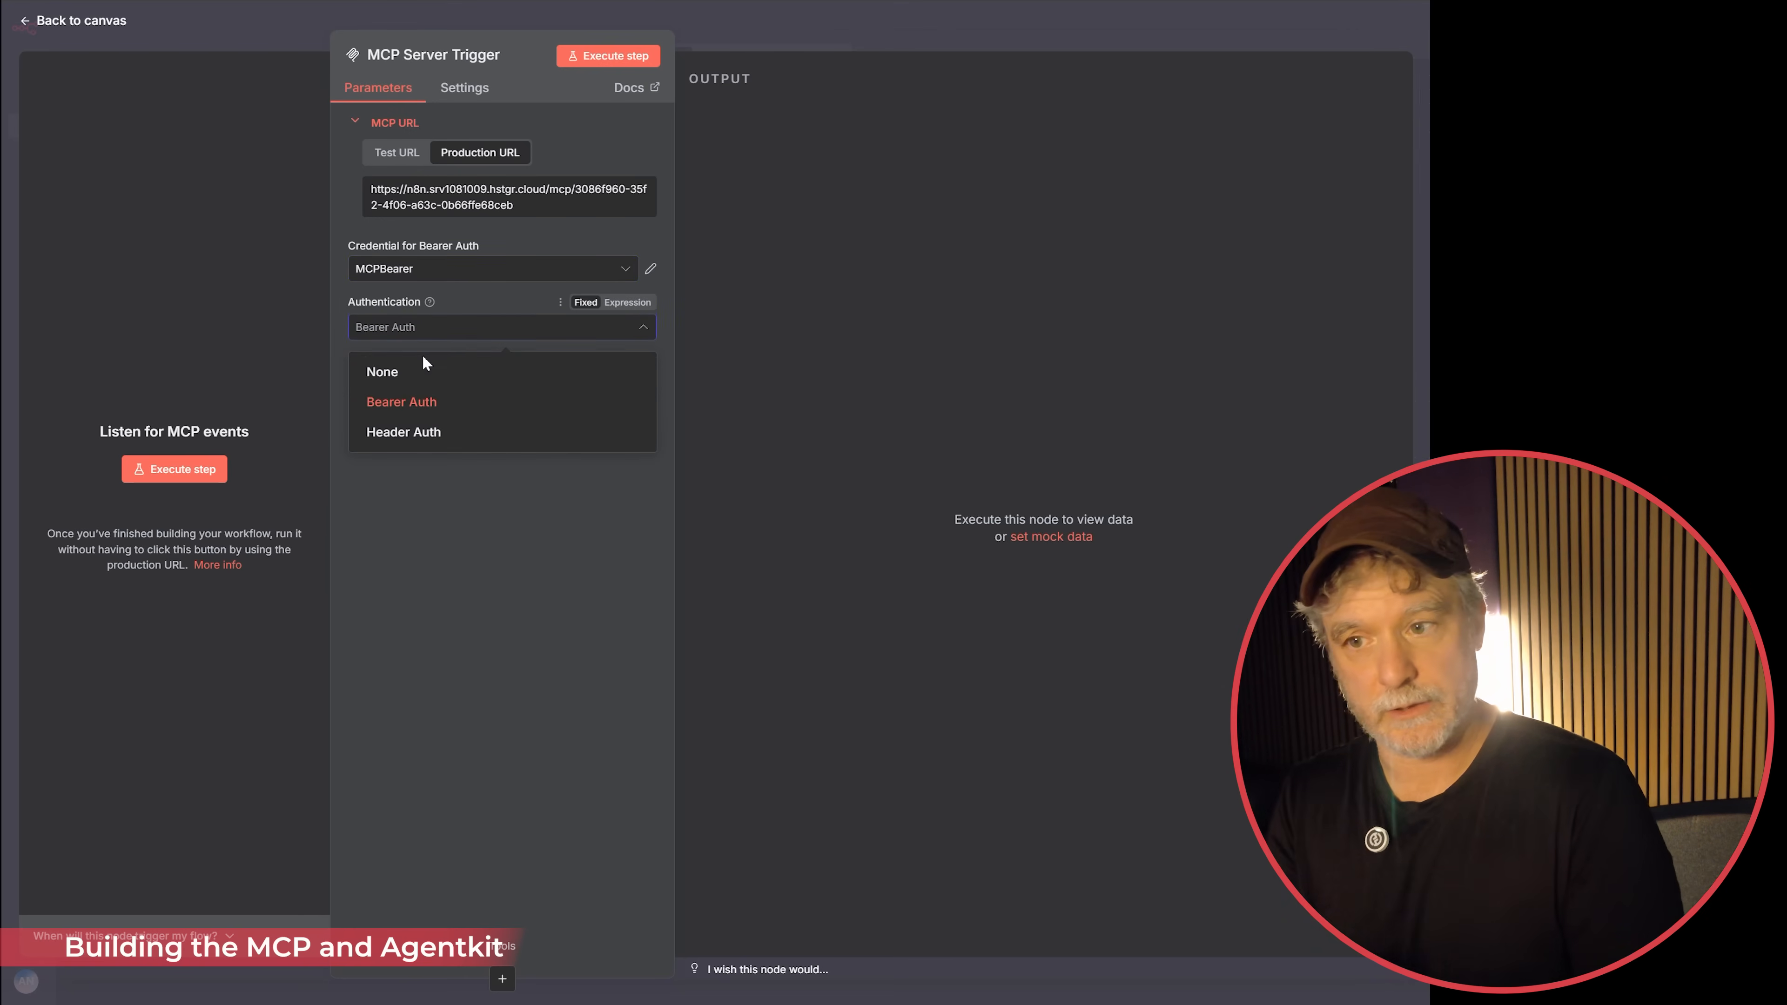
{"action": "left_click", "coordinate": [382, 372]}
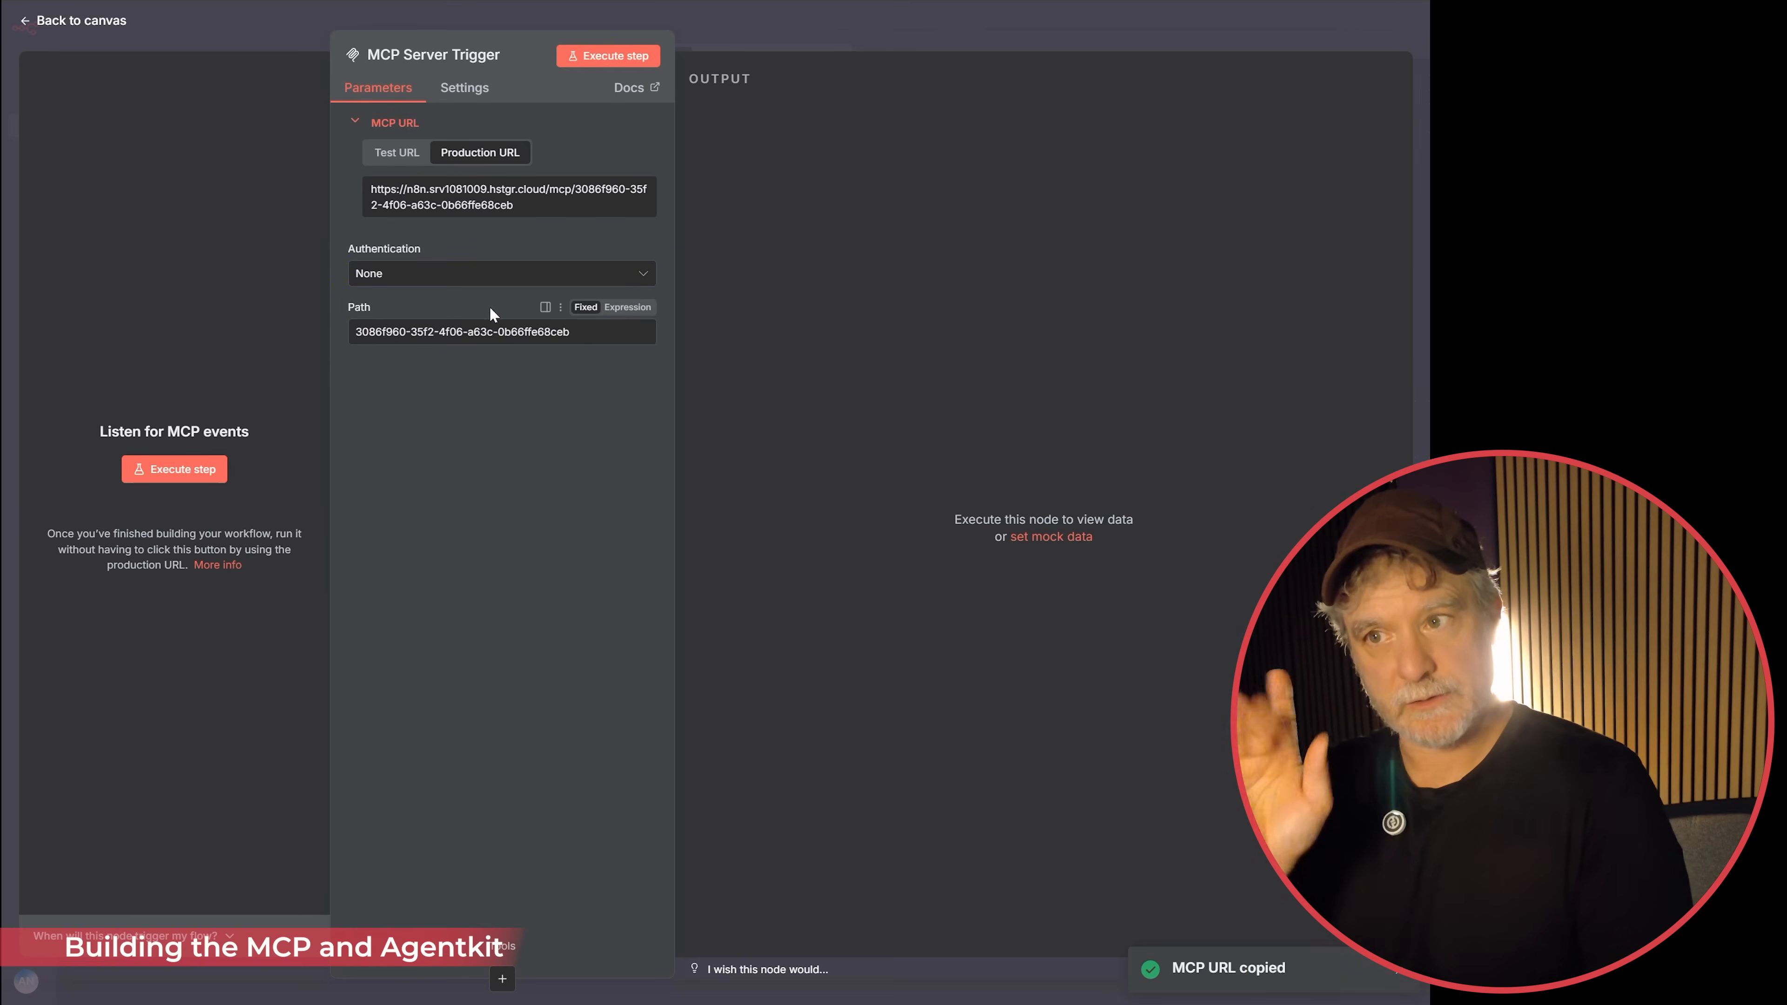
Return to the canvas and switch the workflow to Active, dismissing the notice
{"action": "left_click", "coordinate": [25, 20]}
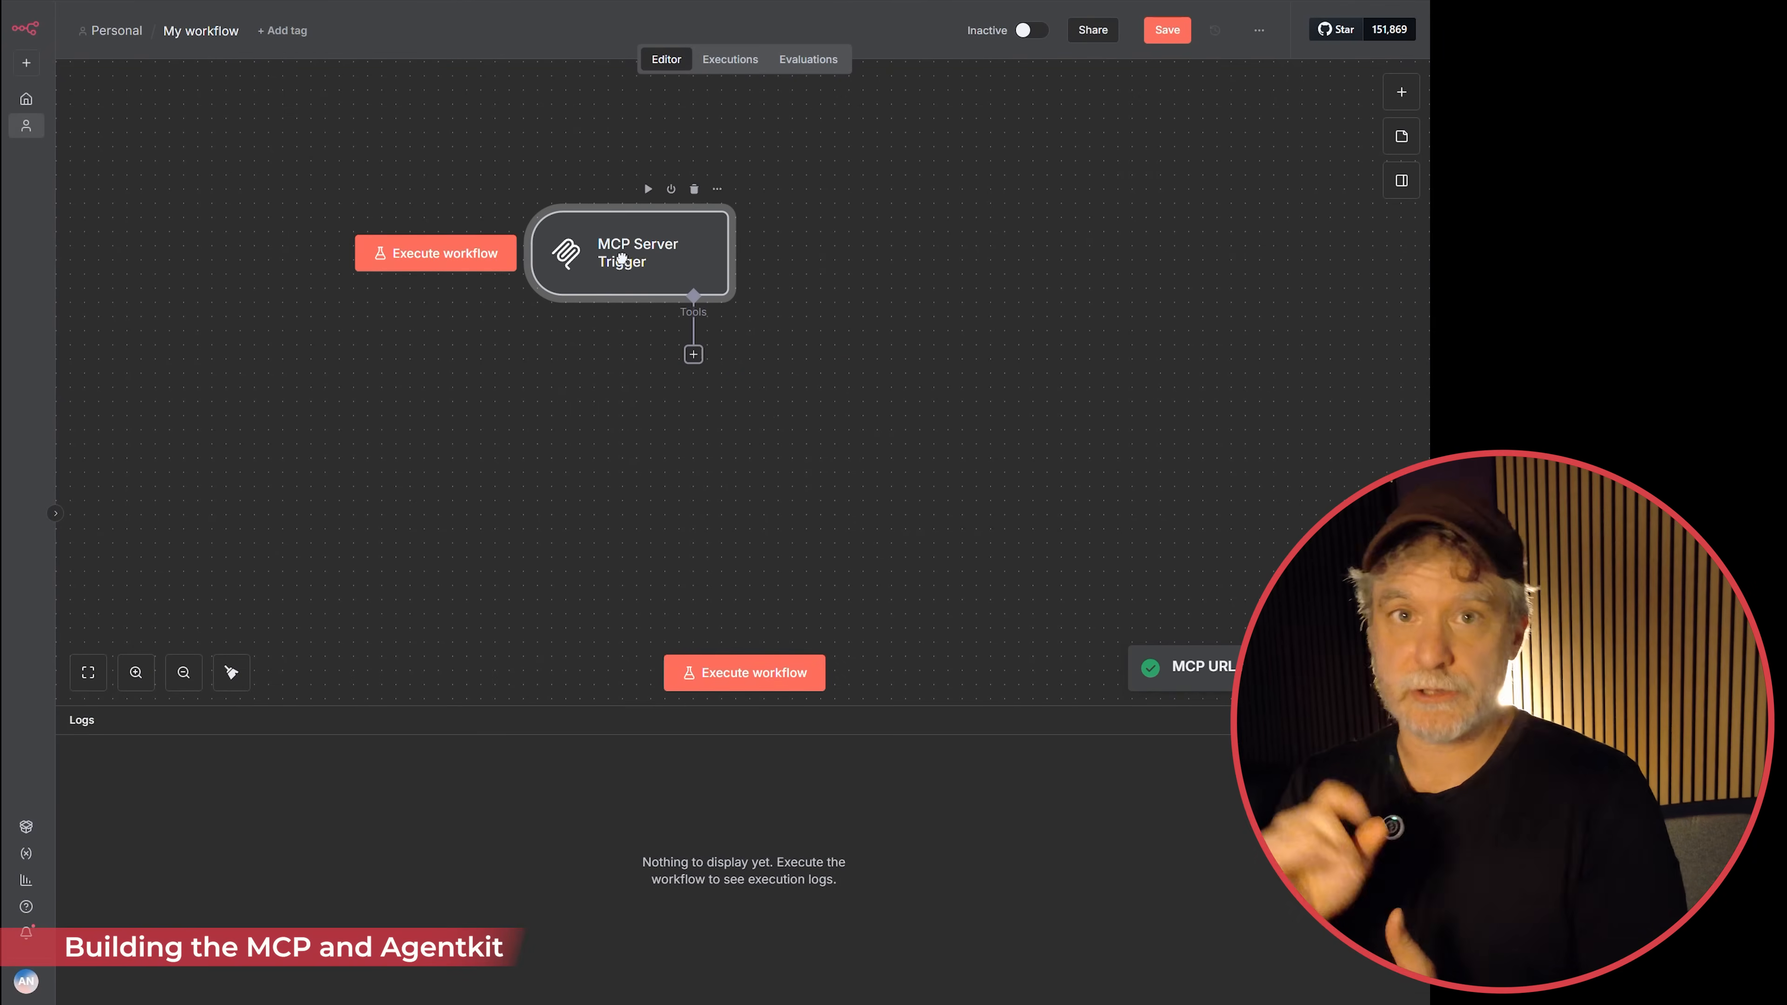
{"action": "left_click", "coordinate": [1031, 30]}
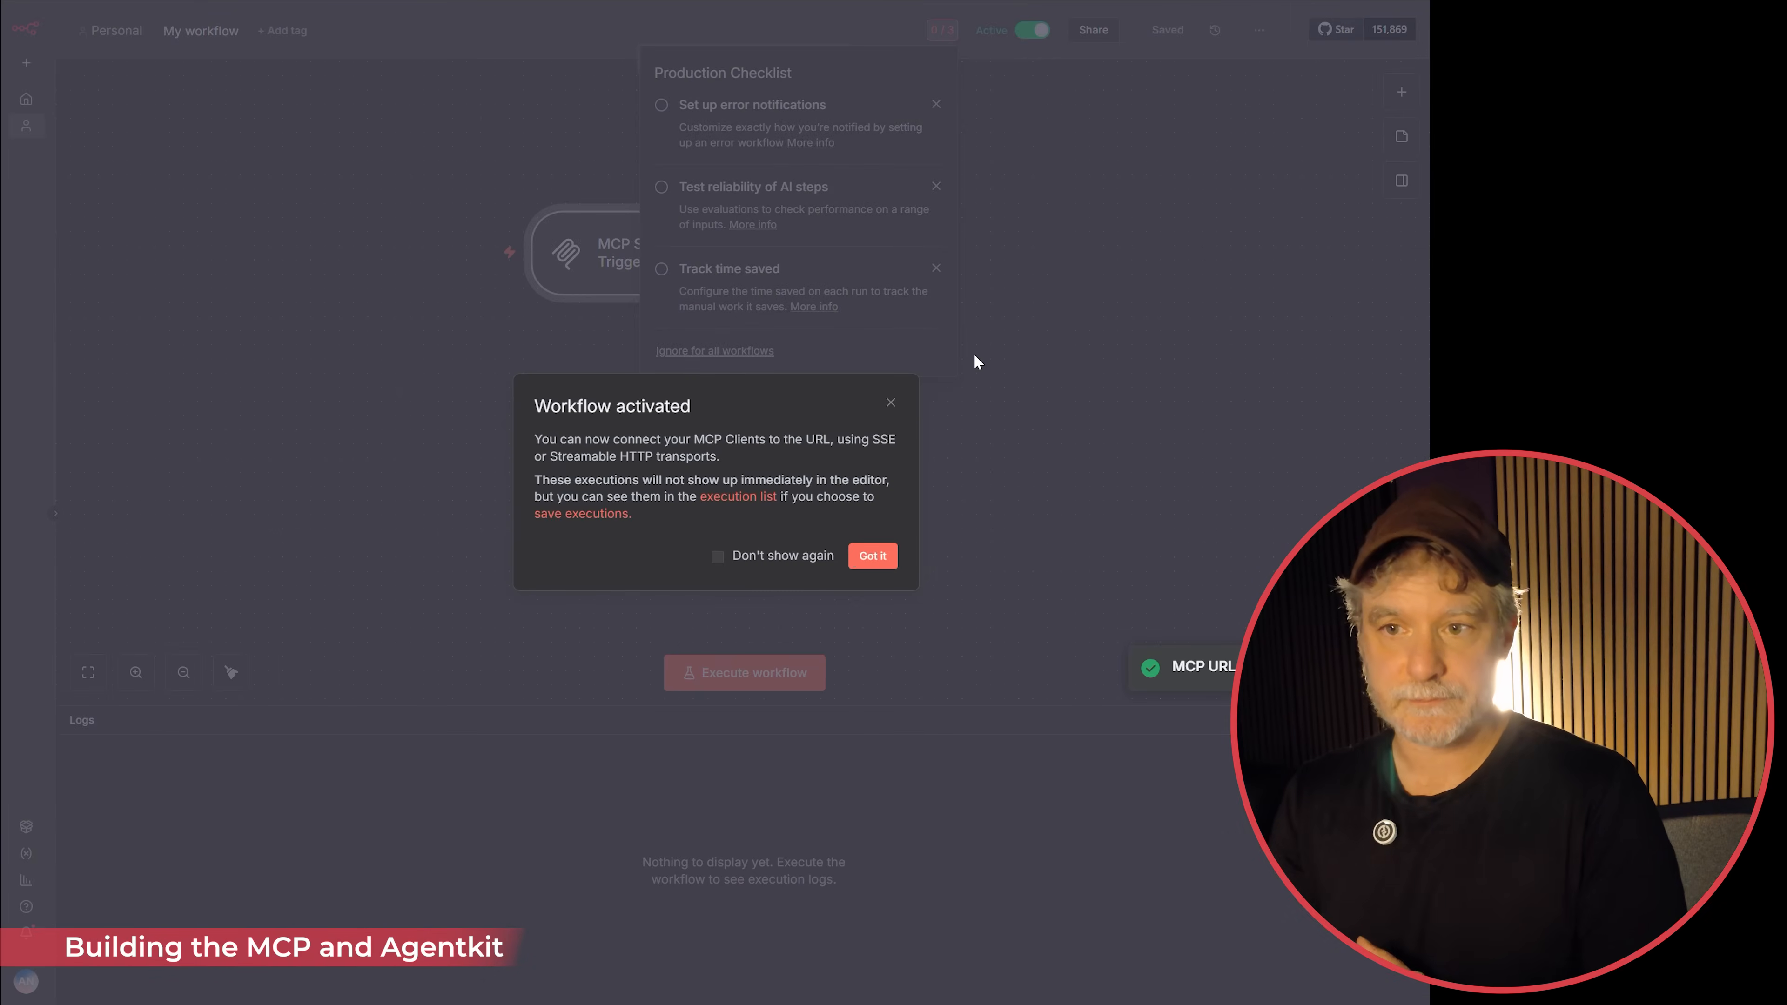
{"action": "left_click", "coordinate": [873, 557]}
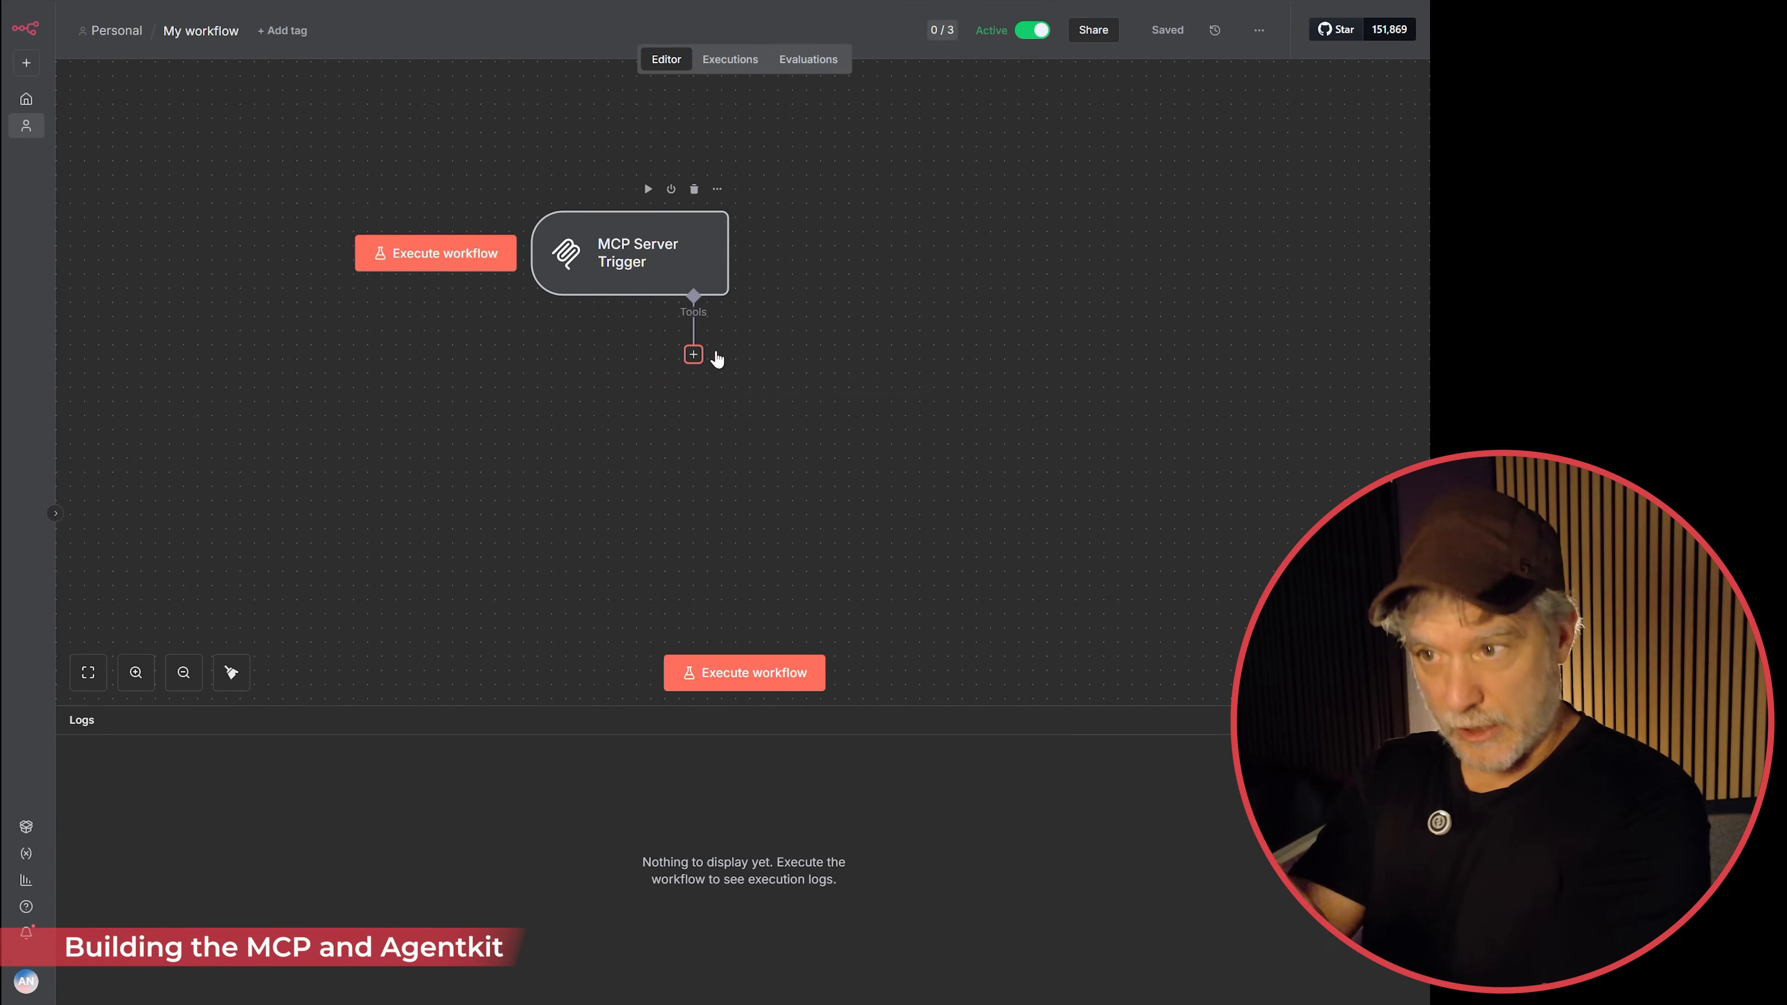
Add a Softr Tool reading the Tasks table of the PACT database
{"action": "type", "text": "soft"}
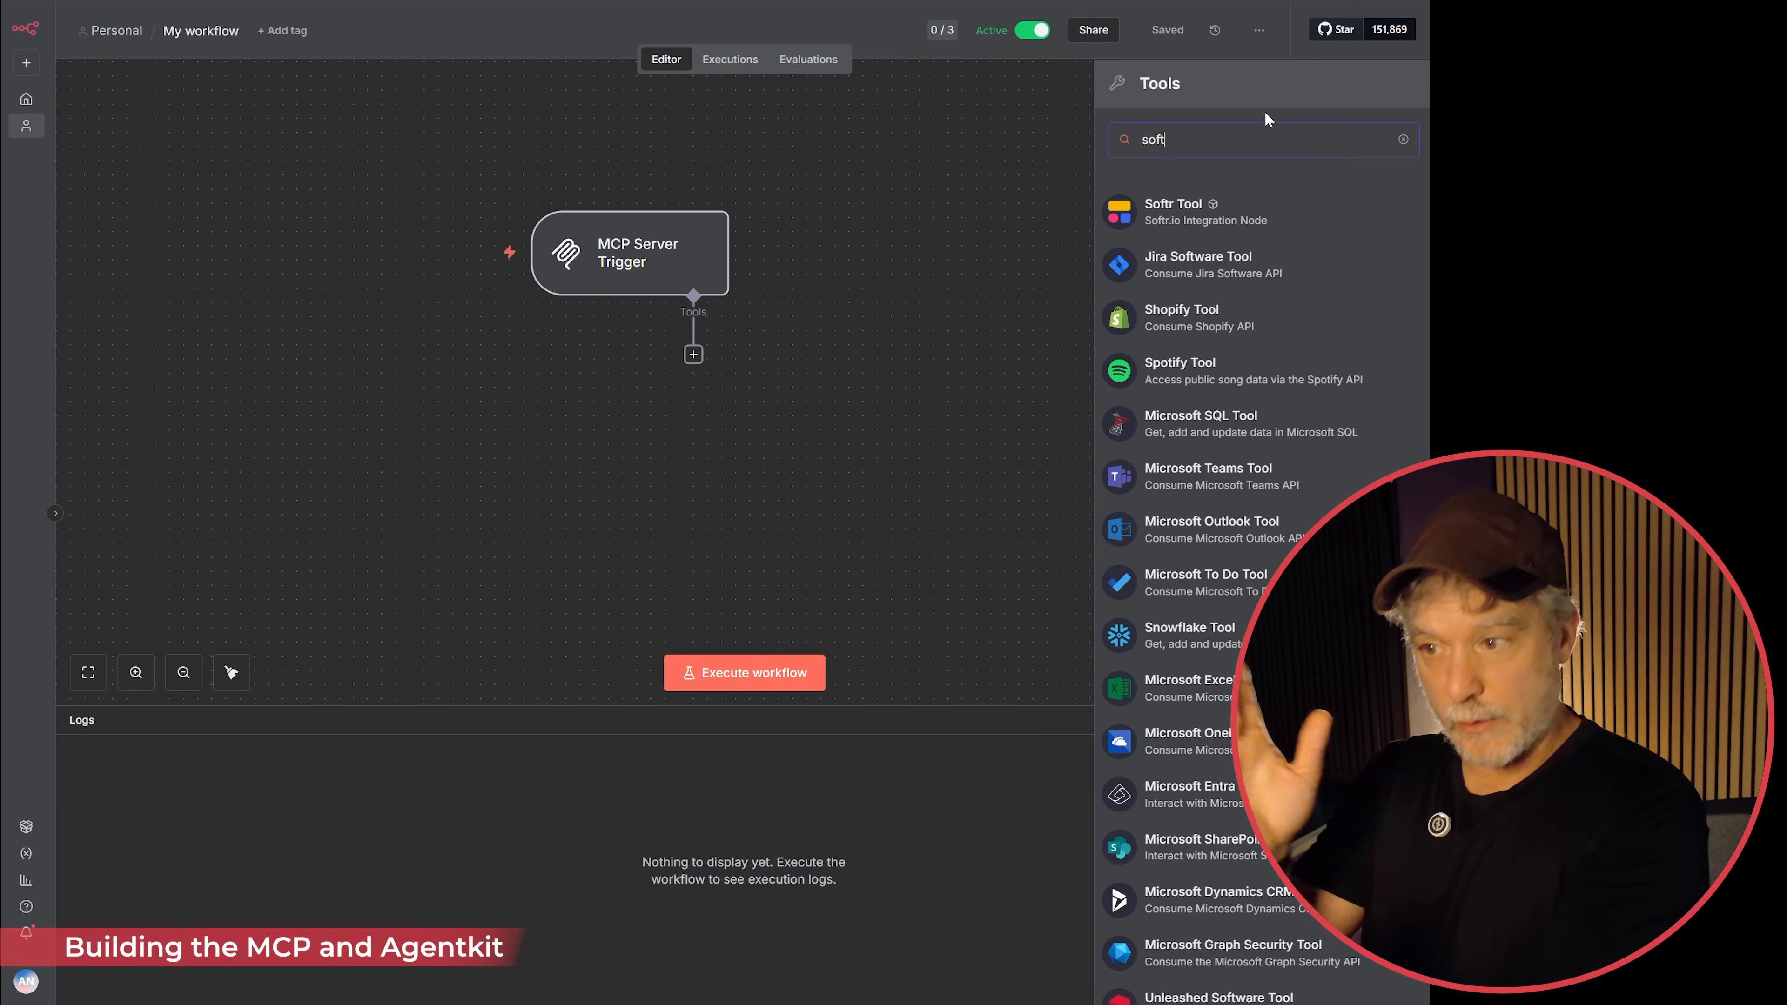
{"action": "left_click", "coordinate": [1173, 212]}
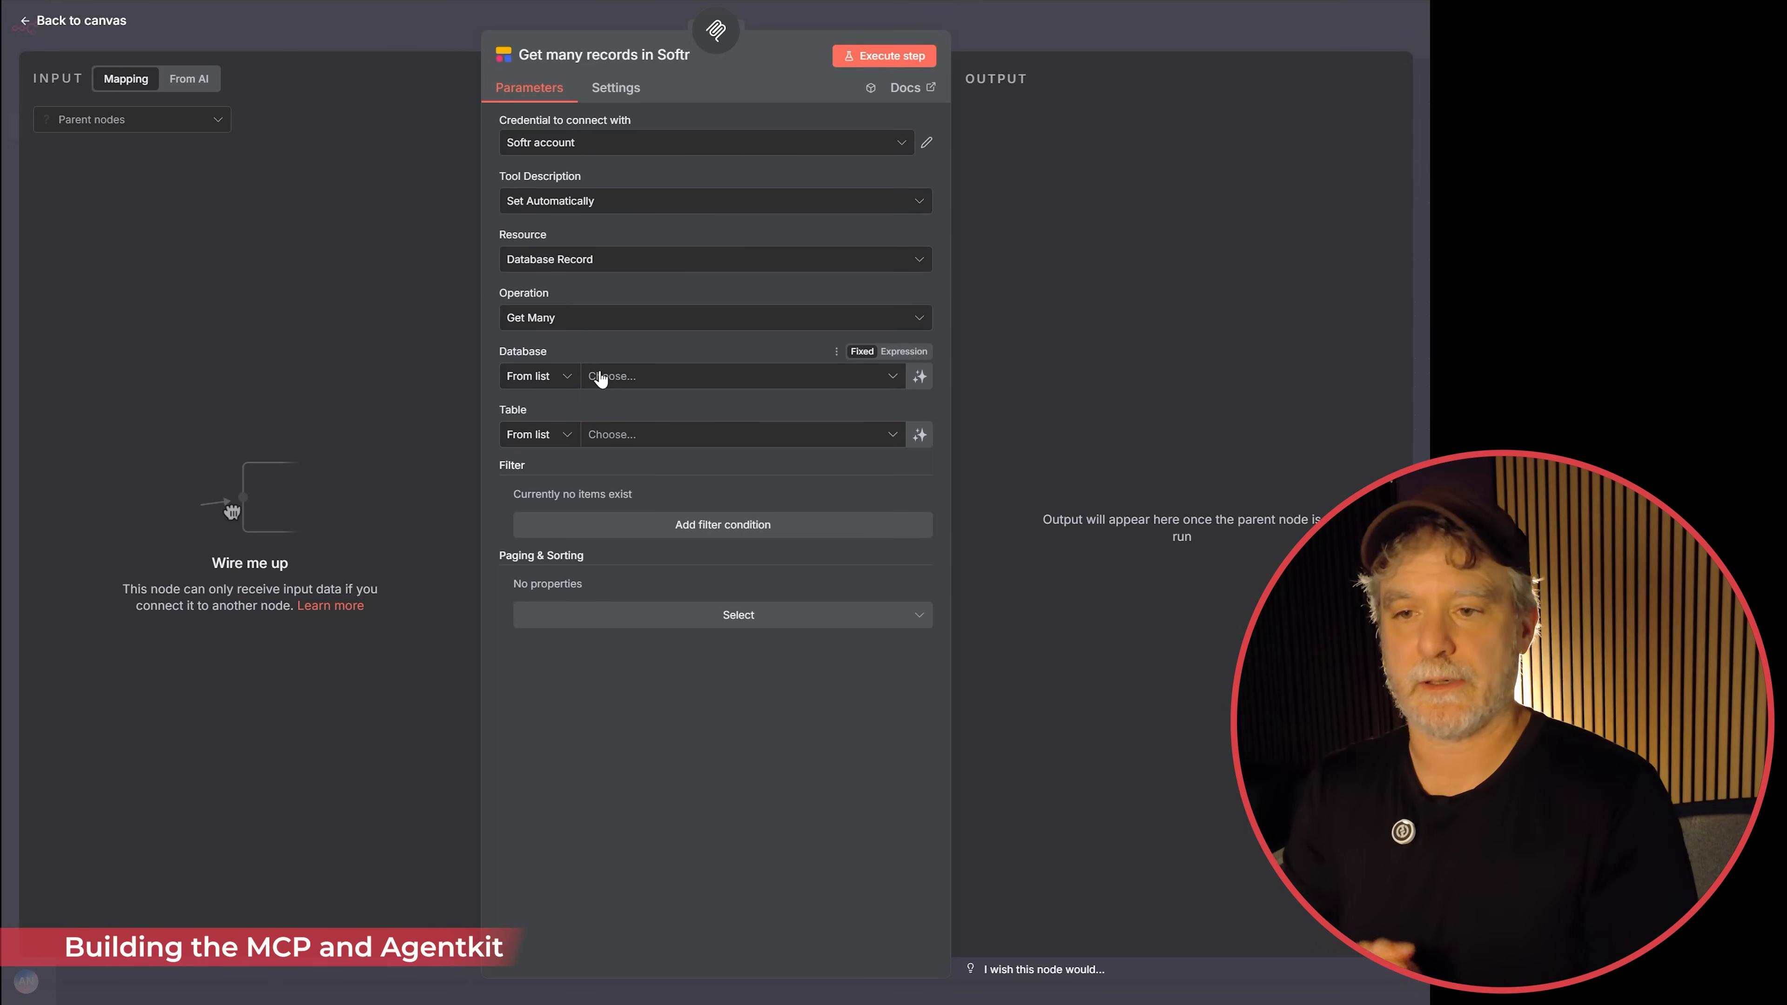
{"action": "left_click", "coordinate": [713, 376]}
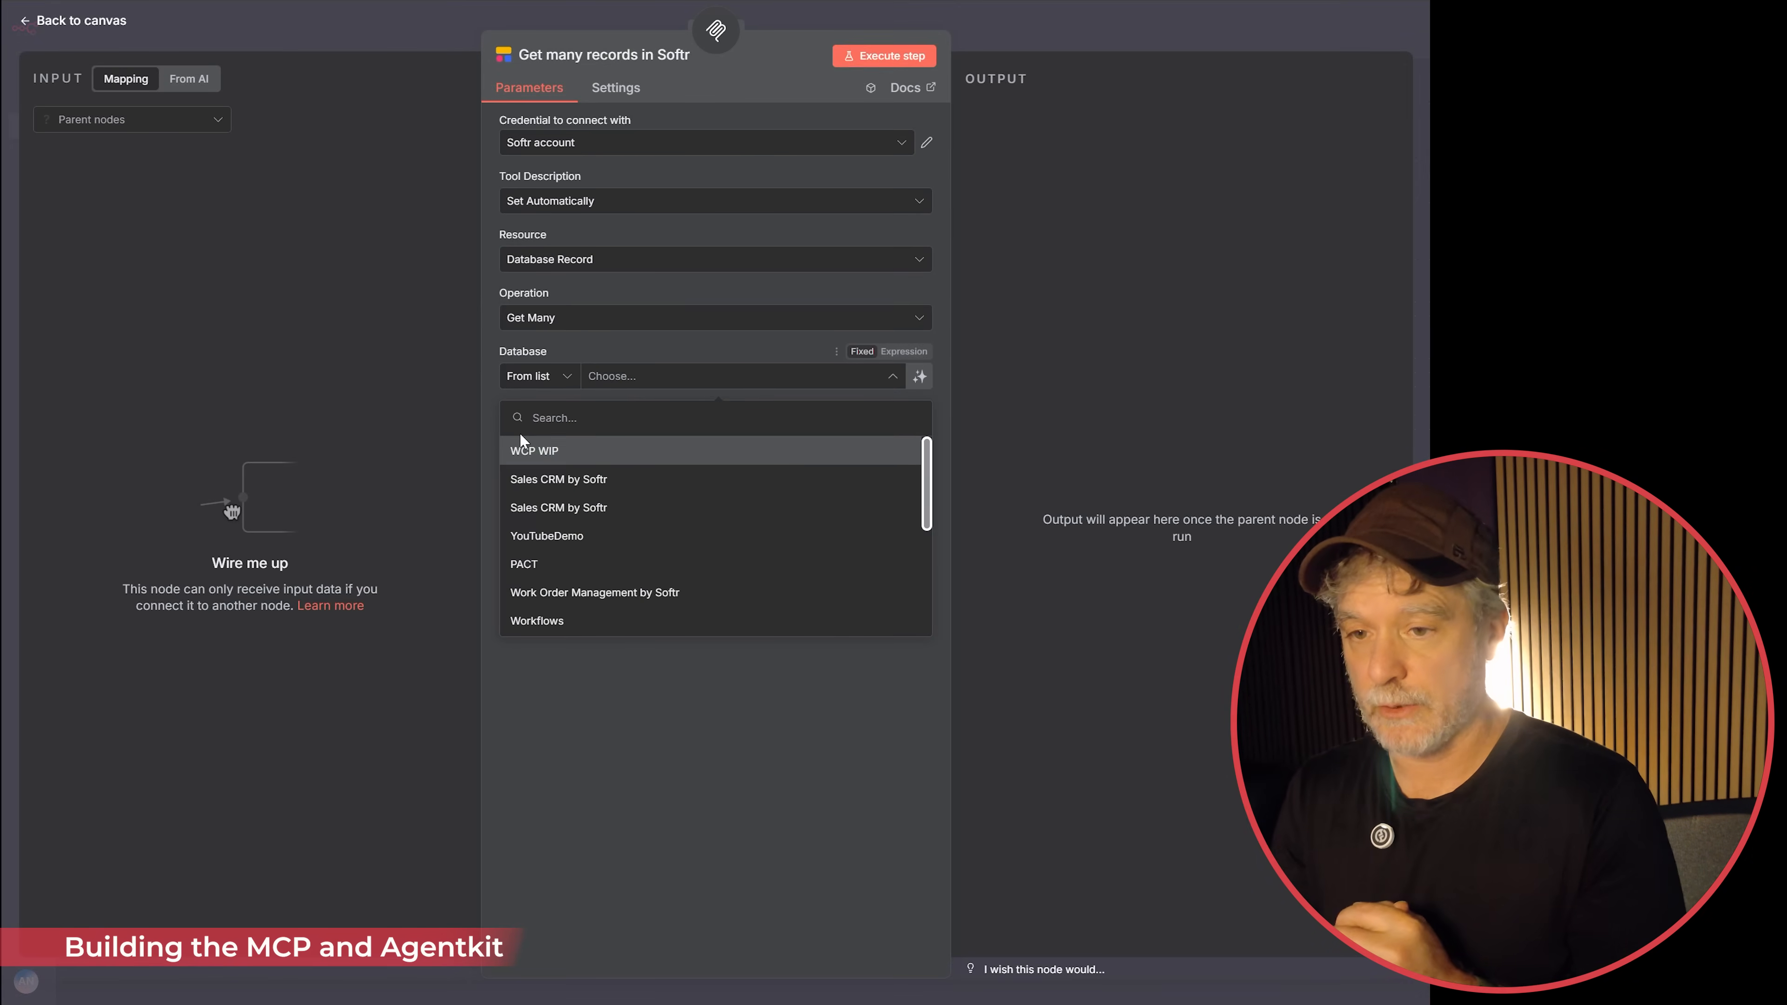
{"action": "left_click", "coordinate": [524, 564]}
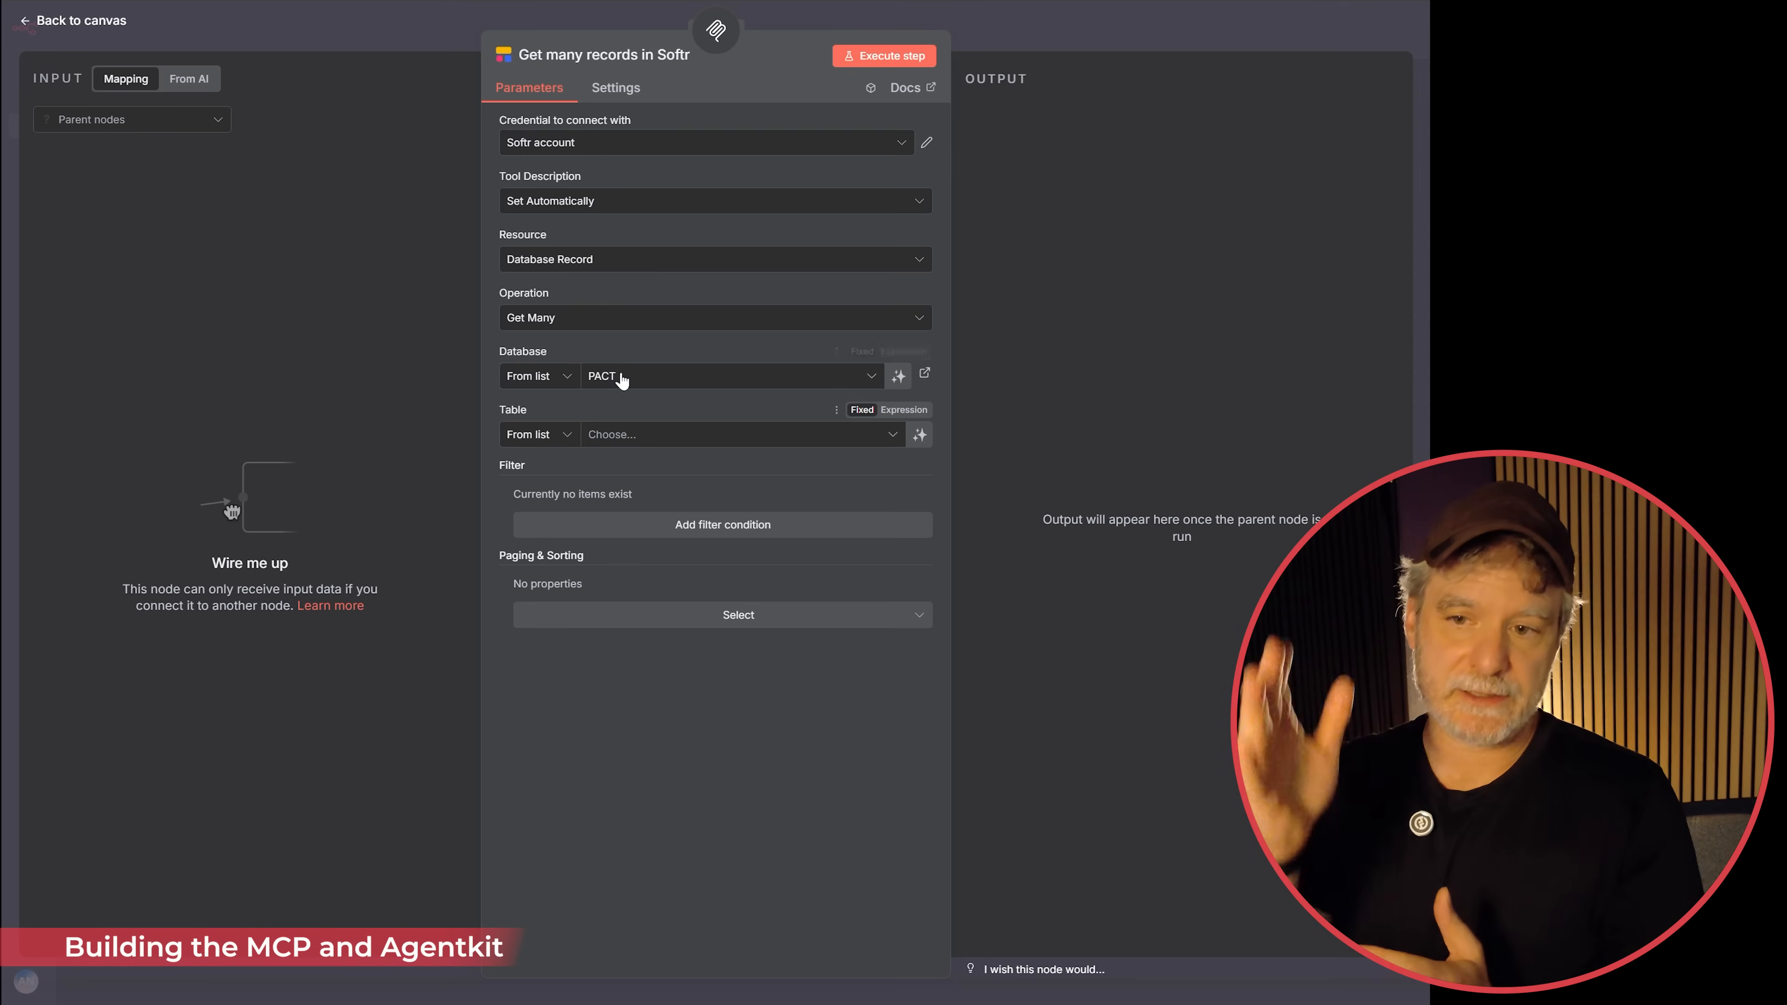
{"action": "left_click", "coordinate": [740, 435]}
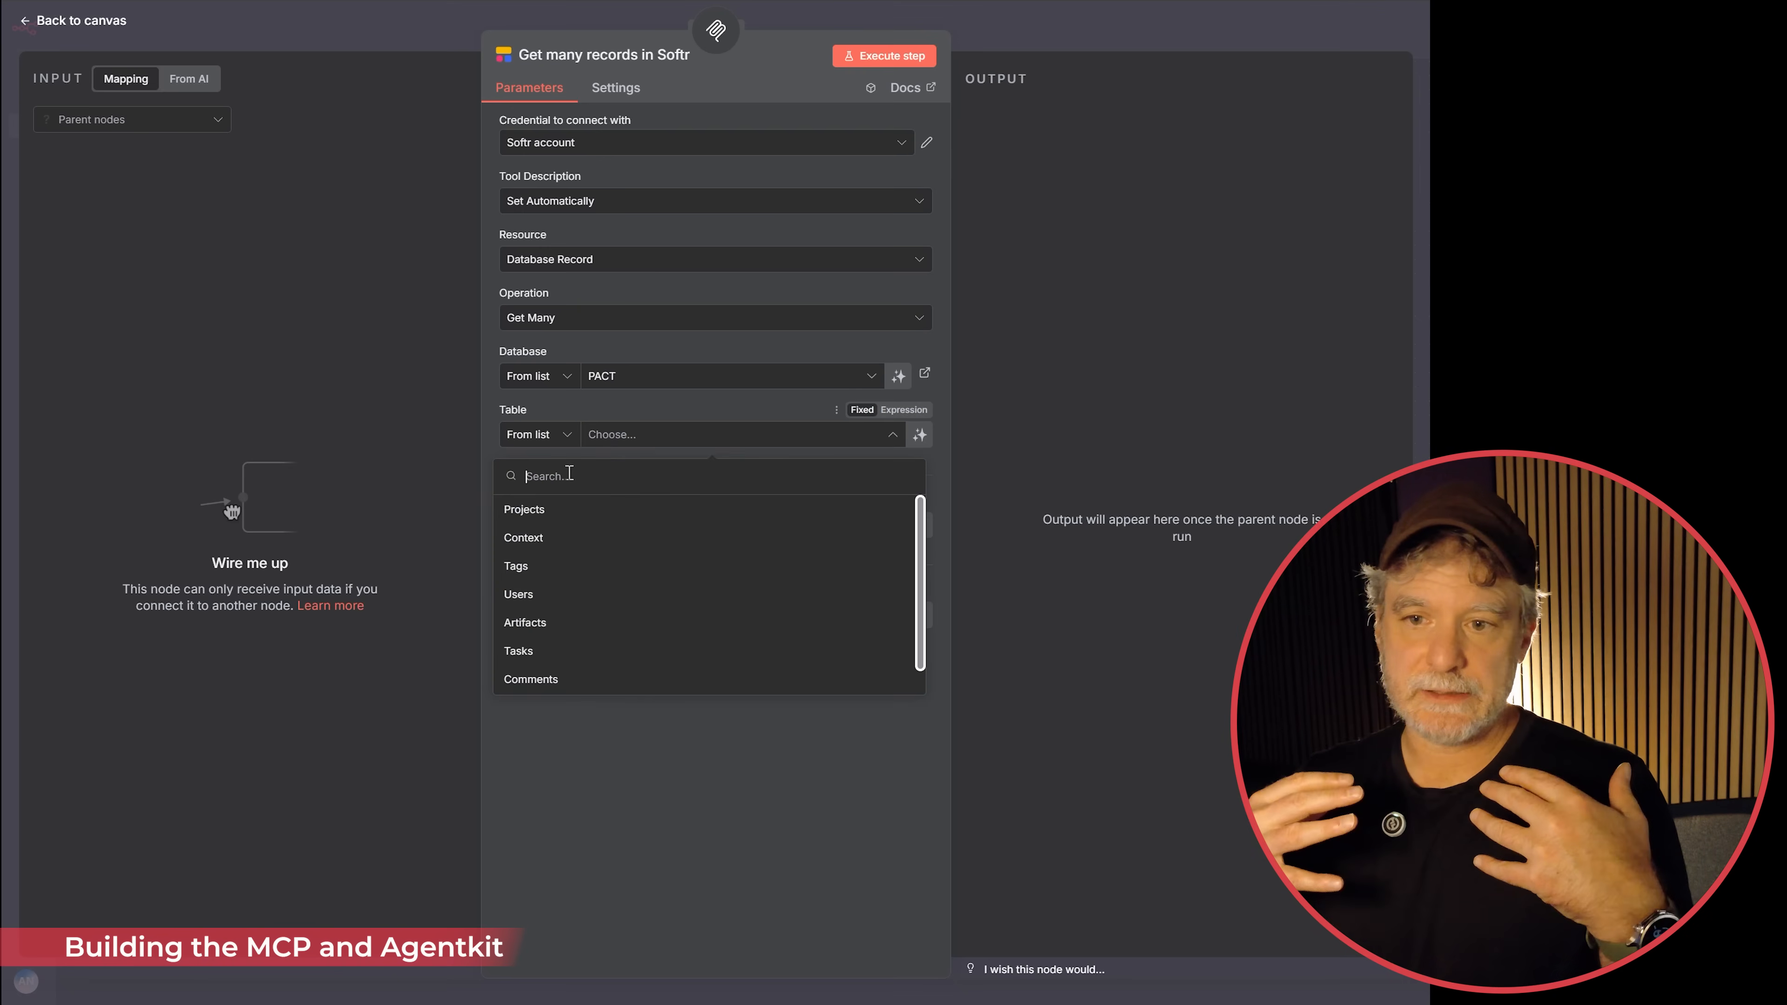
{"action": "left_click", "coordinate": [517, 652]}
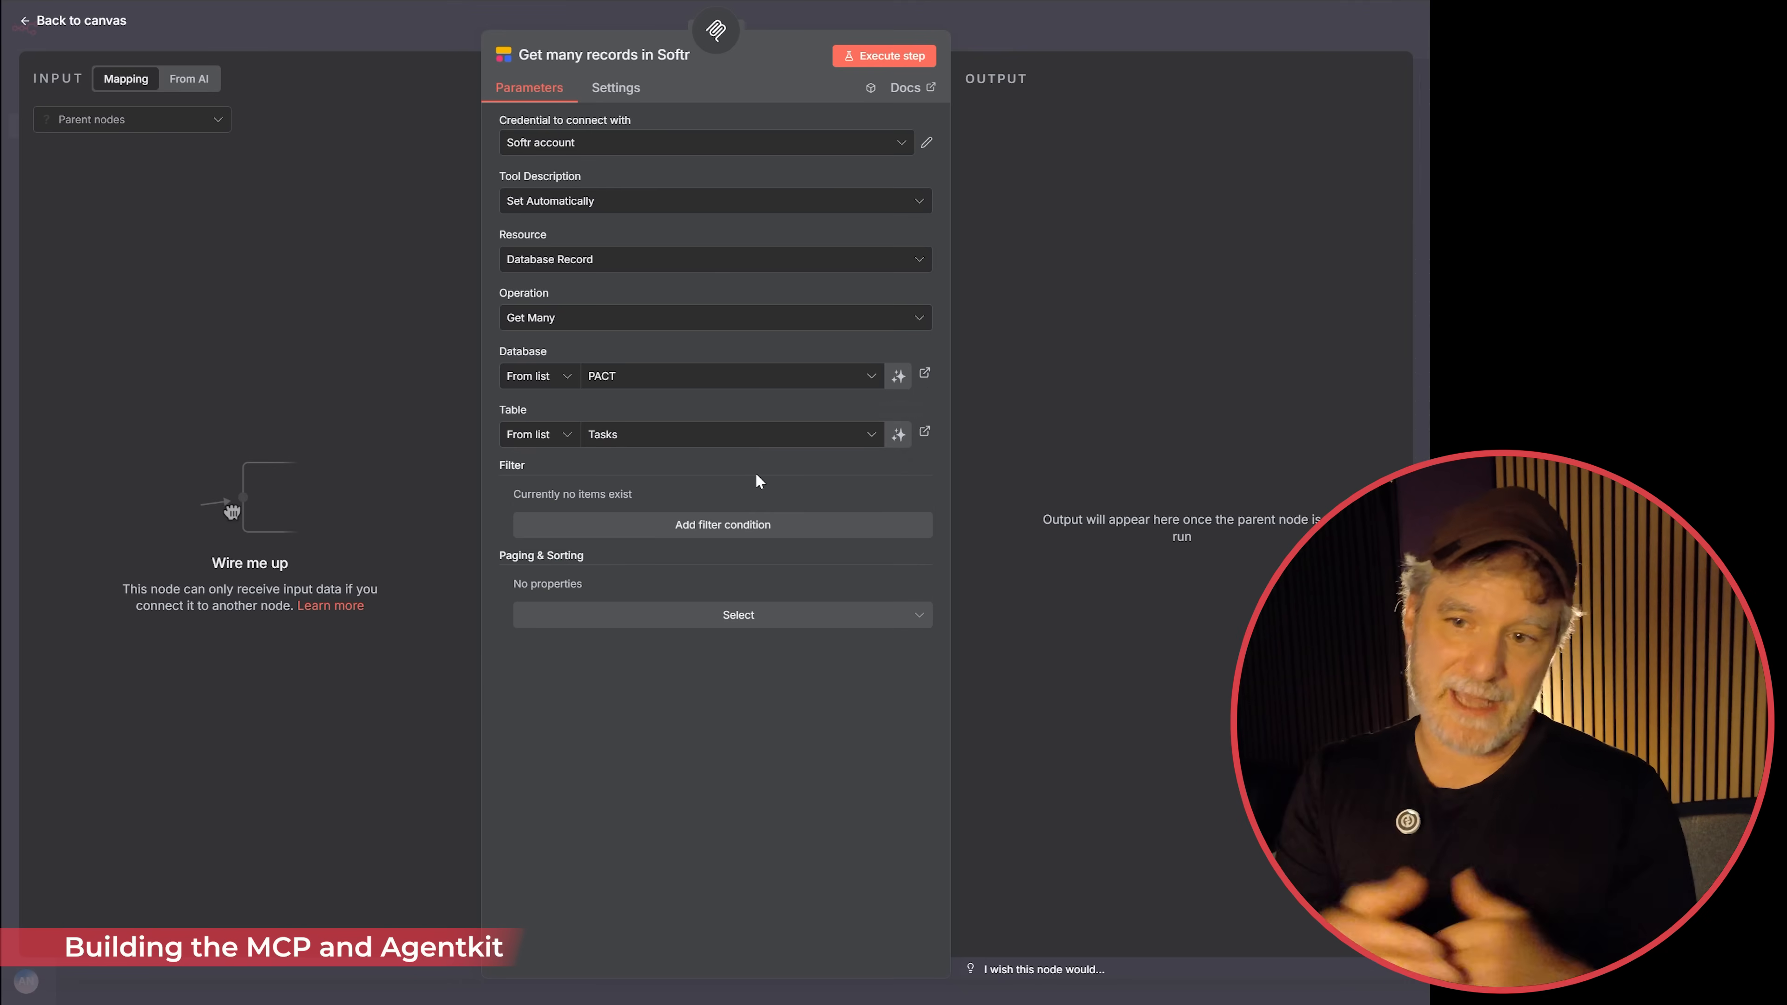
{"action": "mouse_move", "coordinate": [663, 525]}
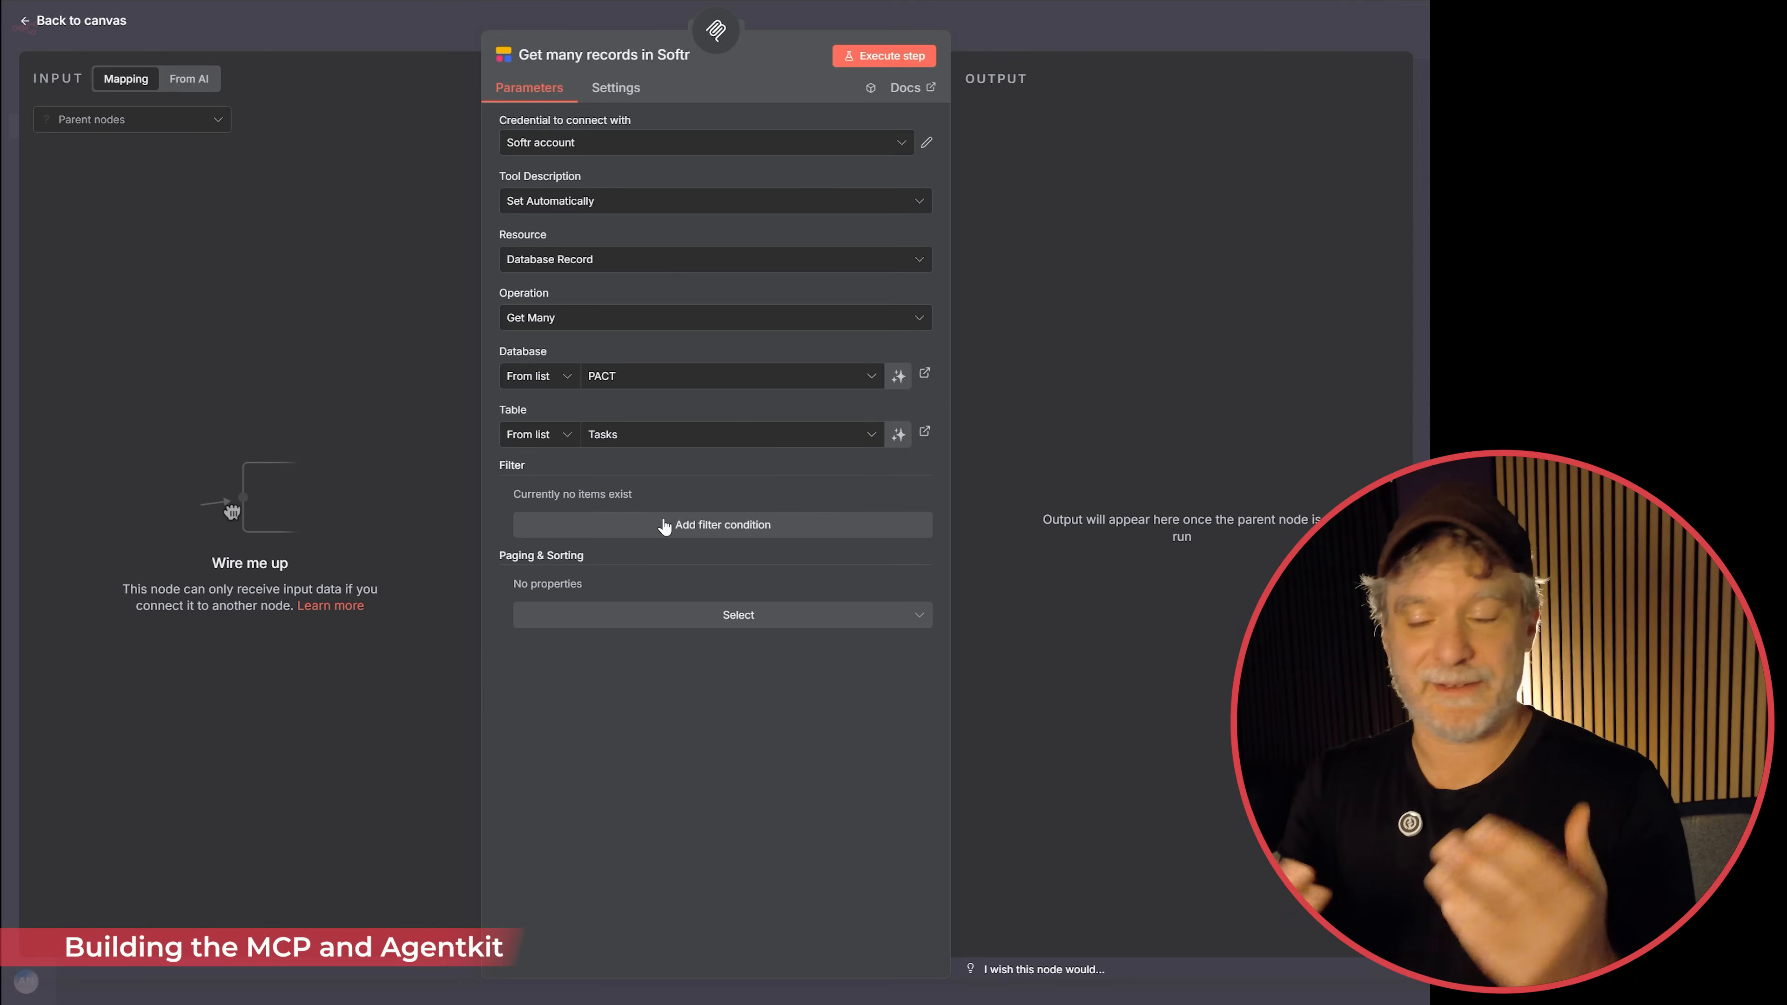
Preview the paging and filter options, discard the filter, and return to the canvas
{"action": "left_click", "coordinate": [739, 614]}
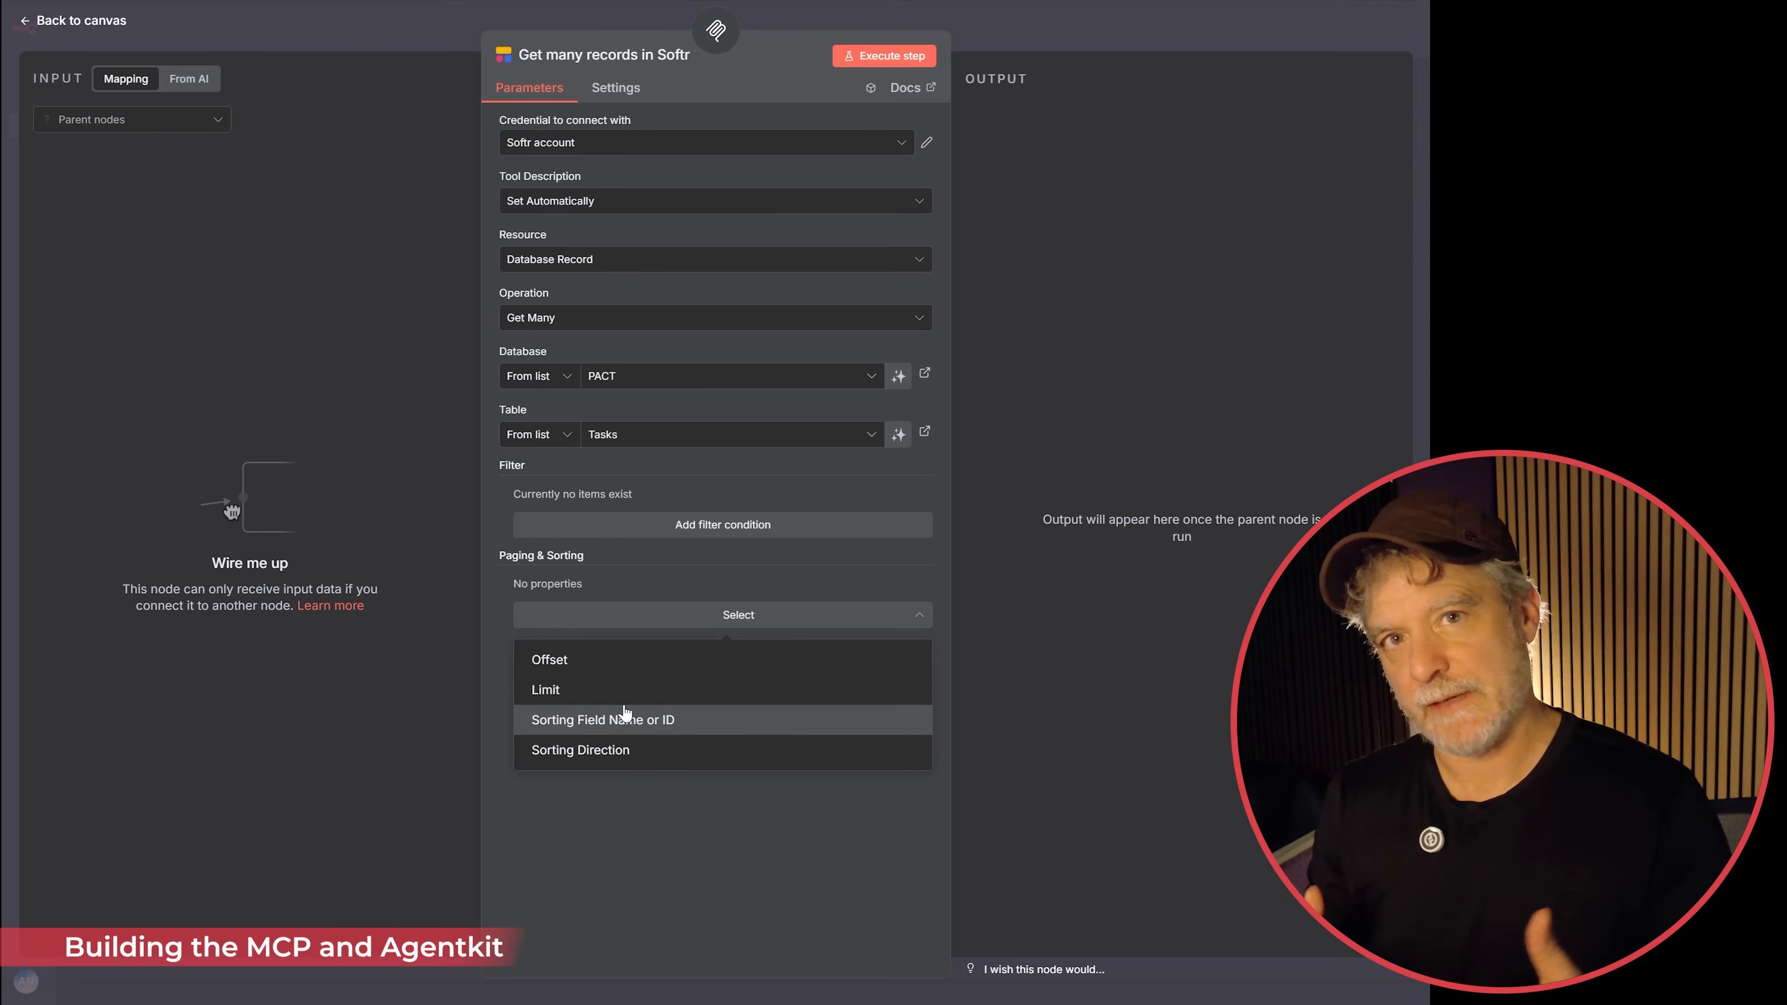
{"action": "left_click", "coordinate": [722, 525]}
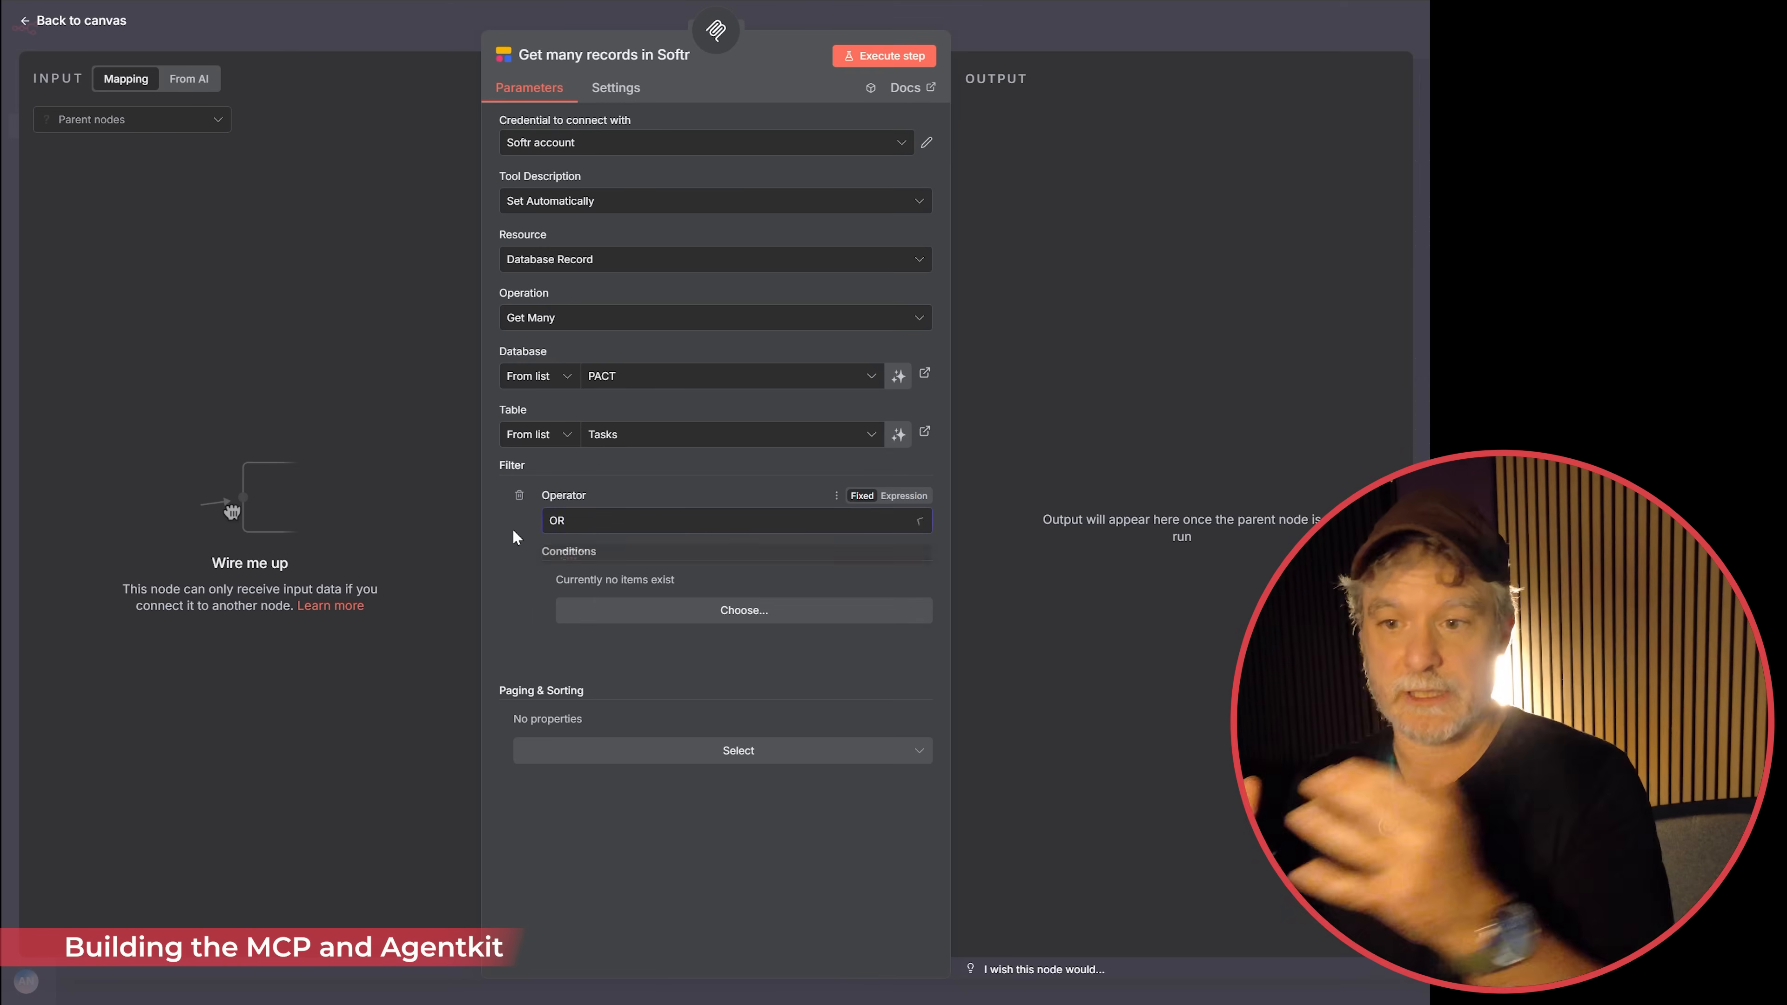
{"action": "left_click", "coordinate": [745, 610]}
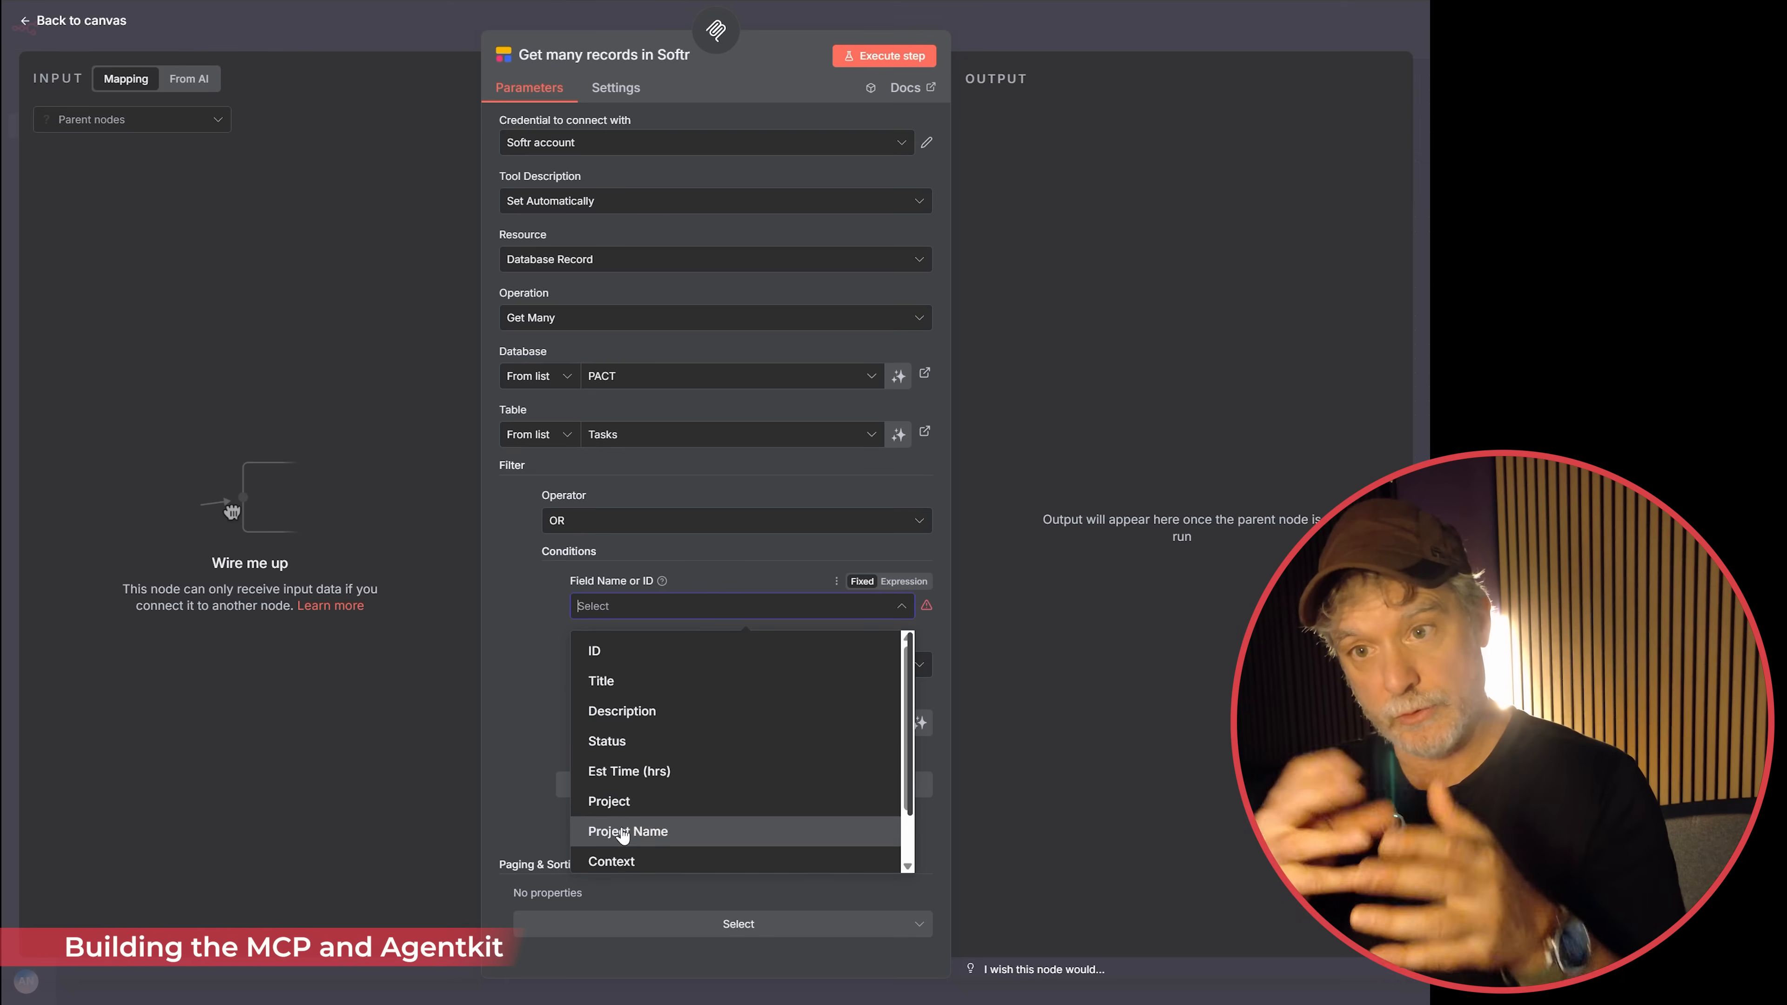
{"action": "left_click", "coordinate": [607, 741]}
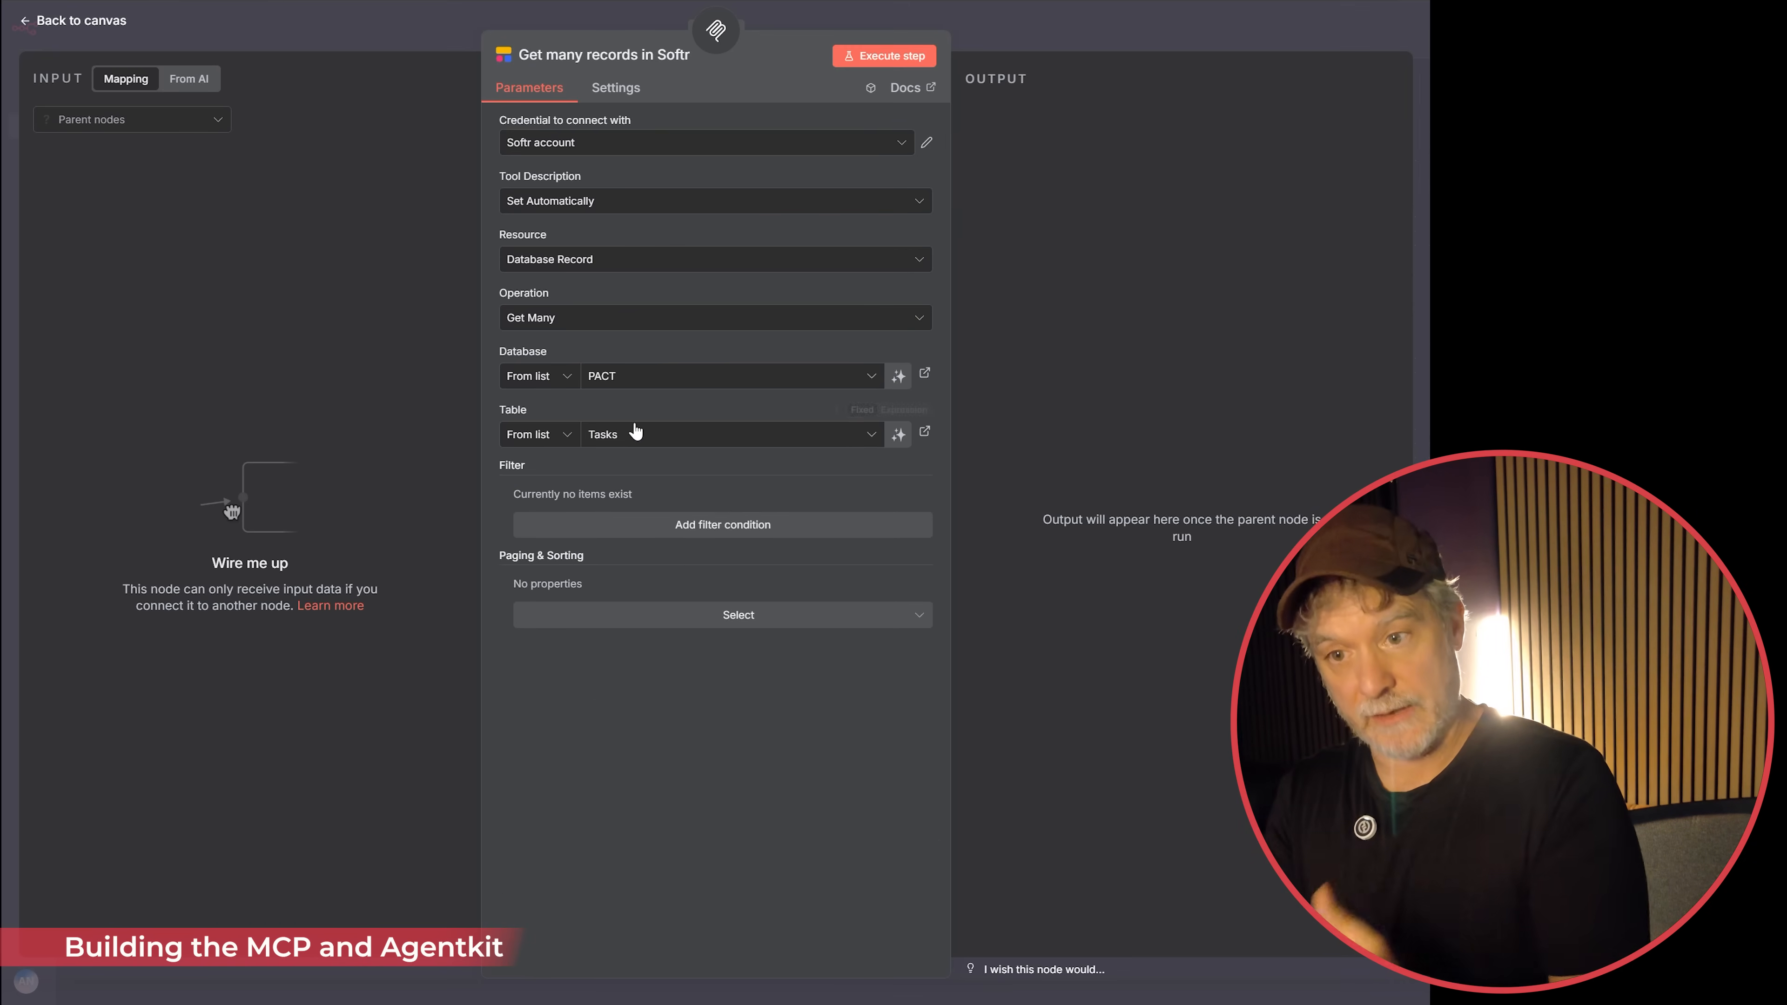
{"action": "left_click", "coordinate": [72, 21]}
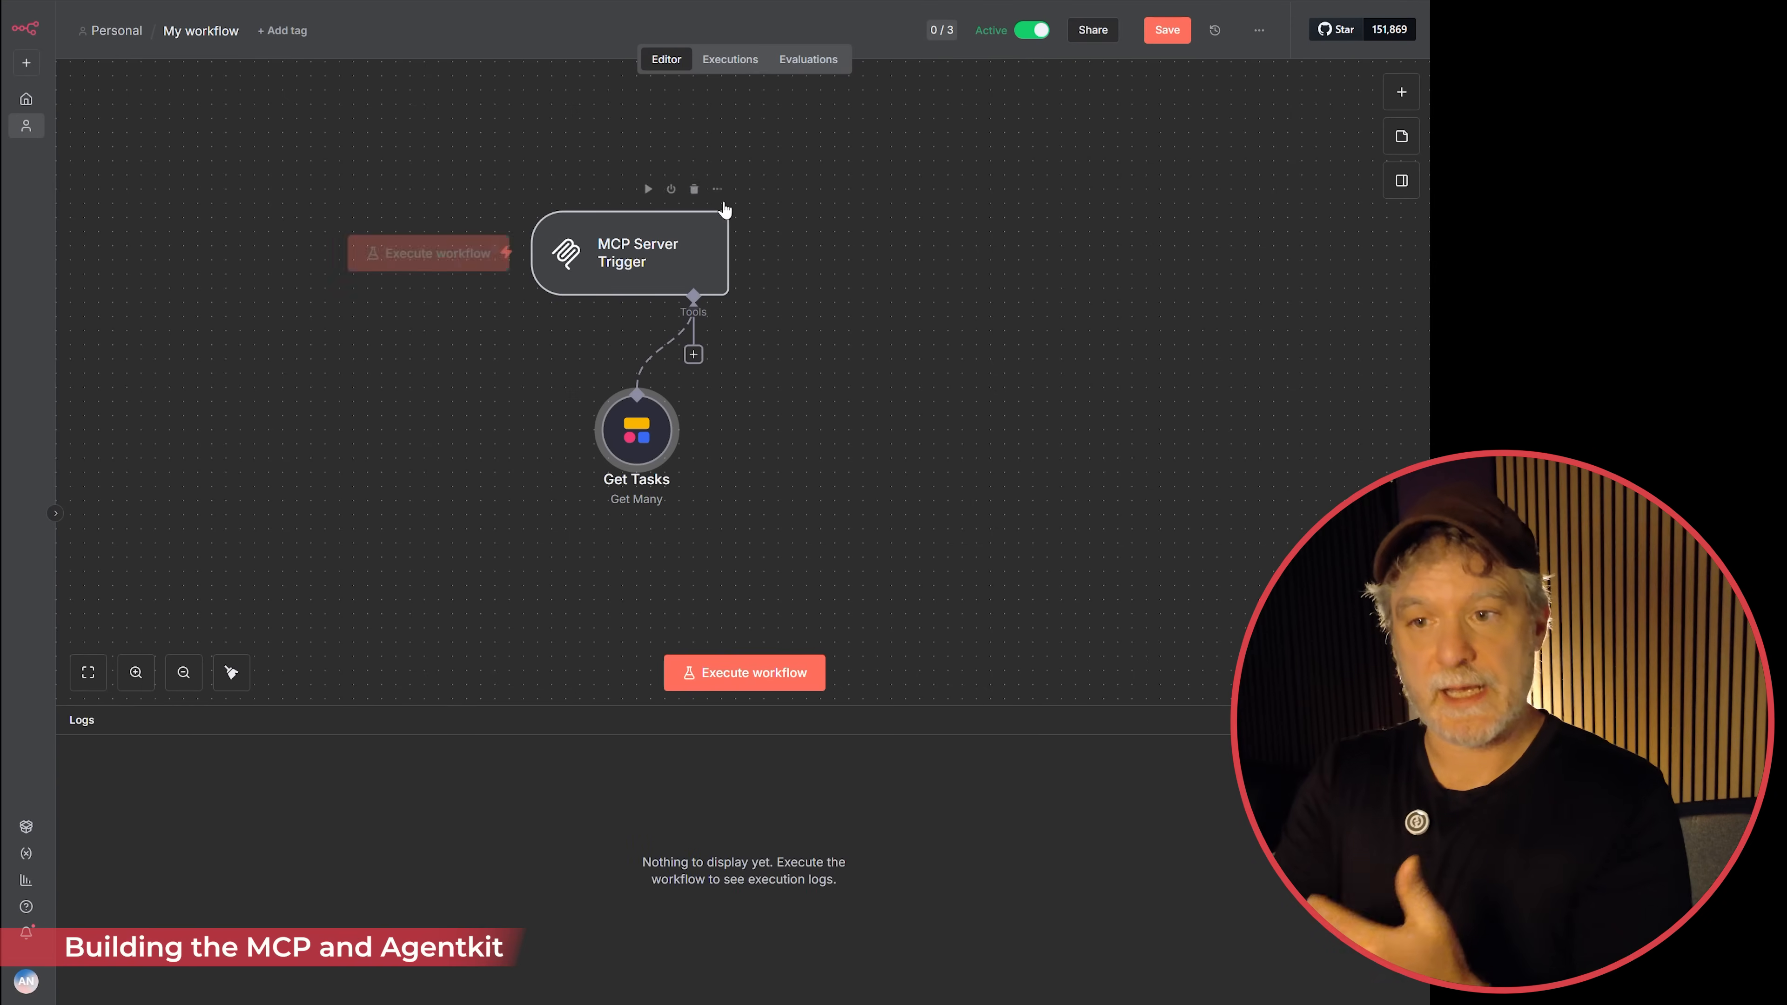
Set the Get Tasks tool description manually: fetch the tasks in the system to return to the user
{"action": "double_click", "coordinate": [636, 435]}
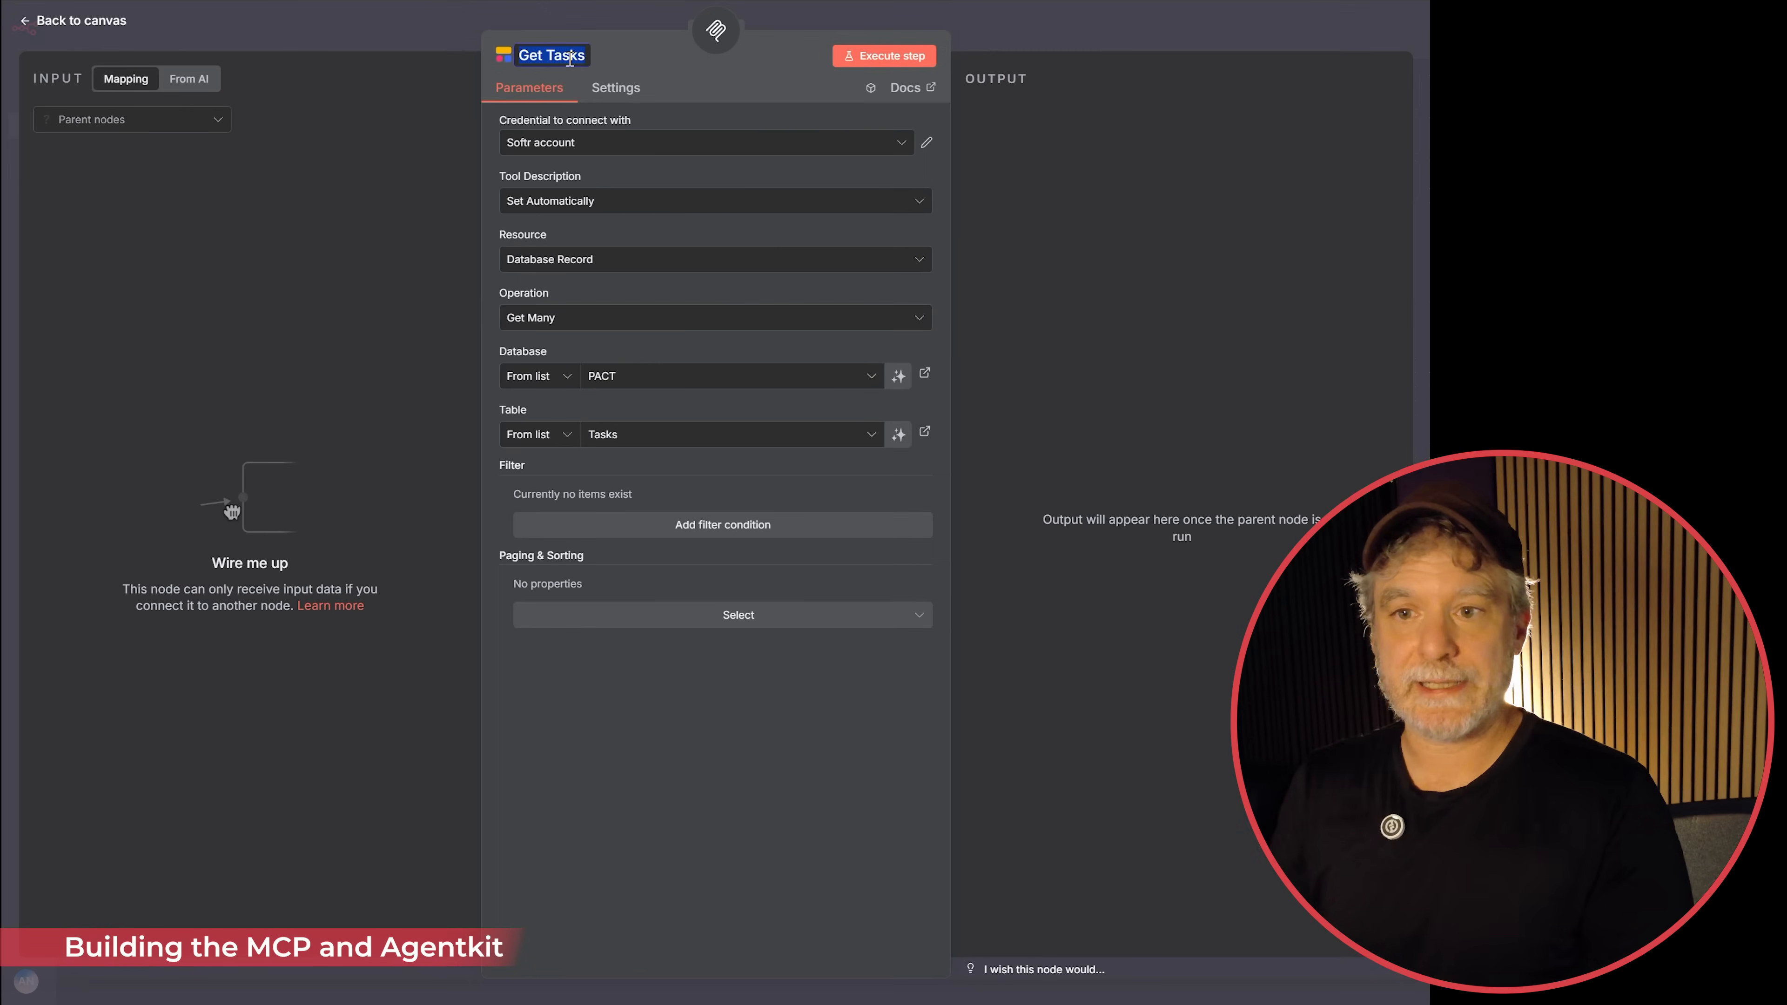
{"action": "left_click", "coordinate": [687, 201]}
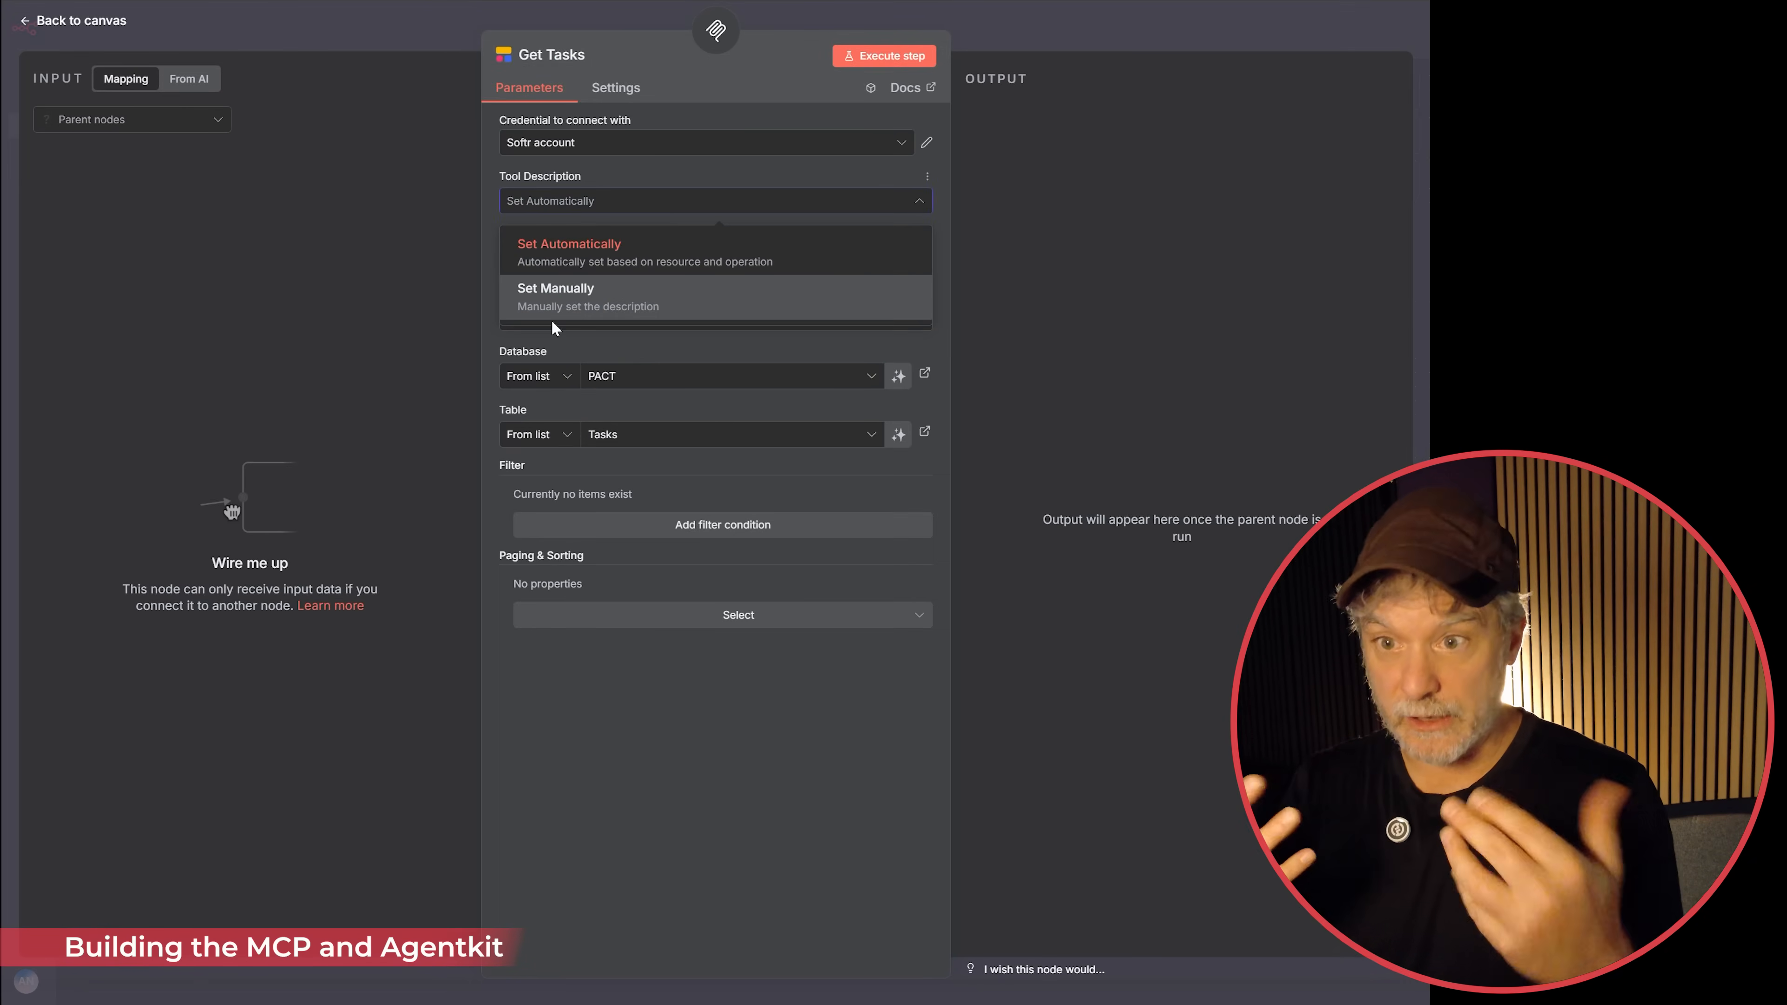
{"action": "left_click", "coordinate": [555, 289]}
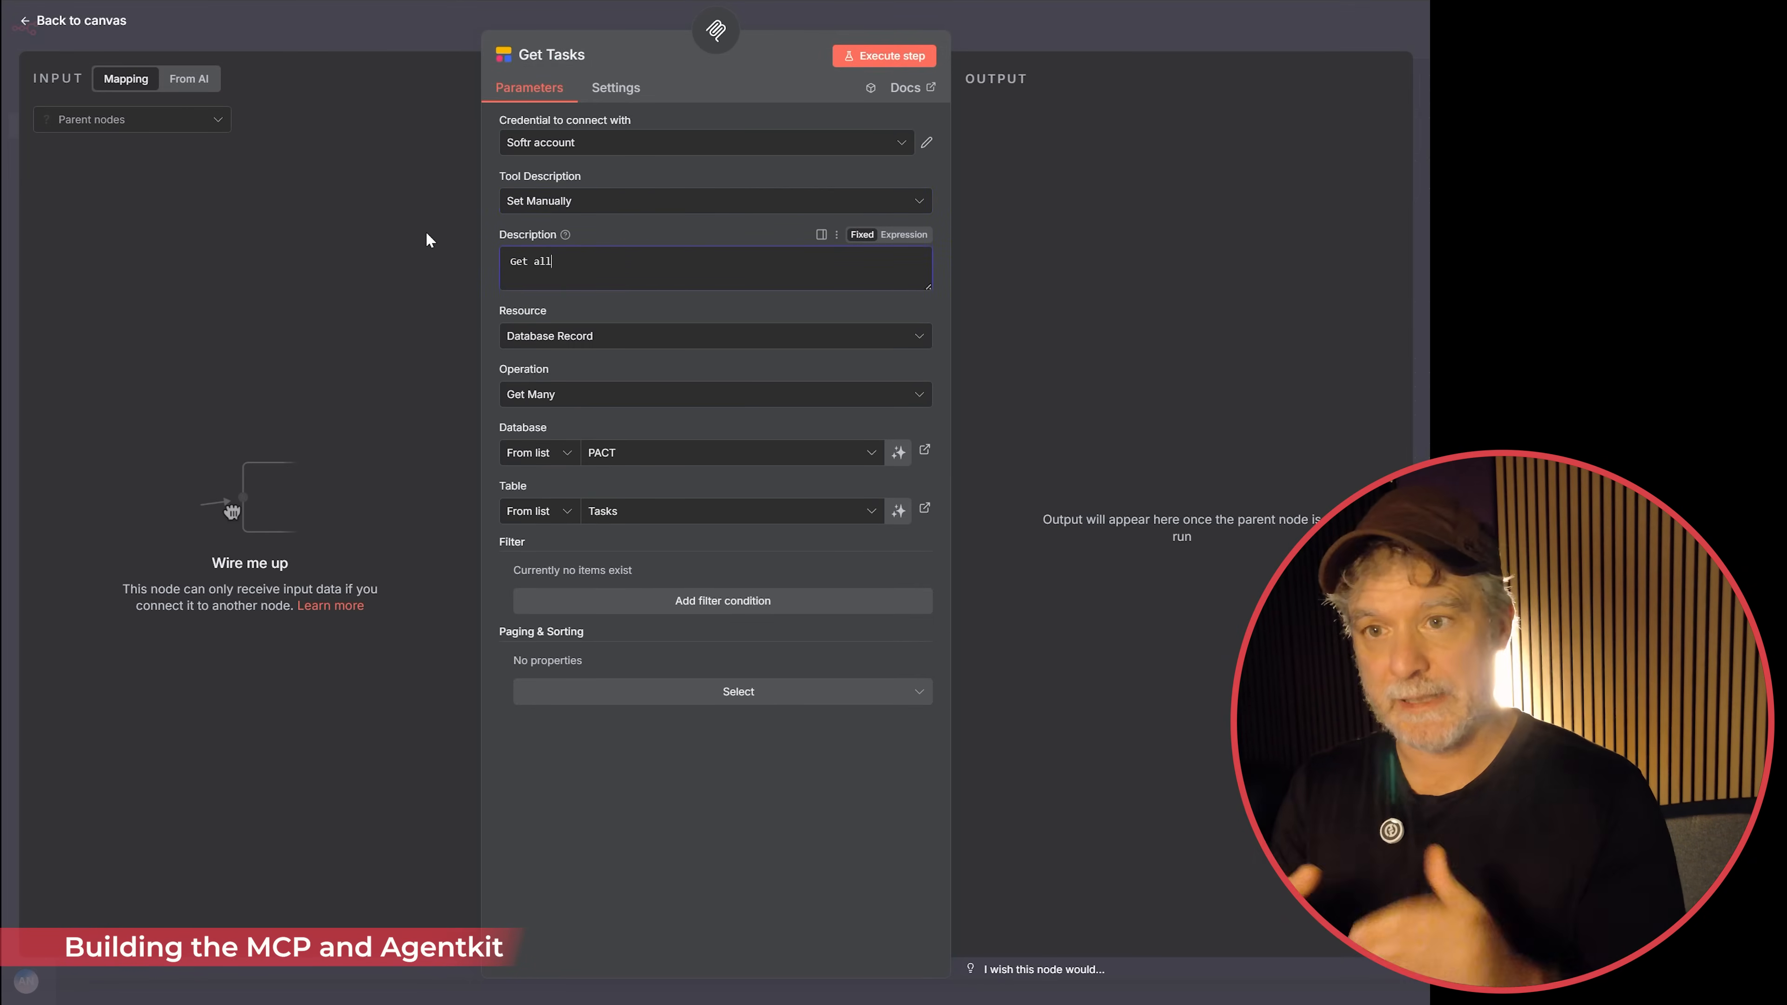
{"action": "type", "text": "the tasks in the system then you can use the"}
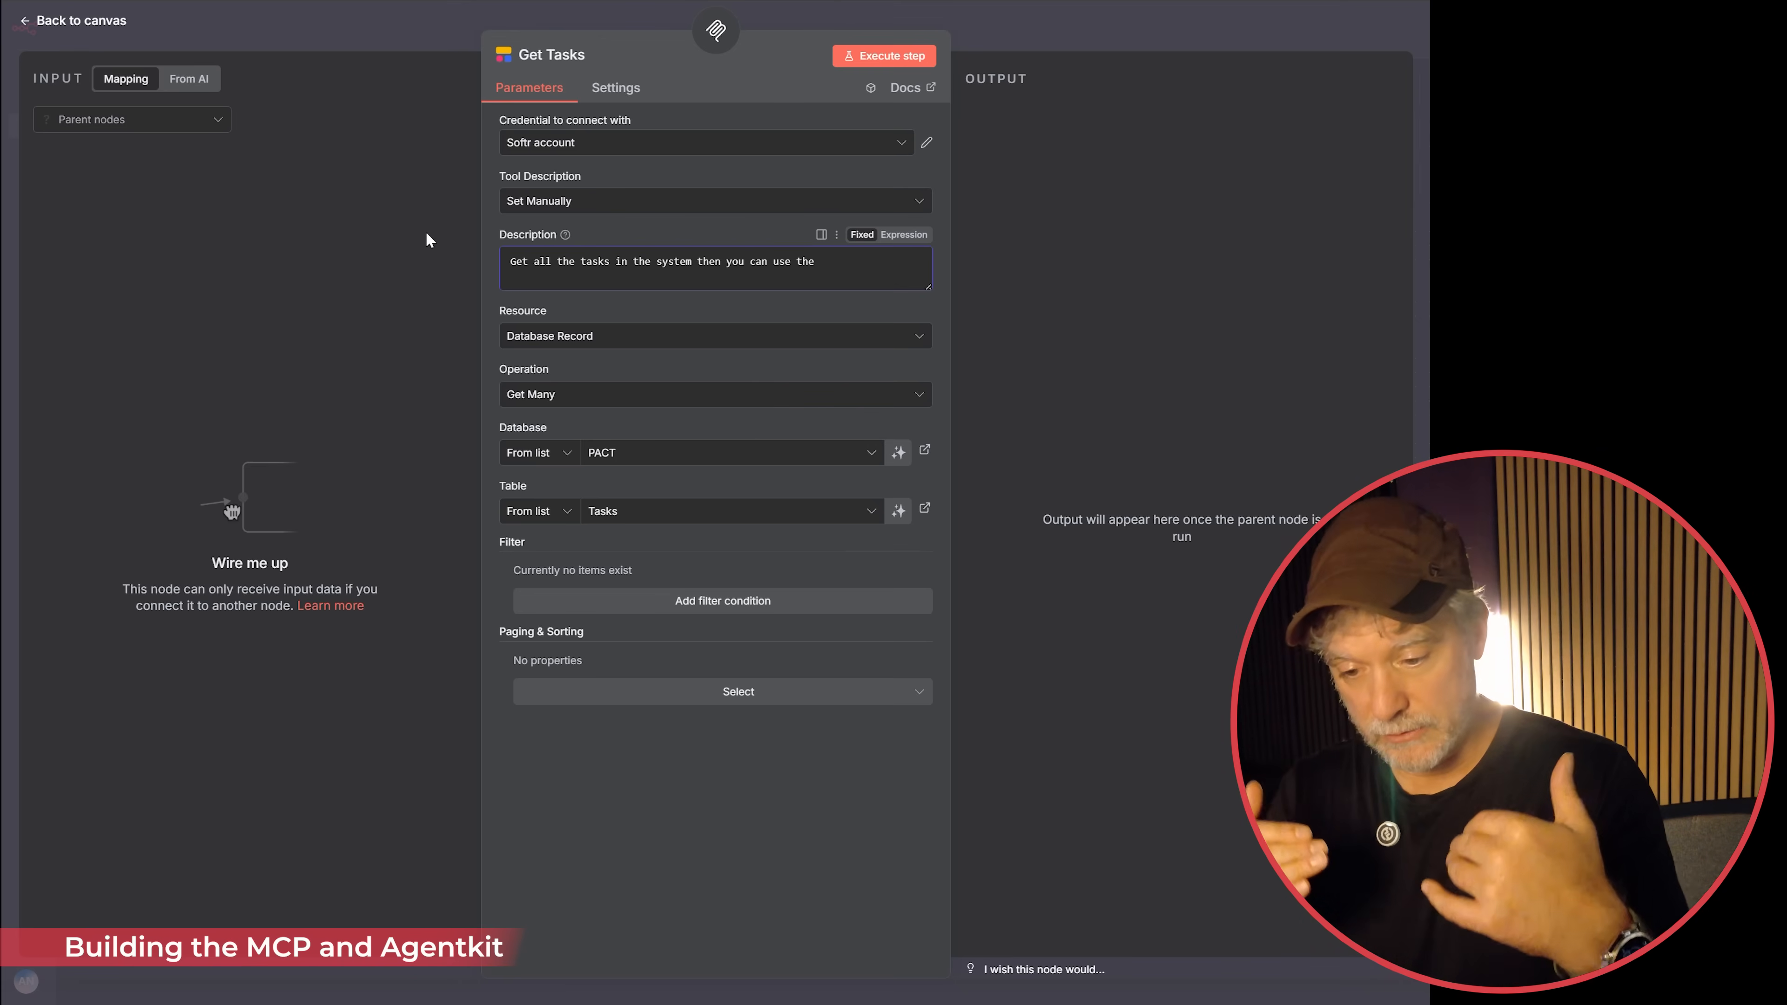
{"action": "type", "text": "that information"}
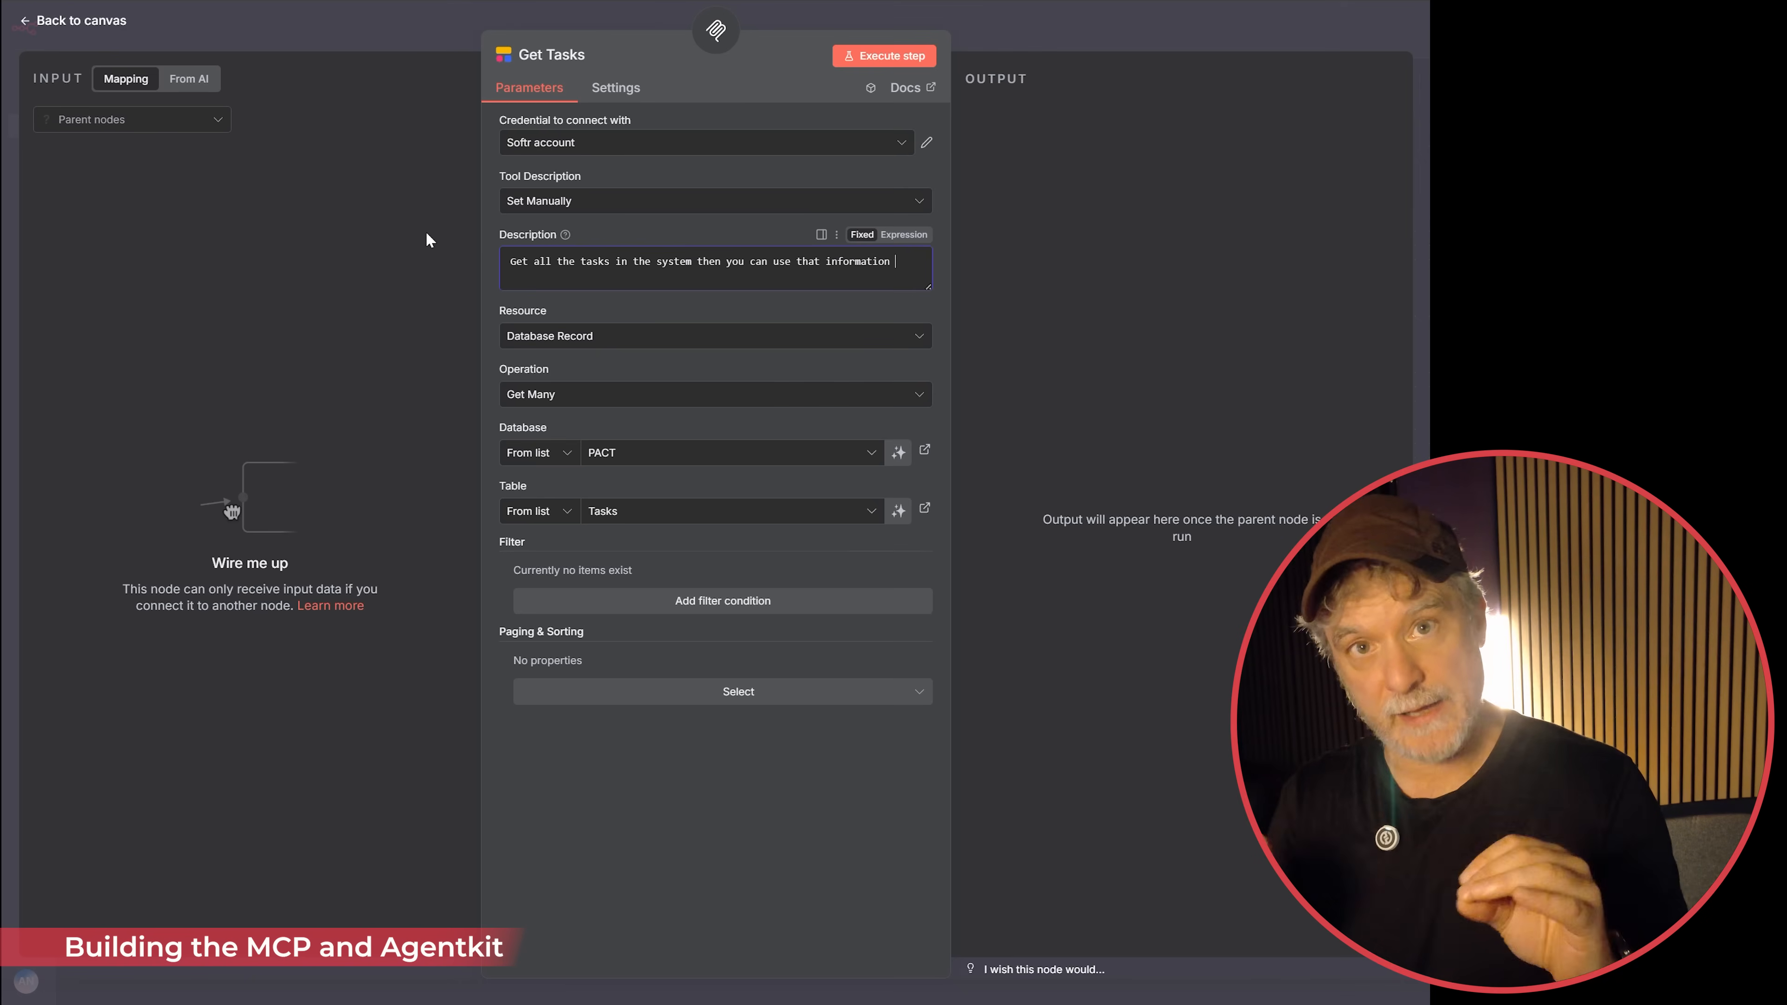
{"action": "type", "text": "to return to the user or help them"}
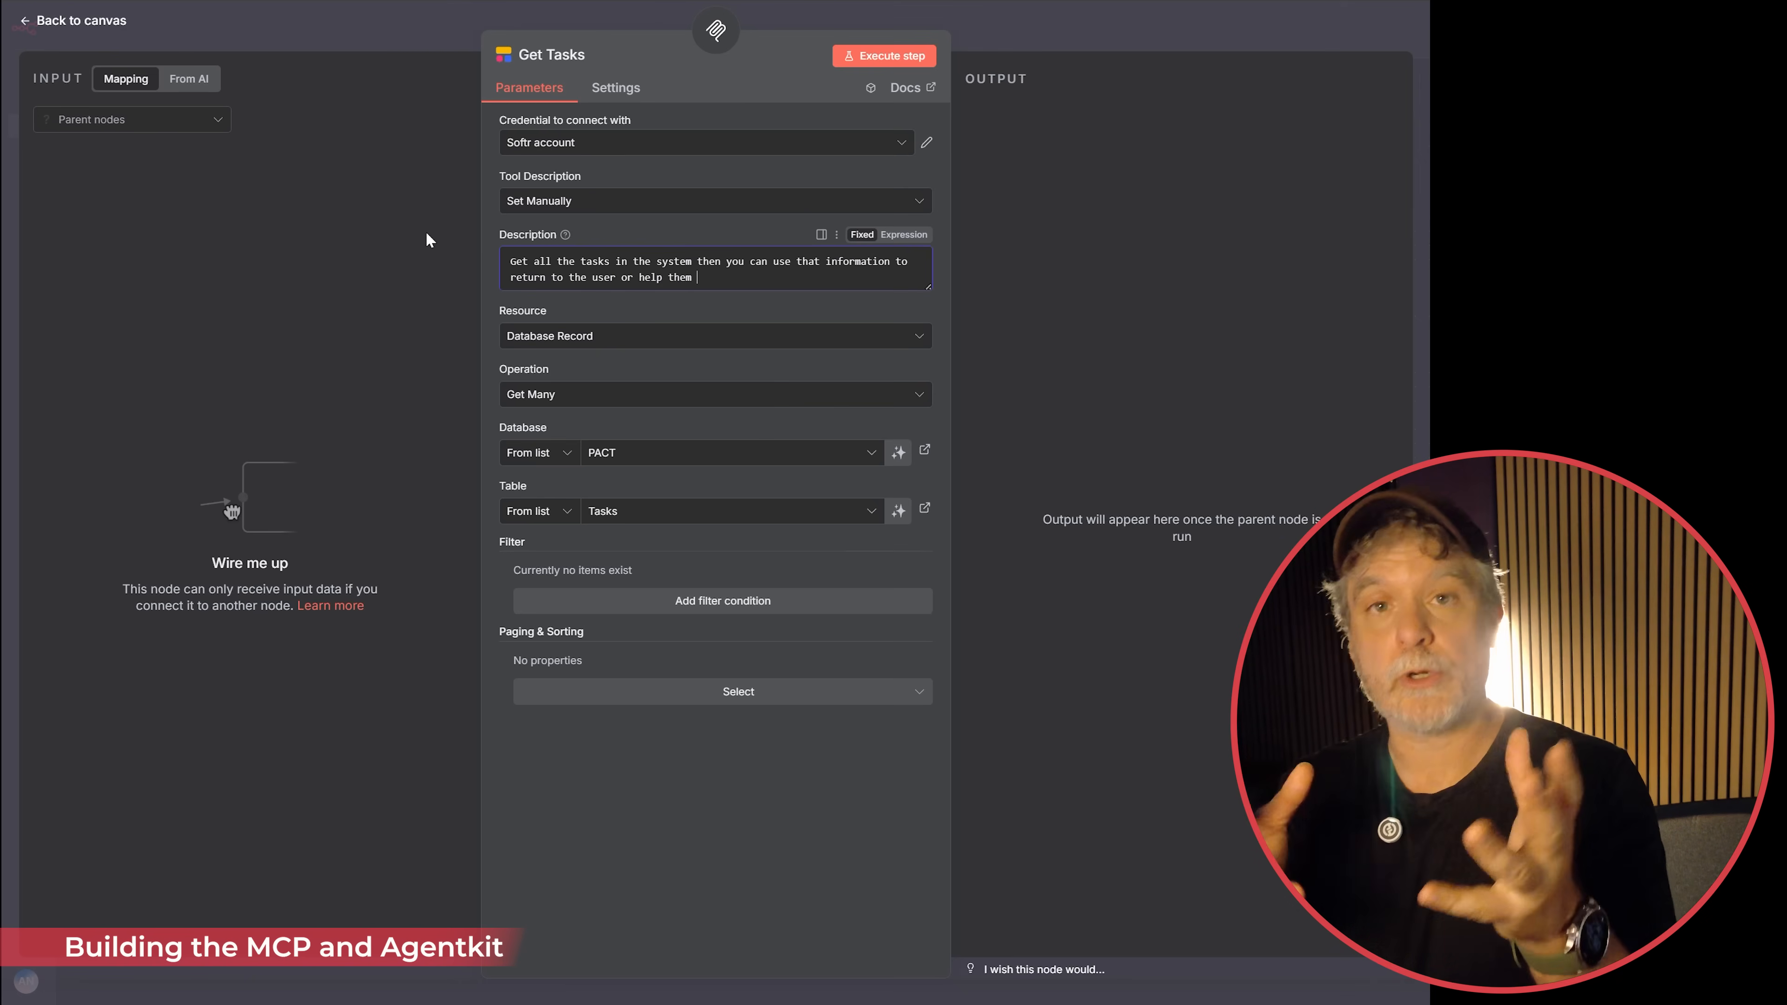
{"action": "type", "text": "further"}
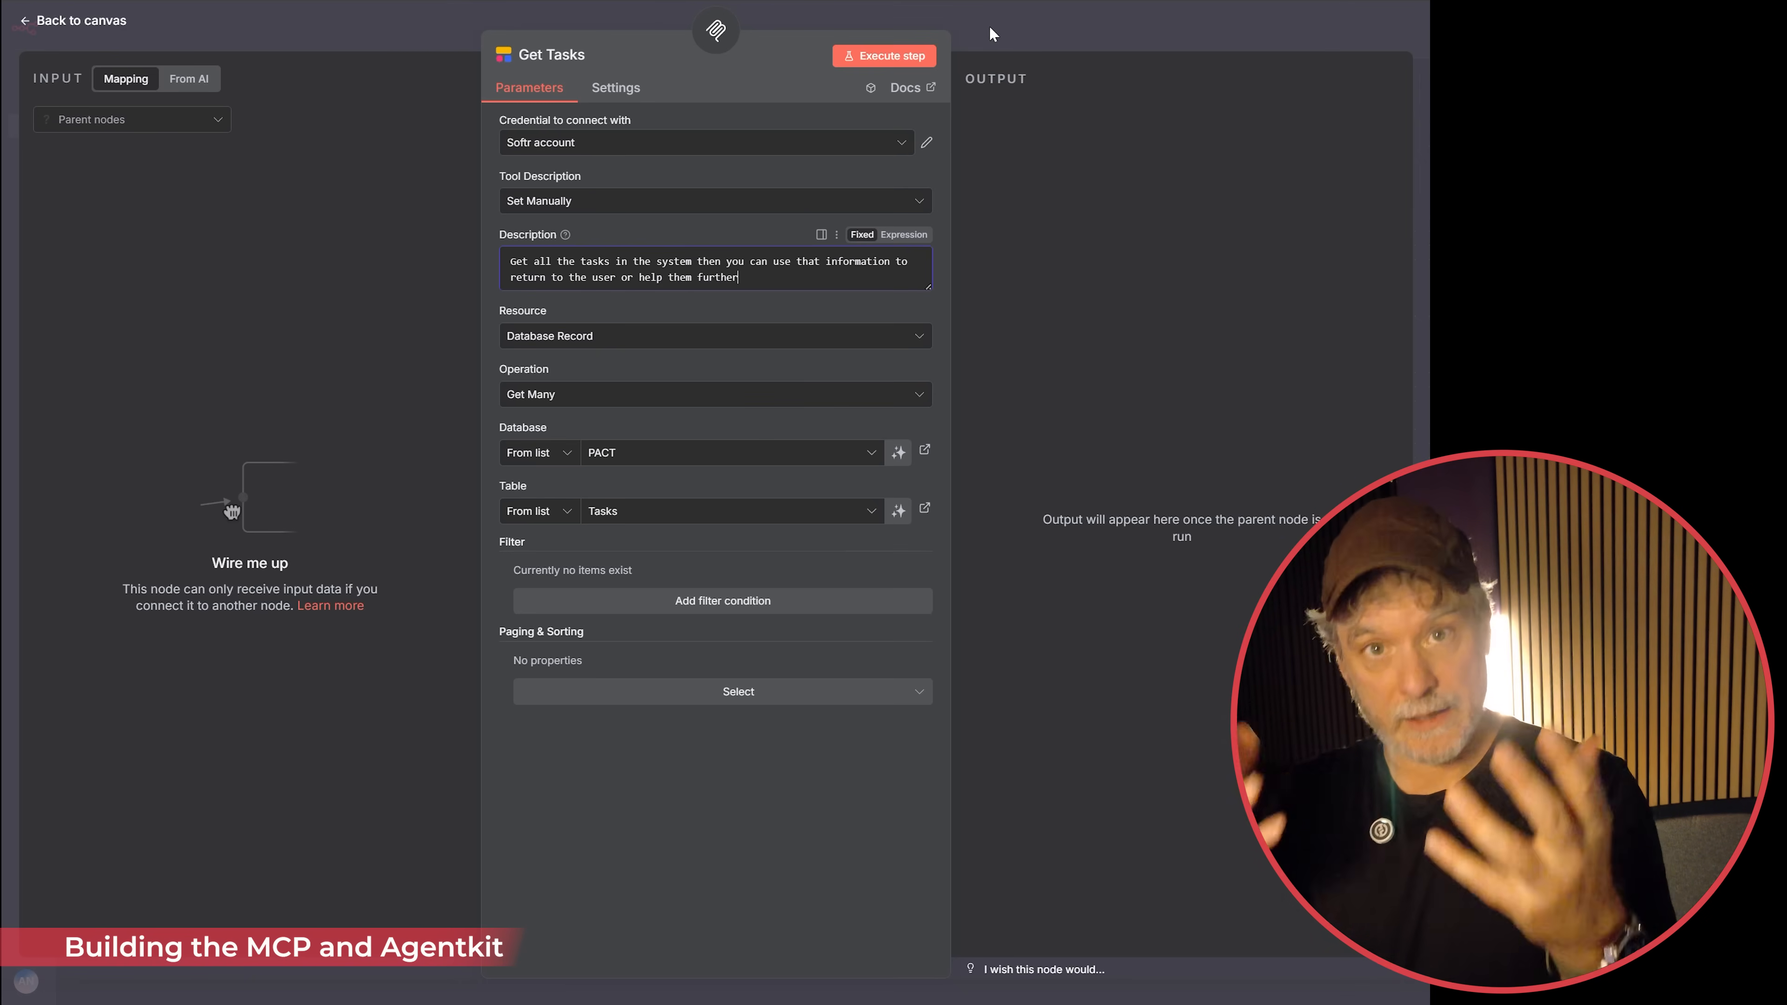
{"action": "left_click", "coordinate": [70, 20]}
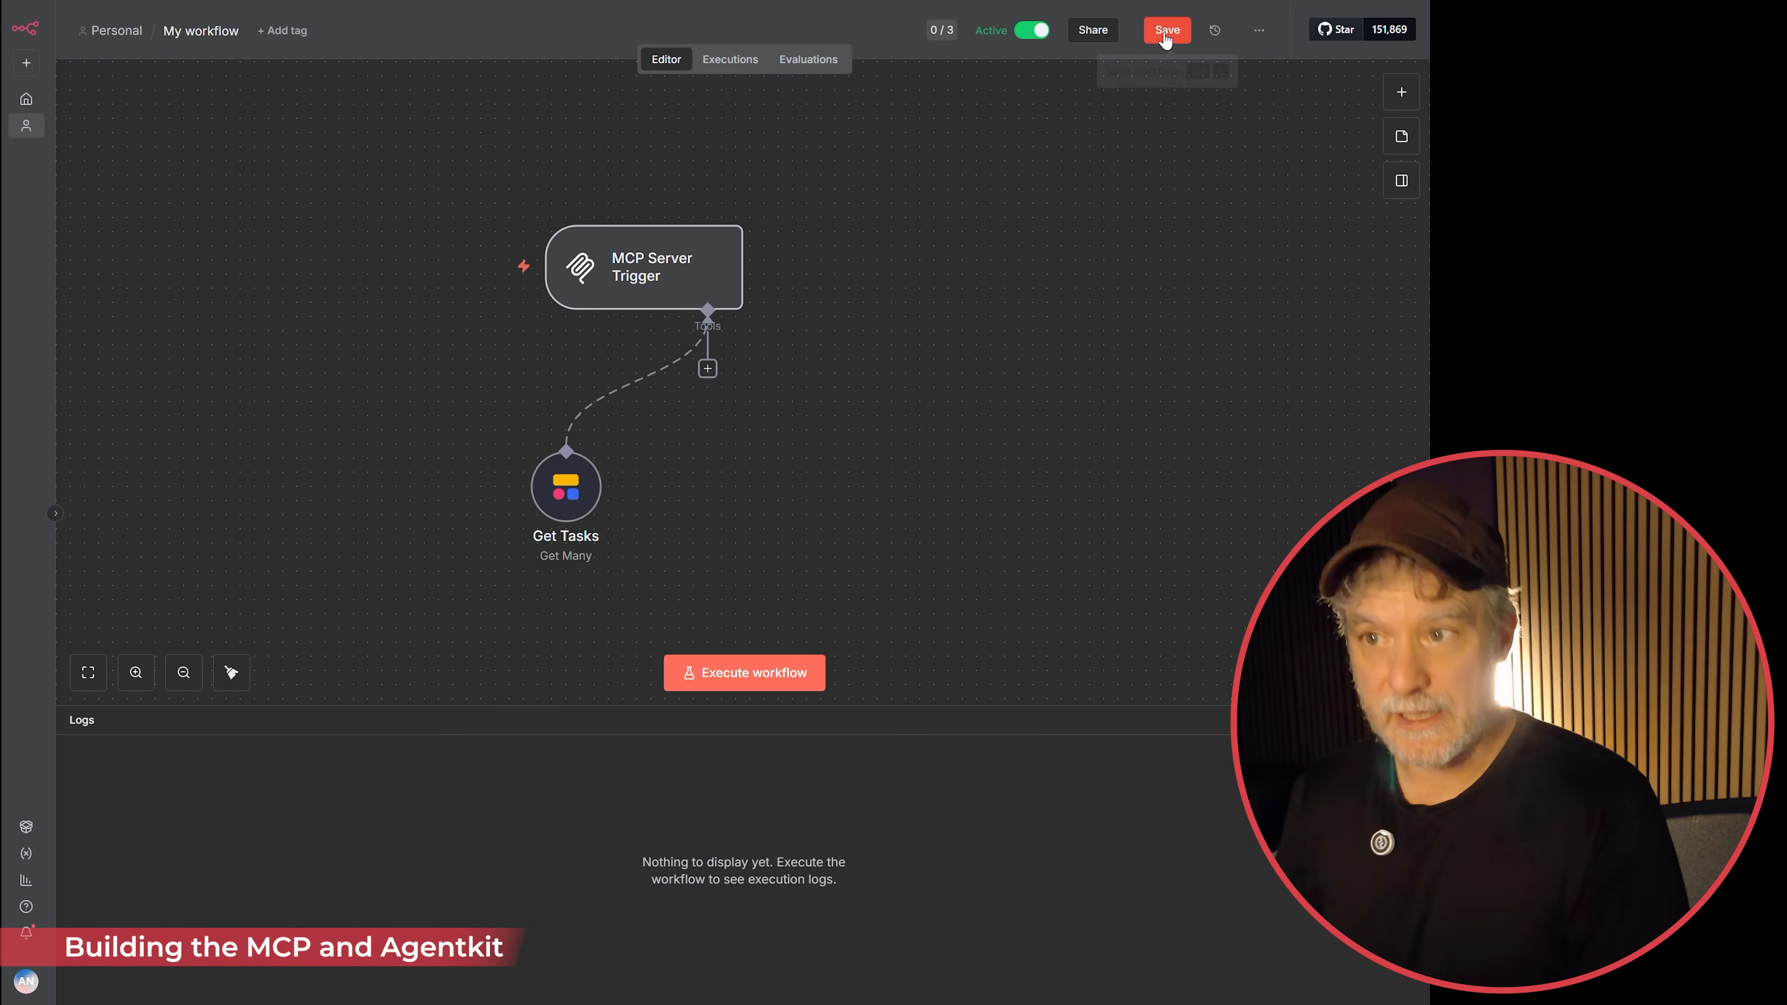
Save the workflow and copy the MCP Server Trigger's production URL
{"action": "left_click", "coordinate": [1165, 30]}
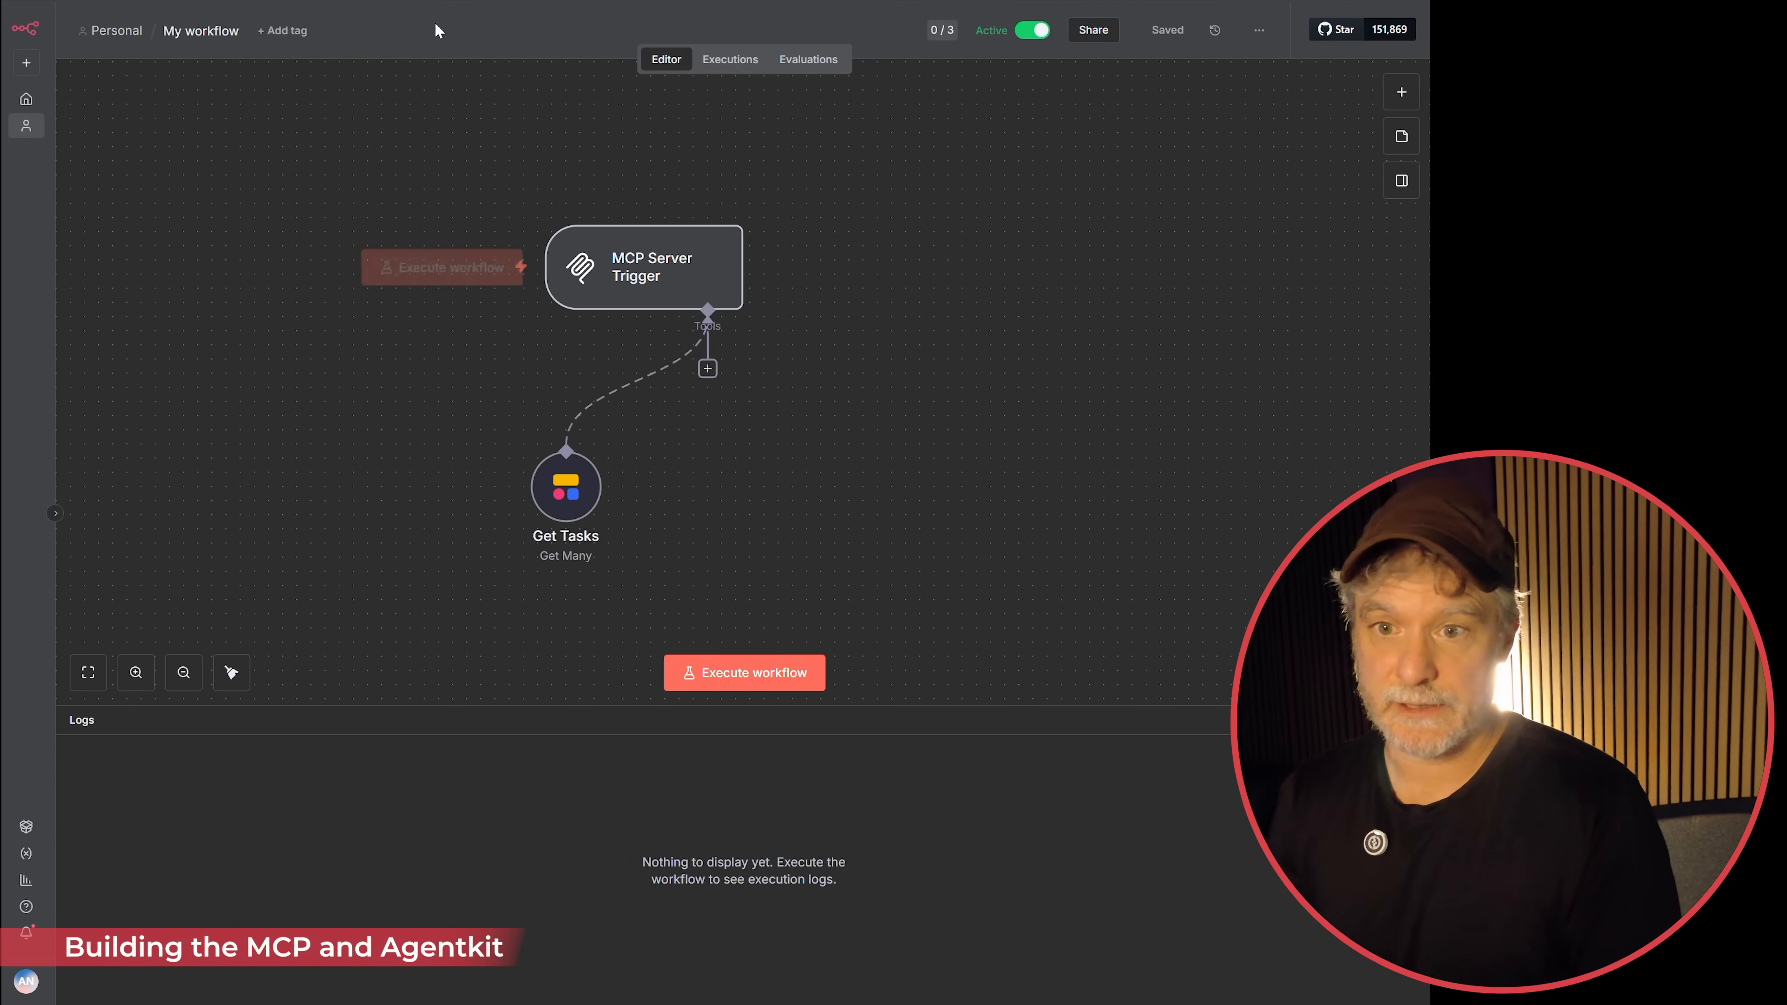
{"action": "double_click", "coordinate": [642, 266]}
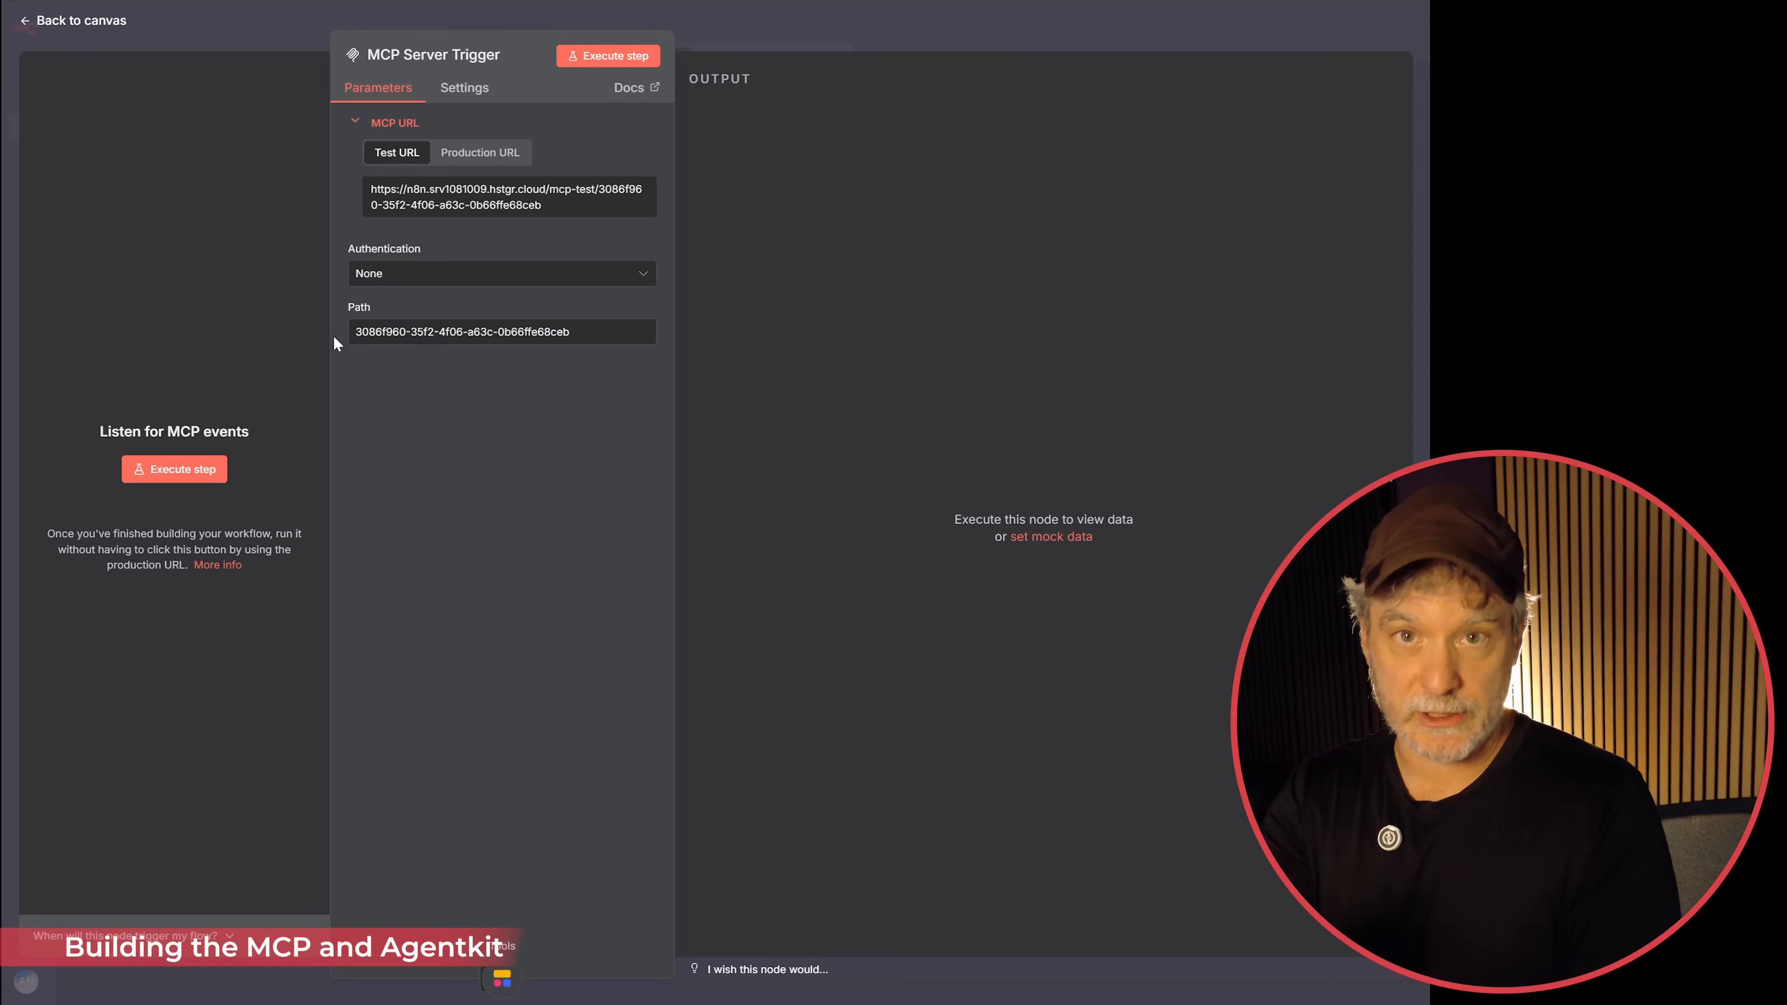
{"action": "left_click", "coordinate": [481, 152]}
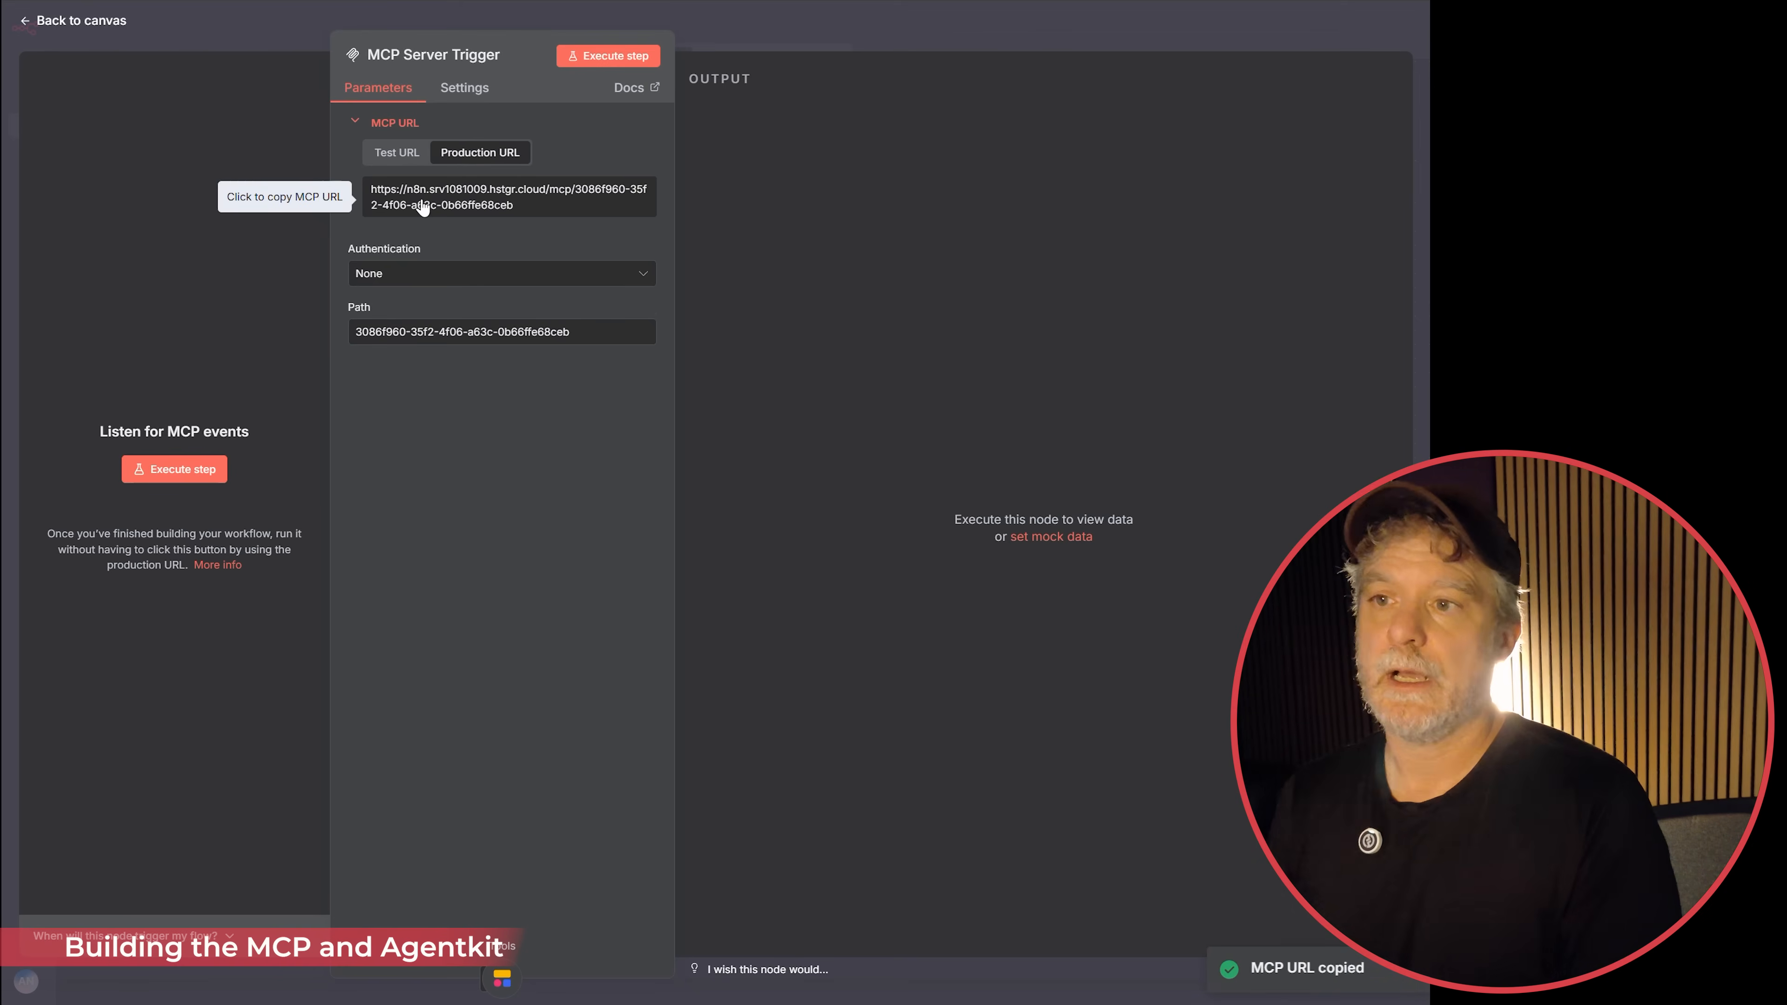
{"action": "left_click", "coordinate": [74, 20]}
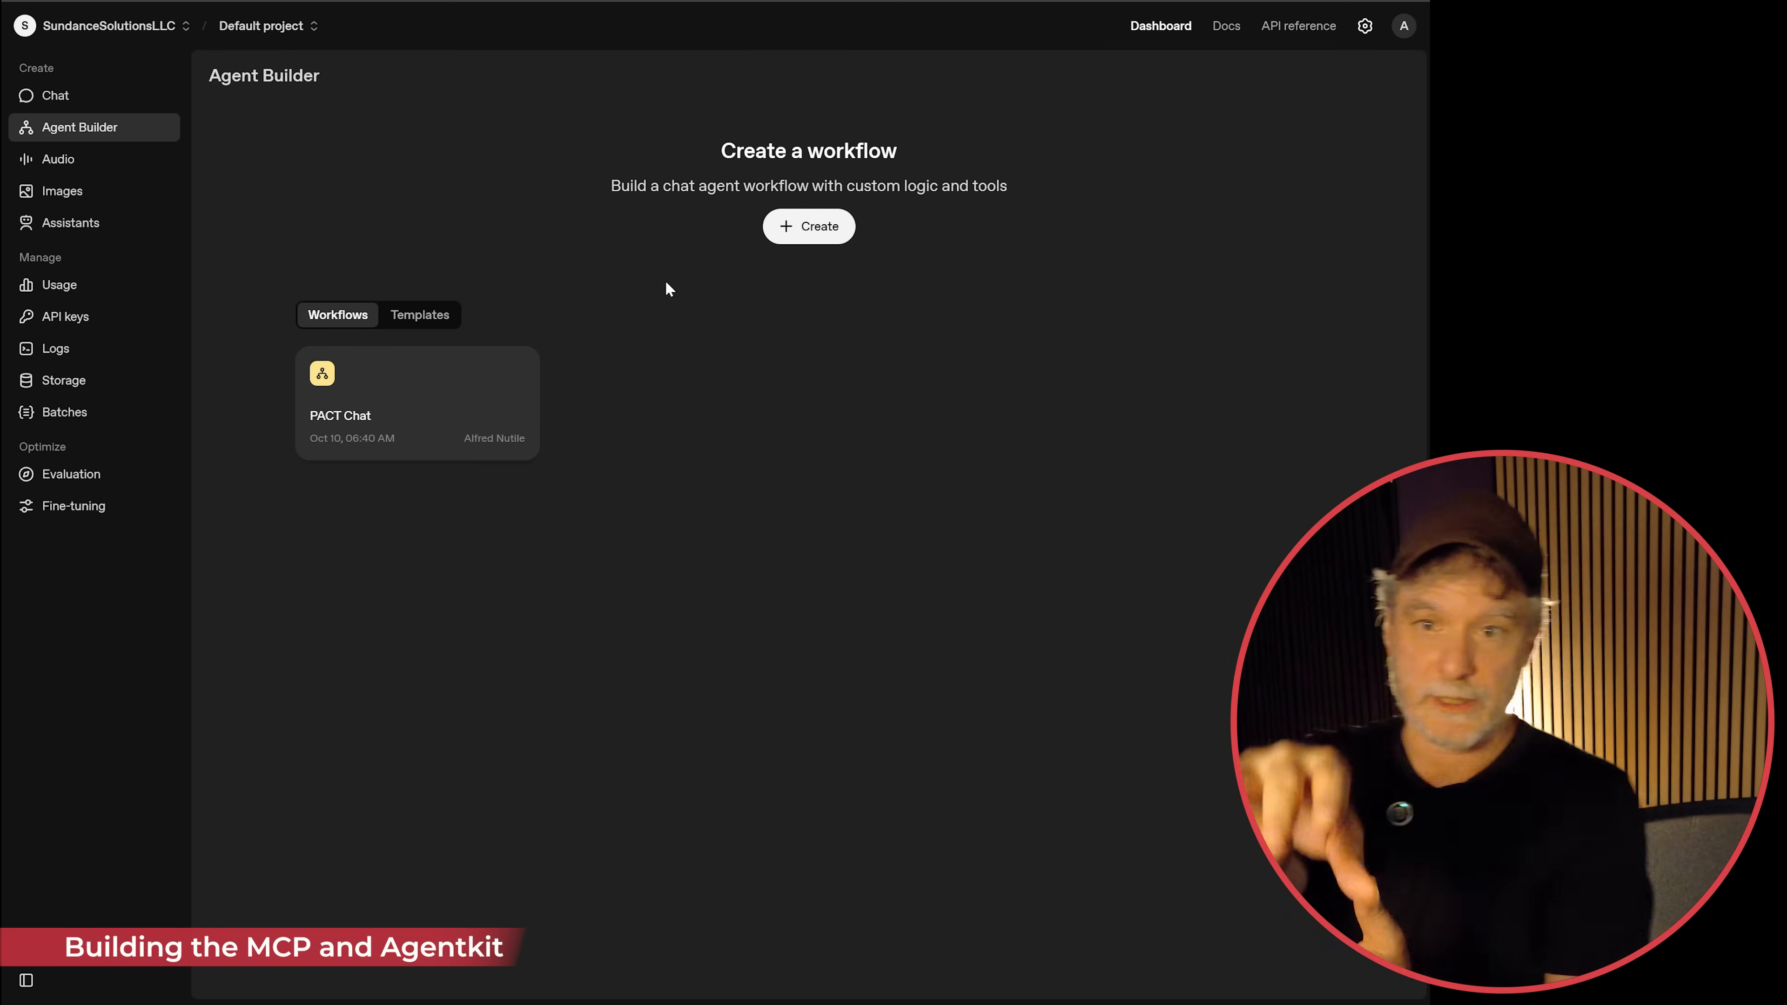
In a new workflow's Start node, add a trial String state variable mcp_input, then delete it
{"action": "left_click", "coordinate": [810, 226]}
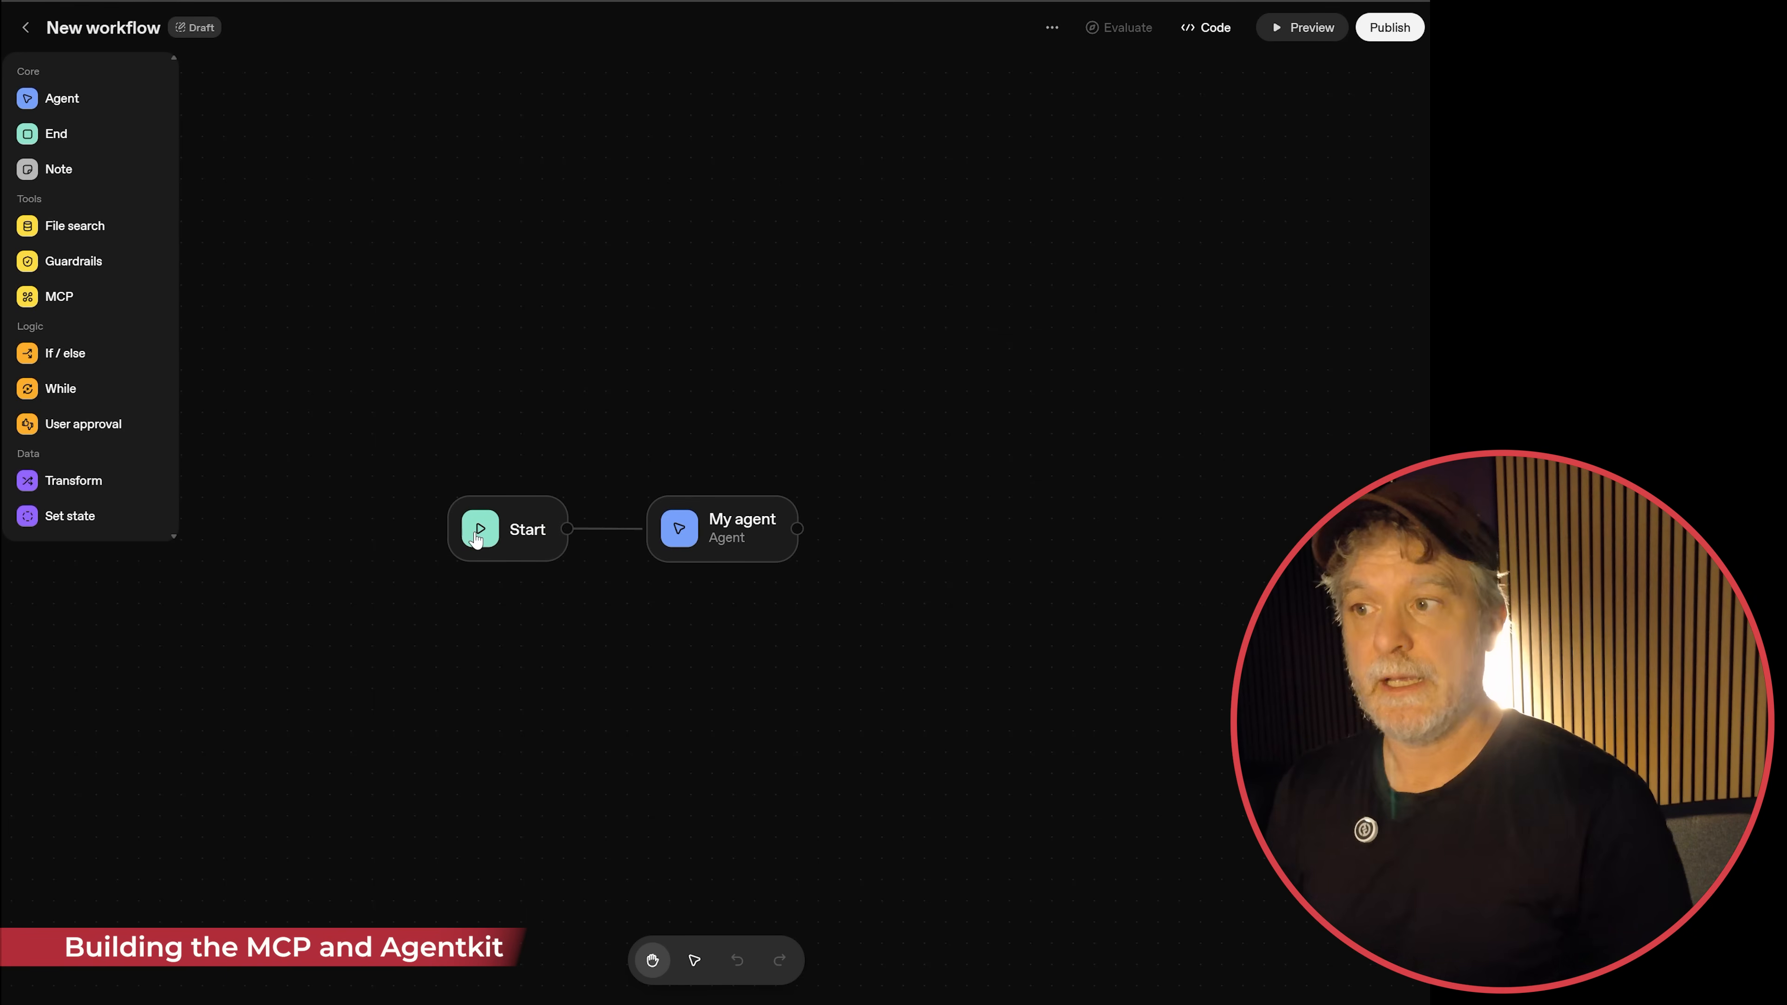
{"action": "left_click", "coordinate": [480, 530]}
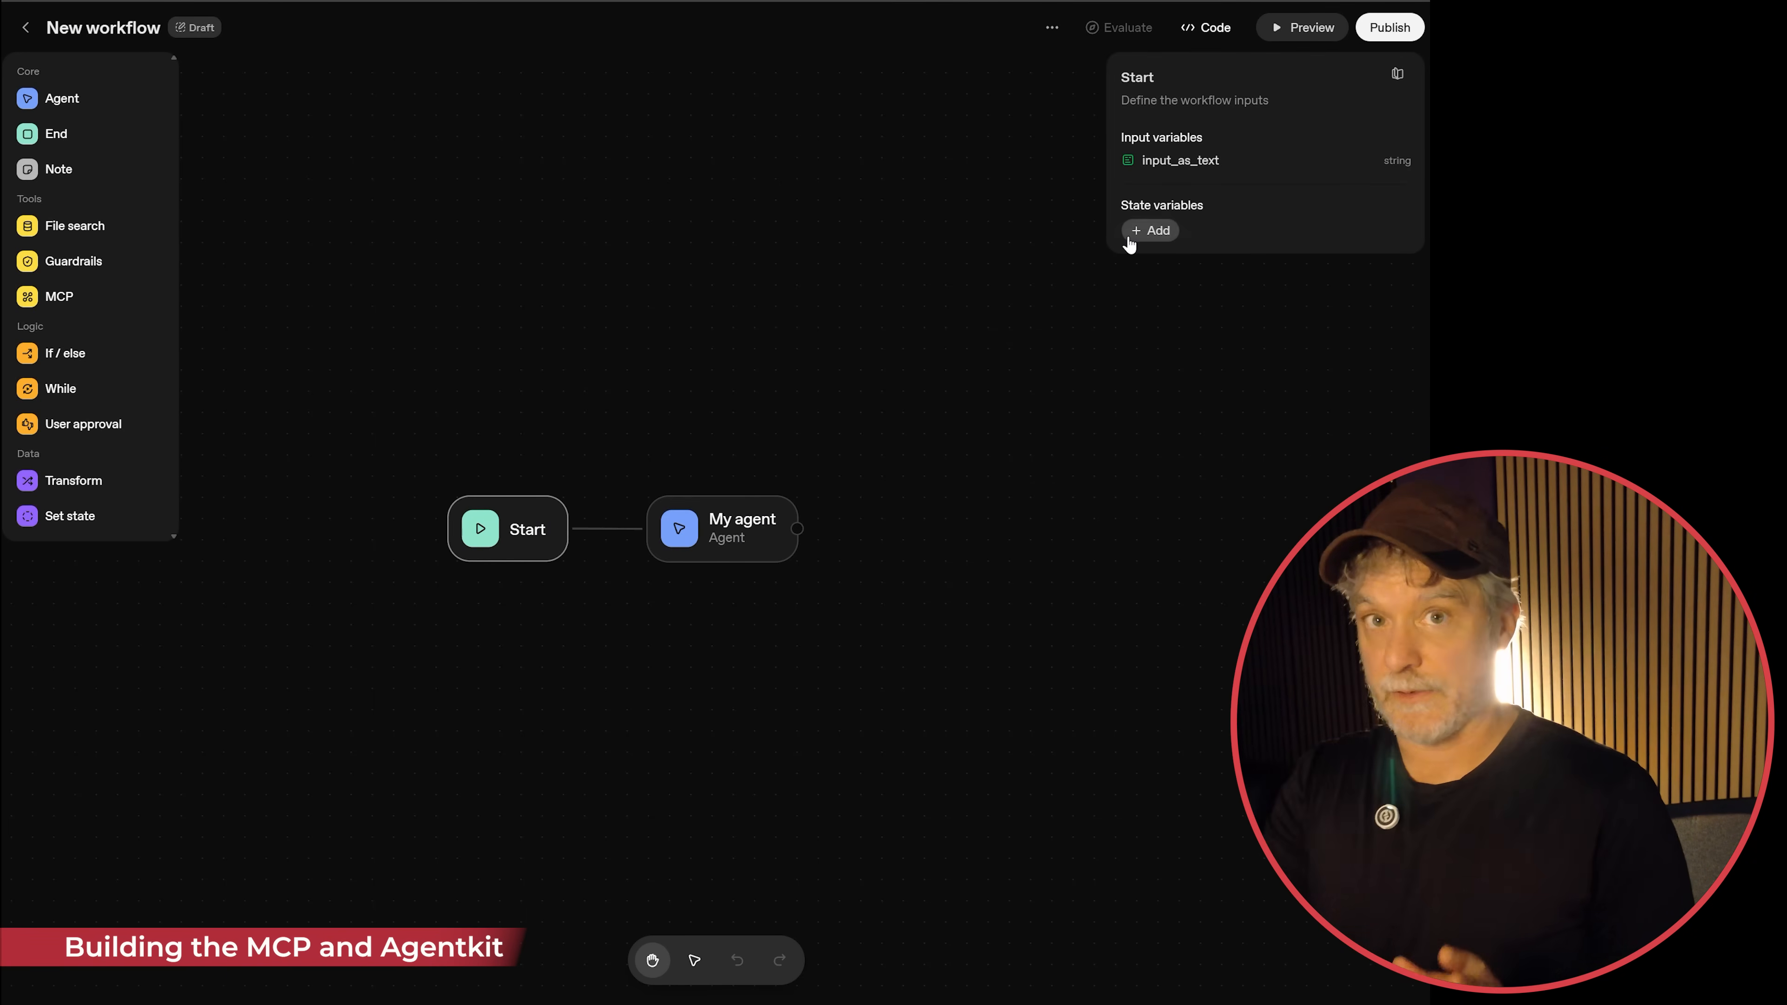
{"action": "left_click", "coordinate": [1150, 231]}
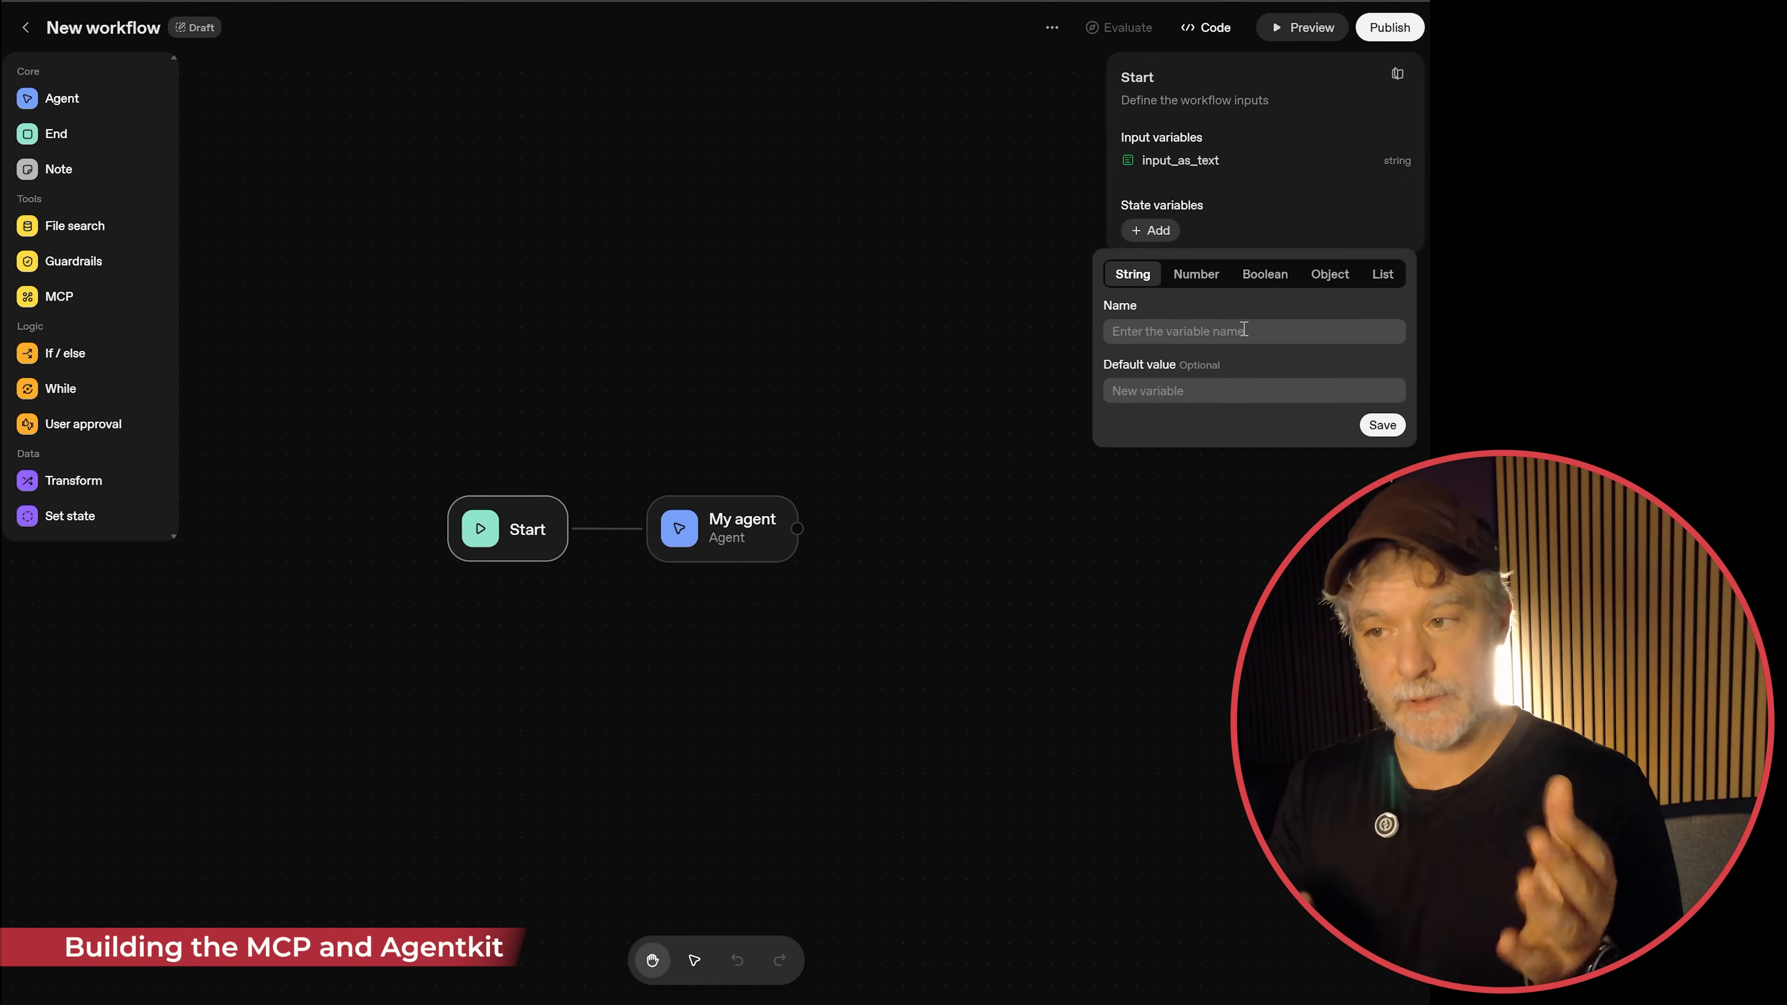
{"action": "type", "text": "mcp_"}
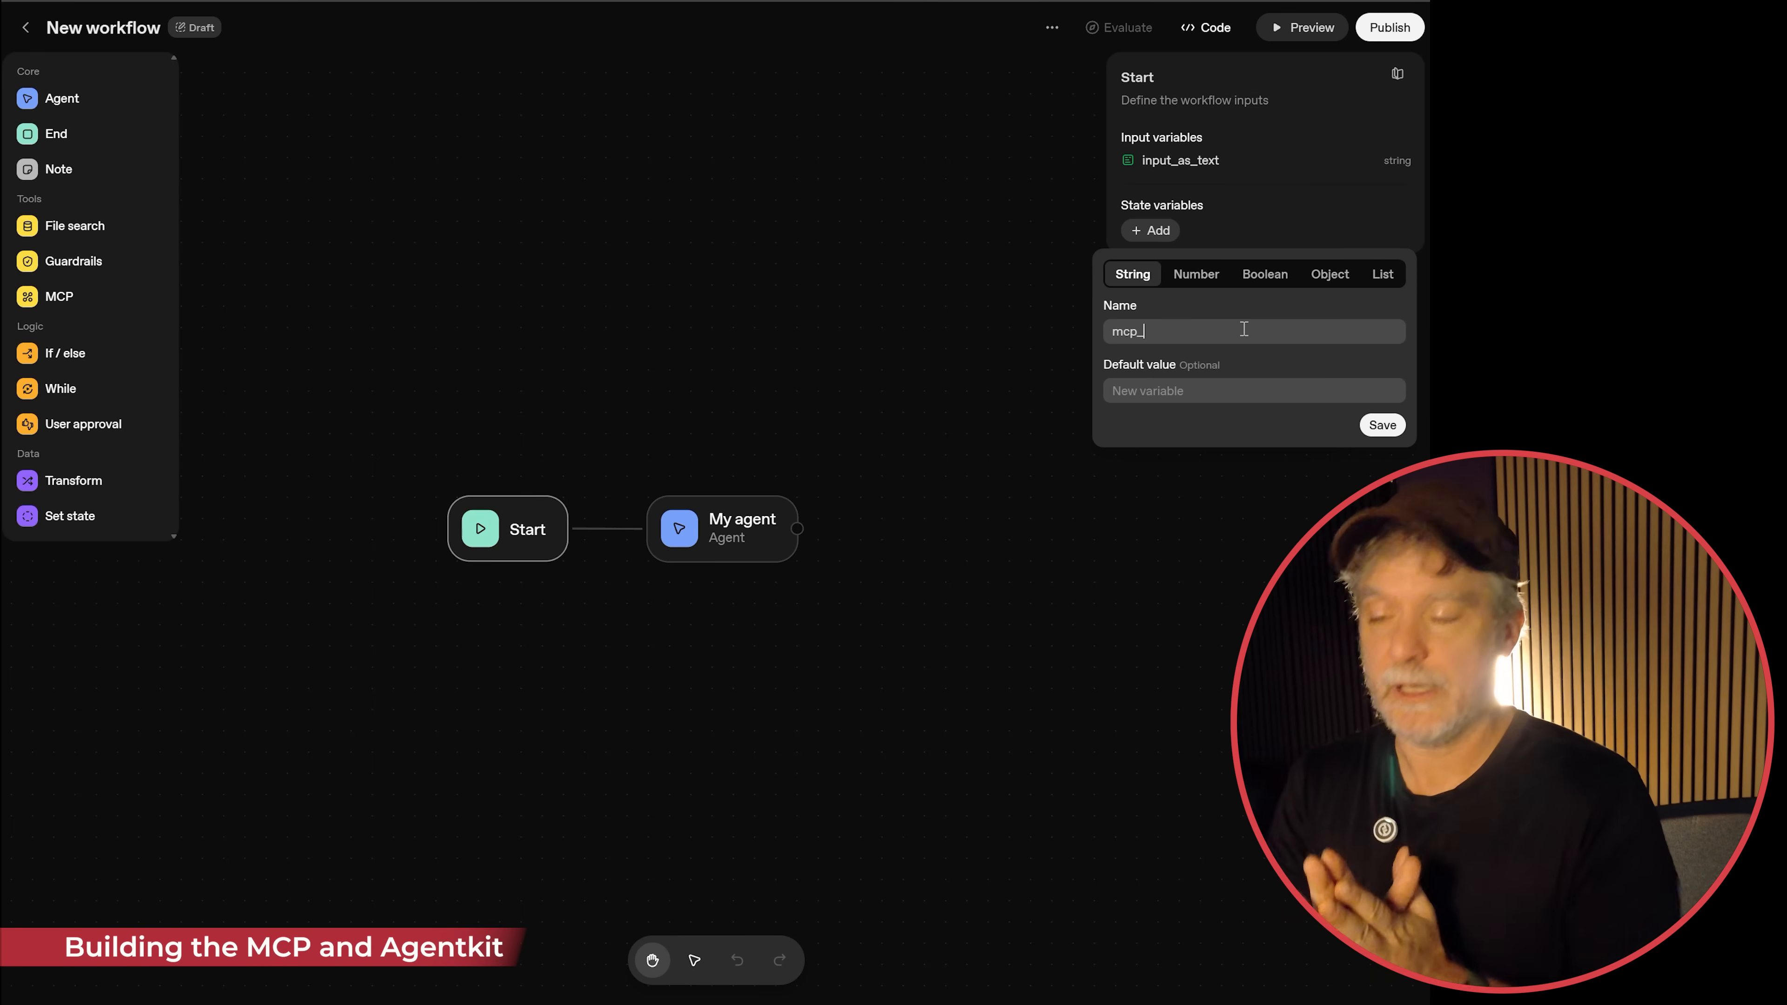
{"action": "type", "text": "p"}
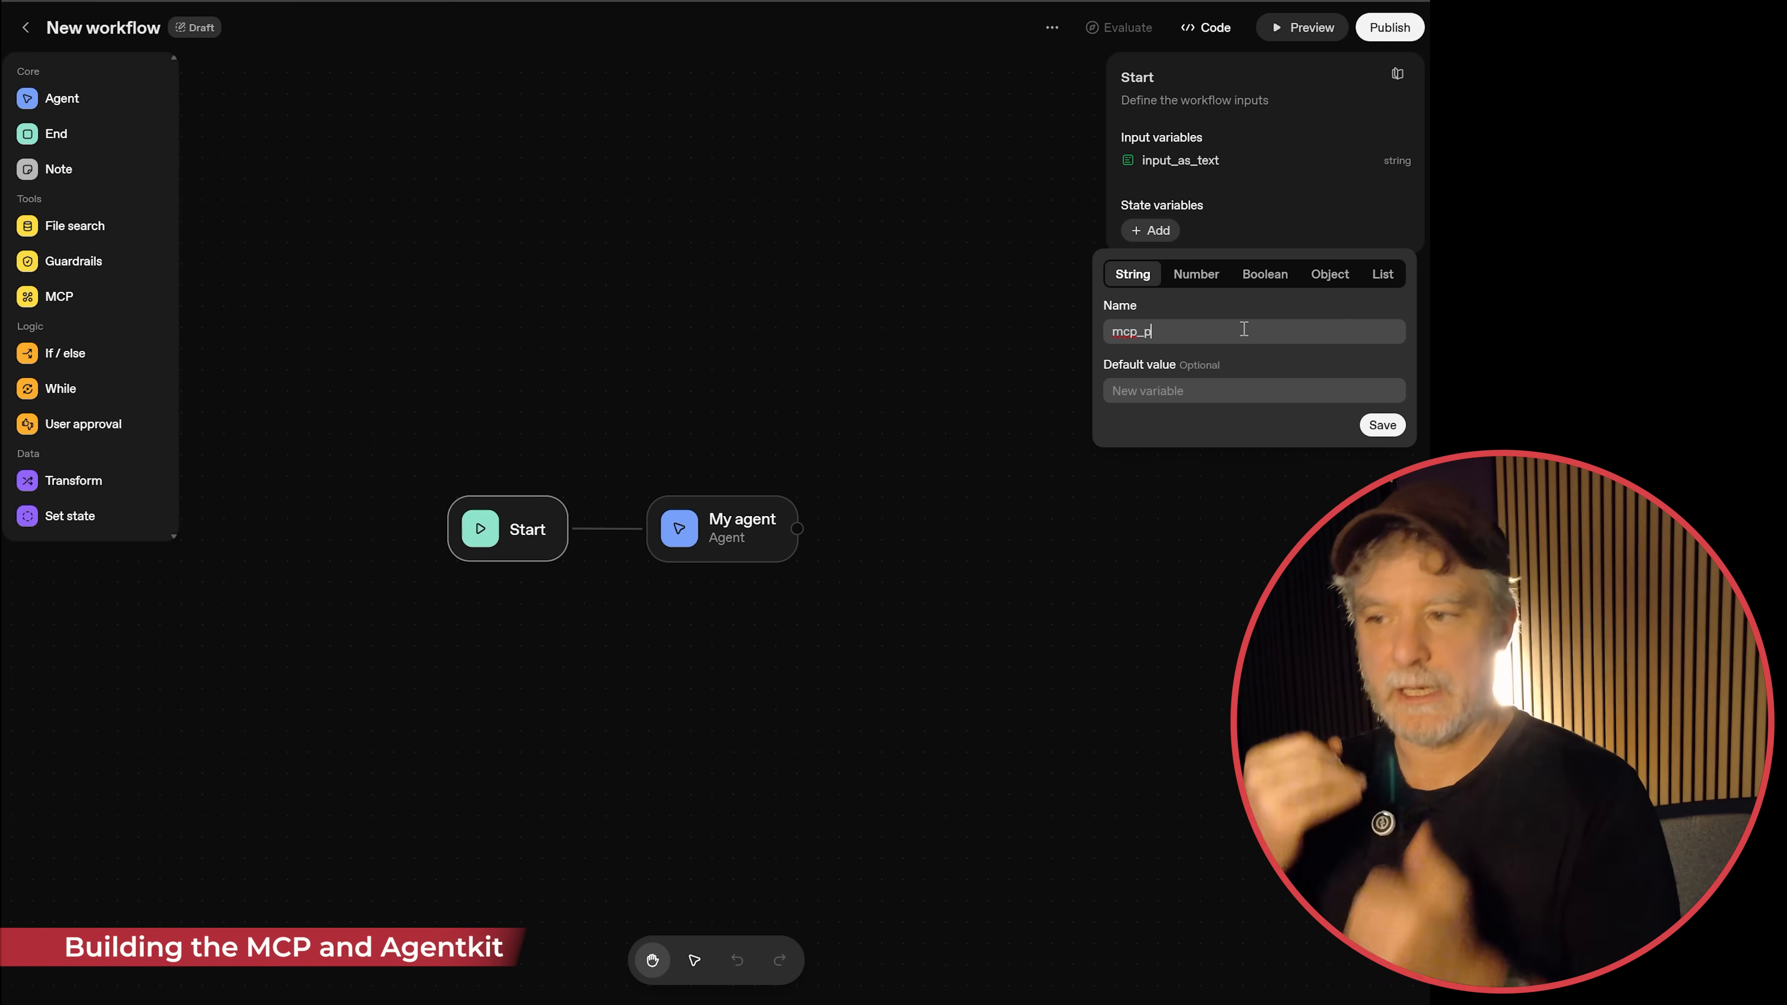
{"action": "key", "text": "Backspace"}
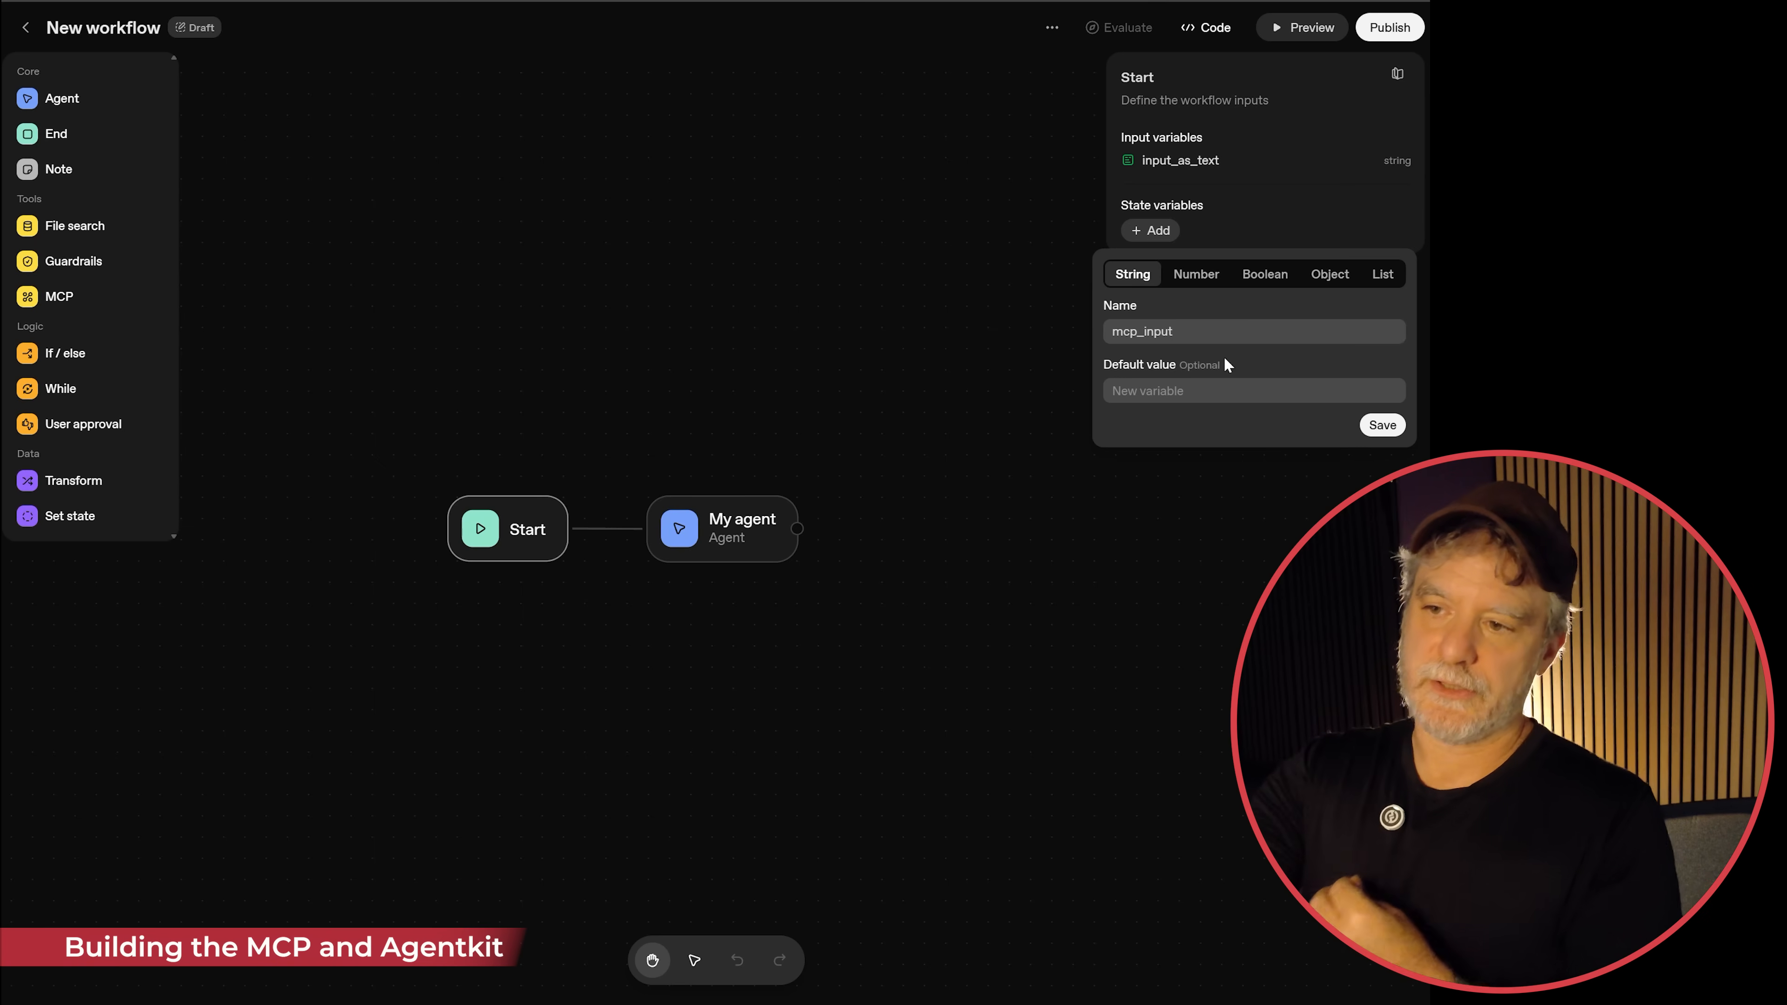
{"action": "left_click", "coordinate": [1330, 274]}
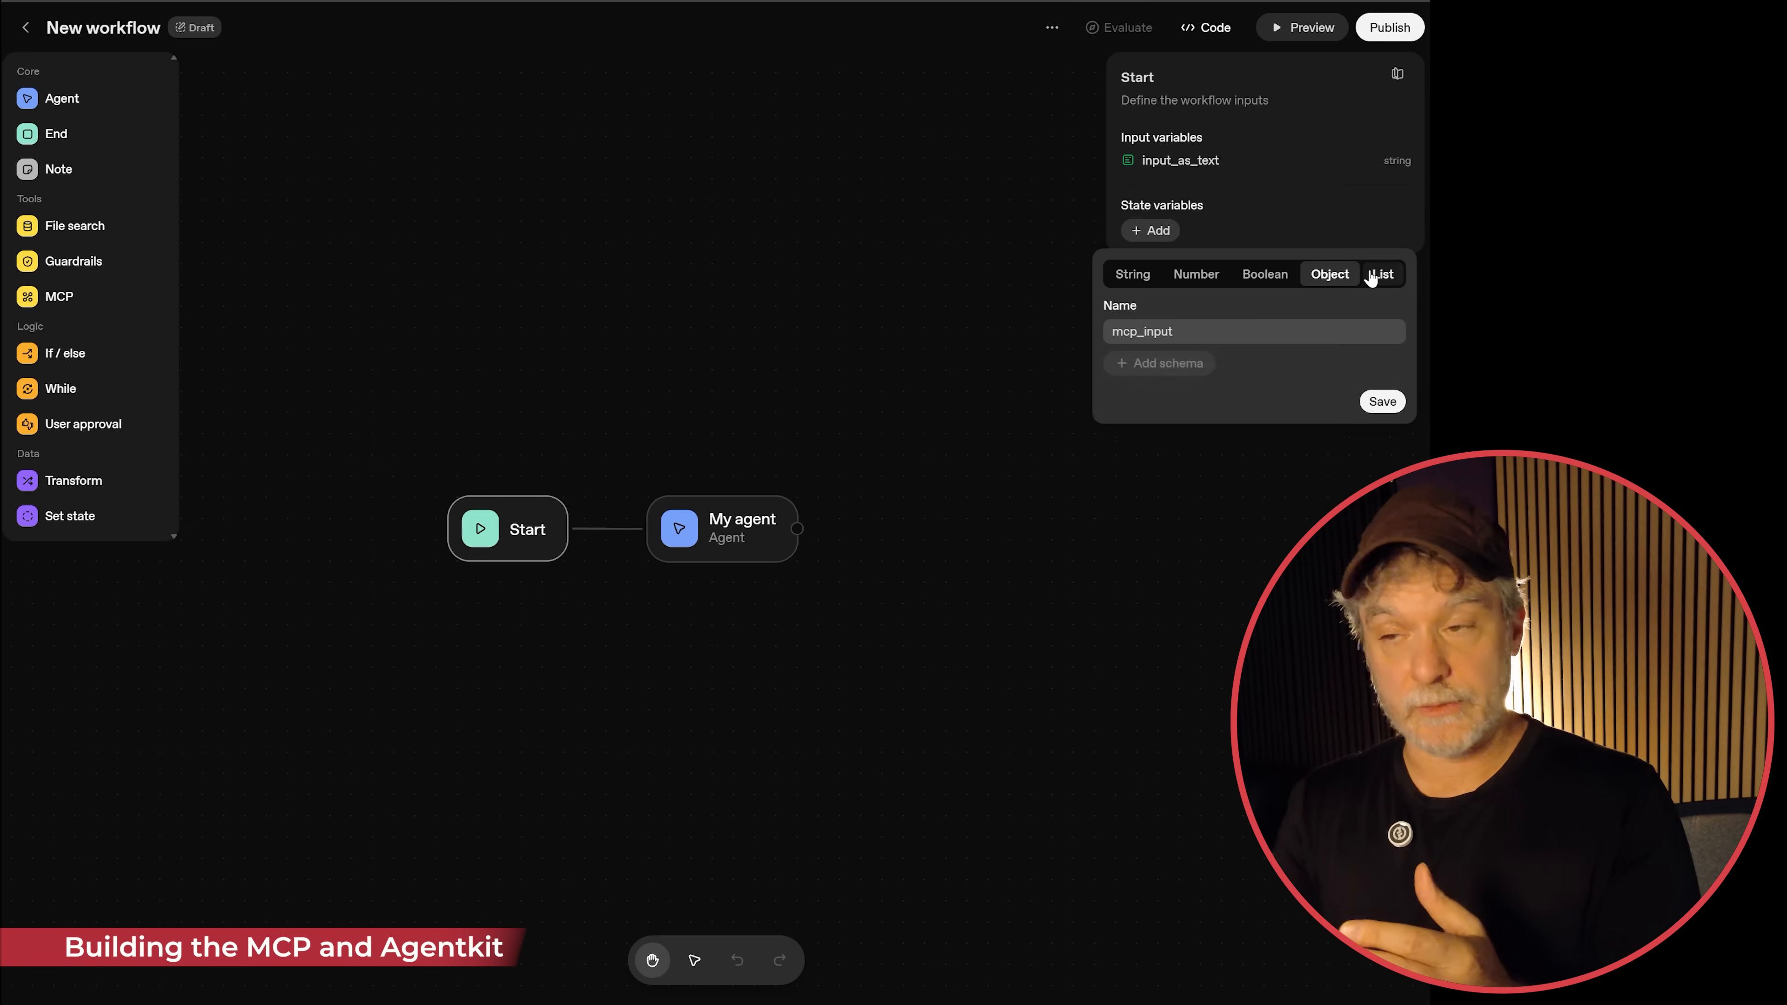
{"action": "left_click", "coordinate": [1132, 273]}
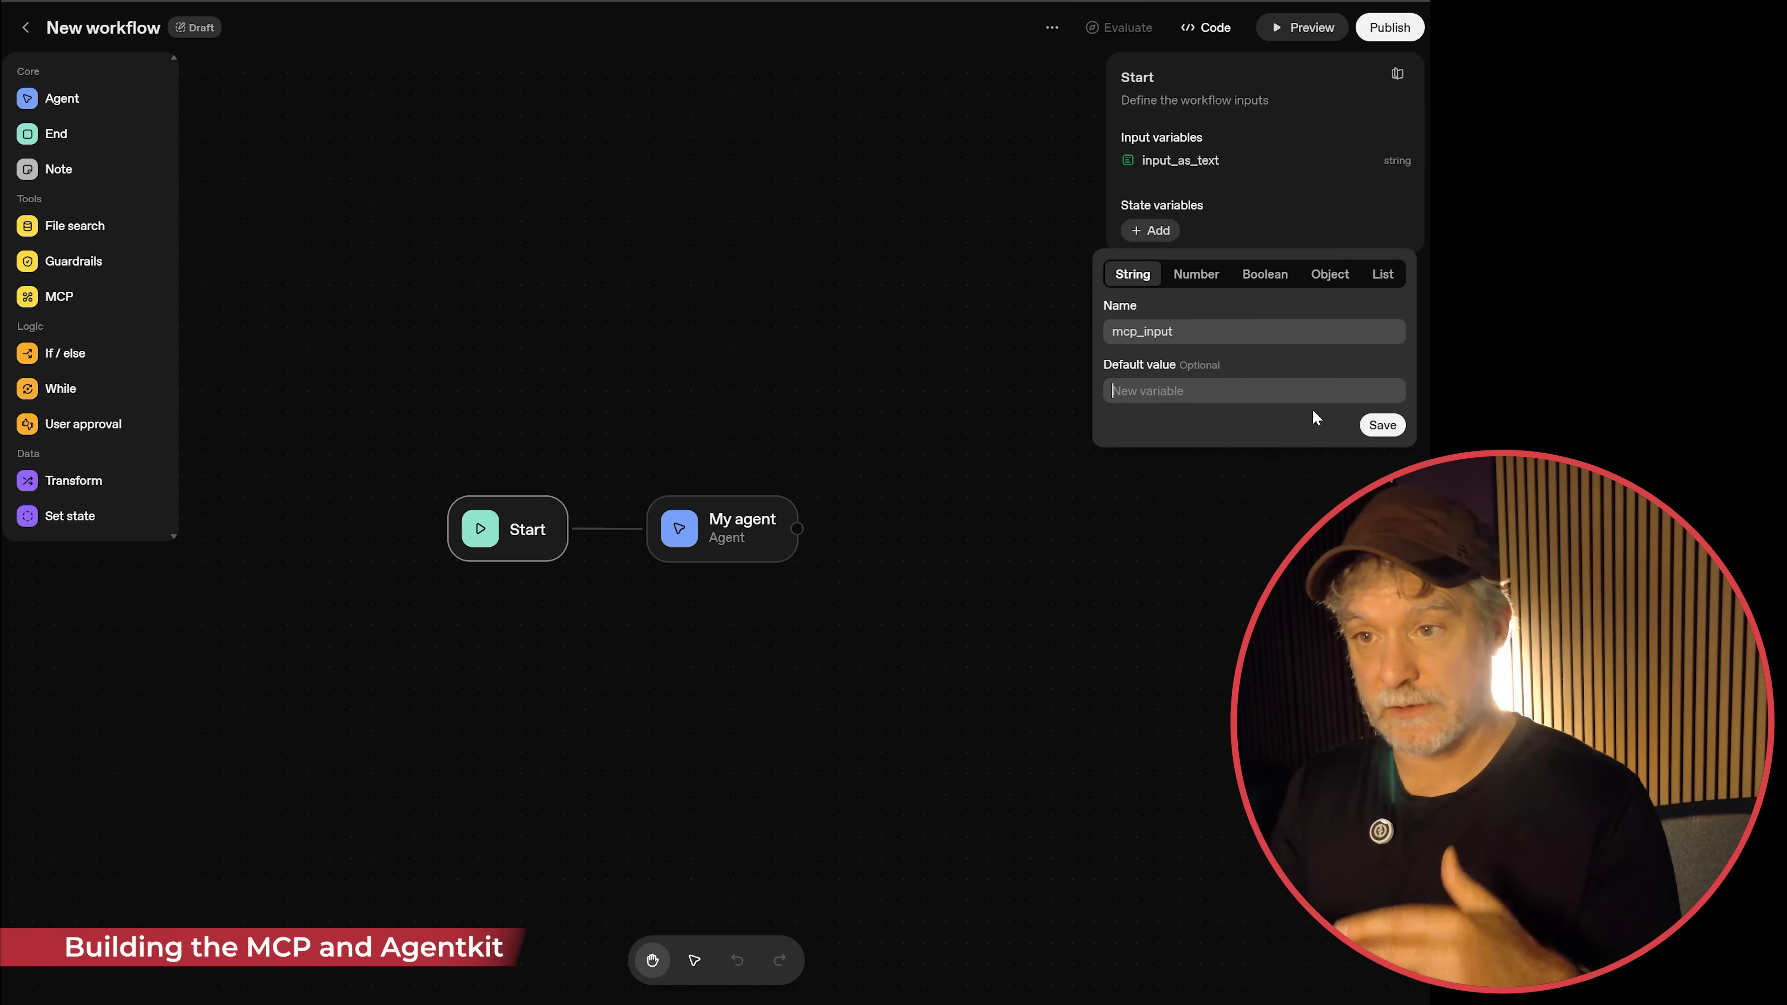
{"action": "left_click", "coordinate": [1383, 424]}
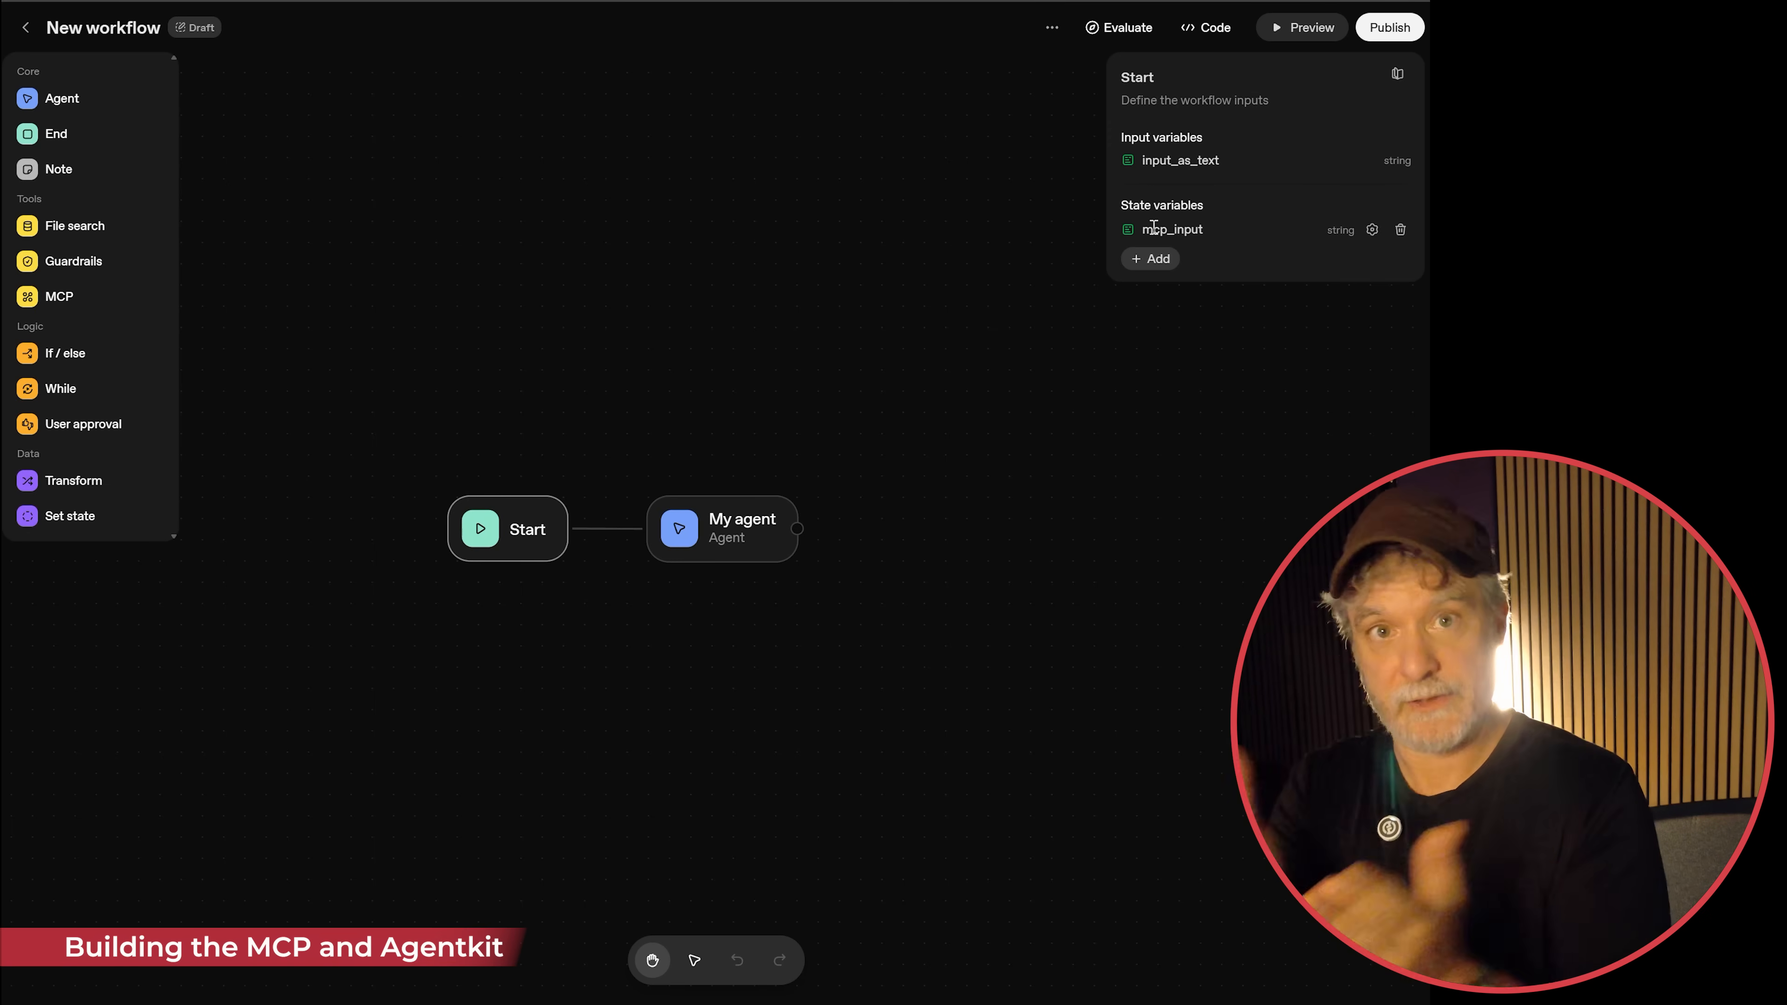
{"action": "left_click", "coordinate": [1400, 230]}
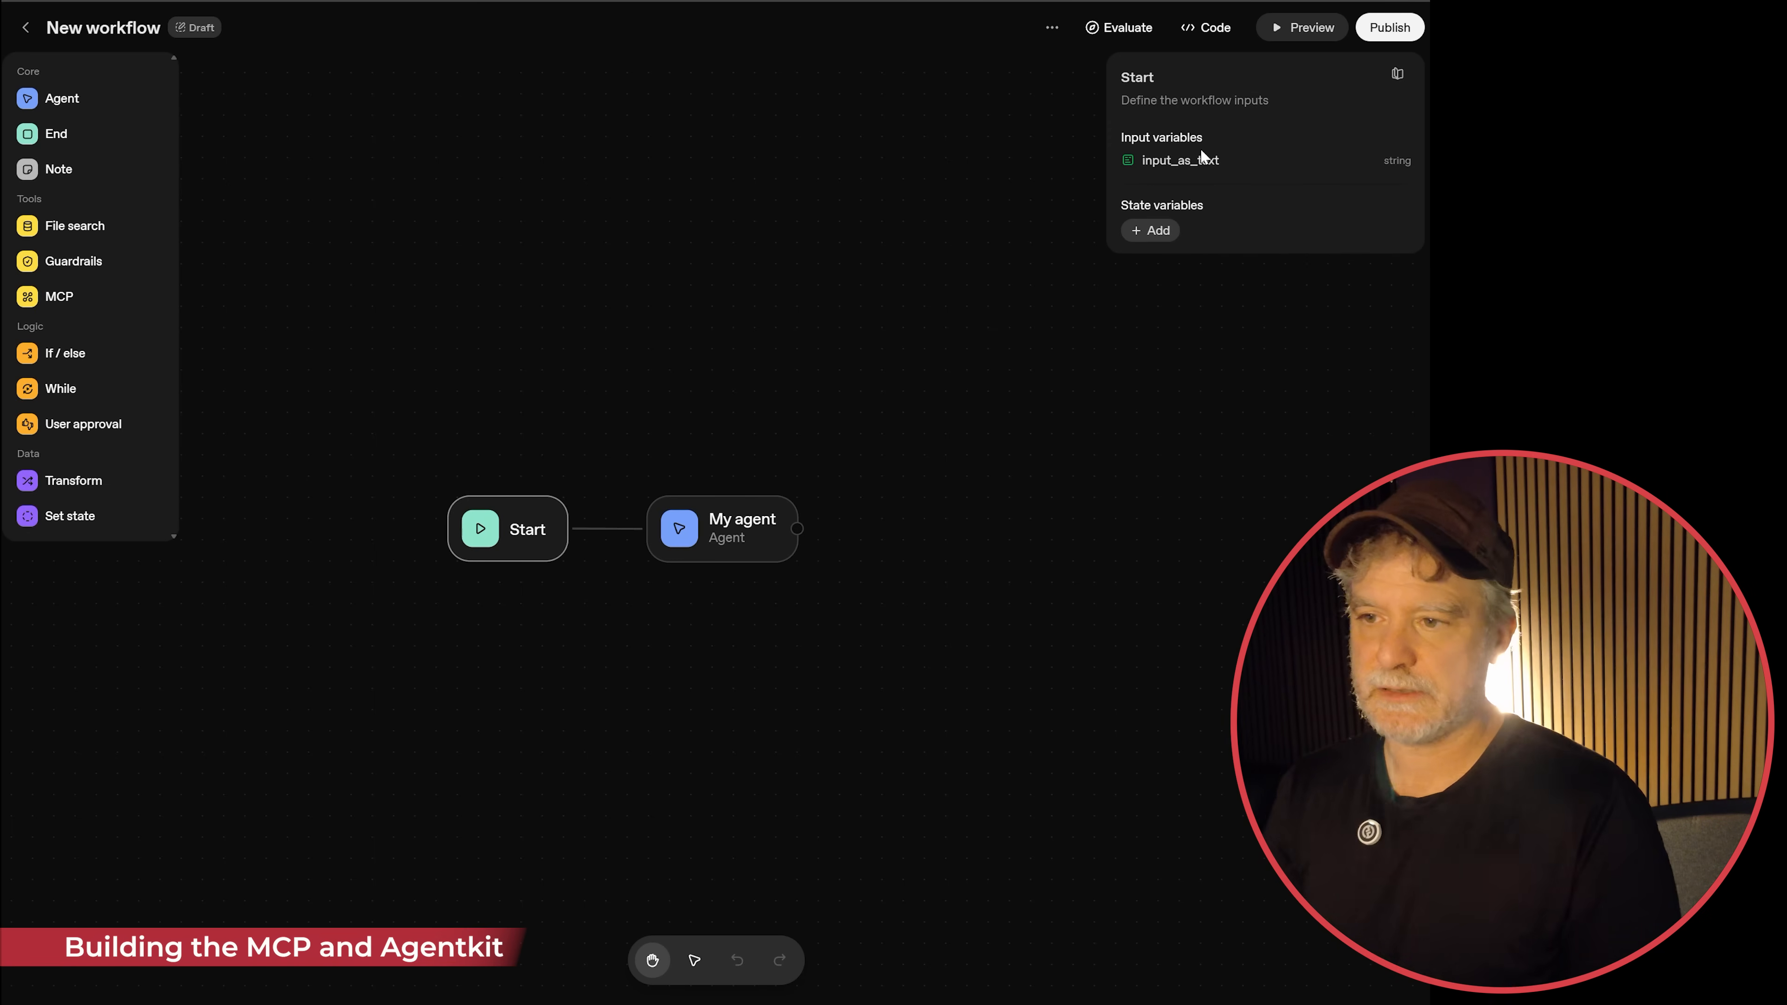
Add a user_id state variable with default value 123456 and close the Start settings
{"action": "left_click", "coordinate": [1150, 230]}
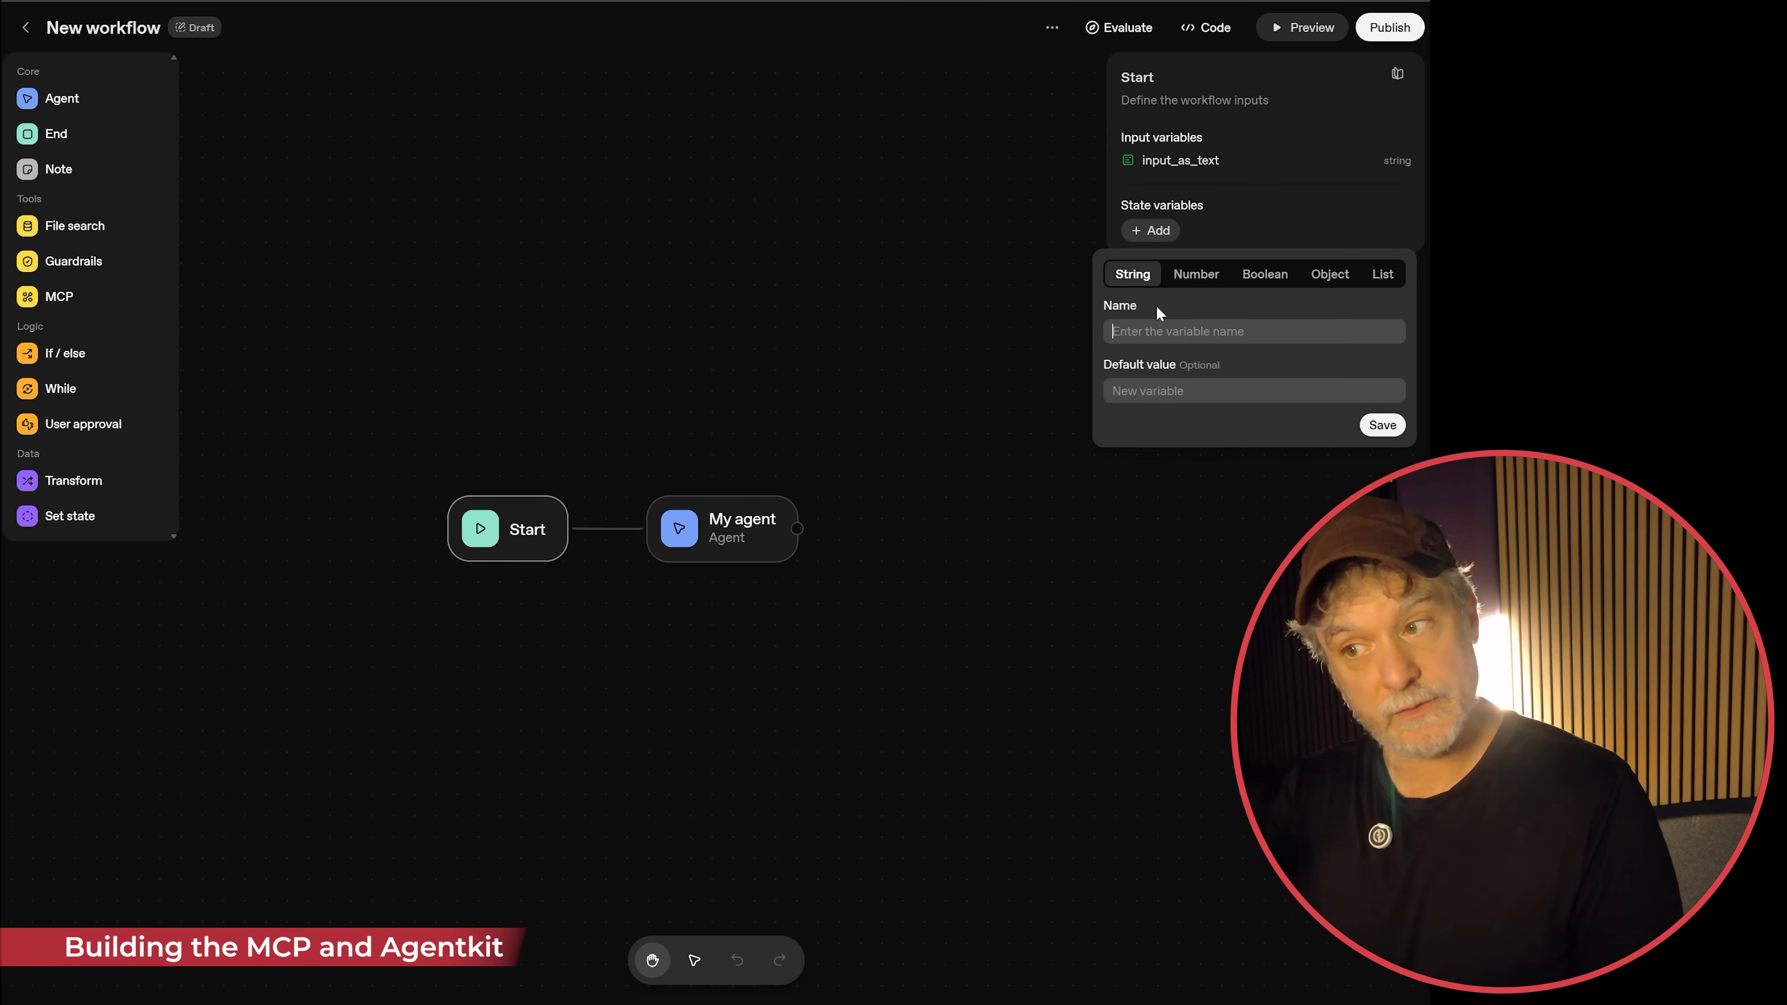
{"action": "type", "text": "user_id"}
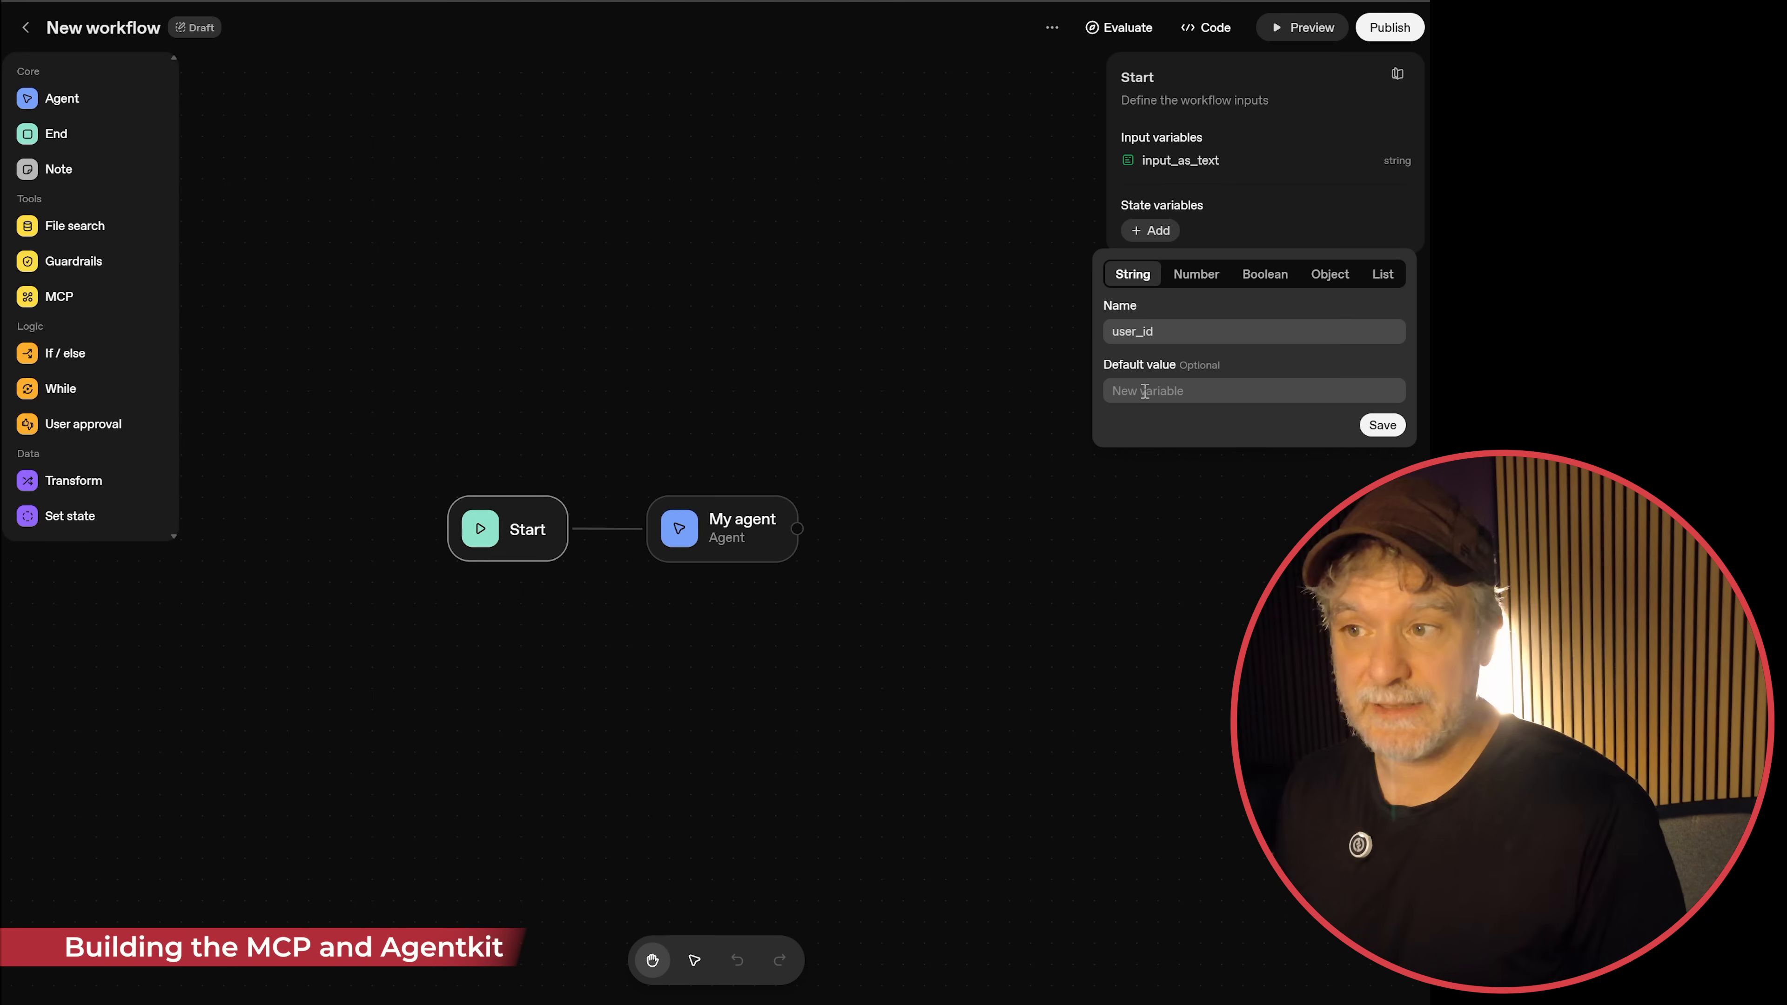
{"action": "type", "text": "123456"}
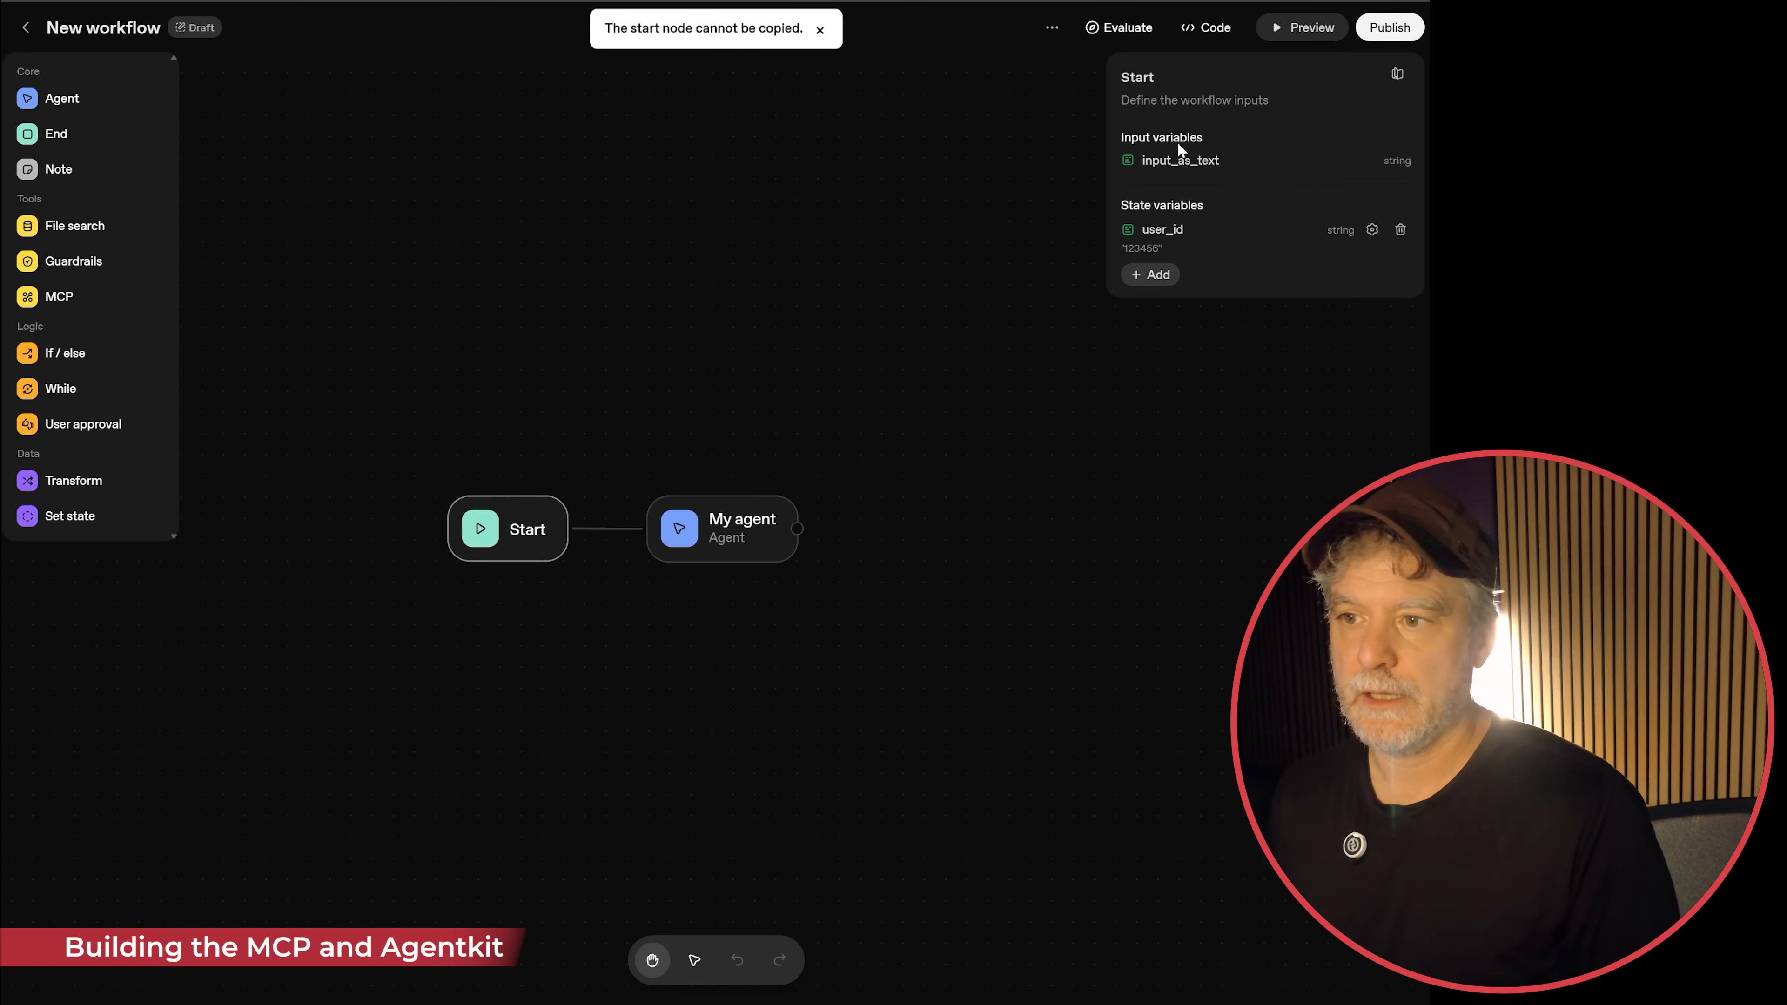
{"action": "double_click", "coordinate": [1180, 160]}
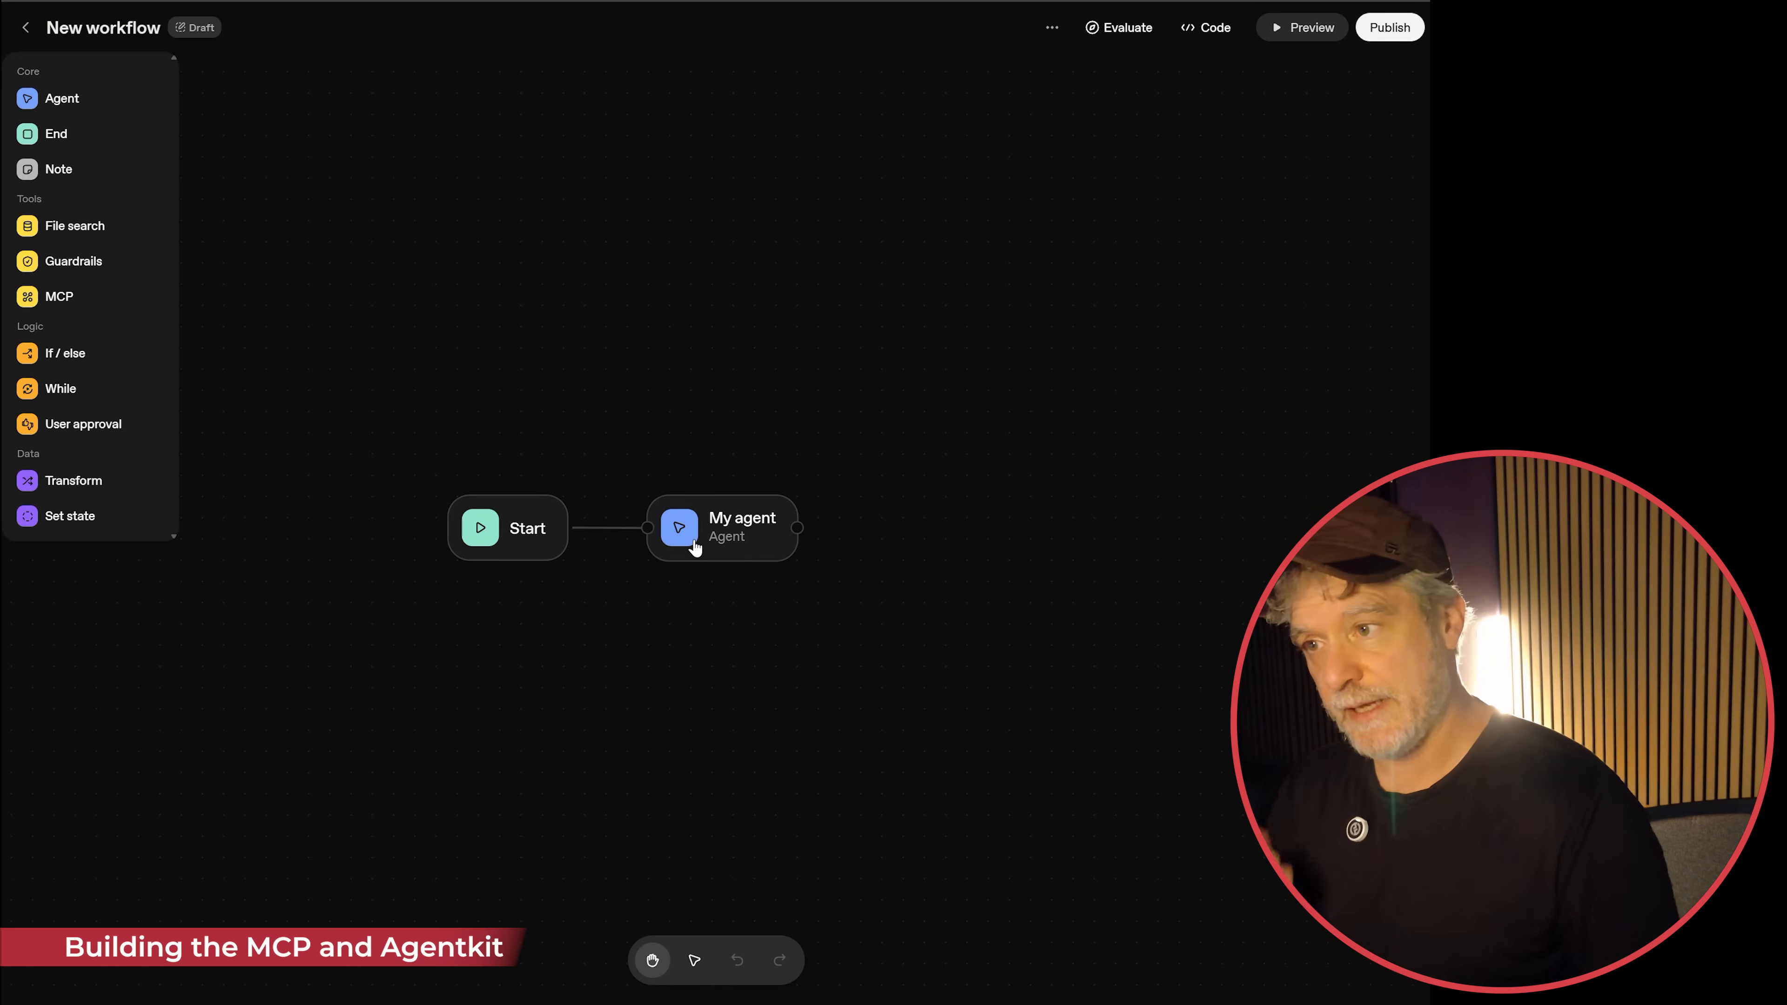
Write My agent instructions to help the user manage their project system's tasks, projects and back-end MCP information
{"action": "left_click", "coordinate": [722, 532]}
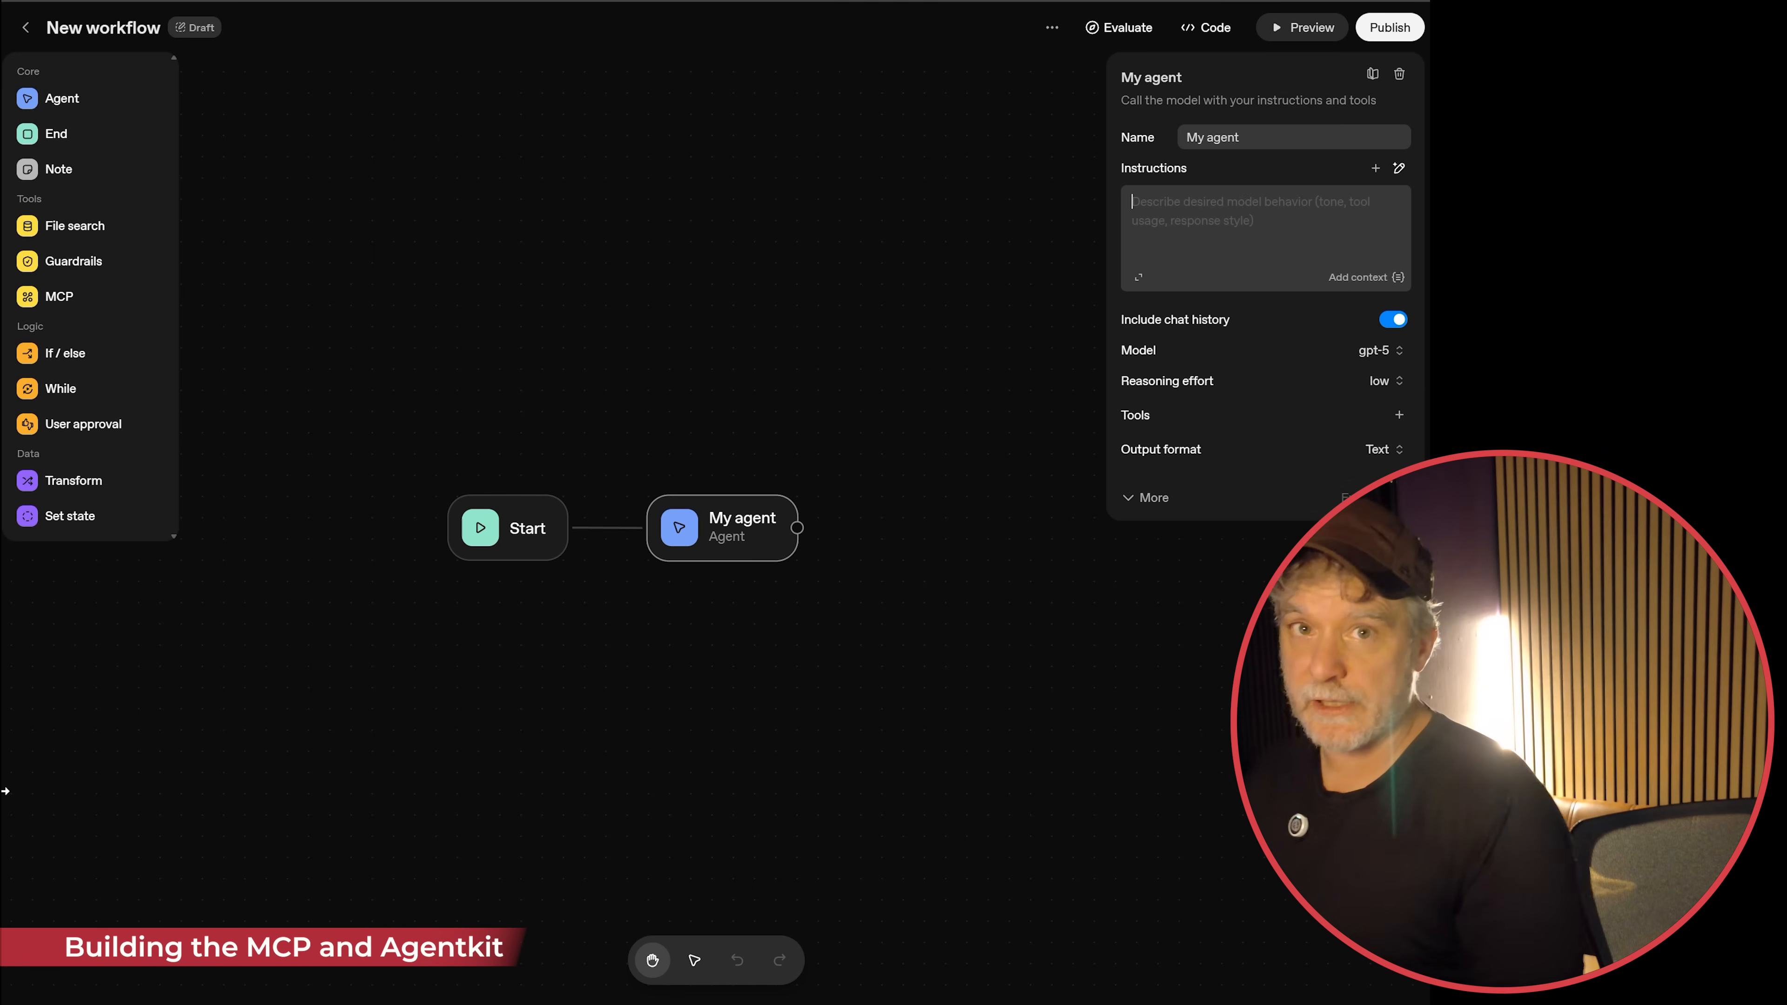
{"action": "type", "text": "You're helping the user"}
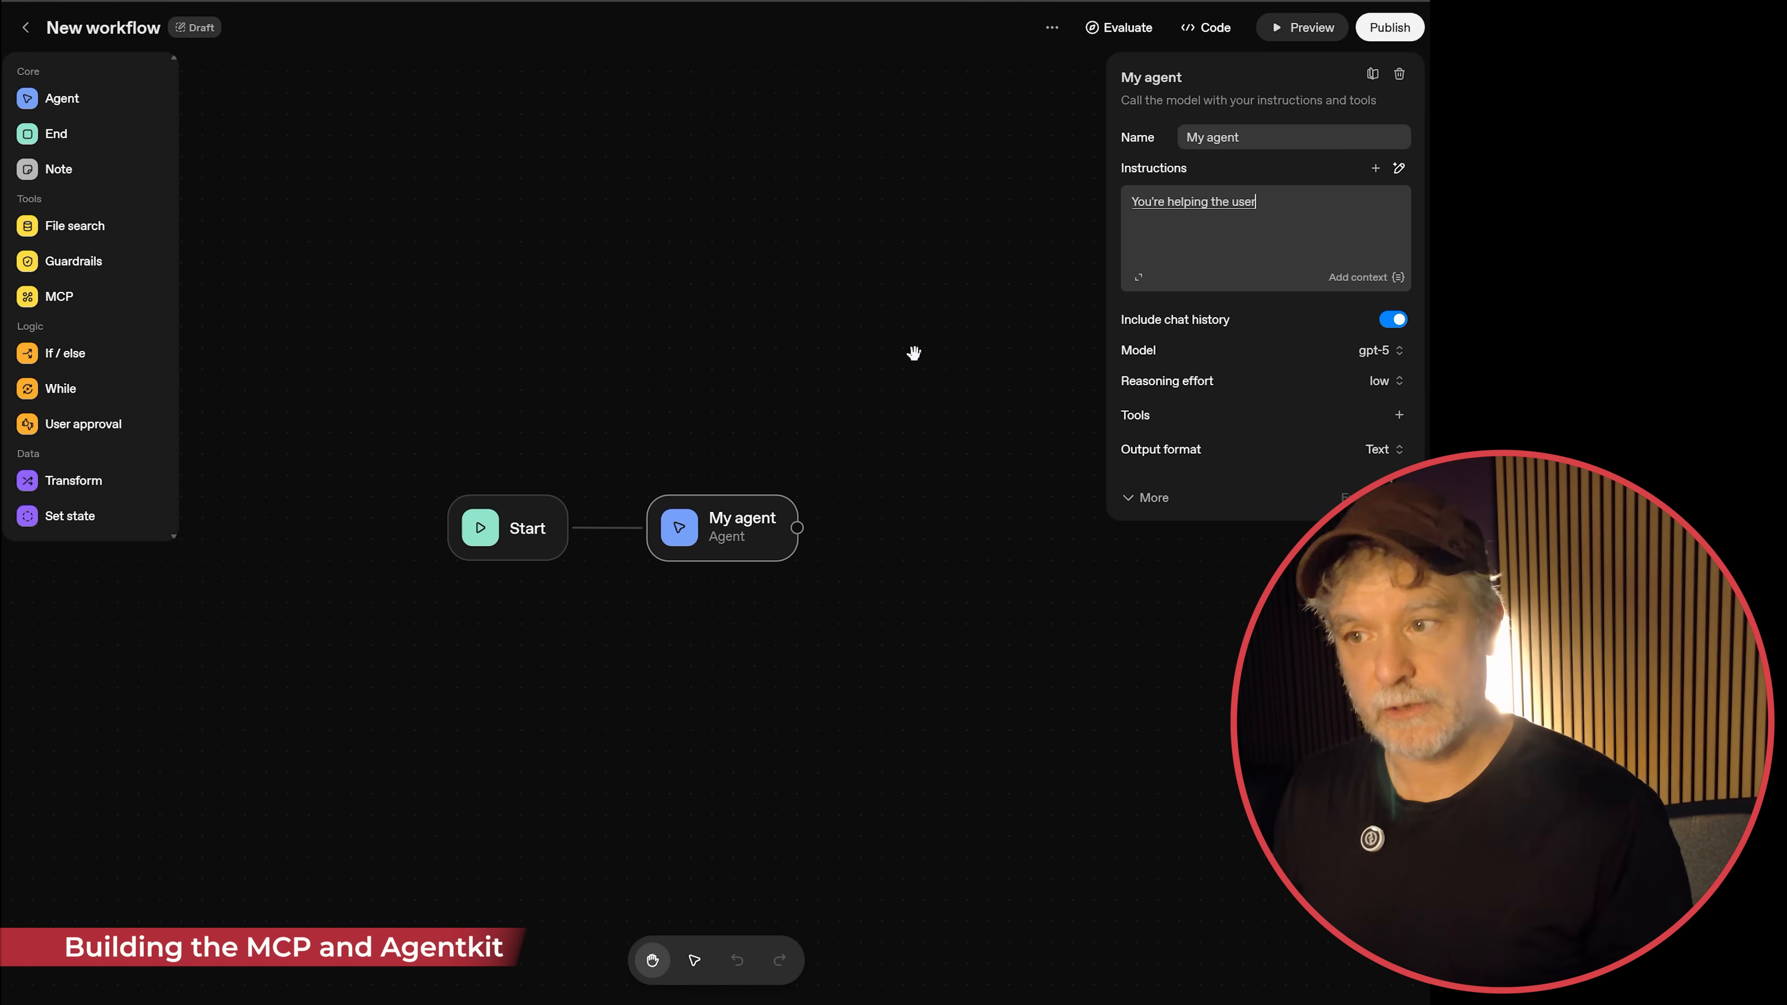
{"action": "type", "text": "you're helping the user manage their project"}
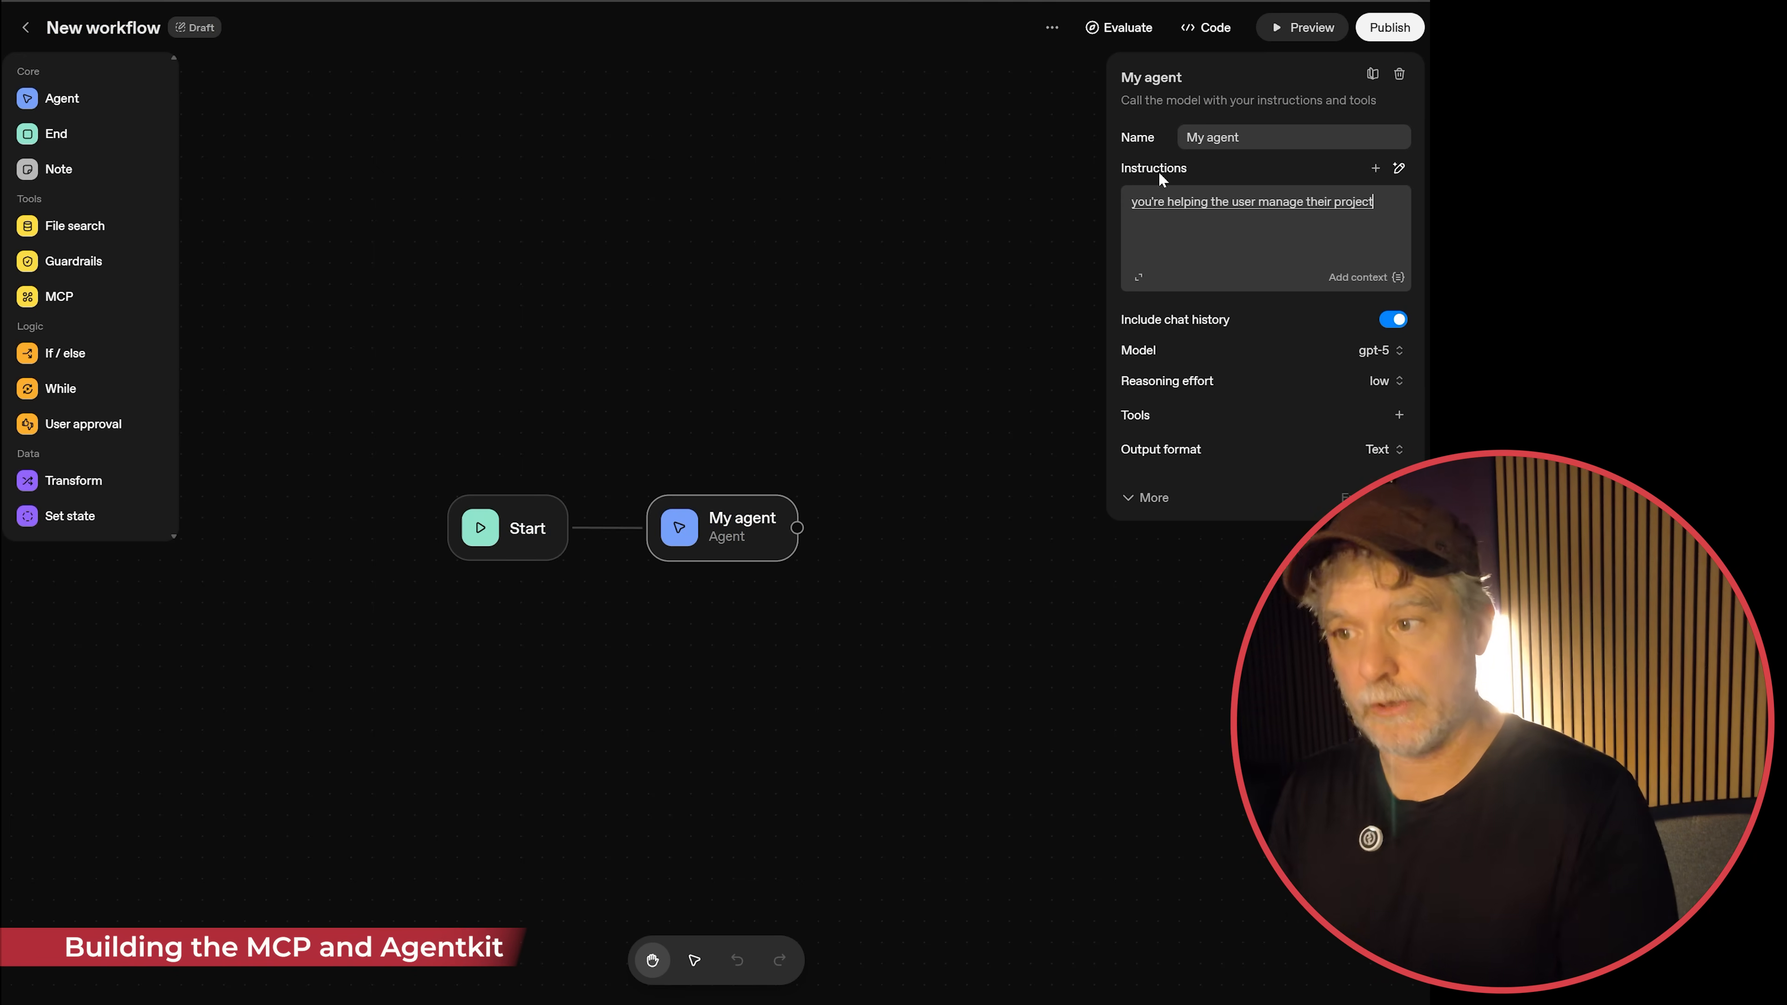
{"action": "type", "text": "system they'll be tasks projects and other information from this particular"}
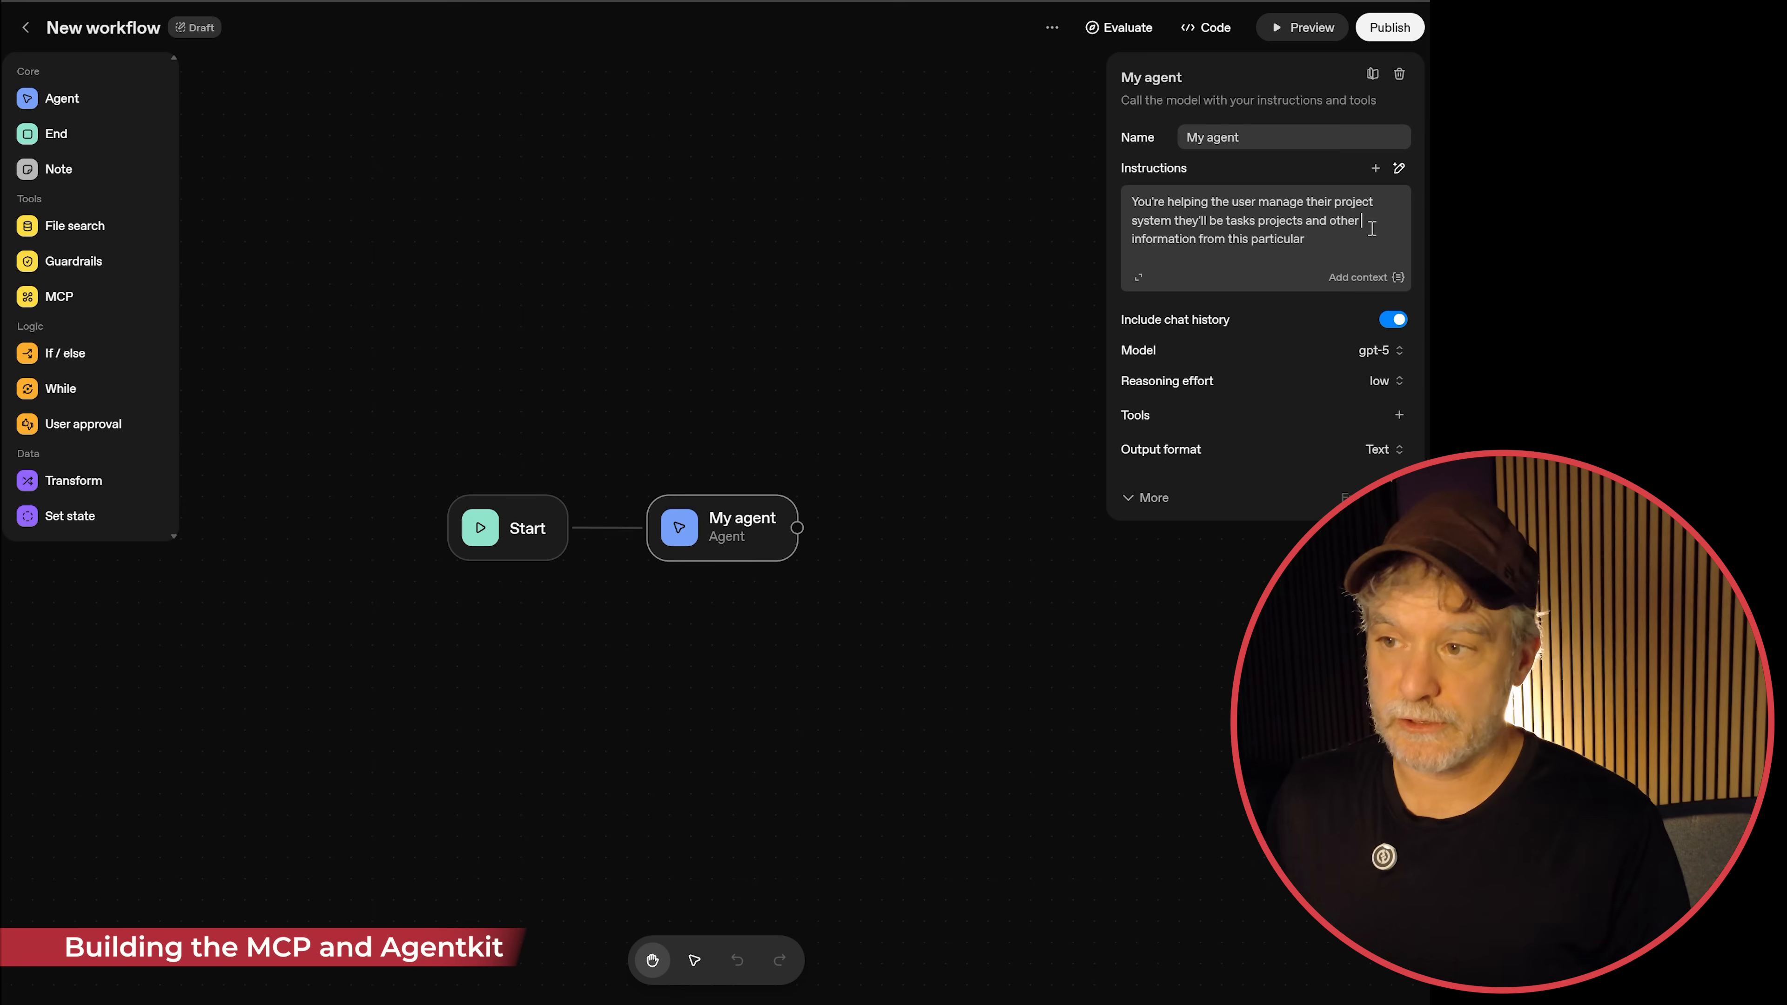
{"action": "type", "text": "back end information from this particular MCP"}
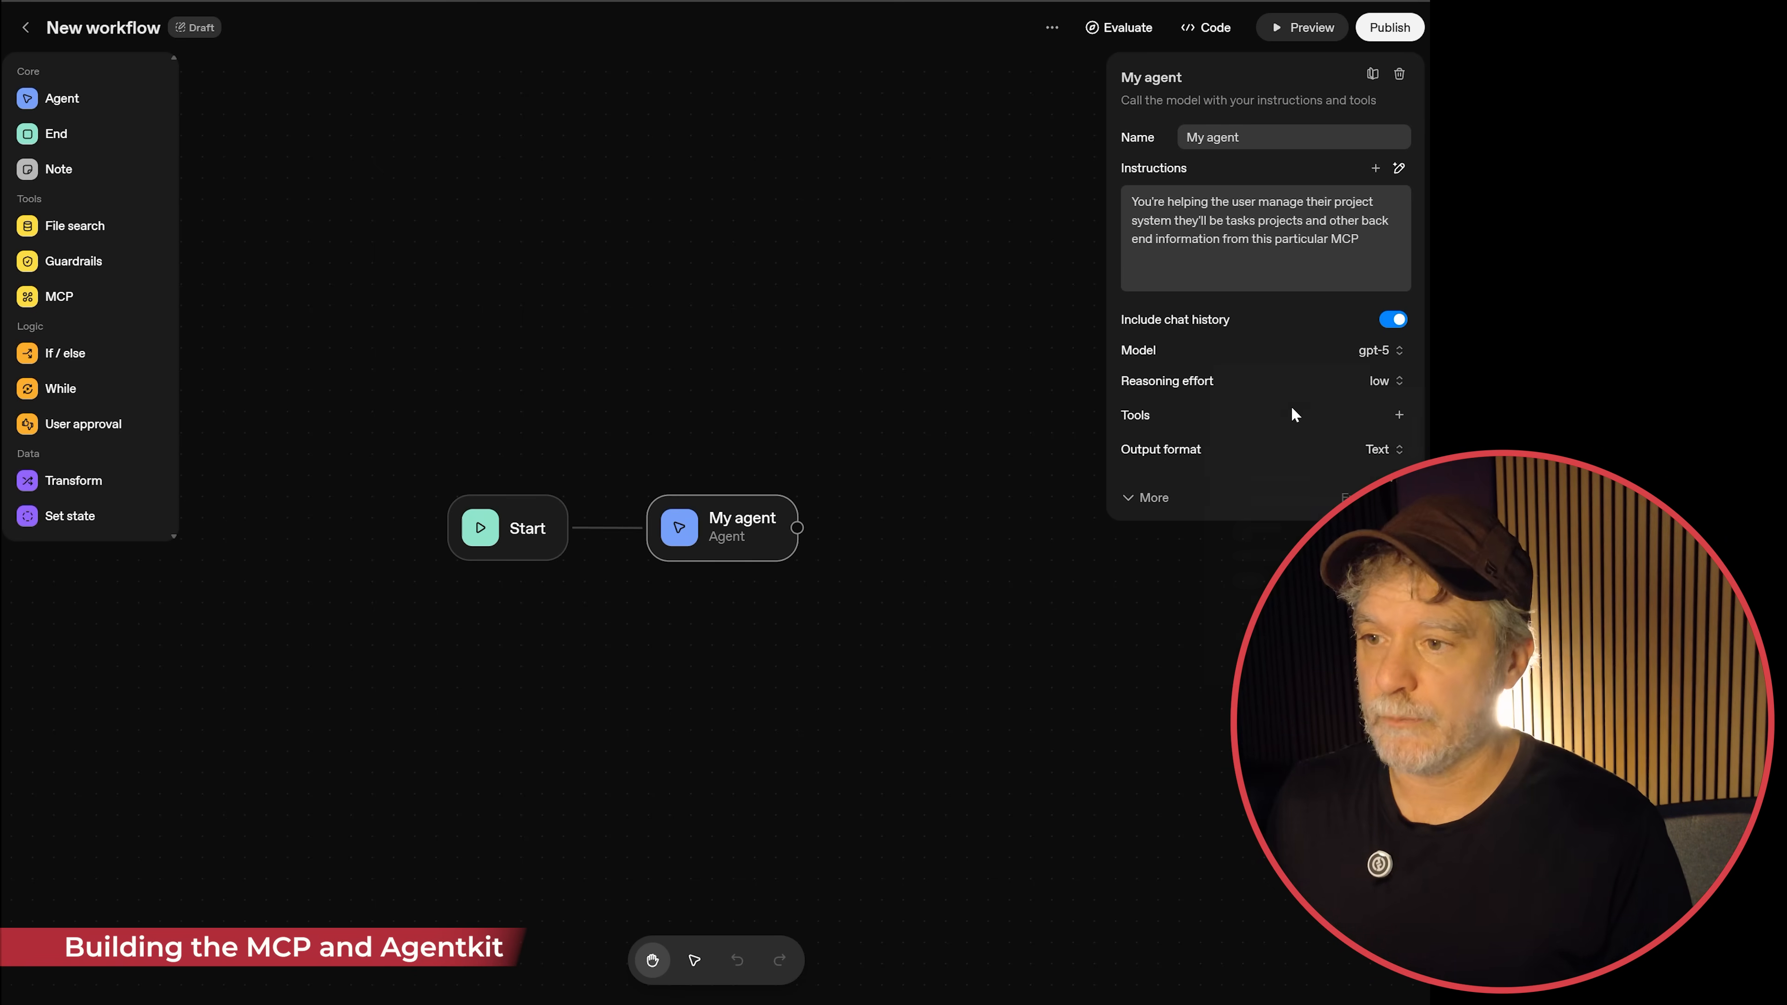
{"action": "left_click", "coordinate": [1386, 381]}
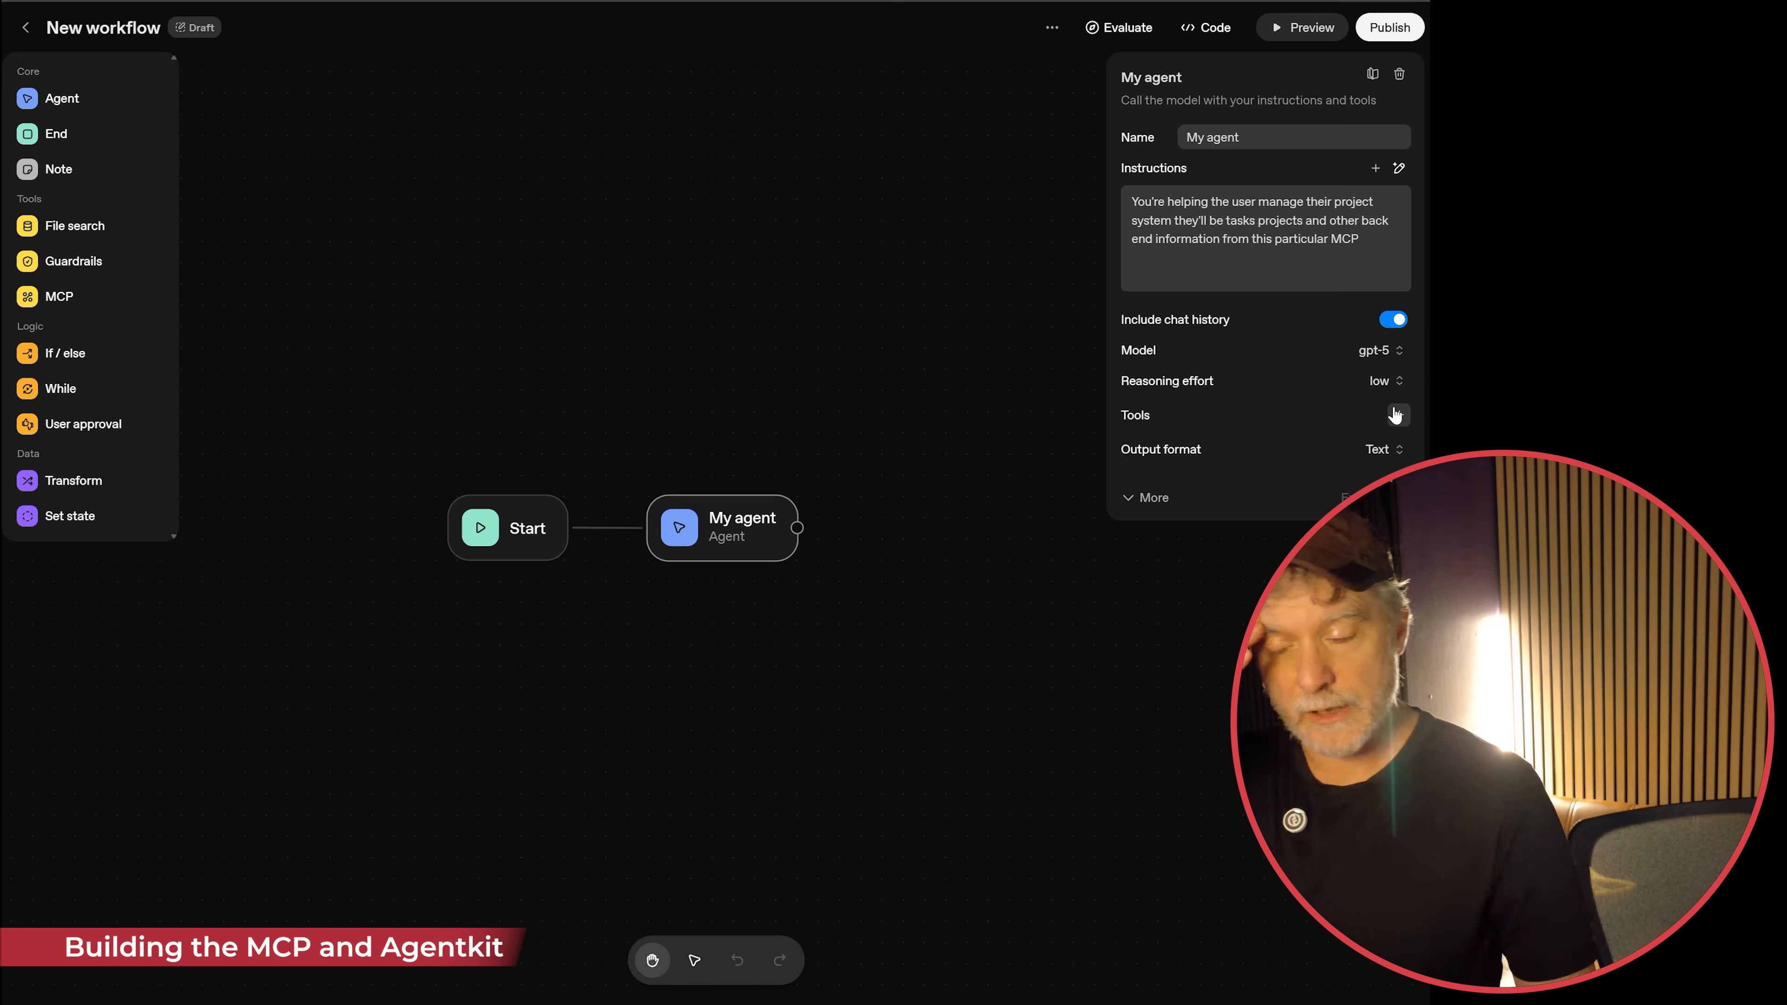
Open the agent's Tools menu and bring up the MCP server catalogue
{"action": "left_click", "coordinate": [1399, 415]}
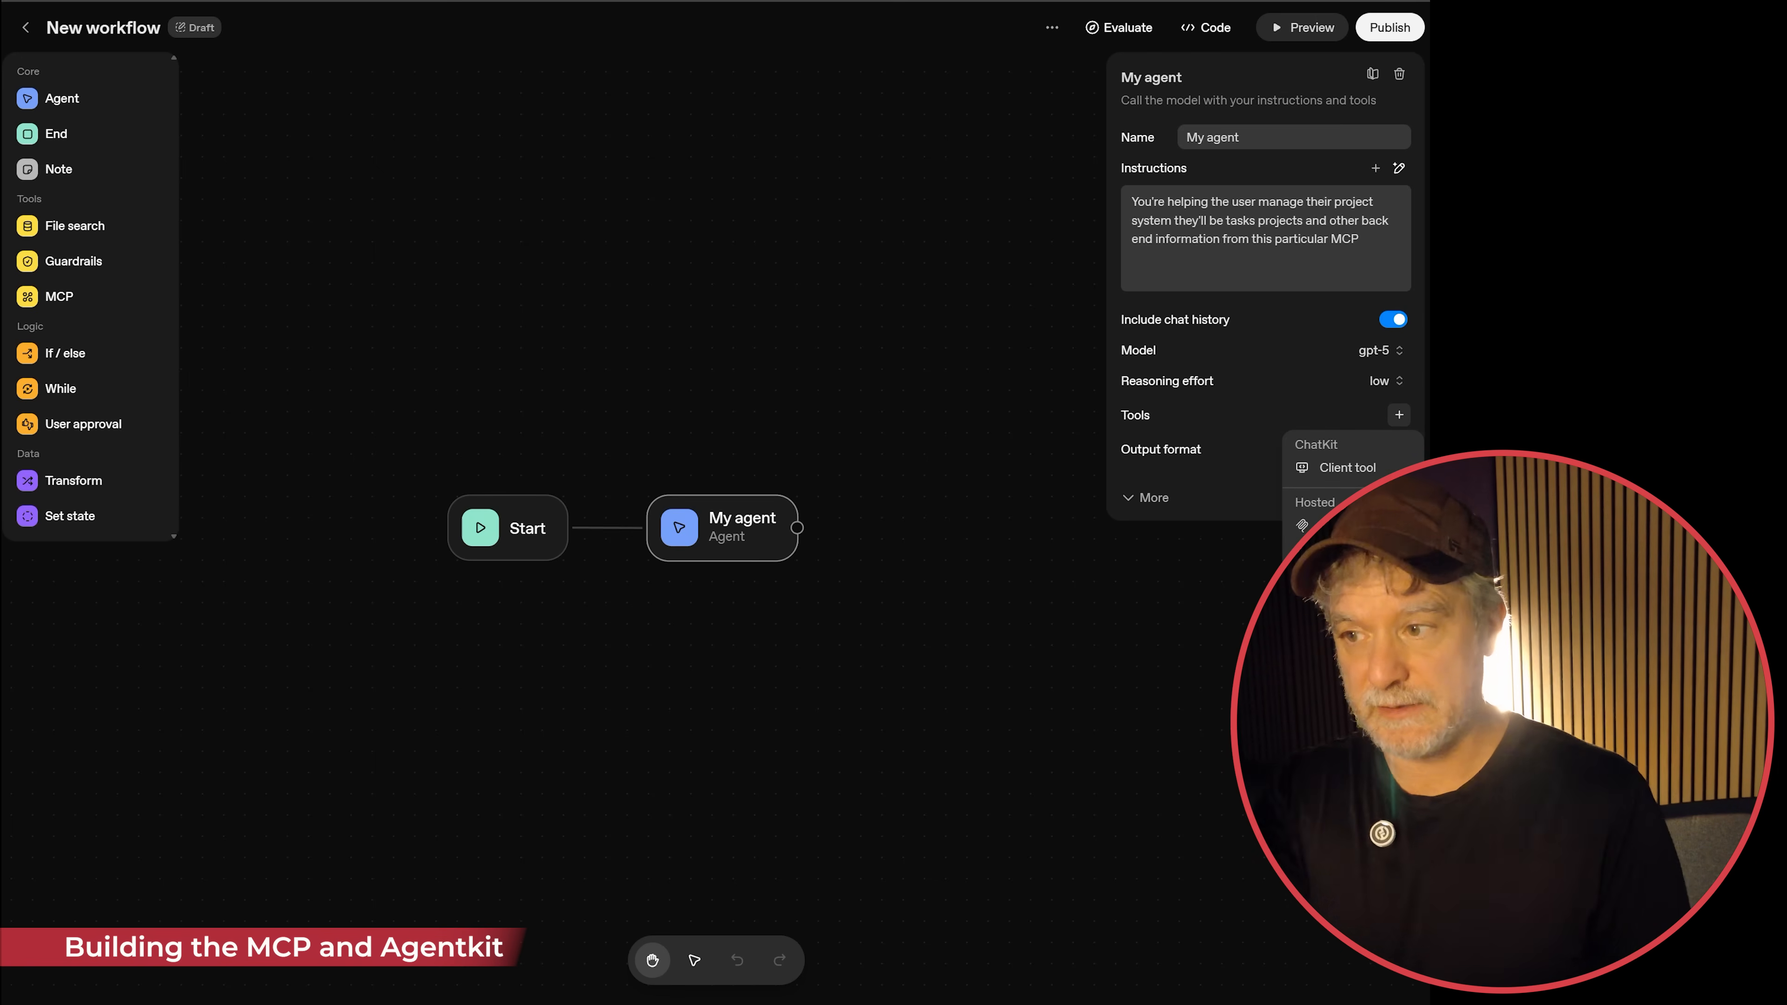
{"action": "left_click", "coordinate": [1398, 415]}
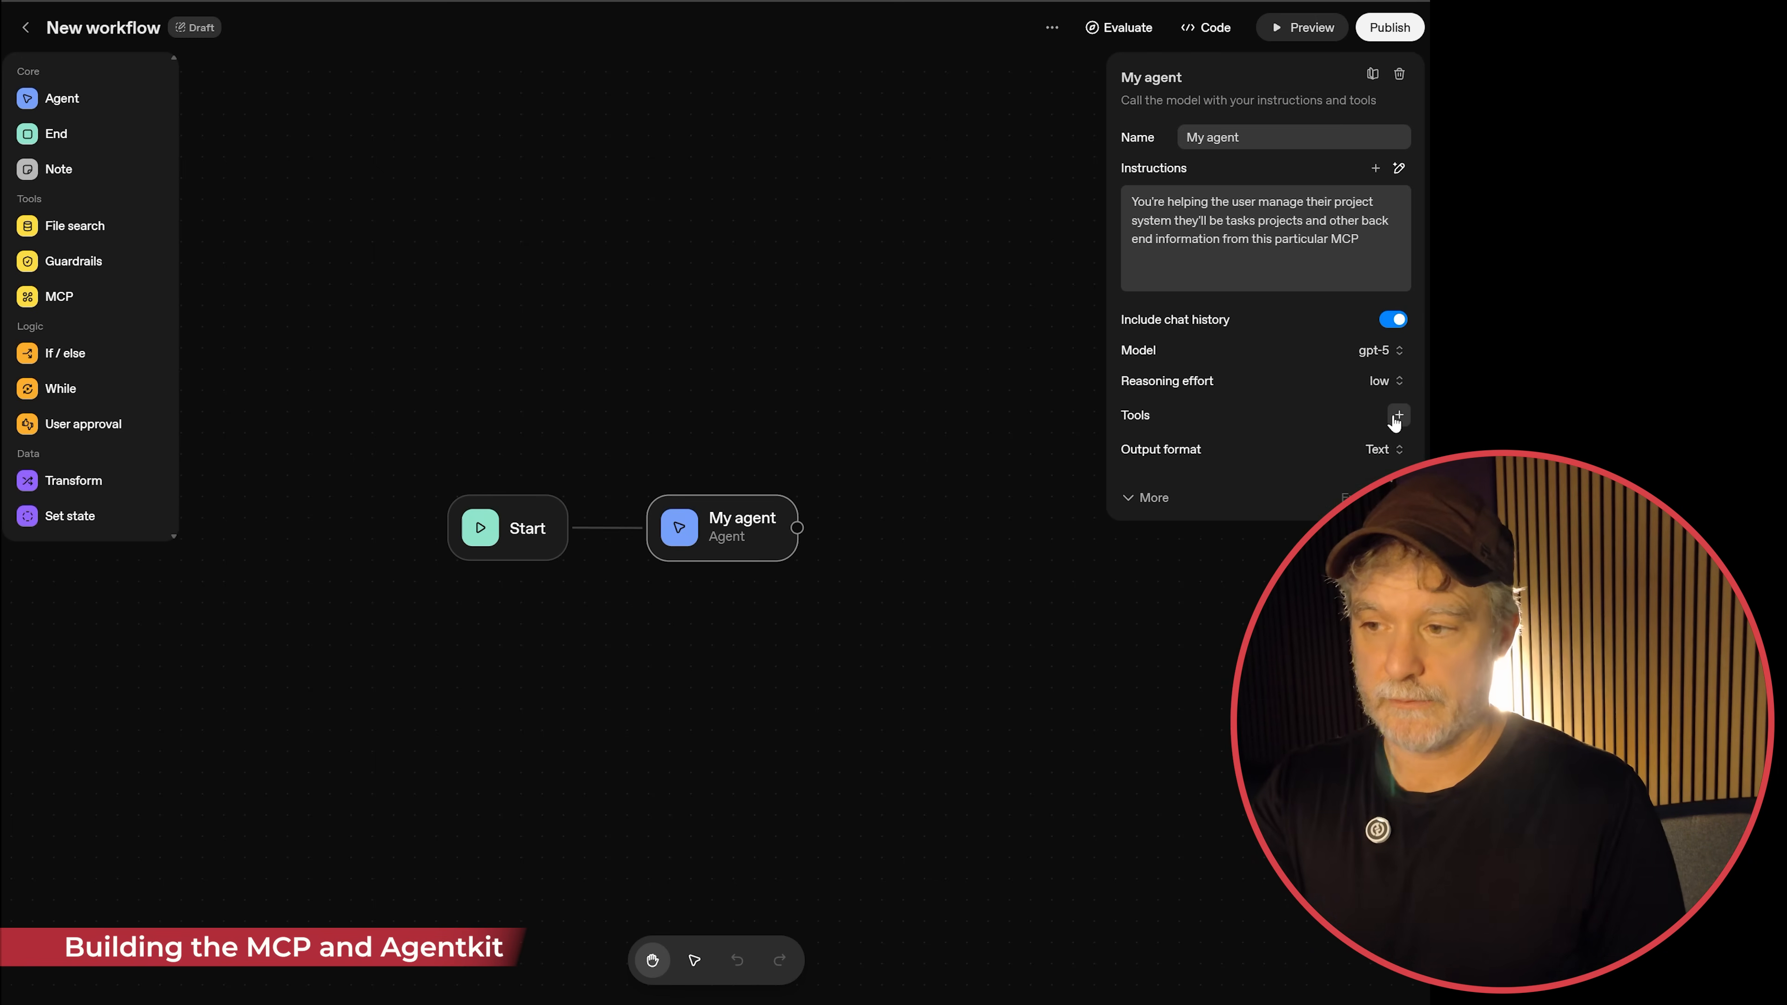
{"action": "left_click", "coordinate": [1398, 415]}
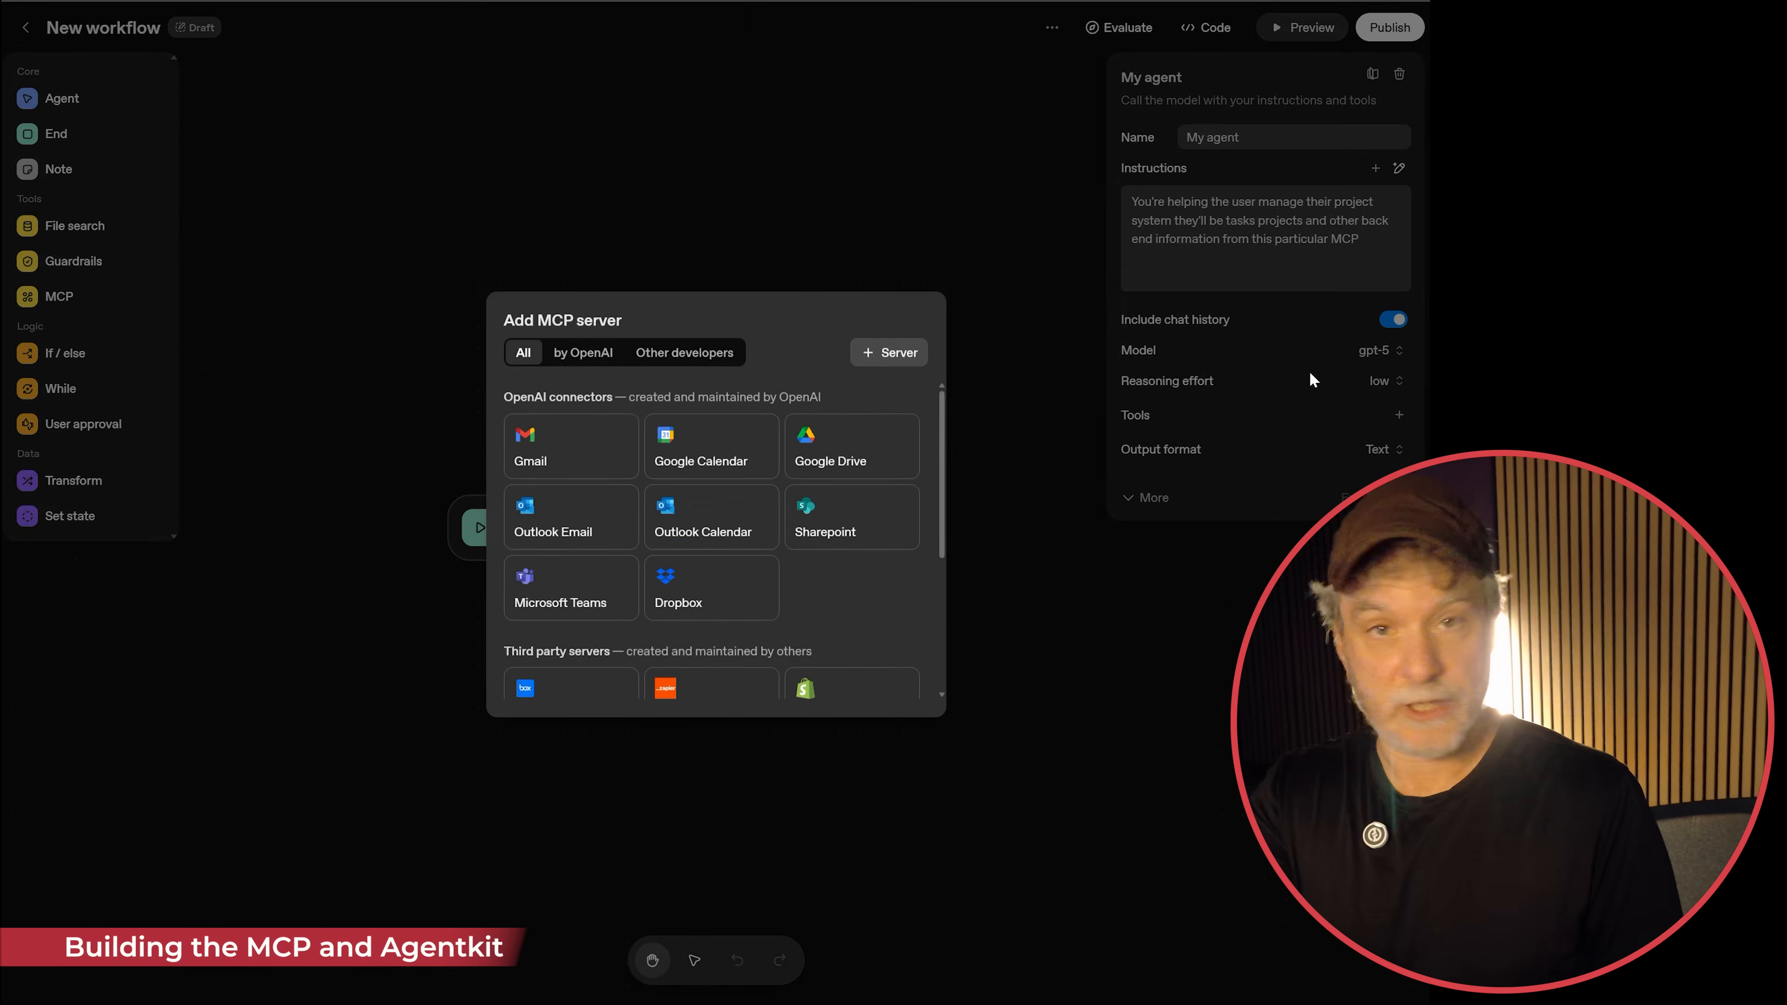
{"action": "scroll", "scroll_direction": "down", "scroll_amount": 3}
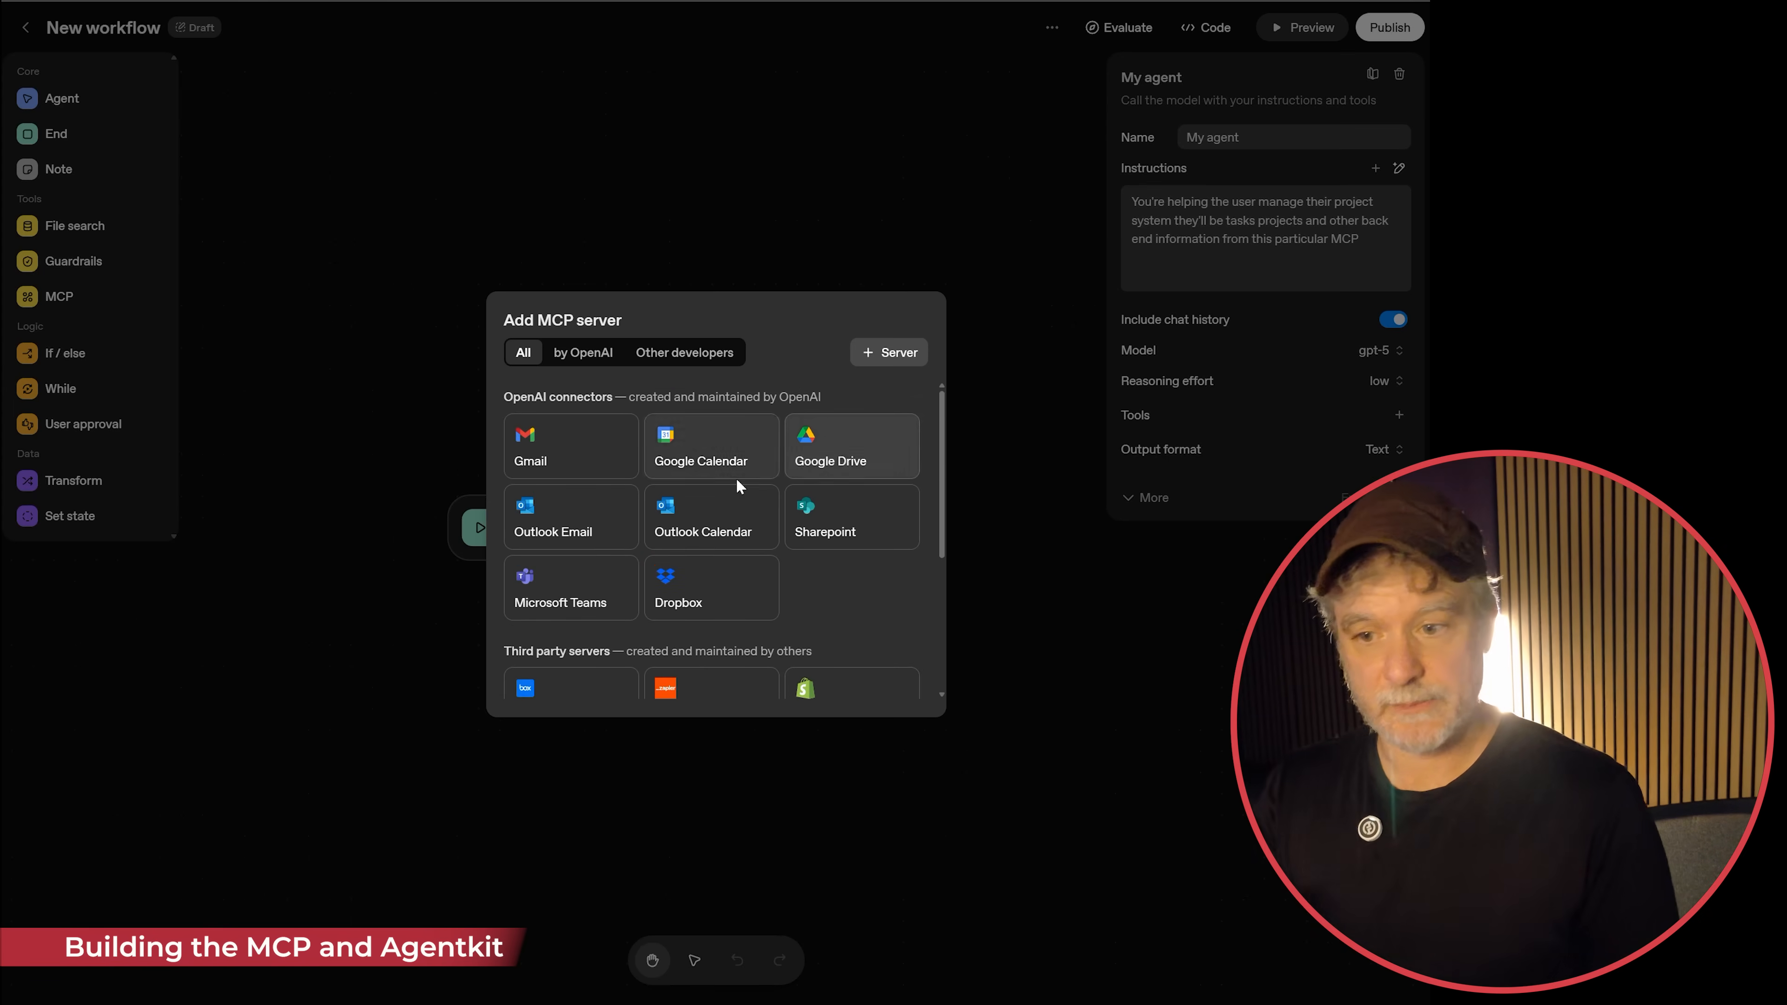
Browse the by-OpenAI and Other developers tabs, then start connecting a custom MCP server
{"action": "left_click", "coordinate": [583, 390]}
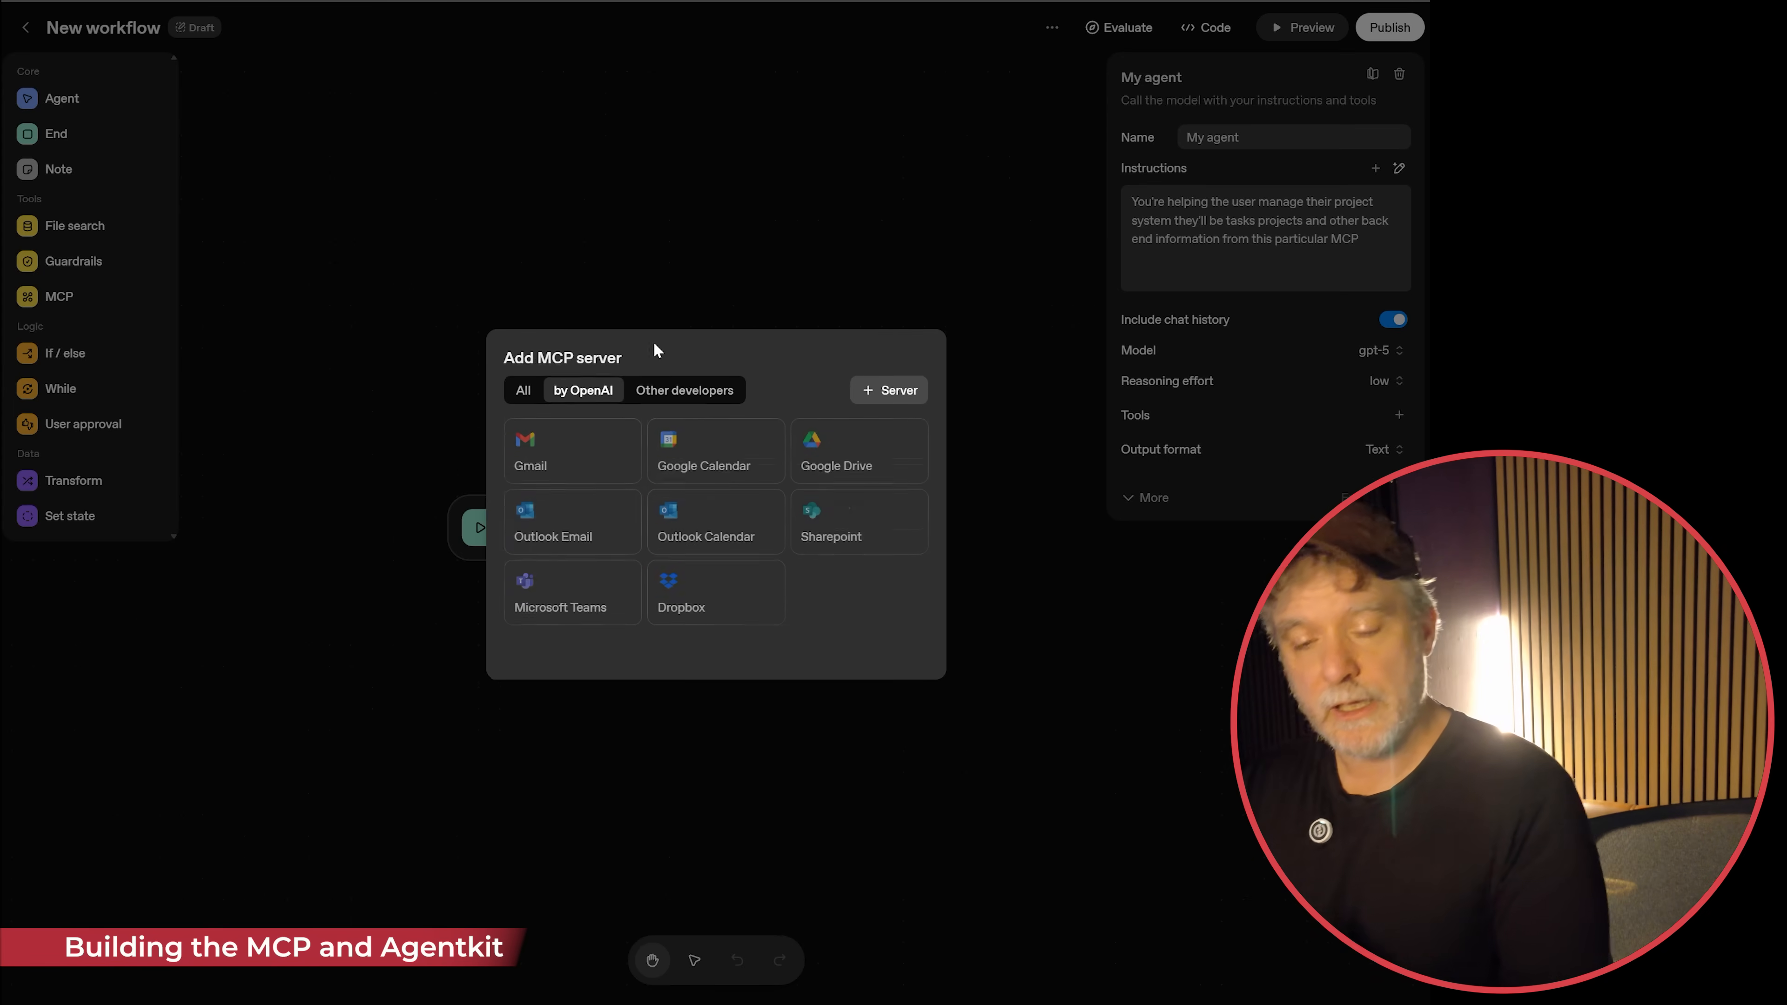
{"action": "left_click", "coordinate": [684, 390]}
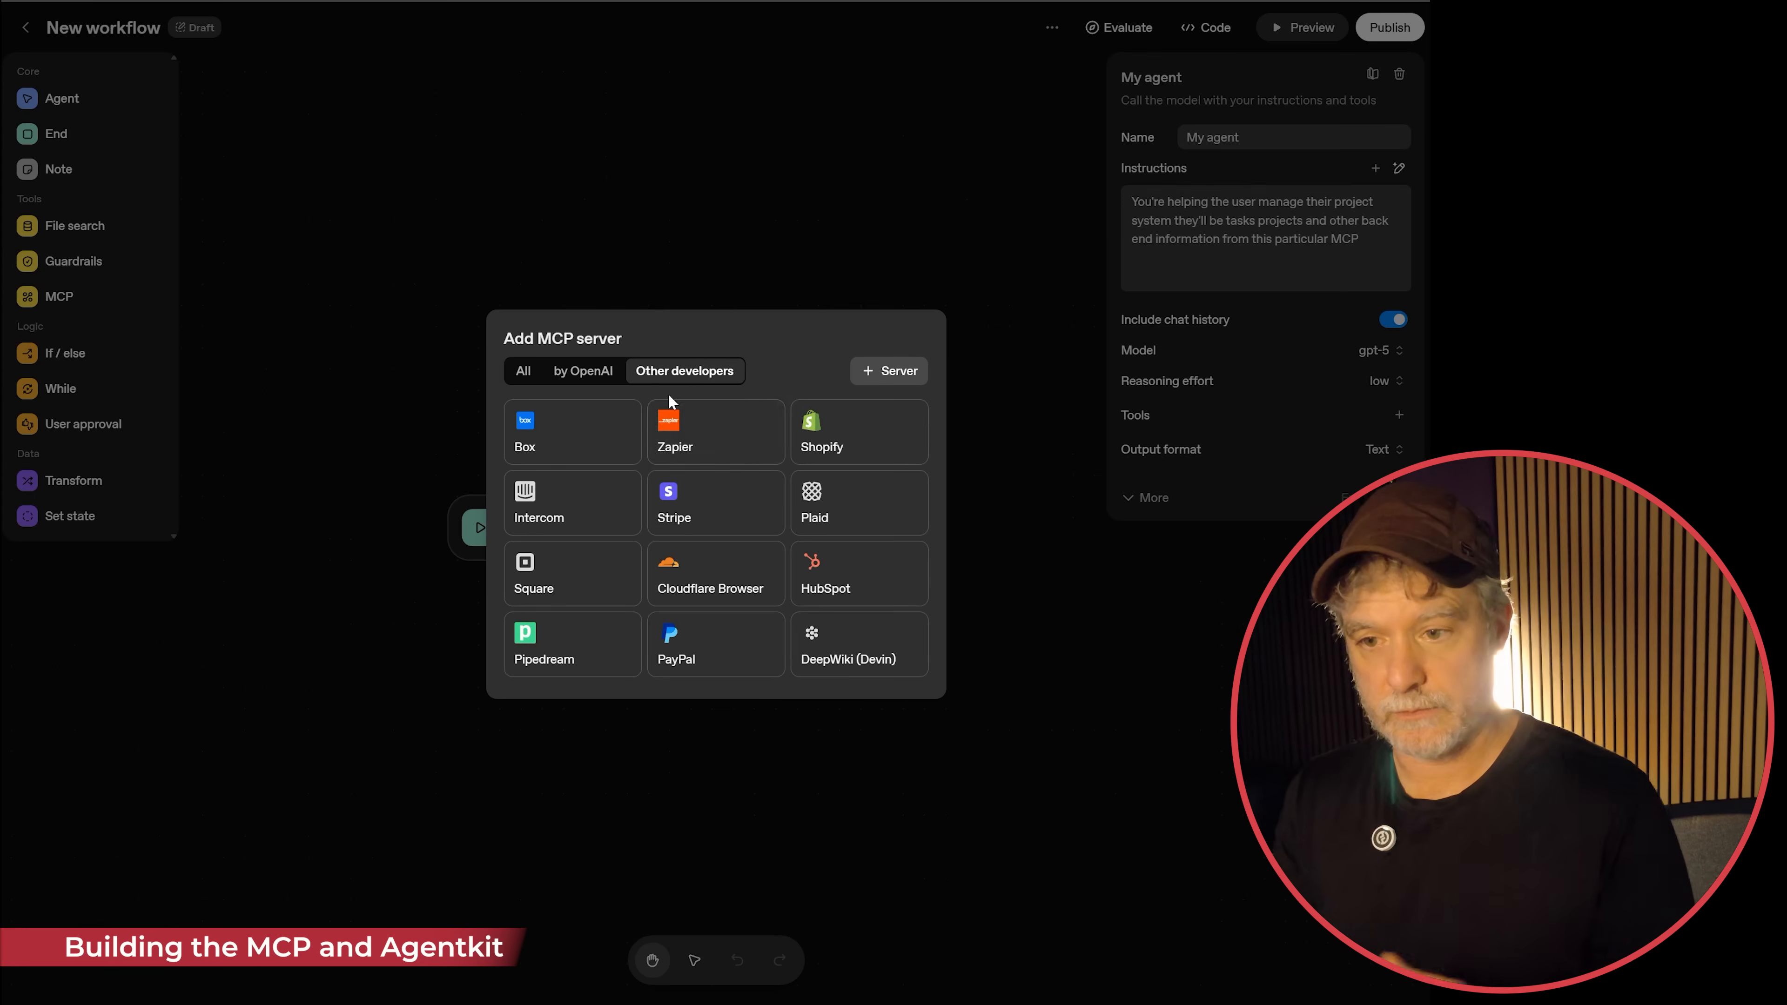
{"action": "left_click", "coordinate": [889, 371]}
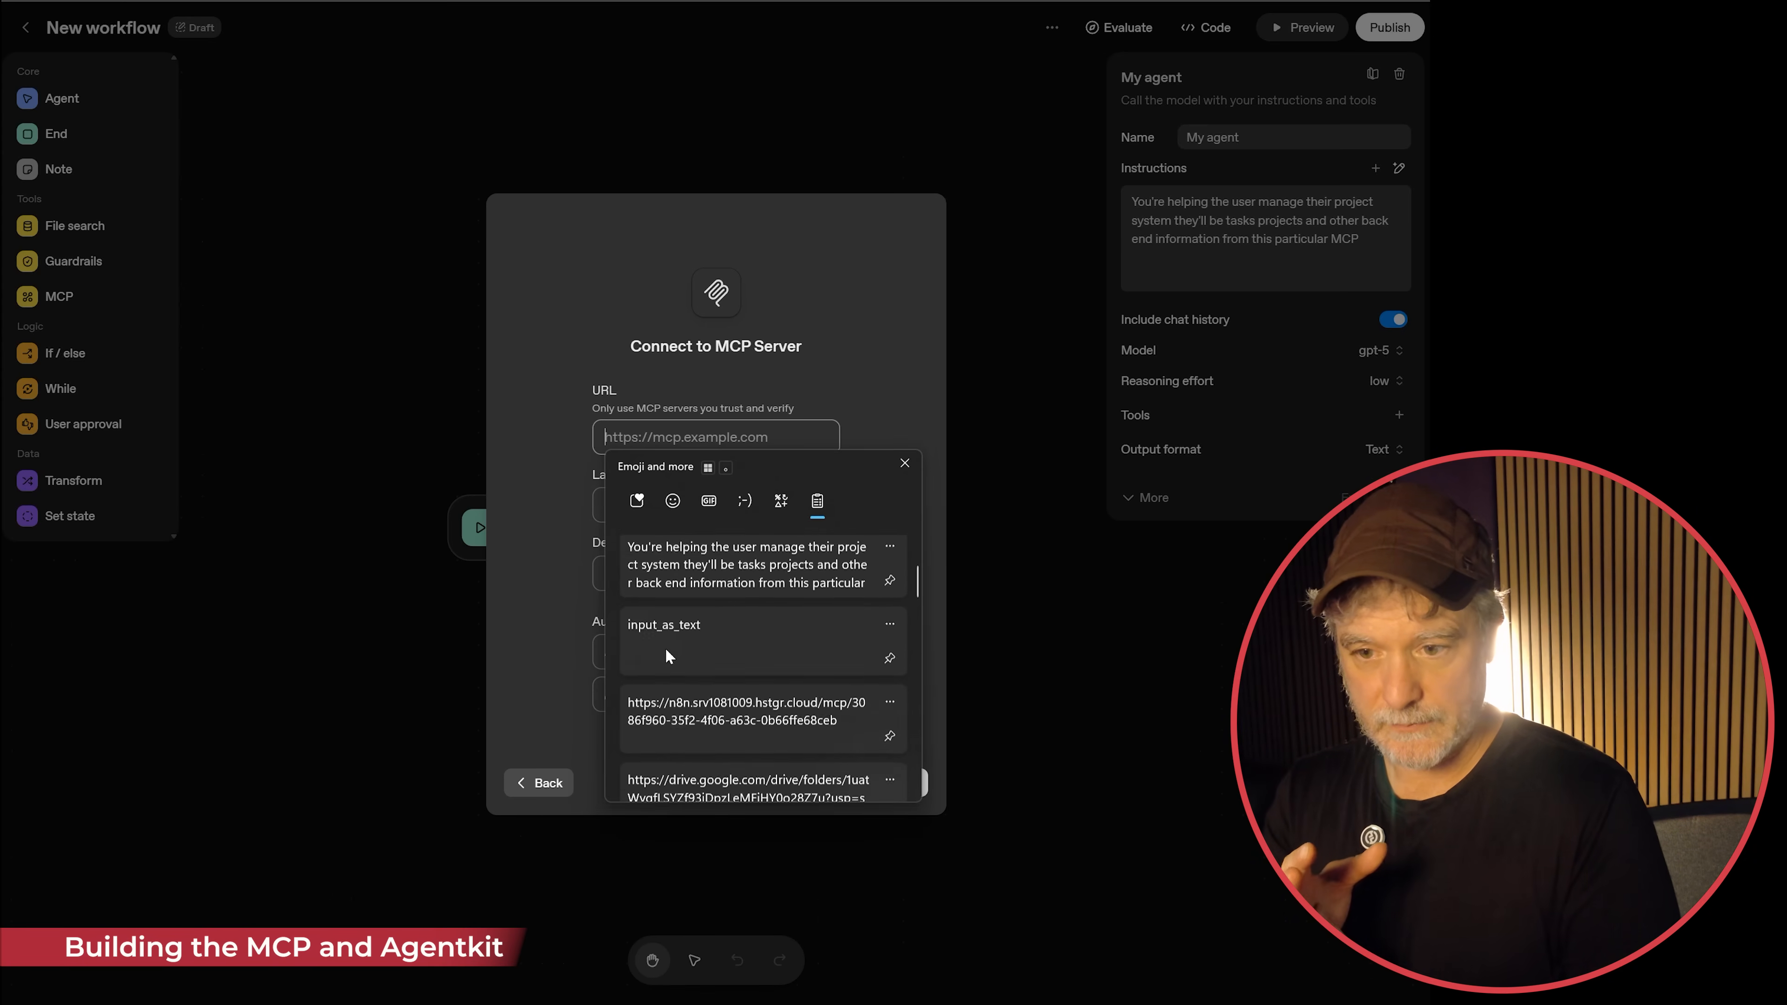
Fill in the mcp_pact server address and label in Connect to MCP Server
{"action": "left_click", "coordinate": [762, 711]}
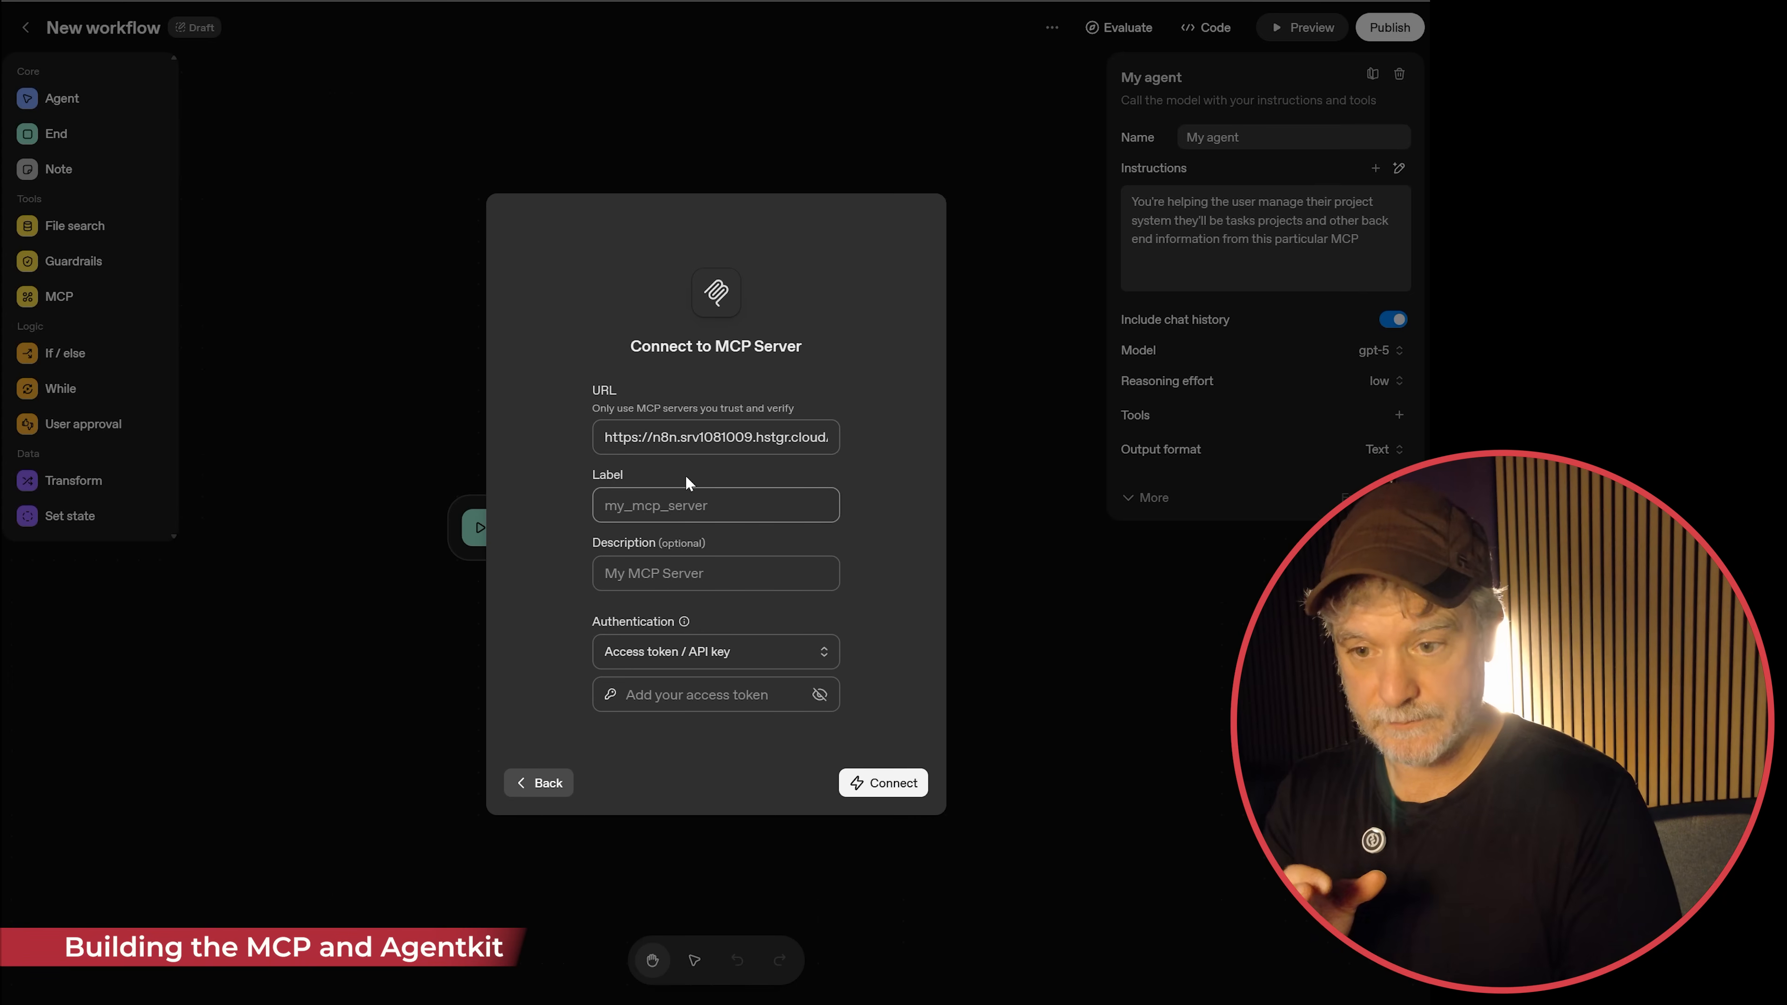
{"action": "type", "text": "mcp_p"}
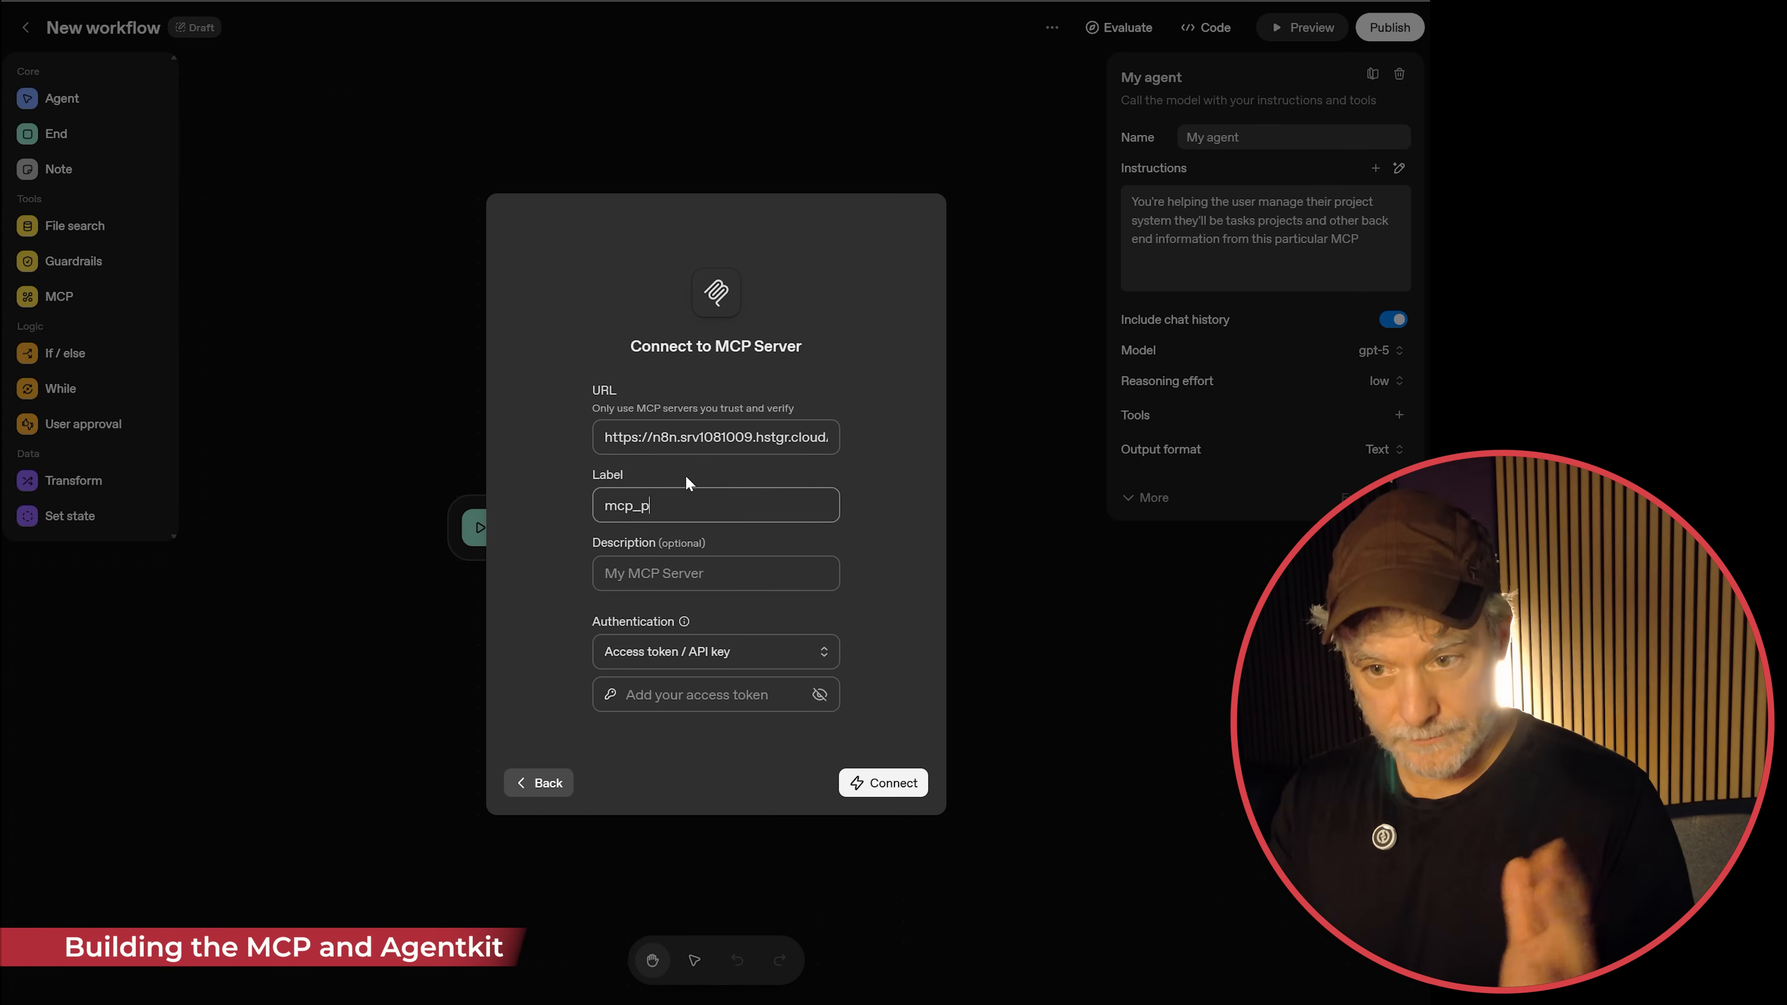
{"action": "type", "text": "act"}
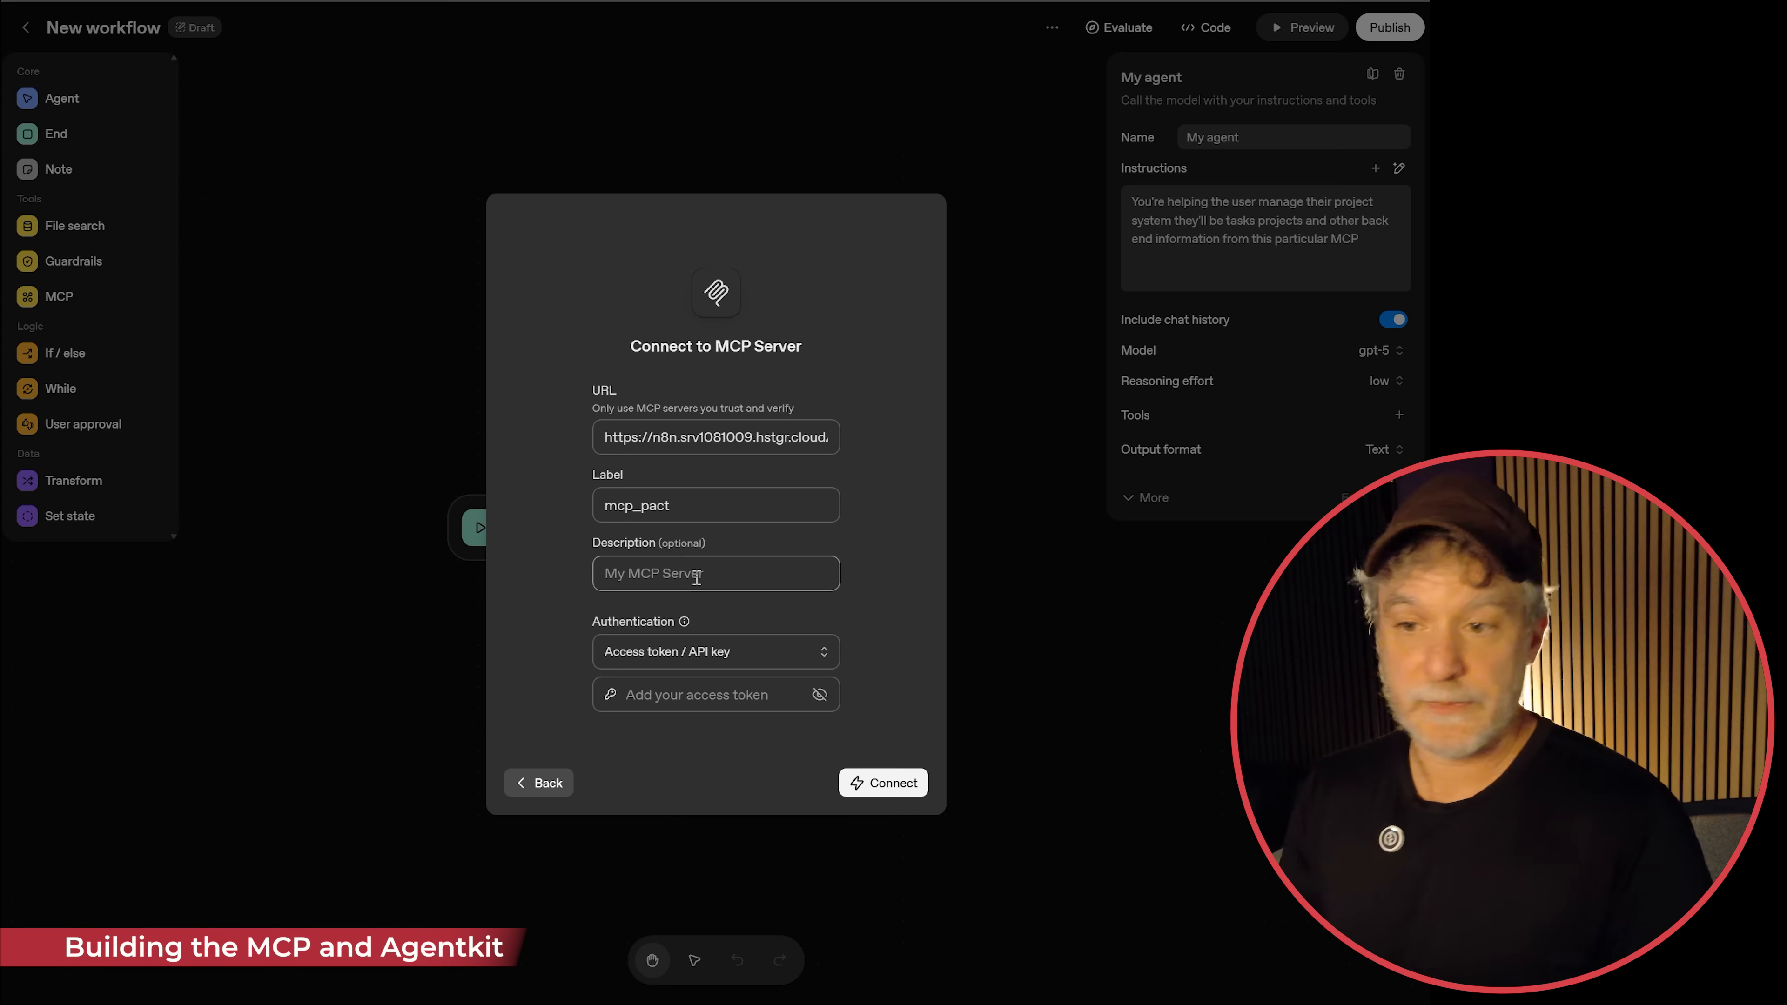
{"action": "type", "text": "MCPFor the PACT Syst"}
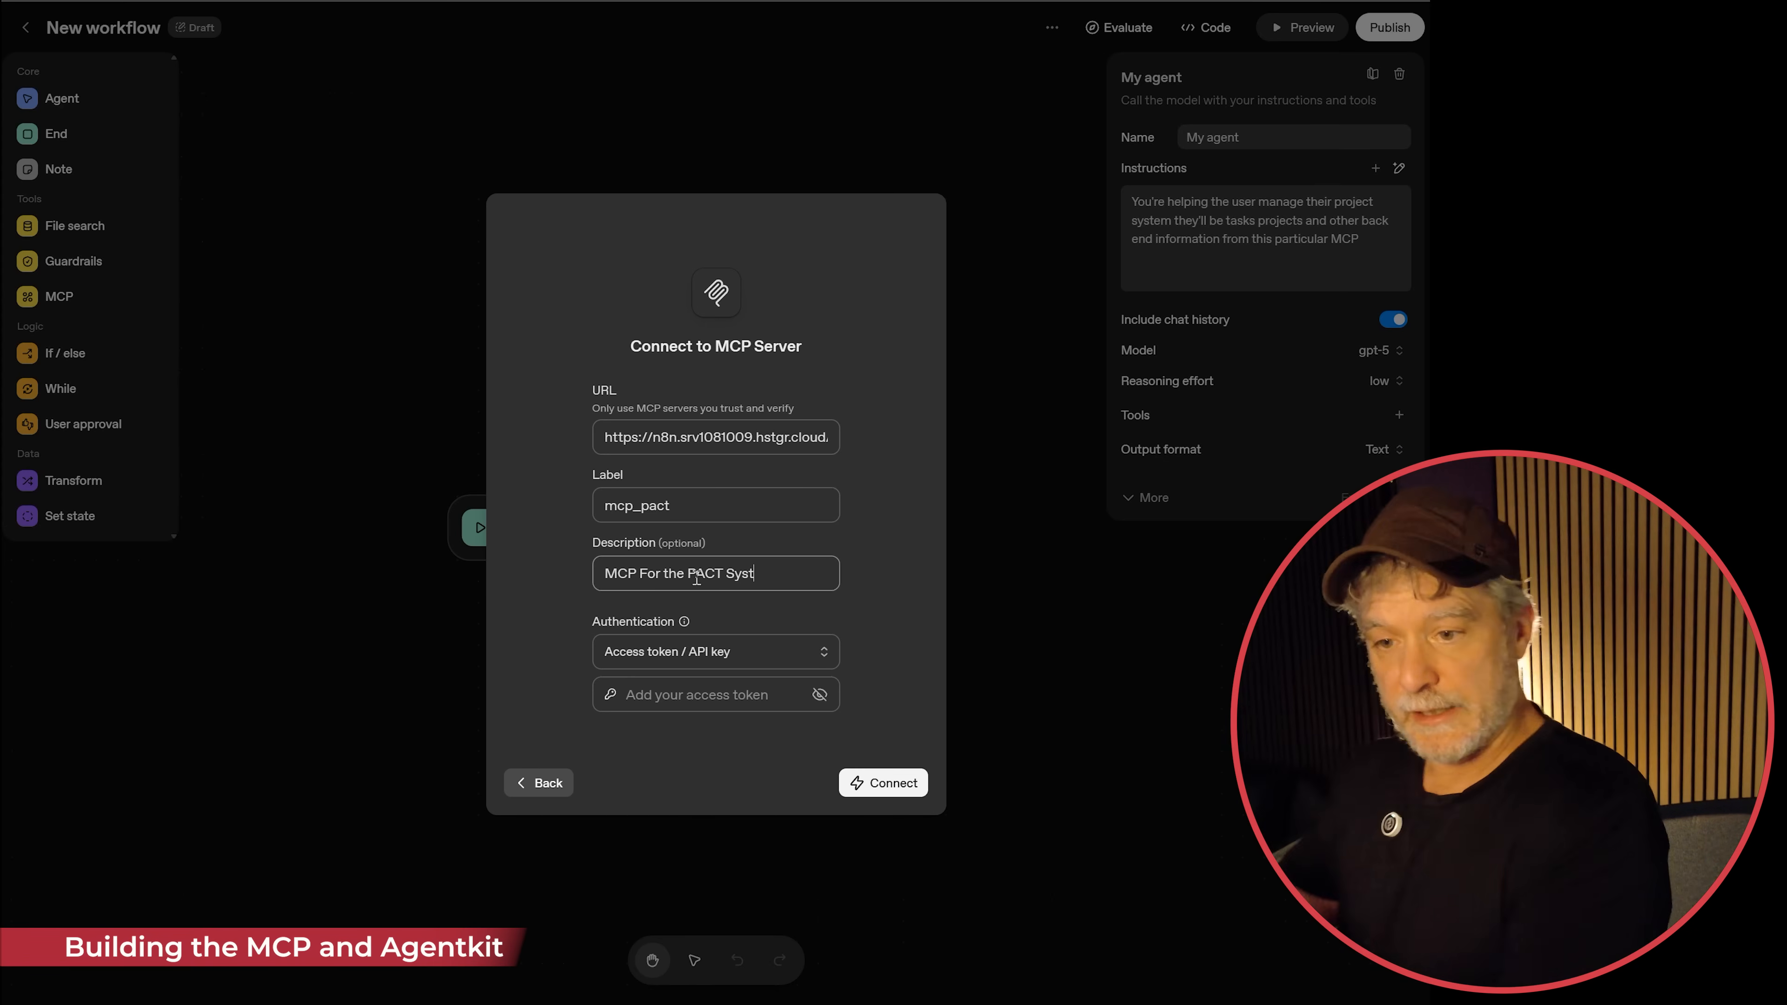
Authenticate with a custom Authorization: Bearer header and connect to the server
{"action": "left_click", "coordinate": [715, 652]}
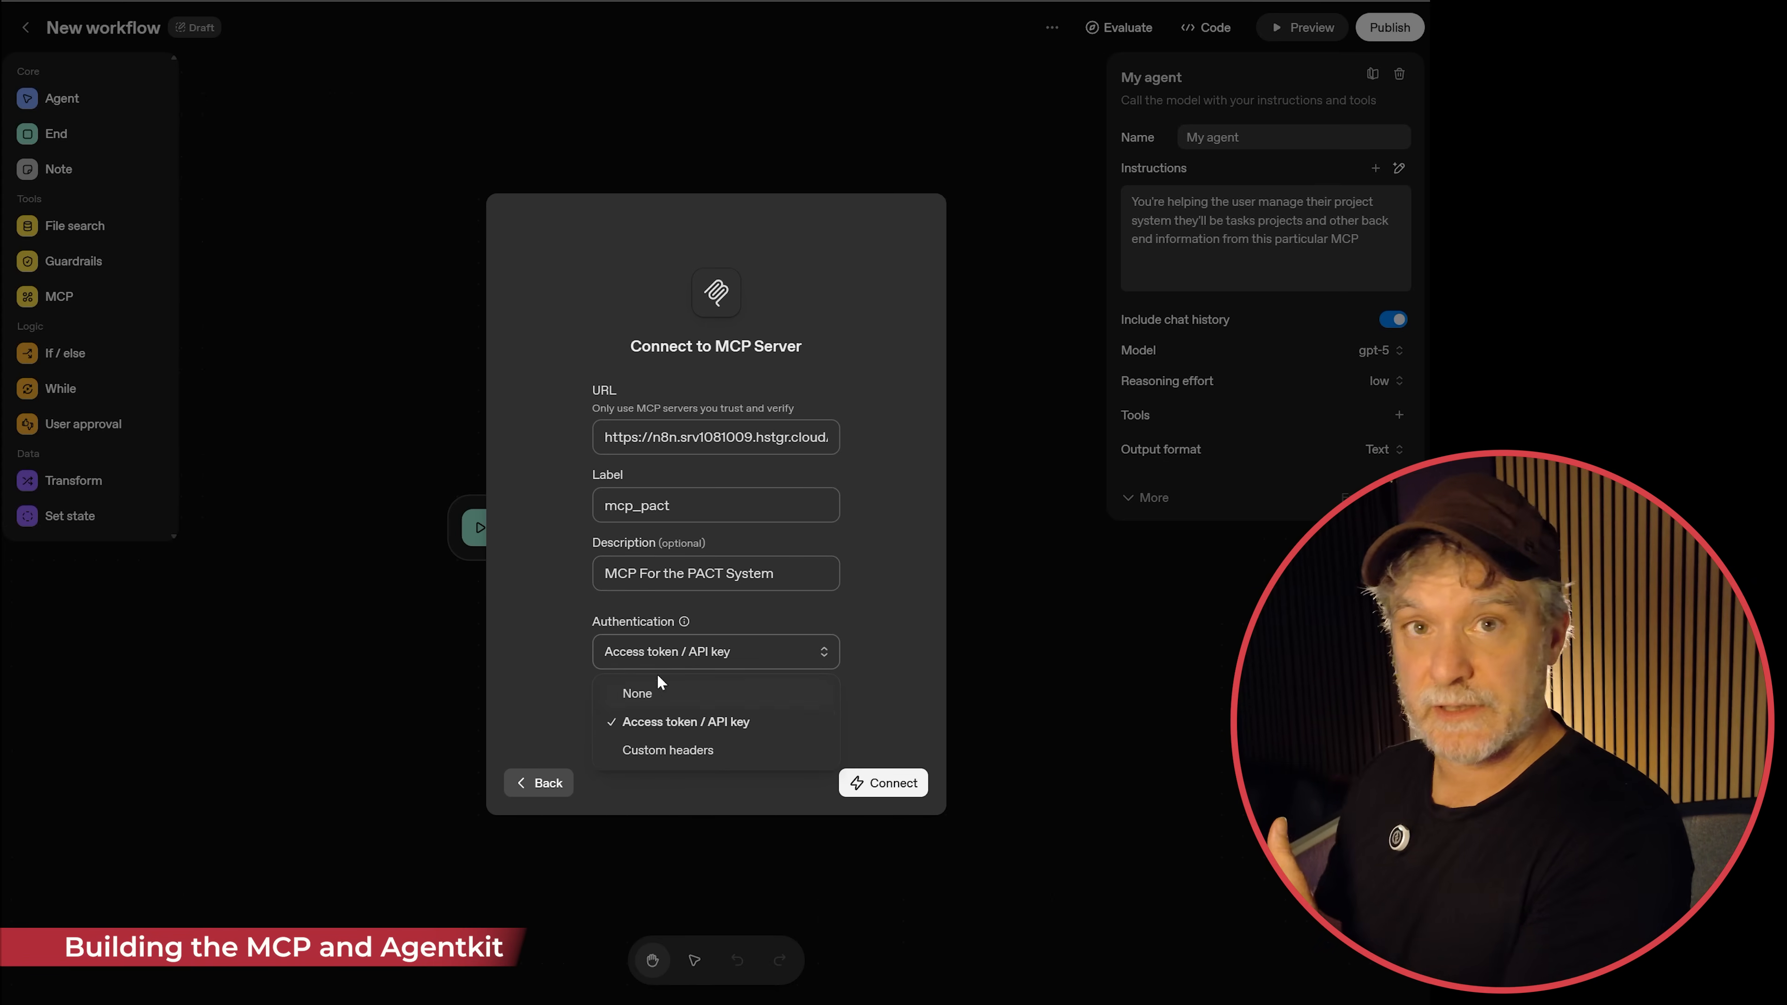
{"action": "left_click", "coordinate": [667, 750]}
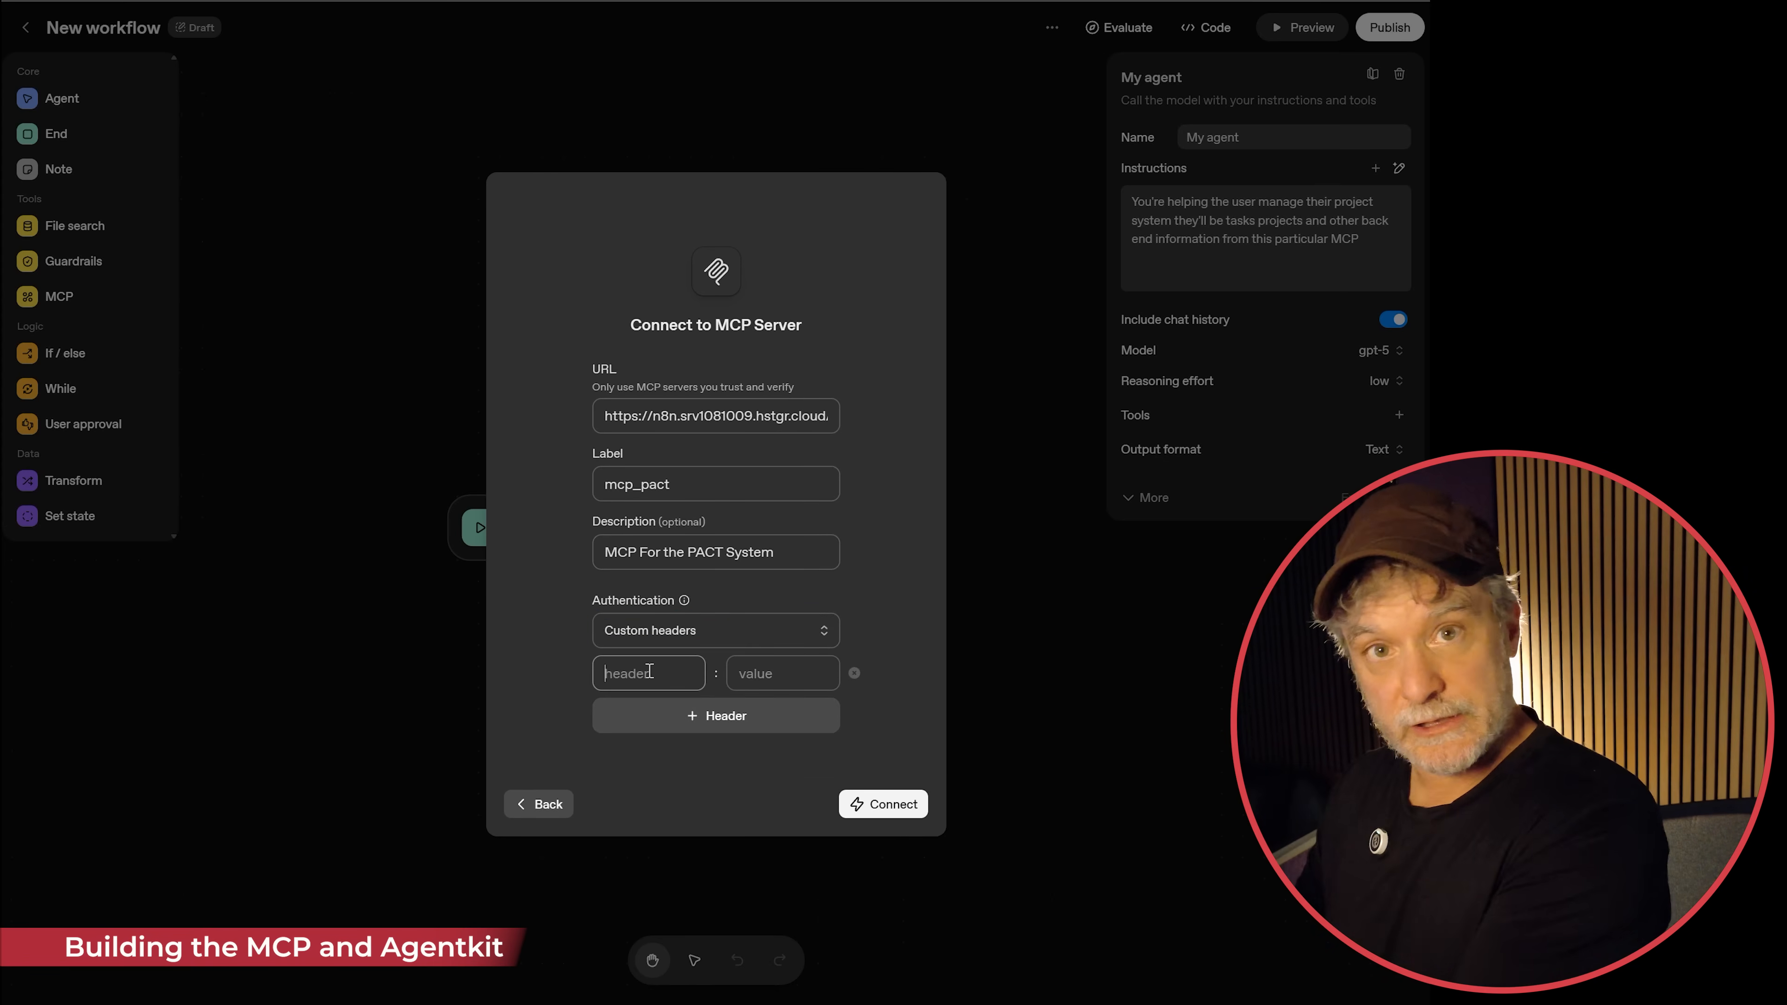
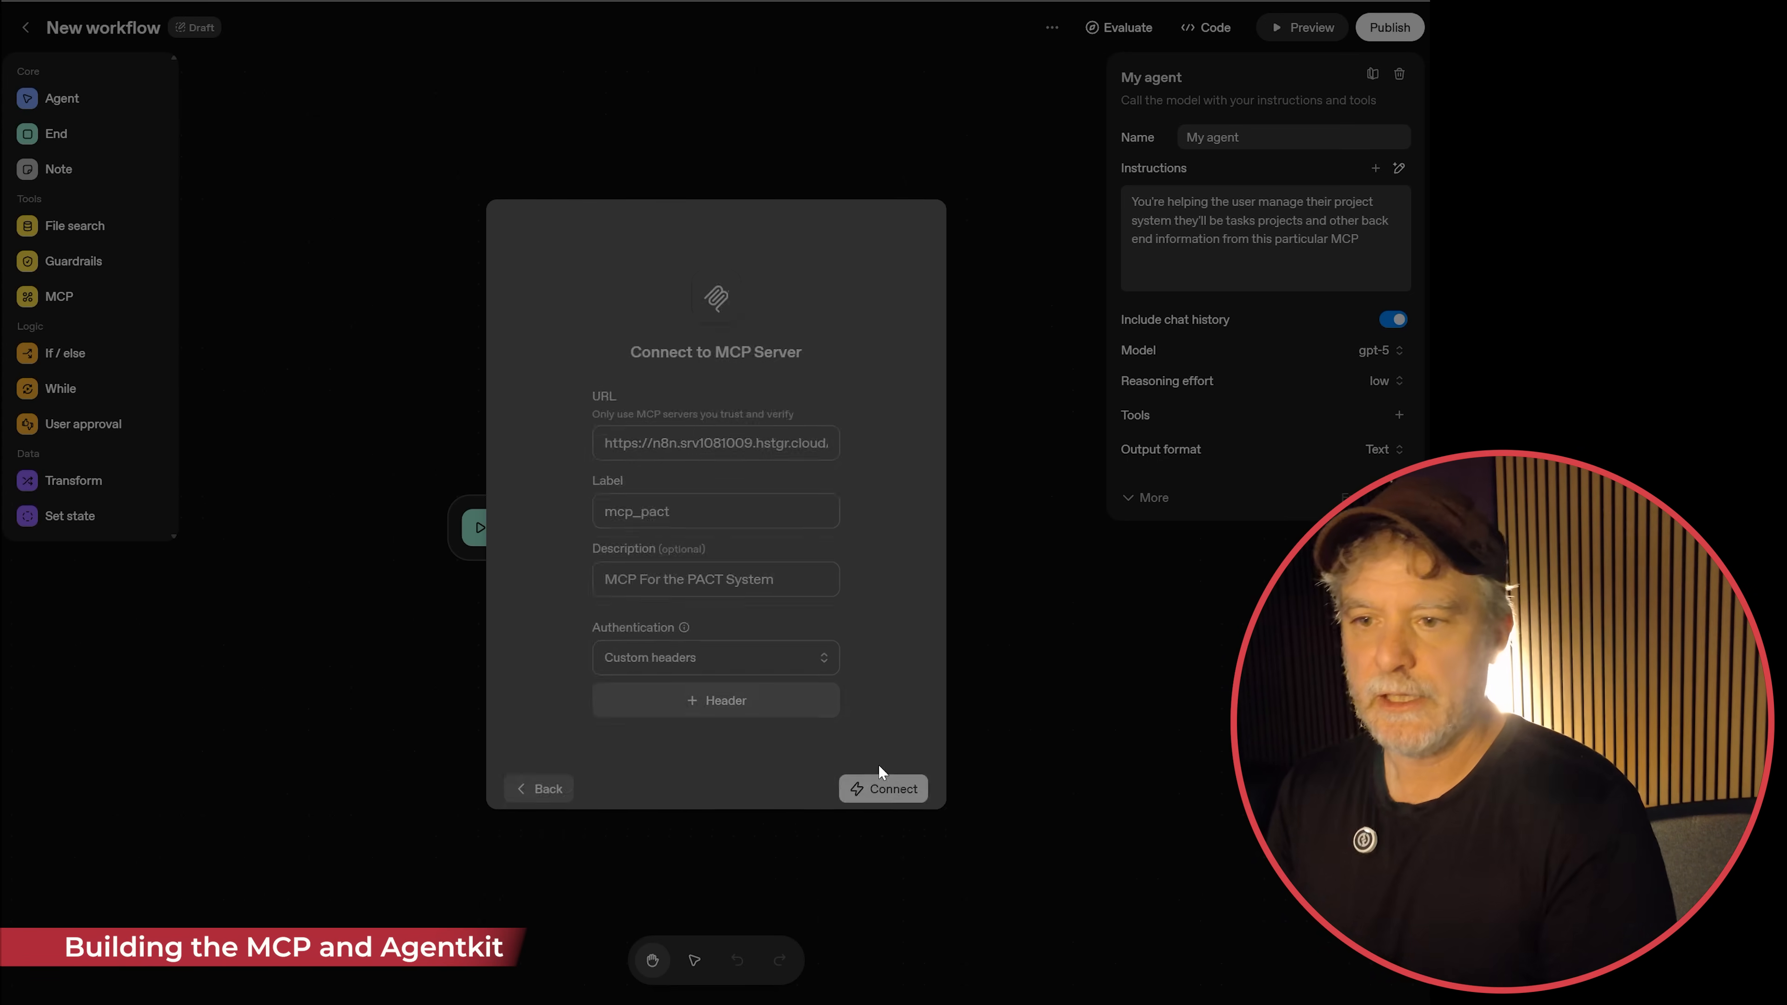
{"action": "left_click", "coordinate": [883, 789]}
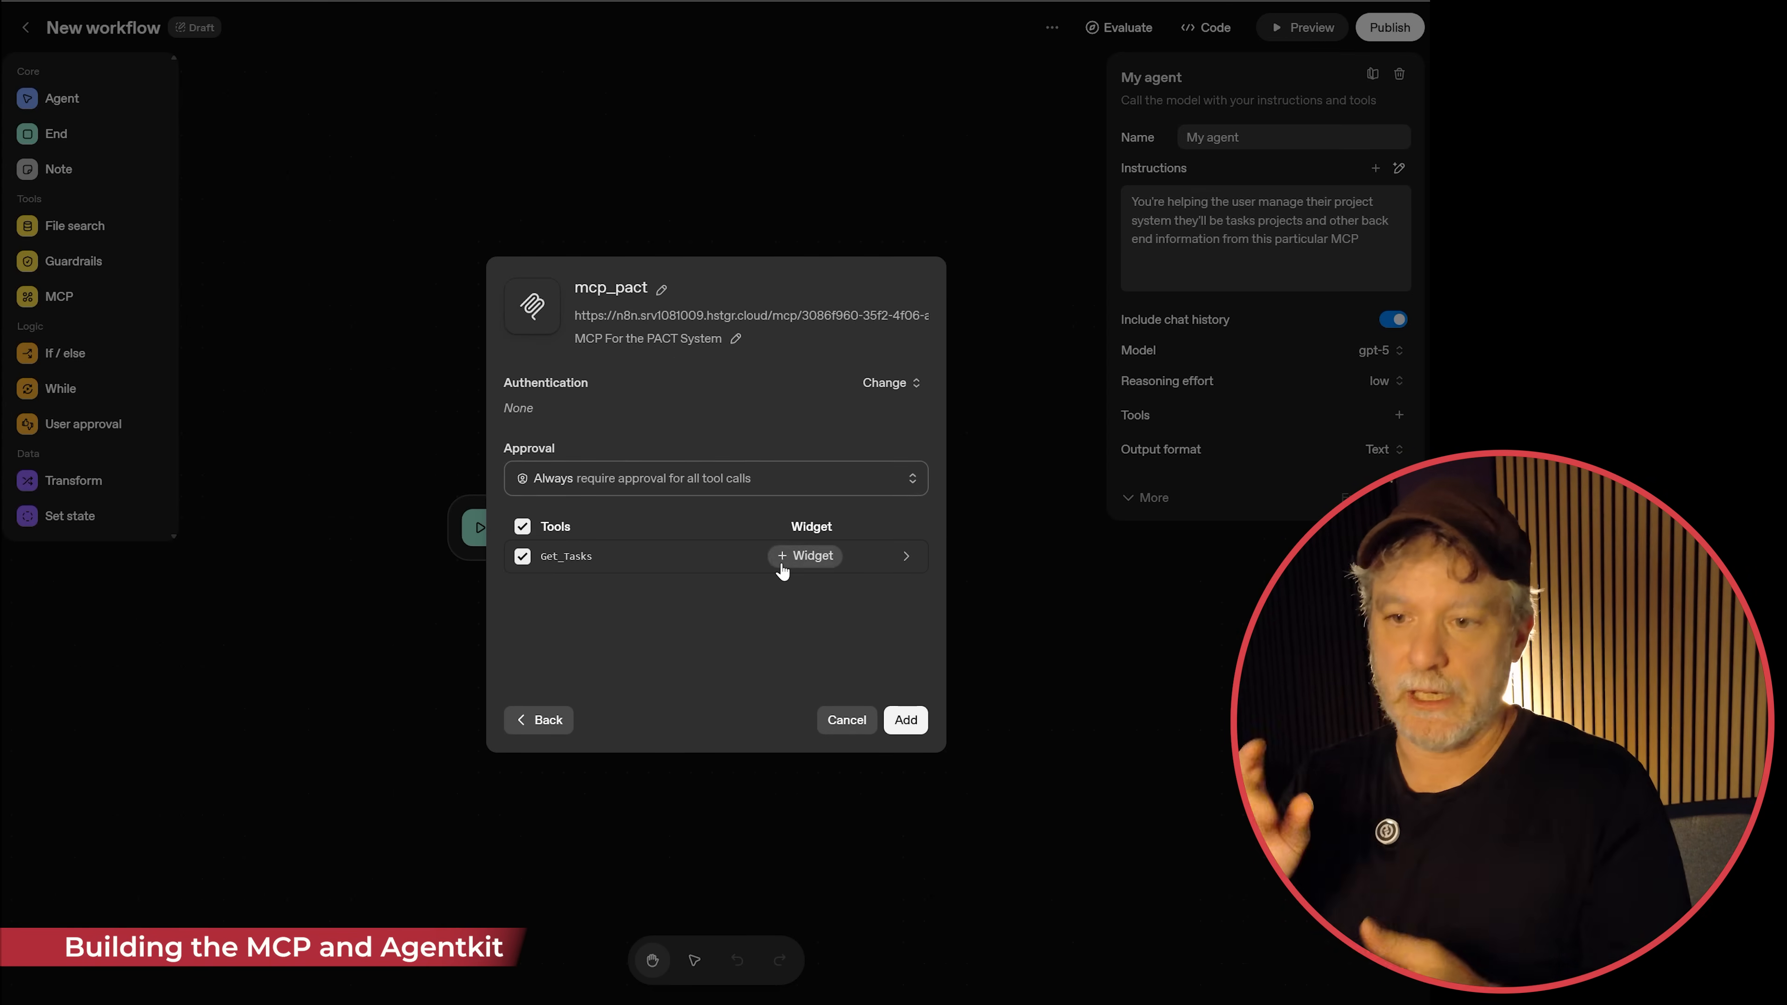
Add the Get_Tasks tool with approval set to Never and name the node PACT Agent
{"action": "left_click", "coordinate": [805, 557]}
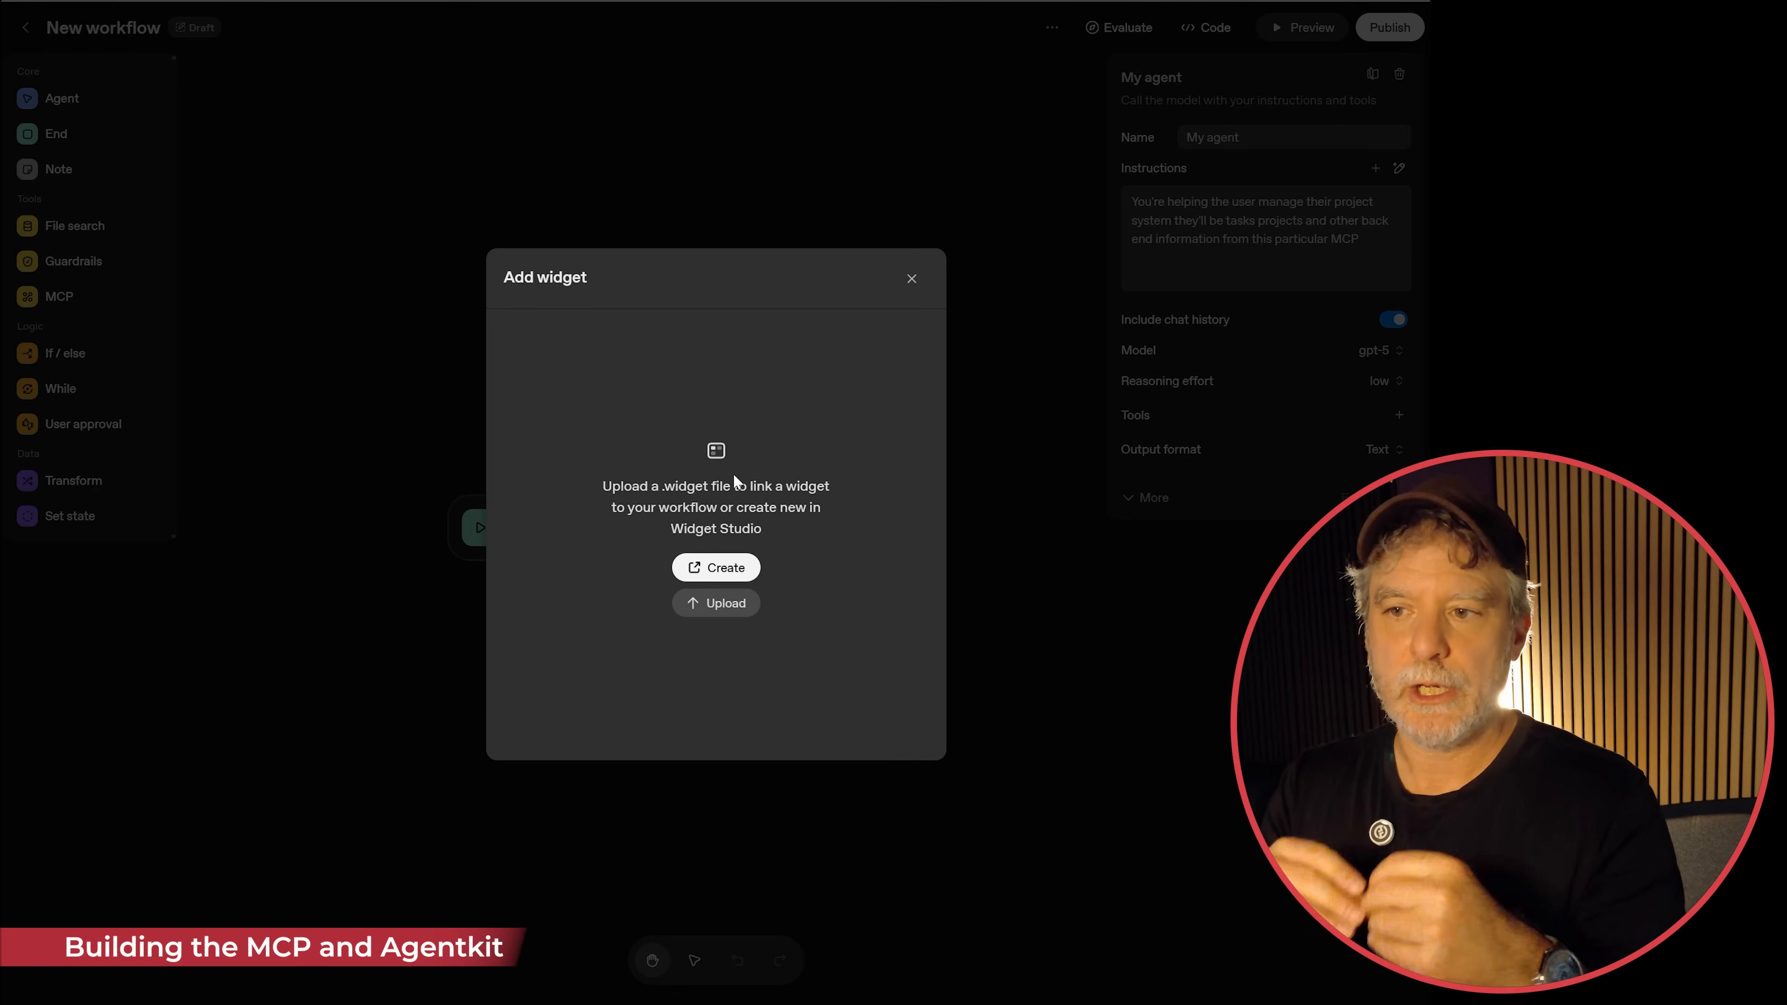
{"action": "mouse_move", "coordinate": [858, 351]}
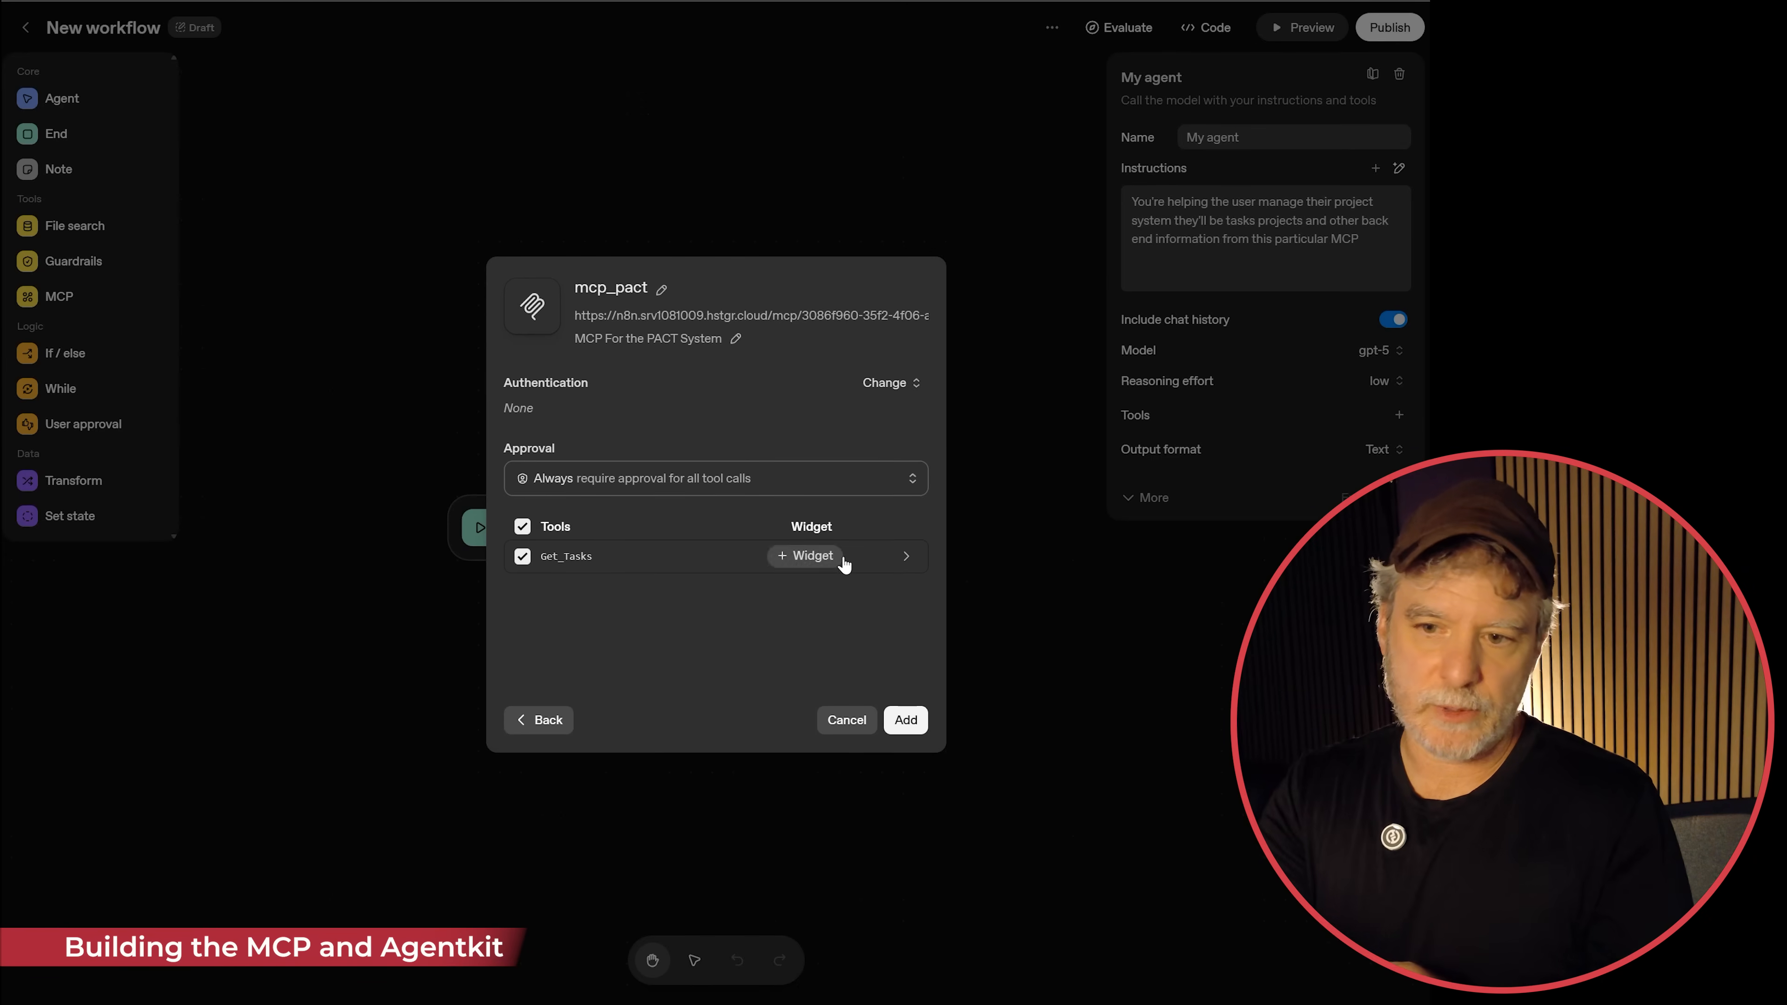
{"action": "left_click", "coordinate": [709, 479]}
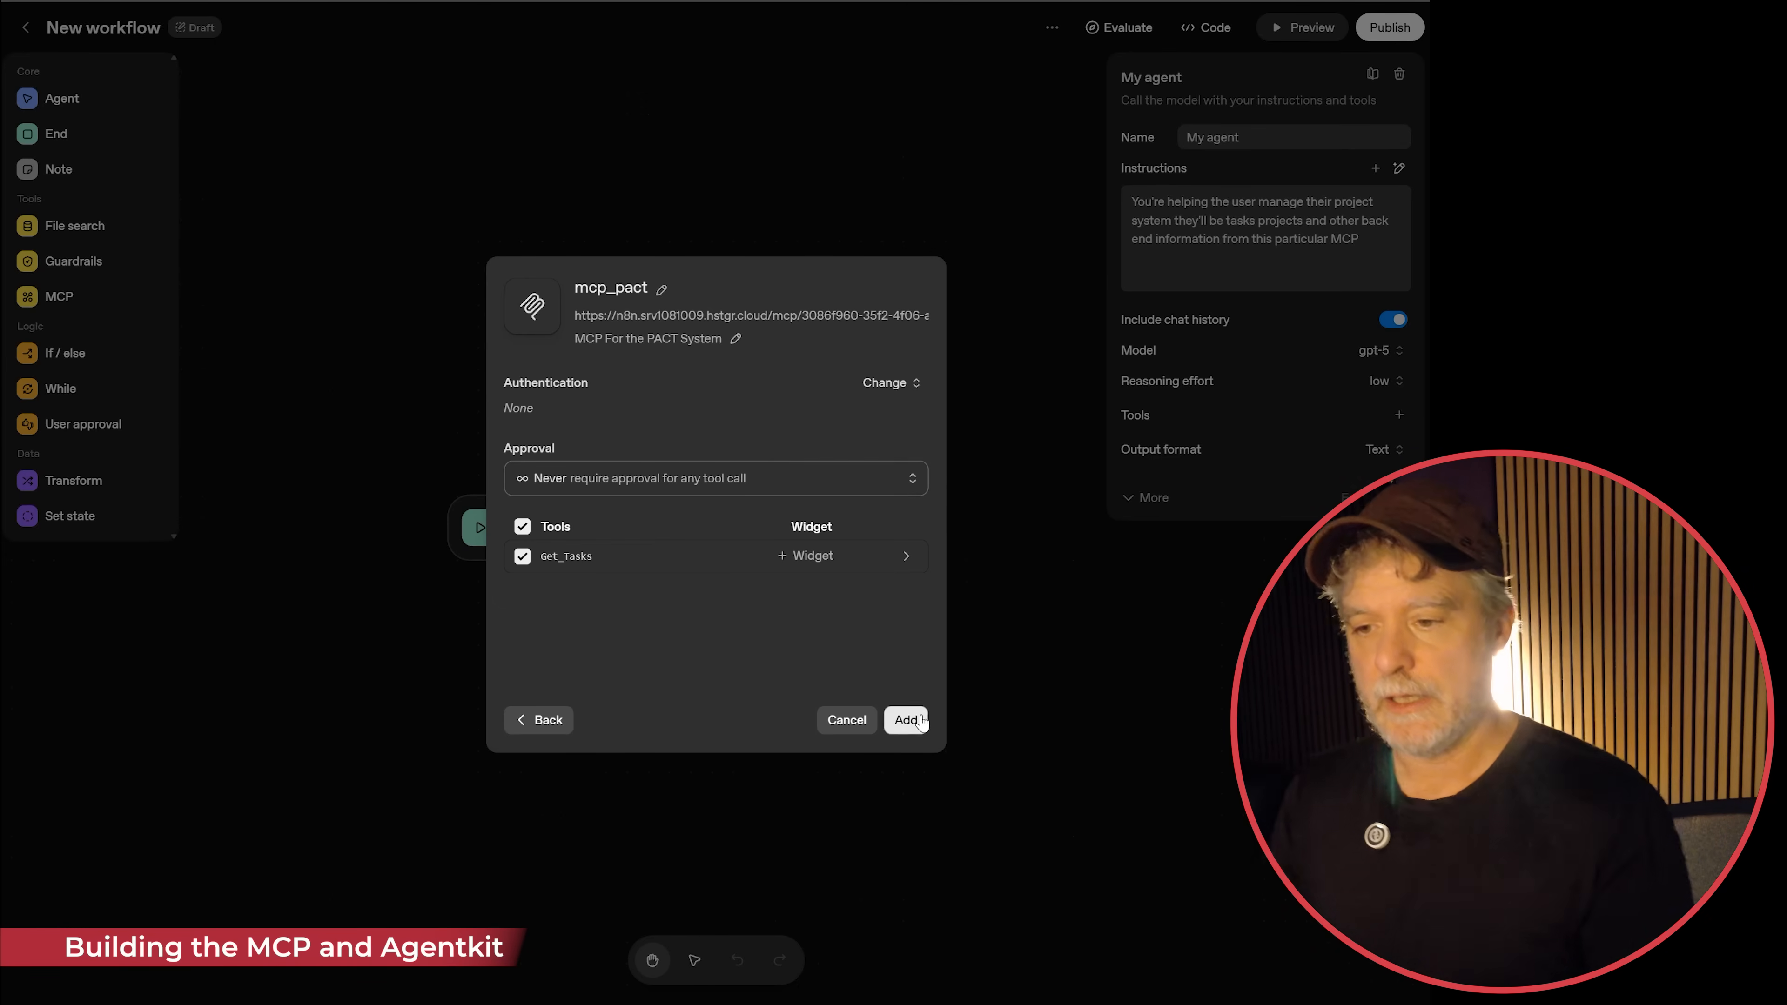
{"action": "left_click", "coordinate": [906, 720]}
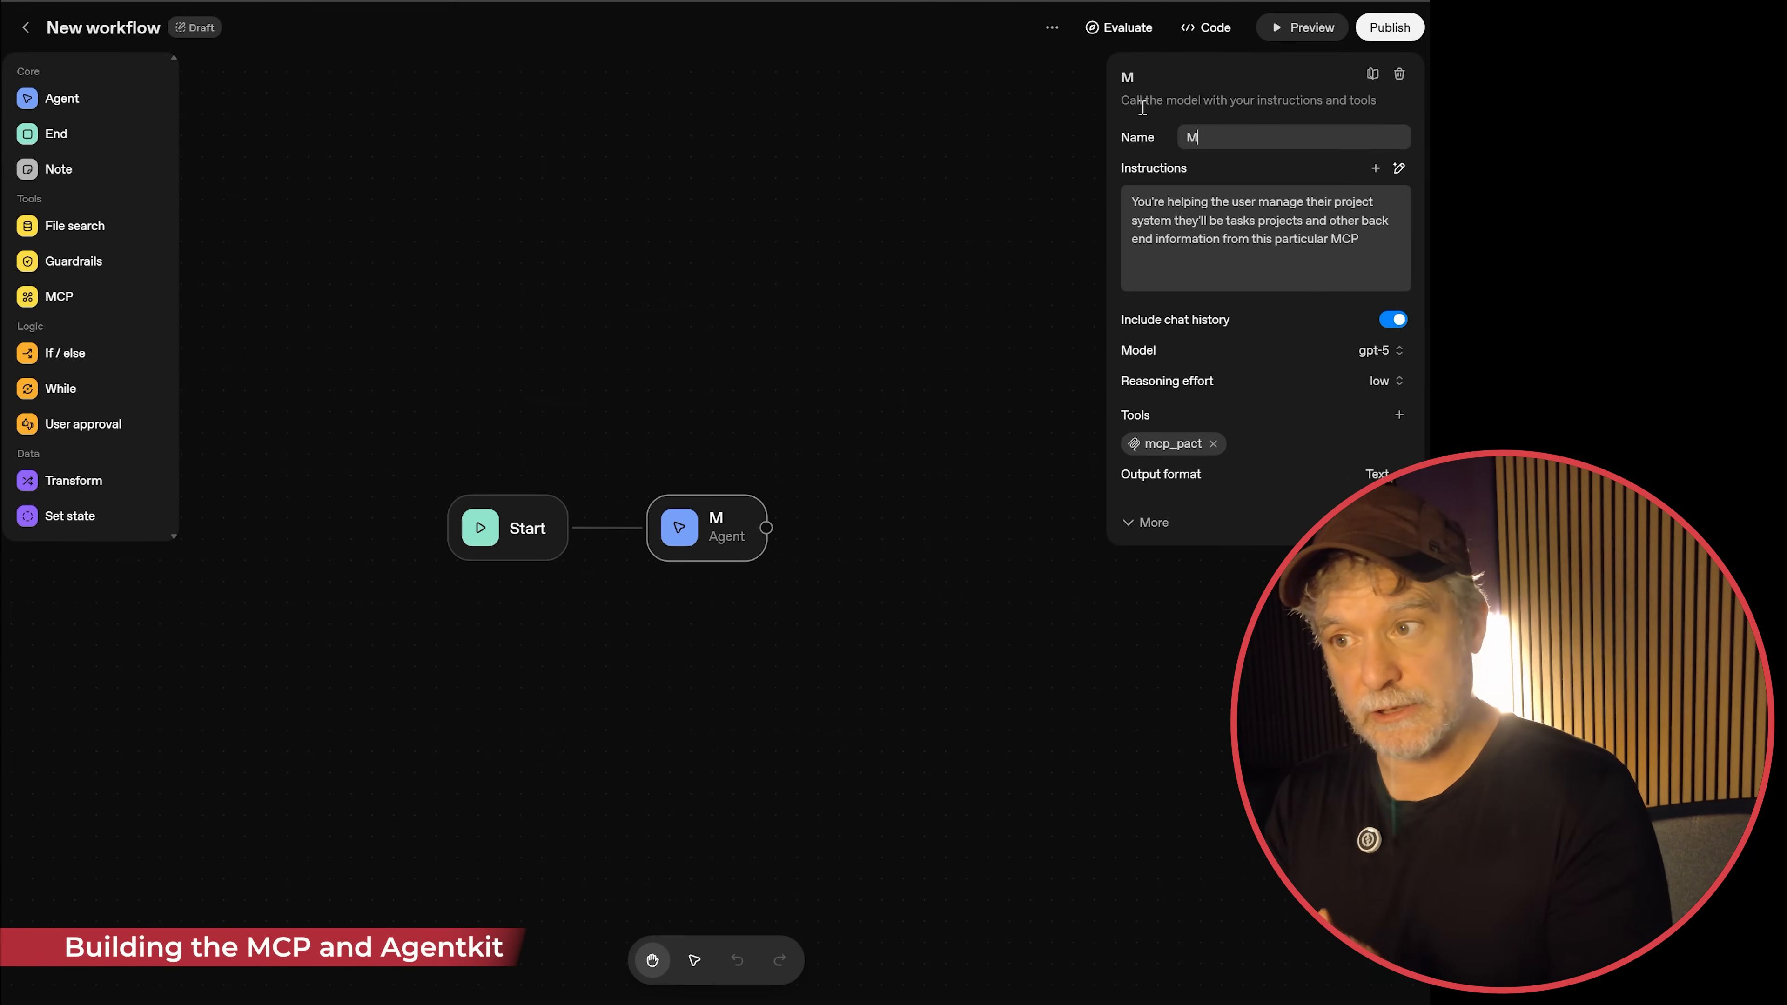
{"action": "type", "text": "CP"}
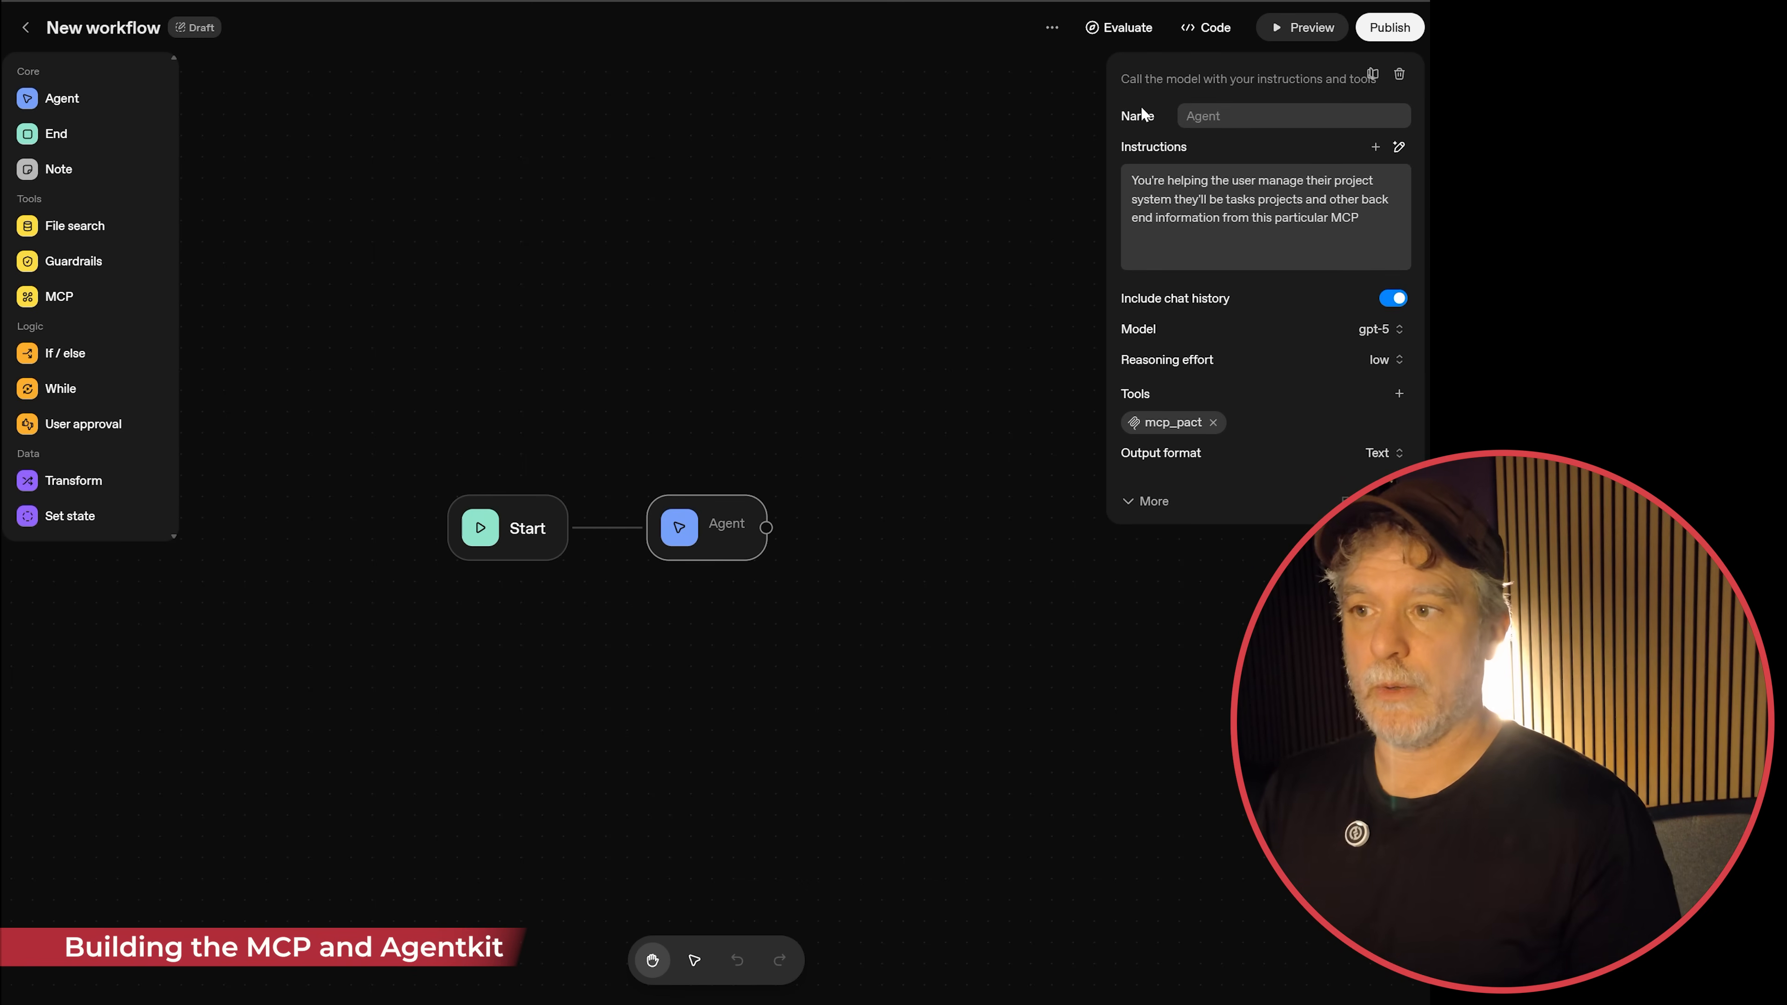
{"action": "type", "text": "PACT Agent"}
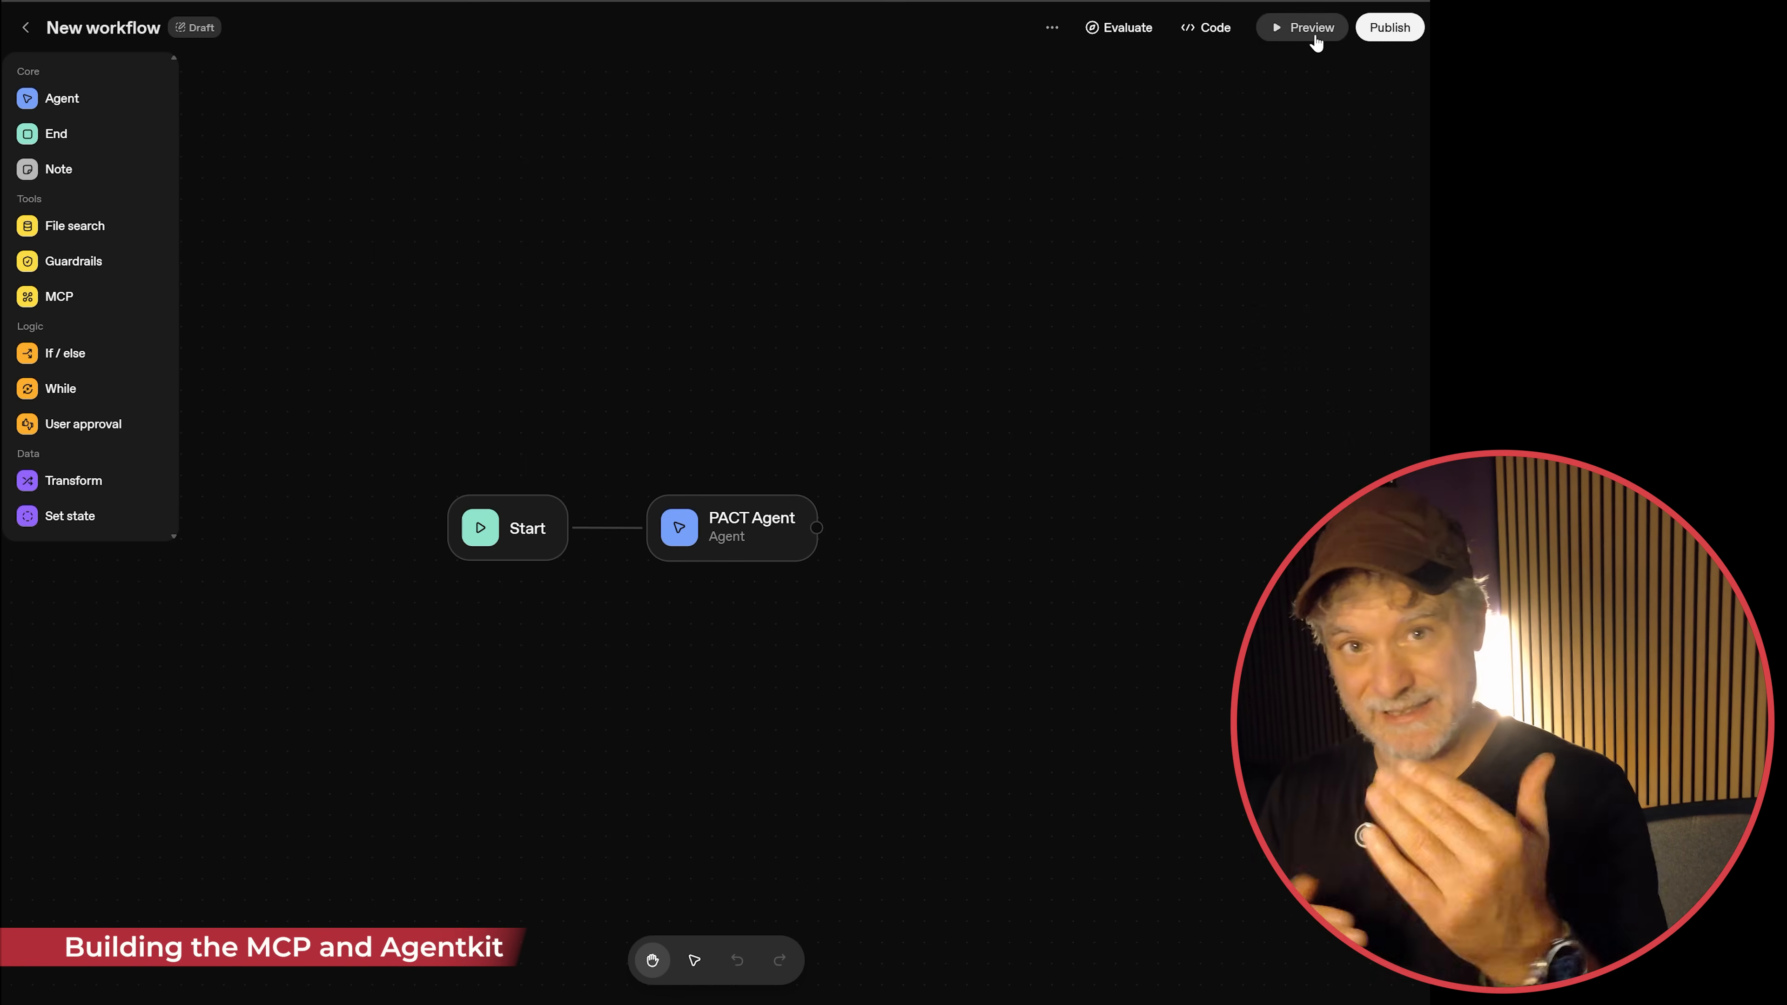
Preview the agent and ask what tasks there are, reviewing the returned list
{"action": "left_click", "coordinate": [1310, 27]}
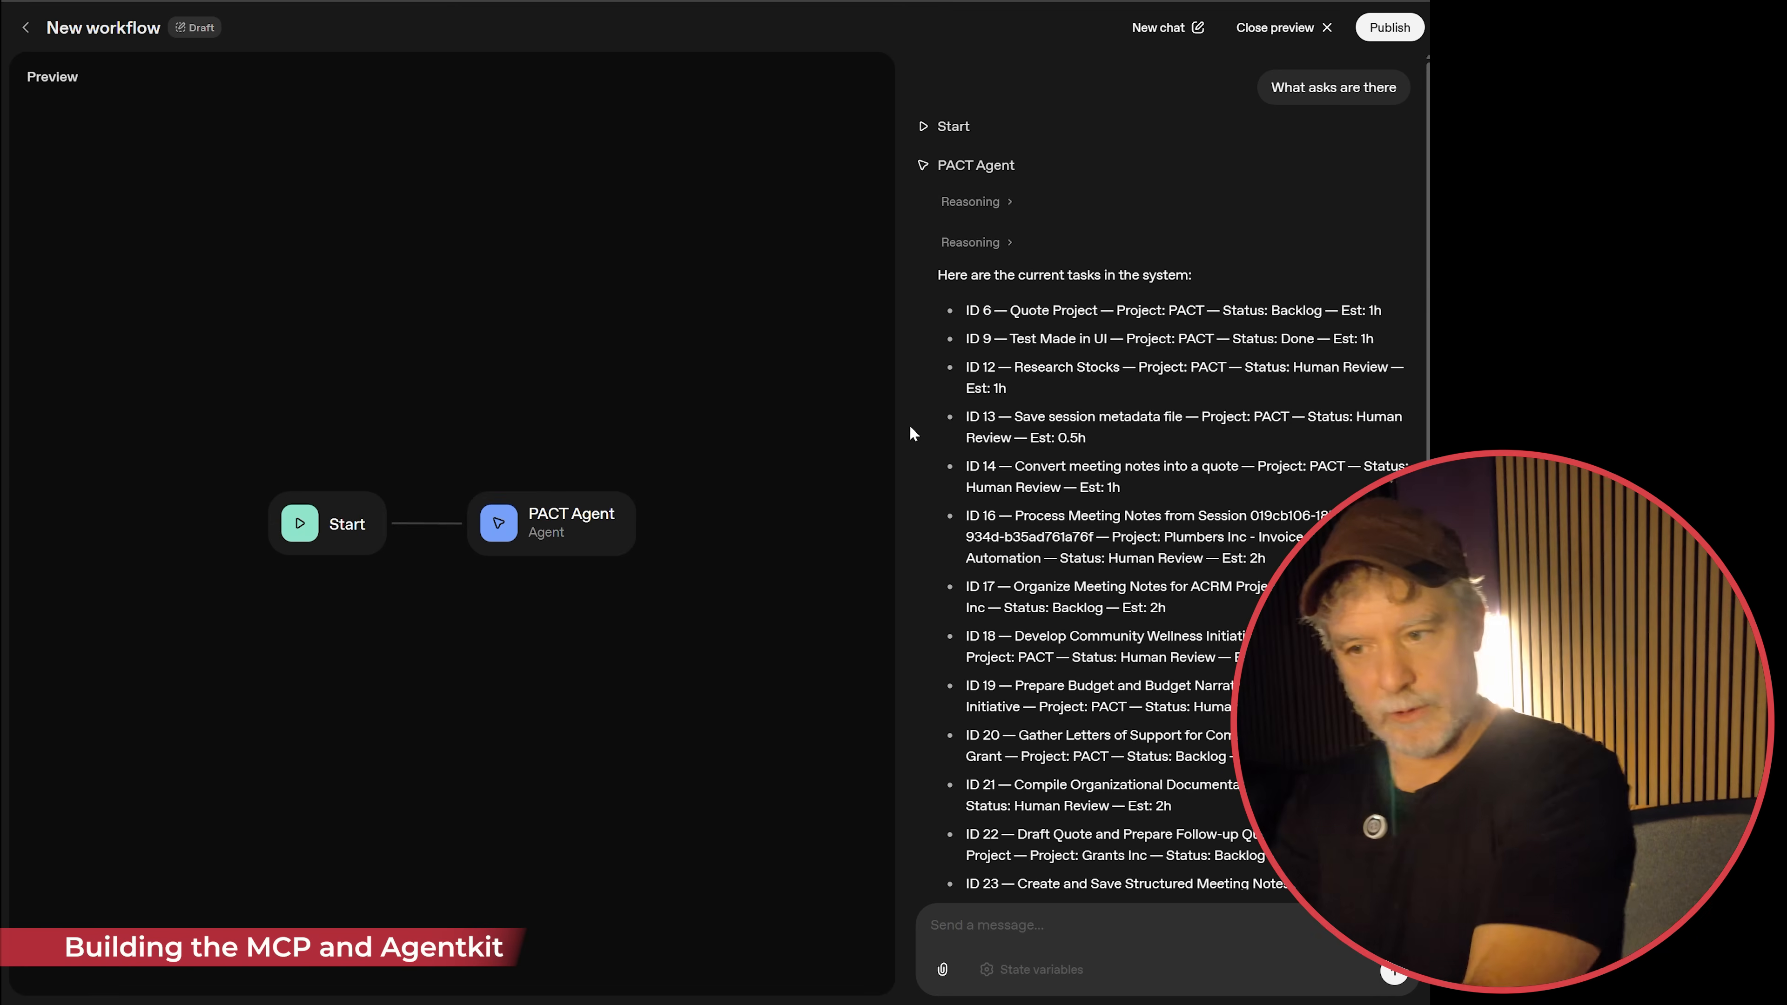
{"action": "scroll", "scroll_direction": "down", "scroll_amount": 3}
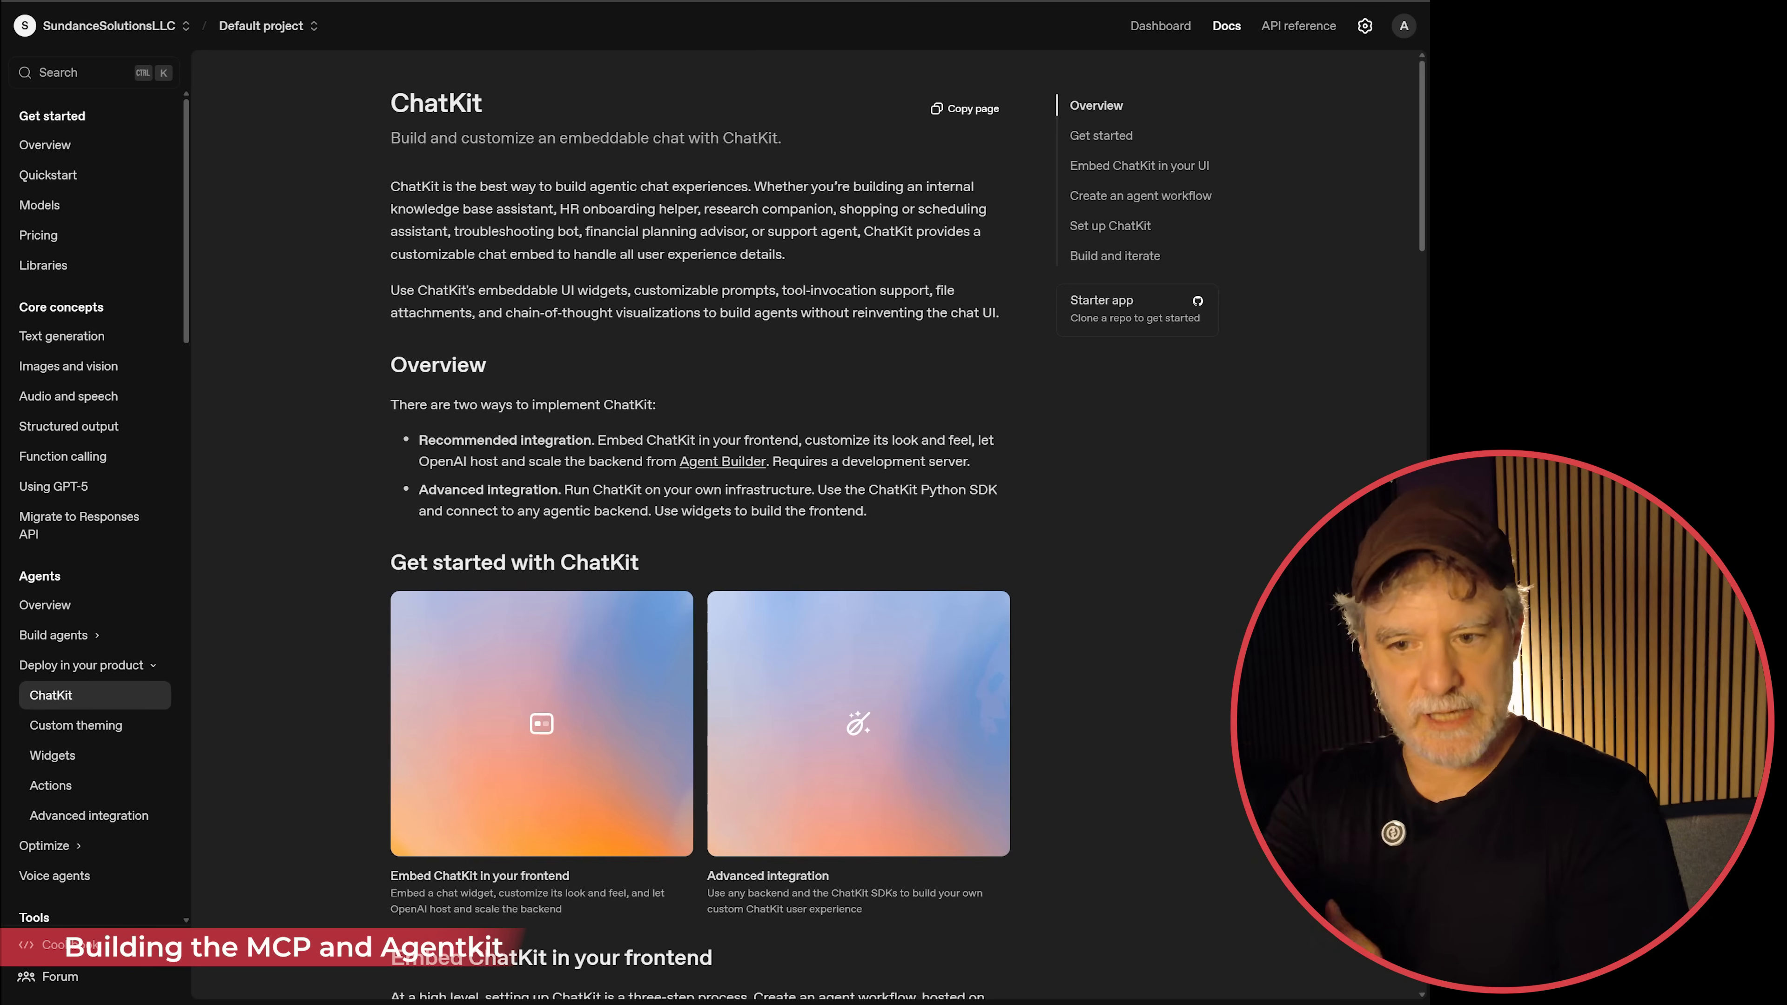
{"action": "mouse_move", "coordinate": [543, 786]}
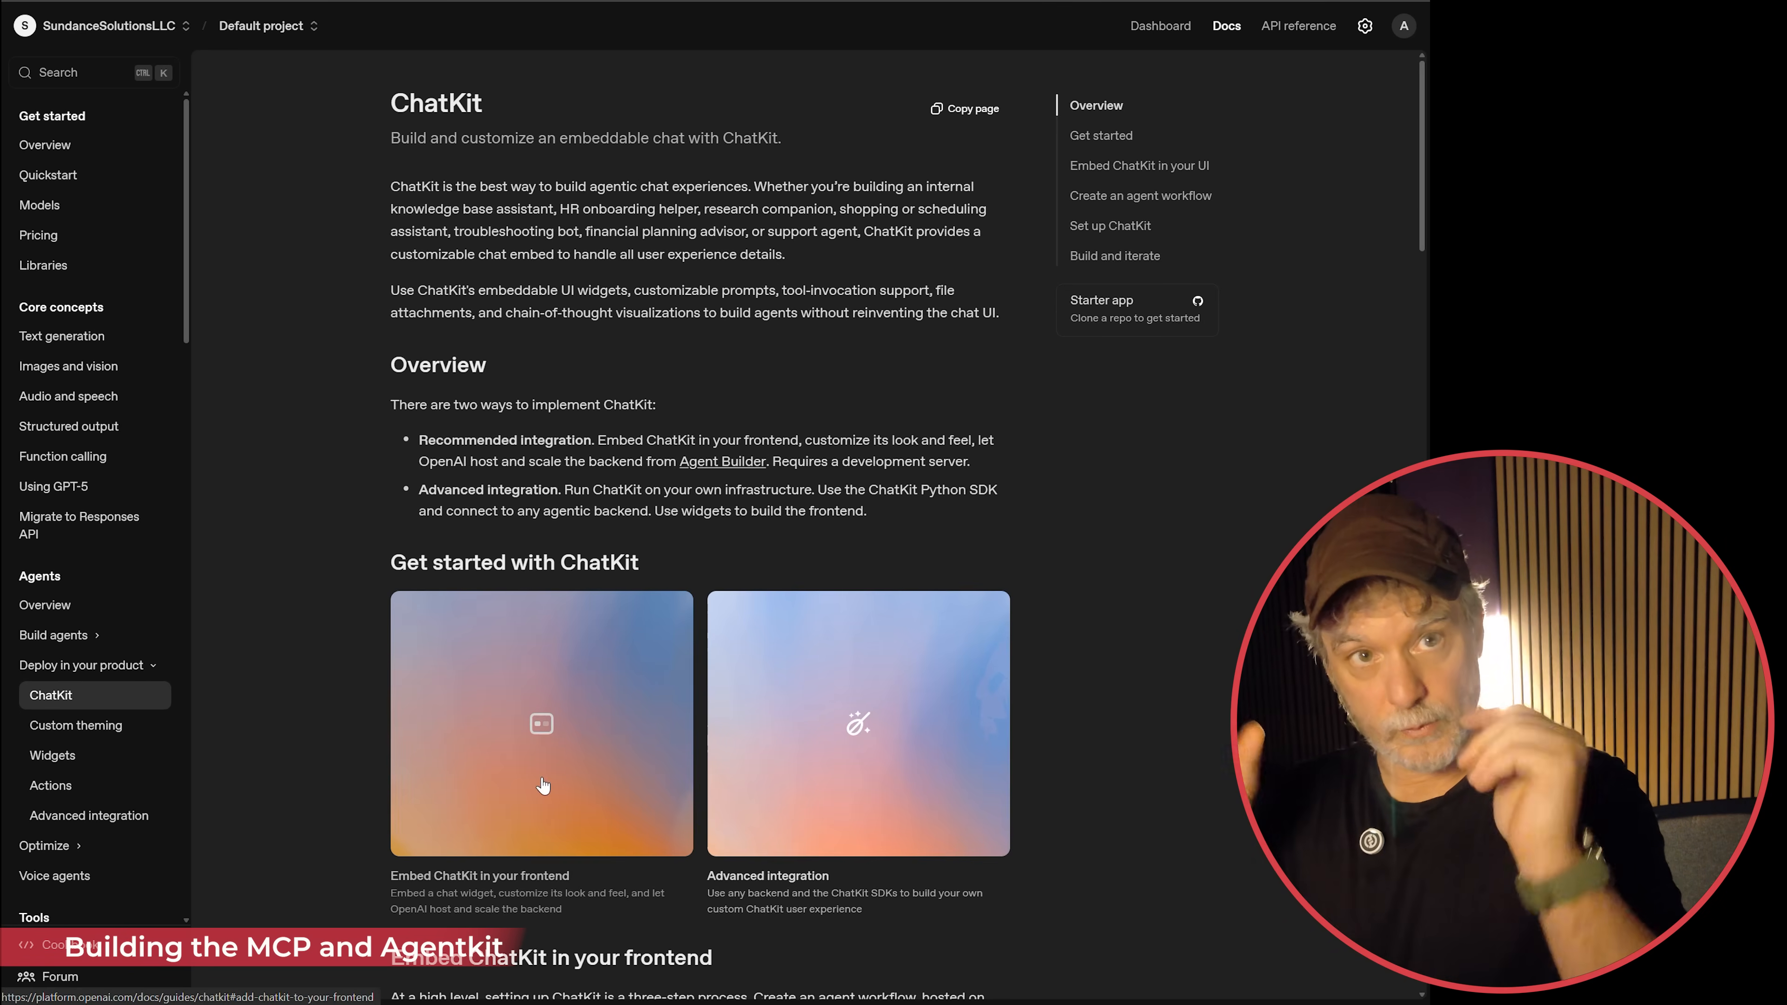
{"action": "scroll", "scroll_direction": "down", "scroll_amount": 3}
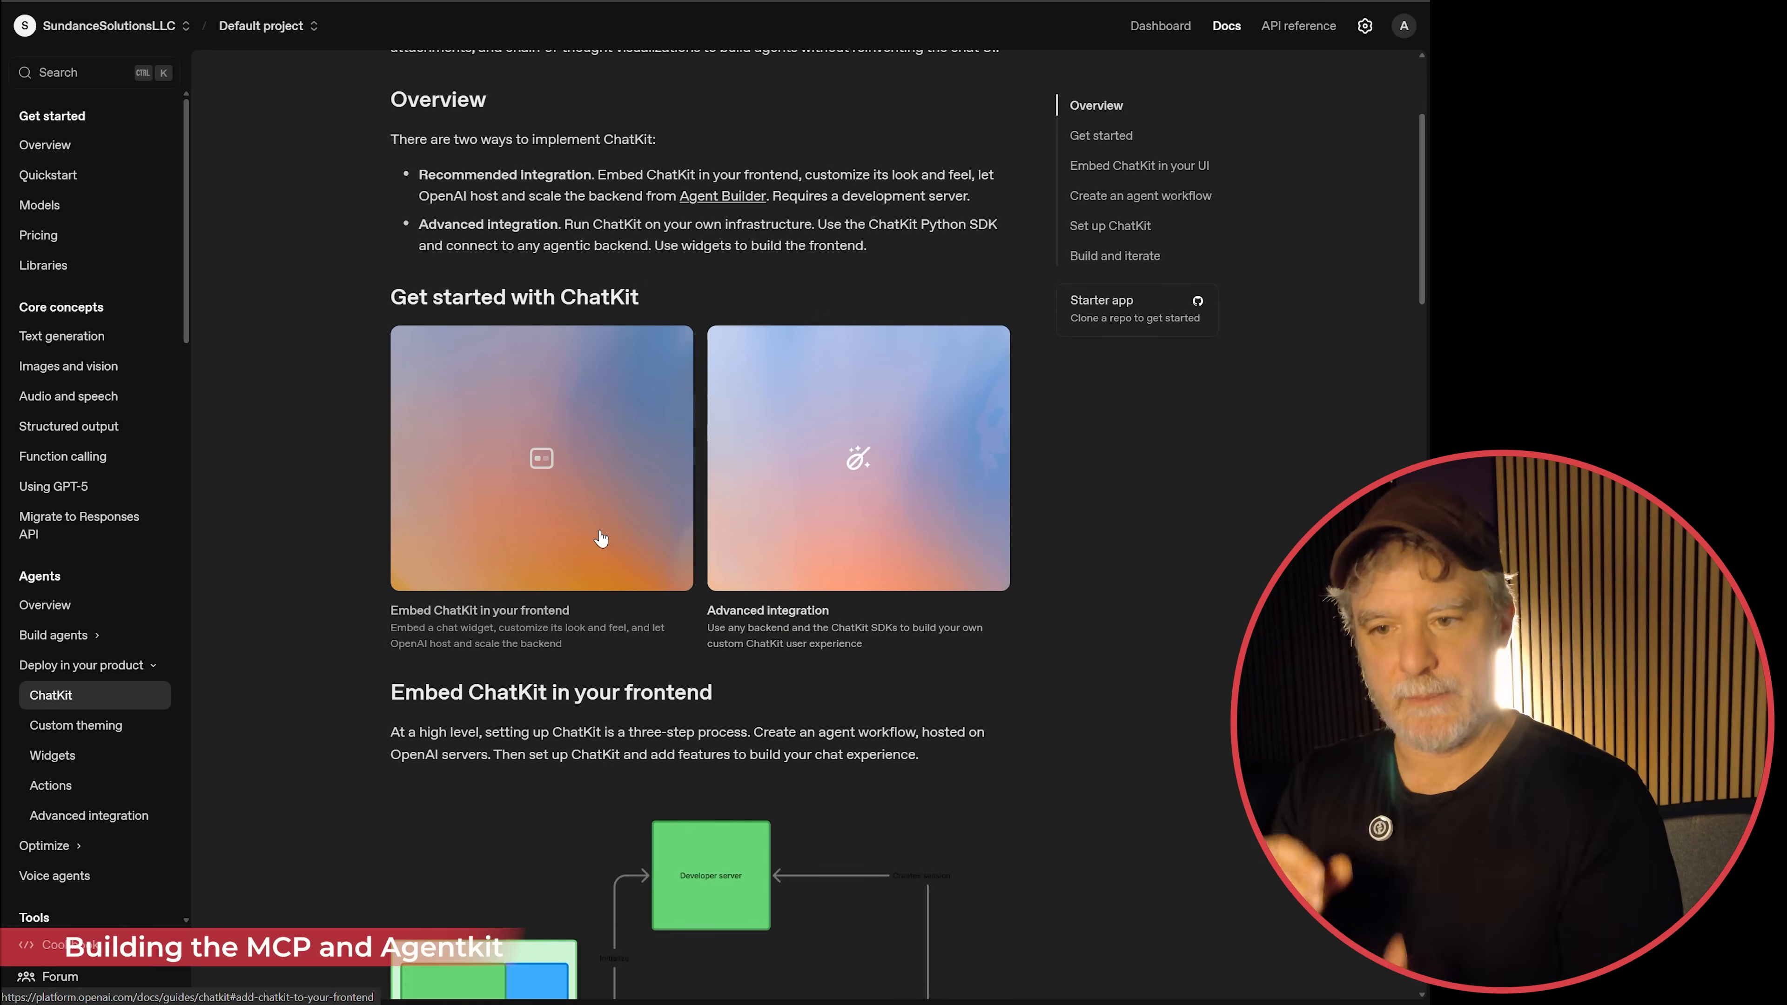
{"action": "mouse_move", "coordinate": [556, 515]}
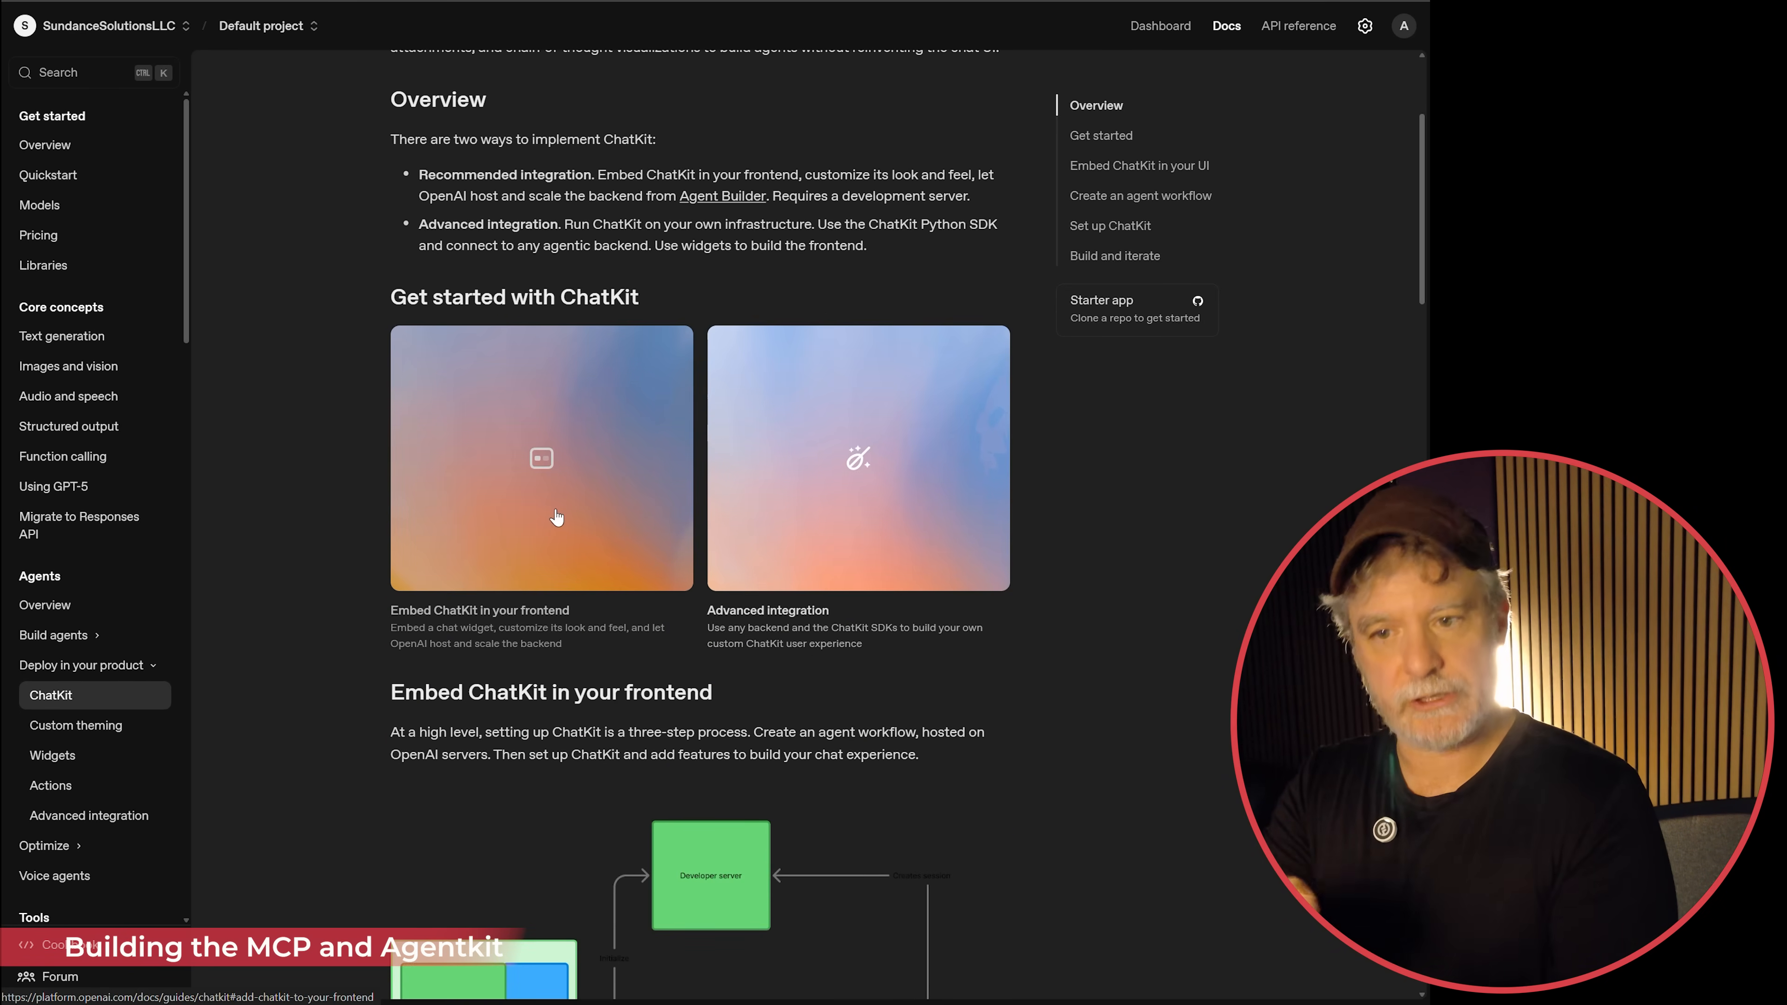
{"action": "scroll", "scroll_direction": "down", "scroll_amount": 3}
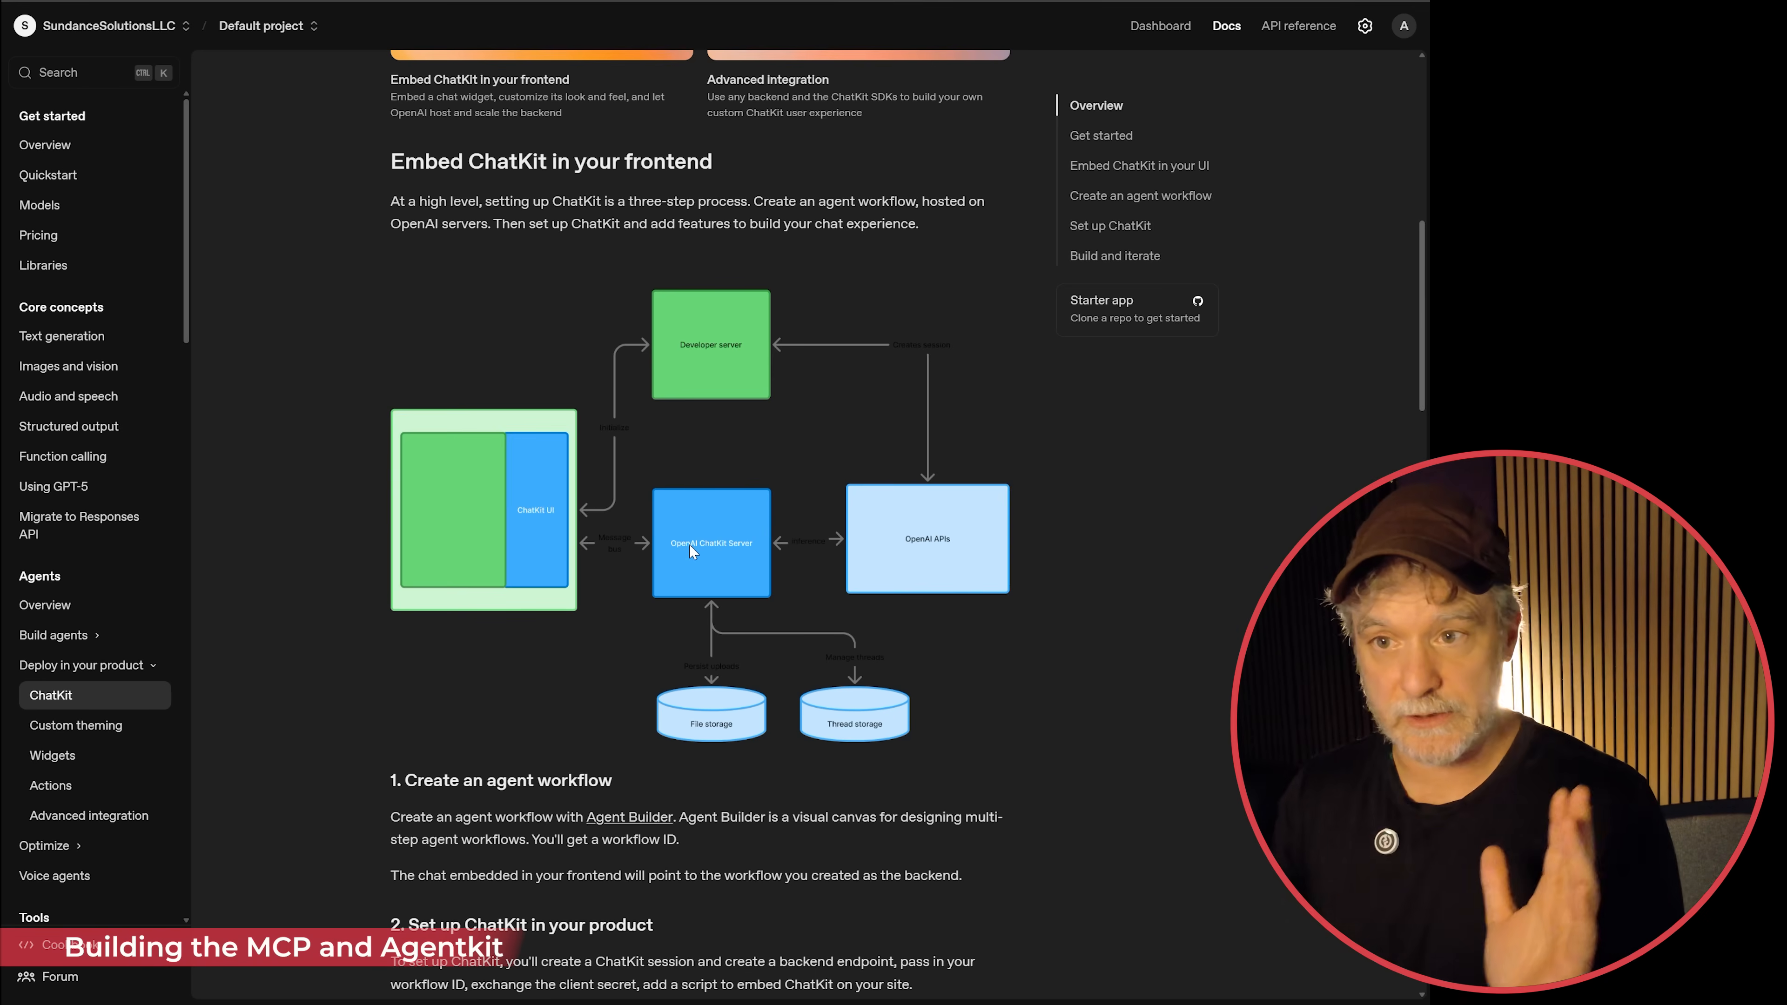
{"action": "mouse_move", "coordinate": [512, 514]}
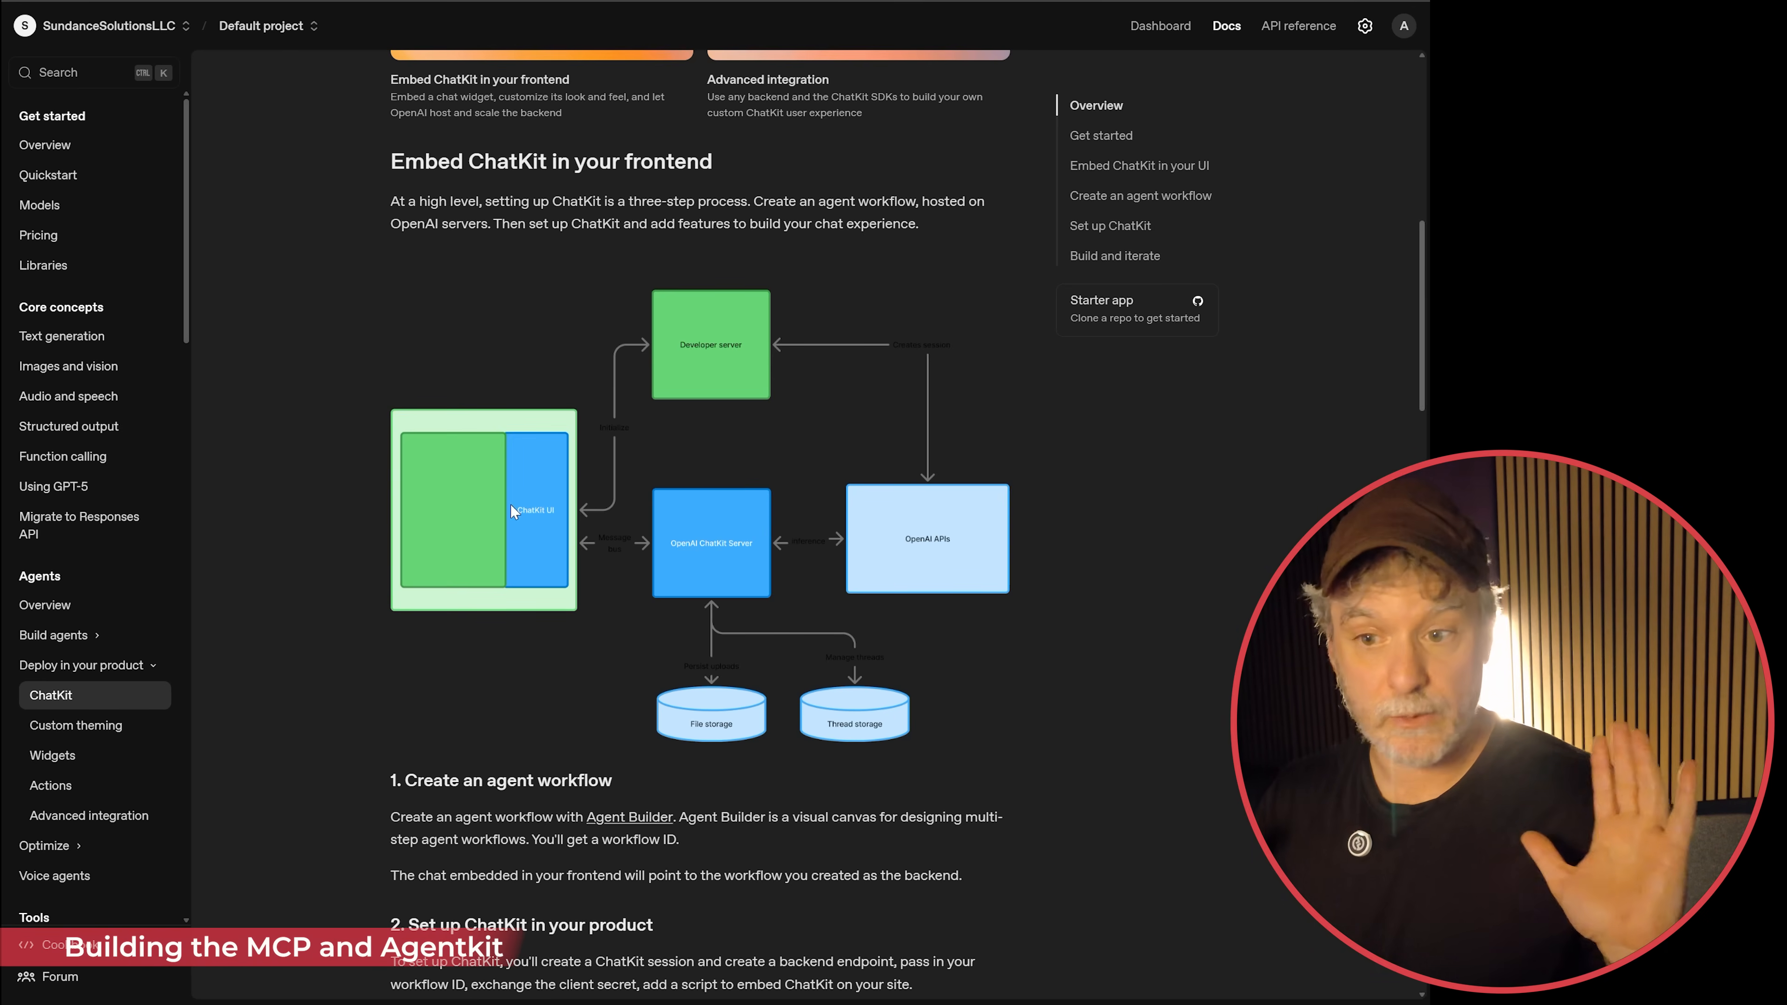
{"action": "mouse_move", "coordinate": [925, 480]}
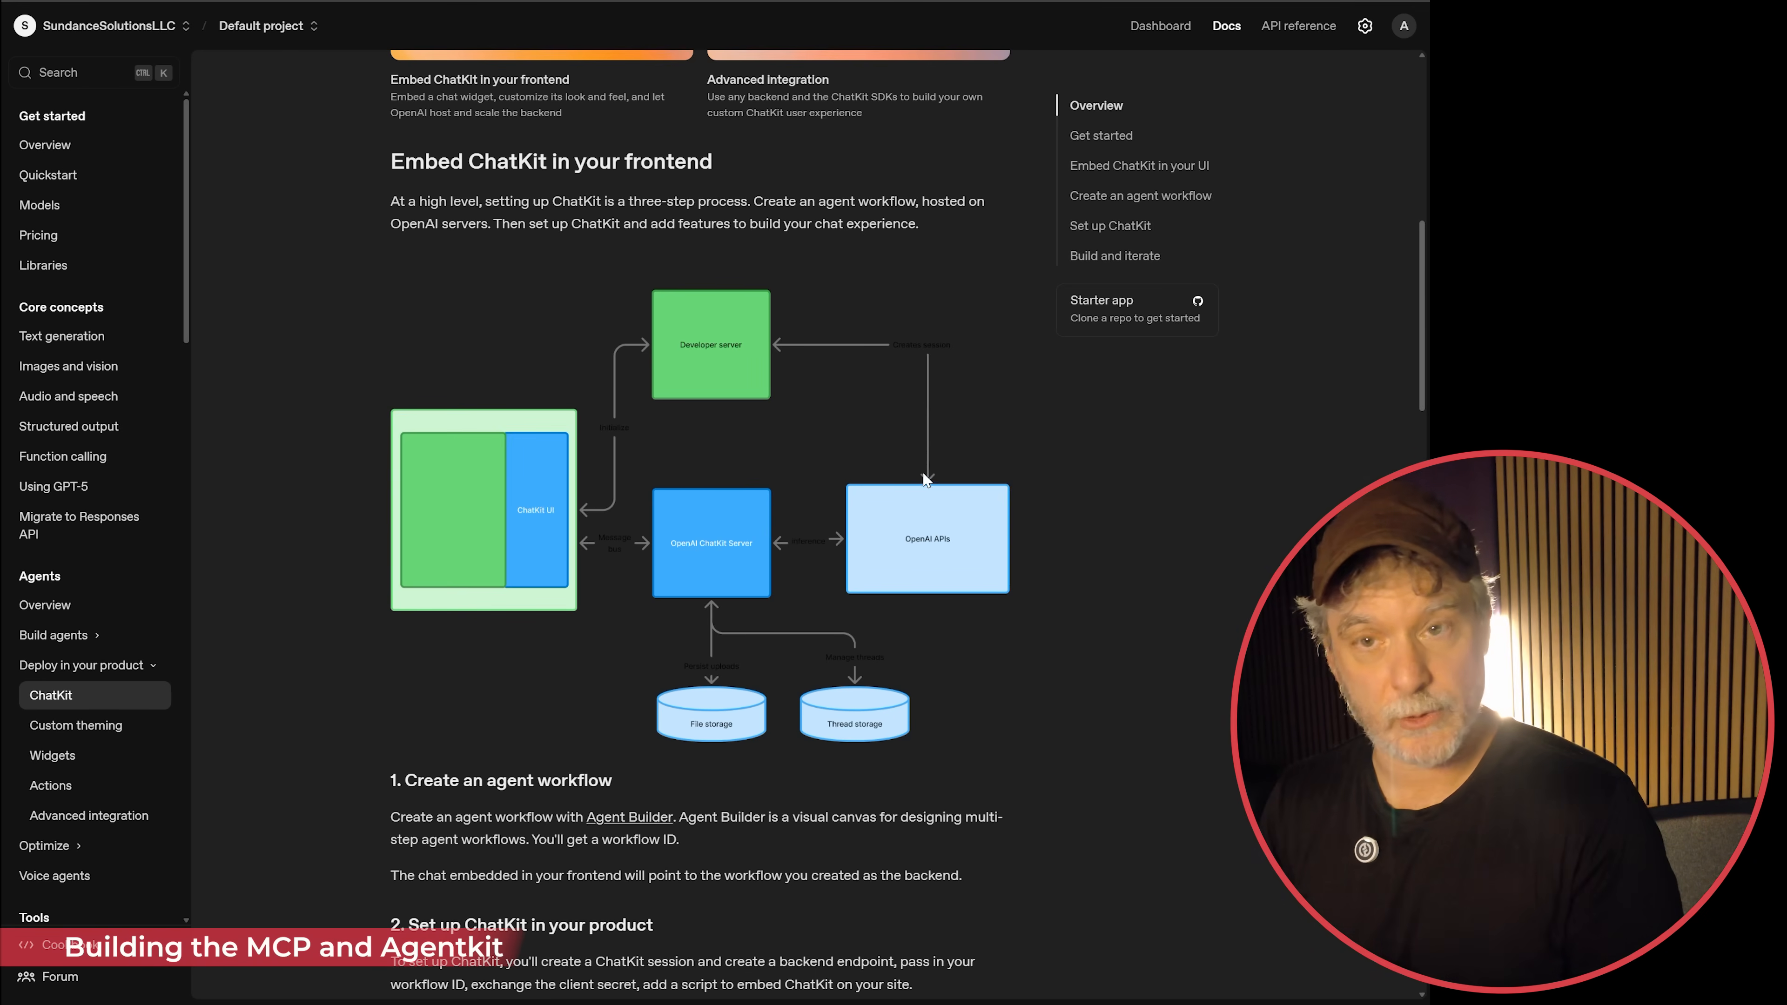
{"action": "mouse_move", "coordinate": [949, 380]}
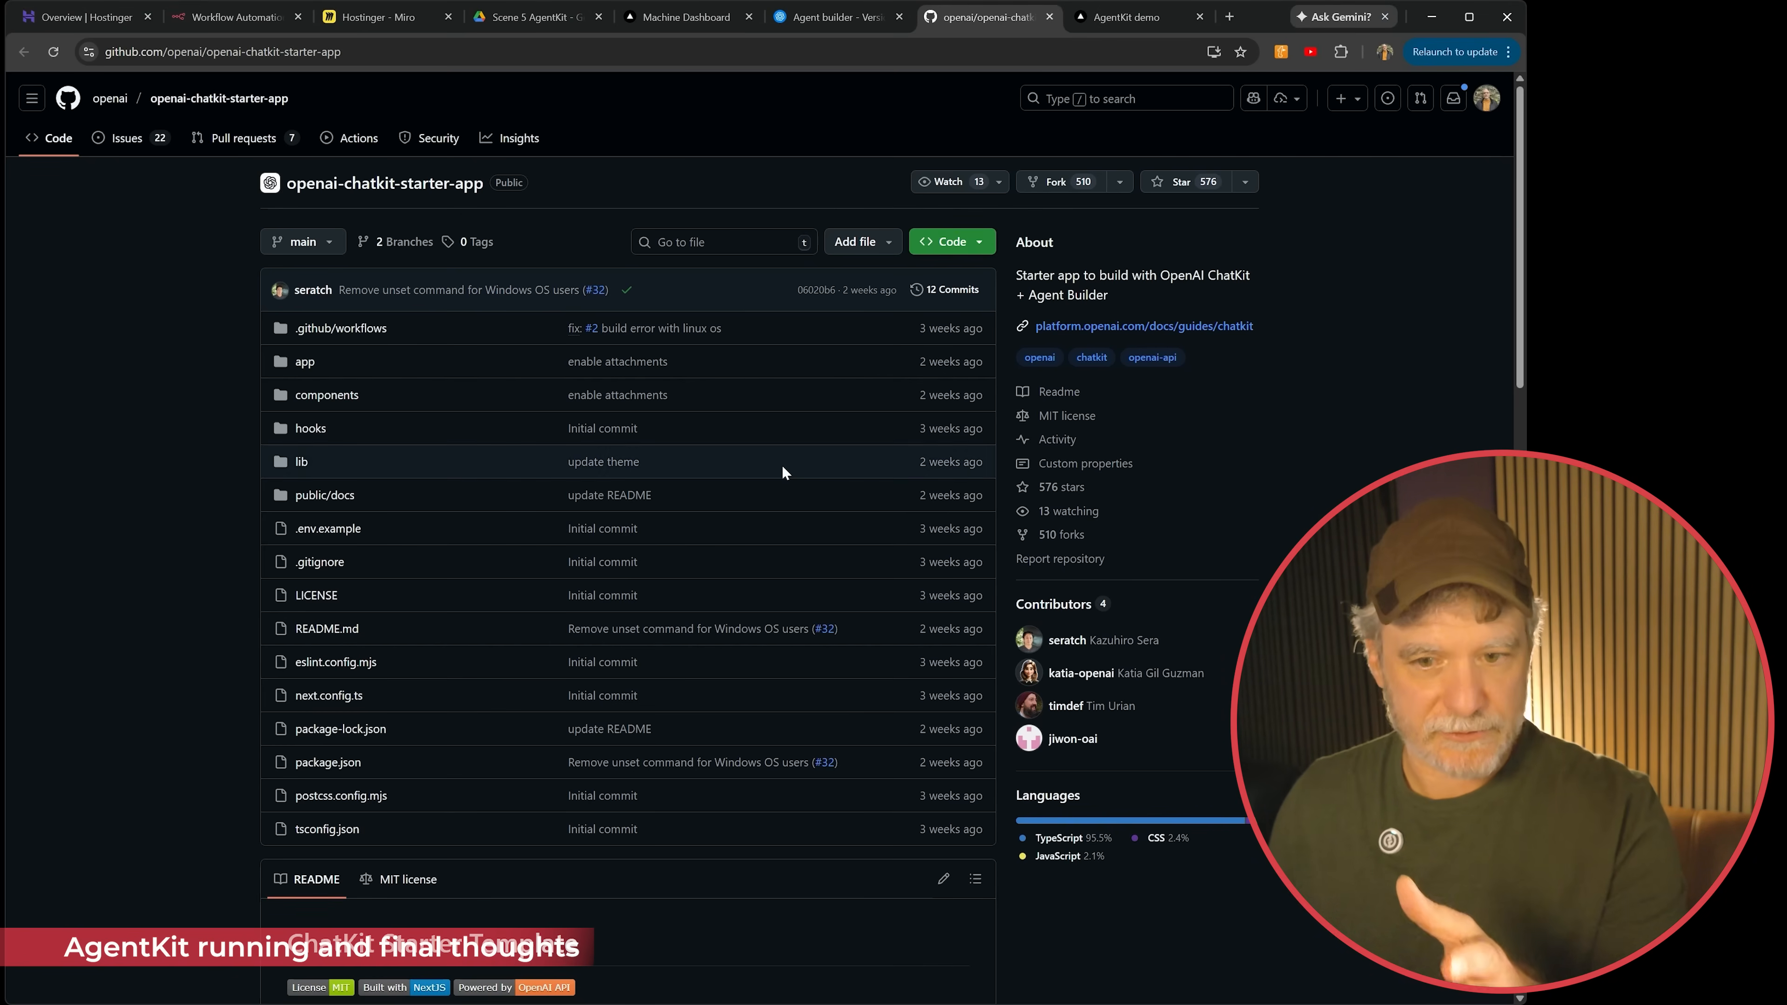
Skim the chatkit starter README, then view the localhost:3001 AgentKit demo listing today's tasks
{"action": "scroll", "scroll_direction": "down", "scroll_amount": 3}
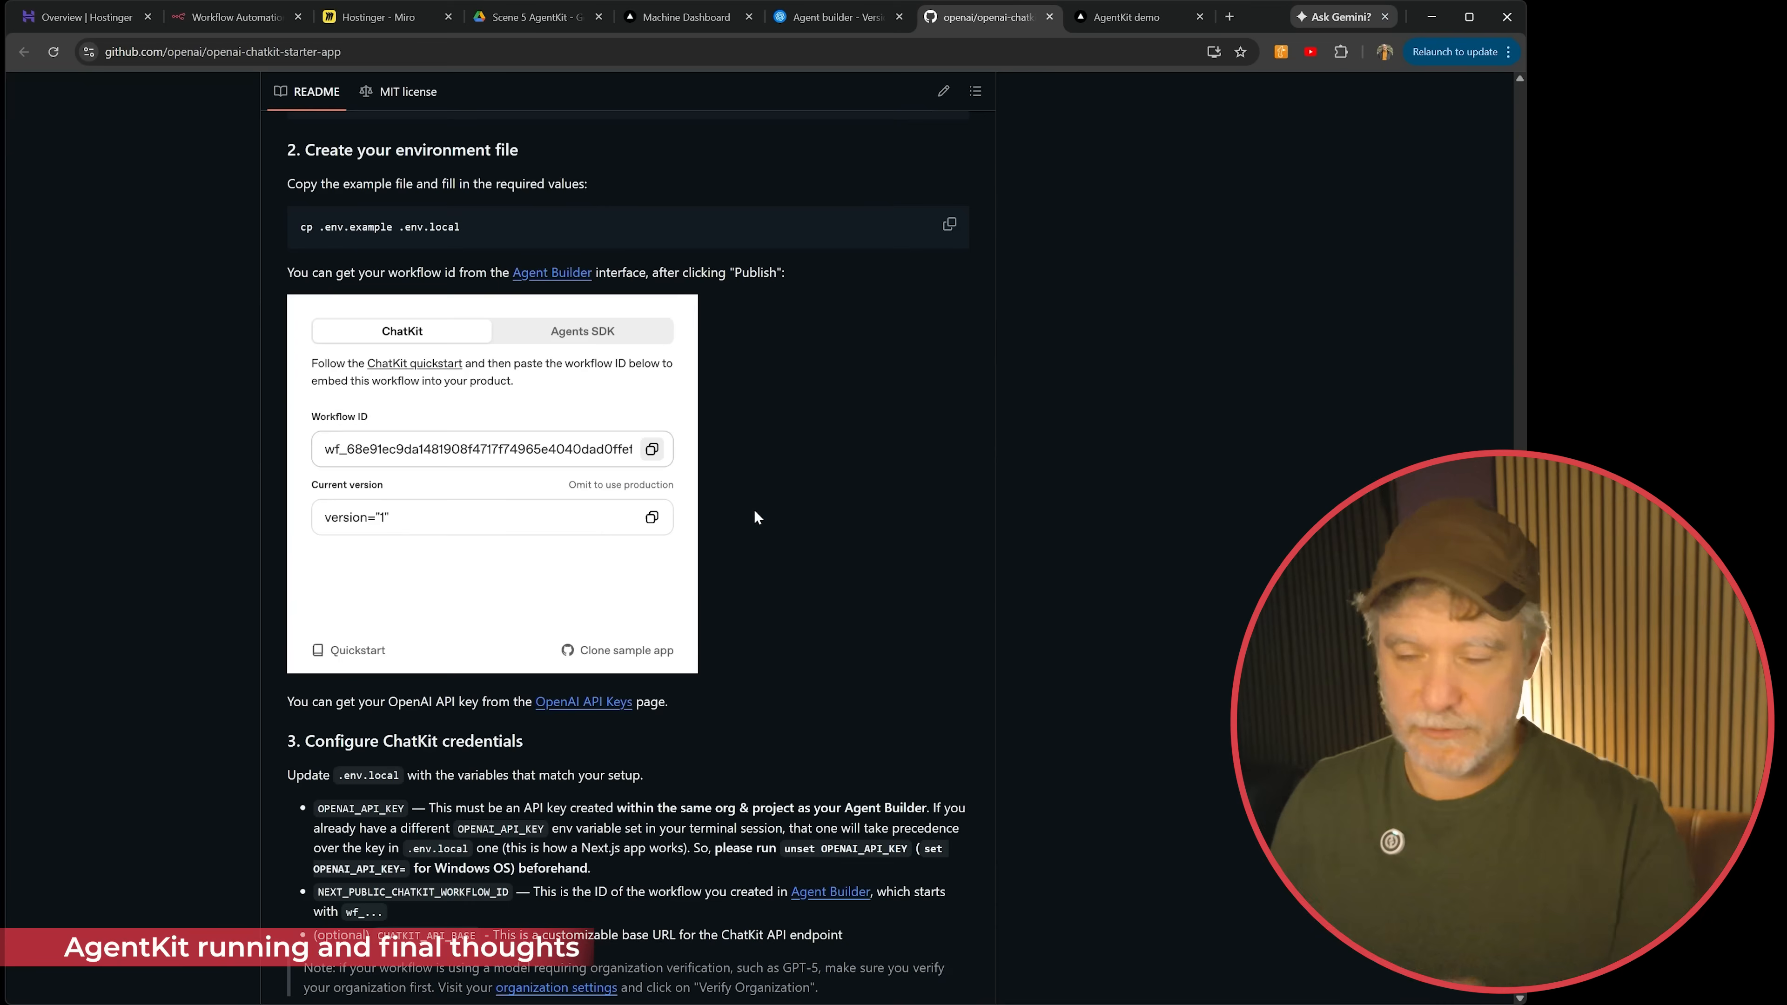
{"action": "left_click", "coordinate": [1126, 17]}
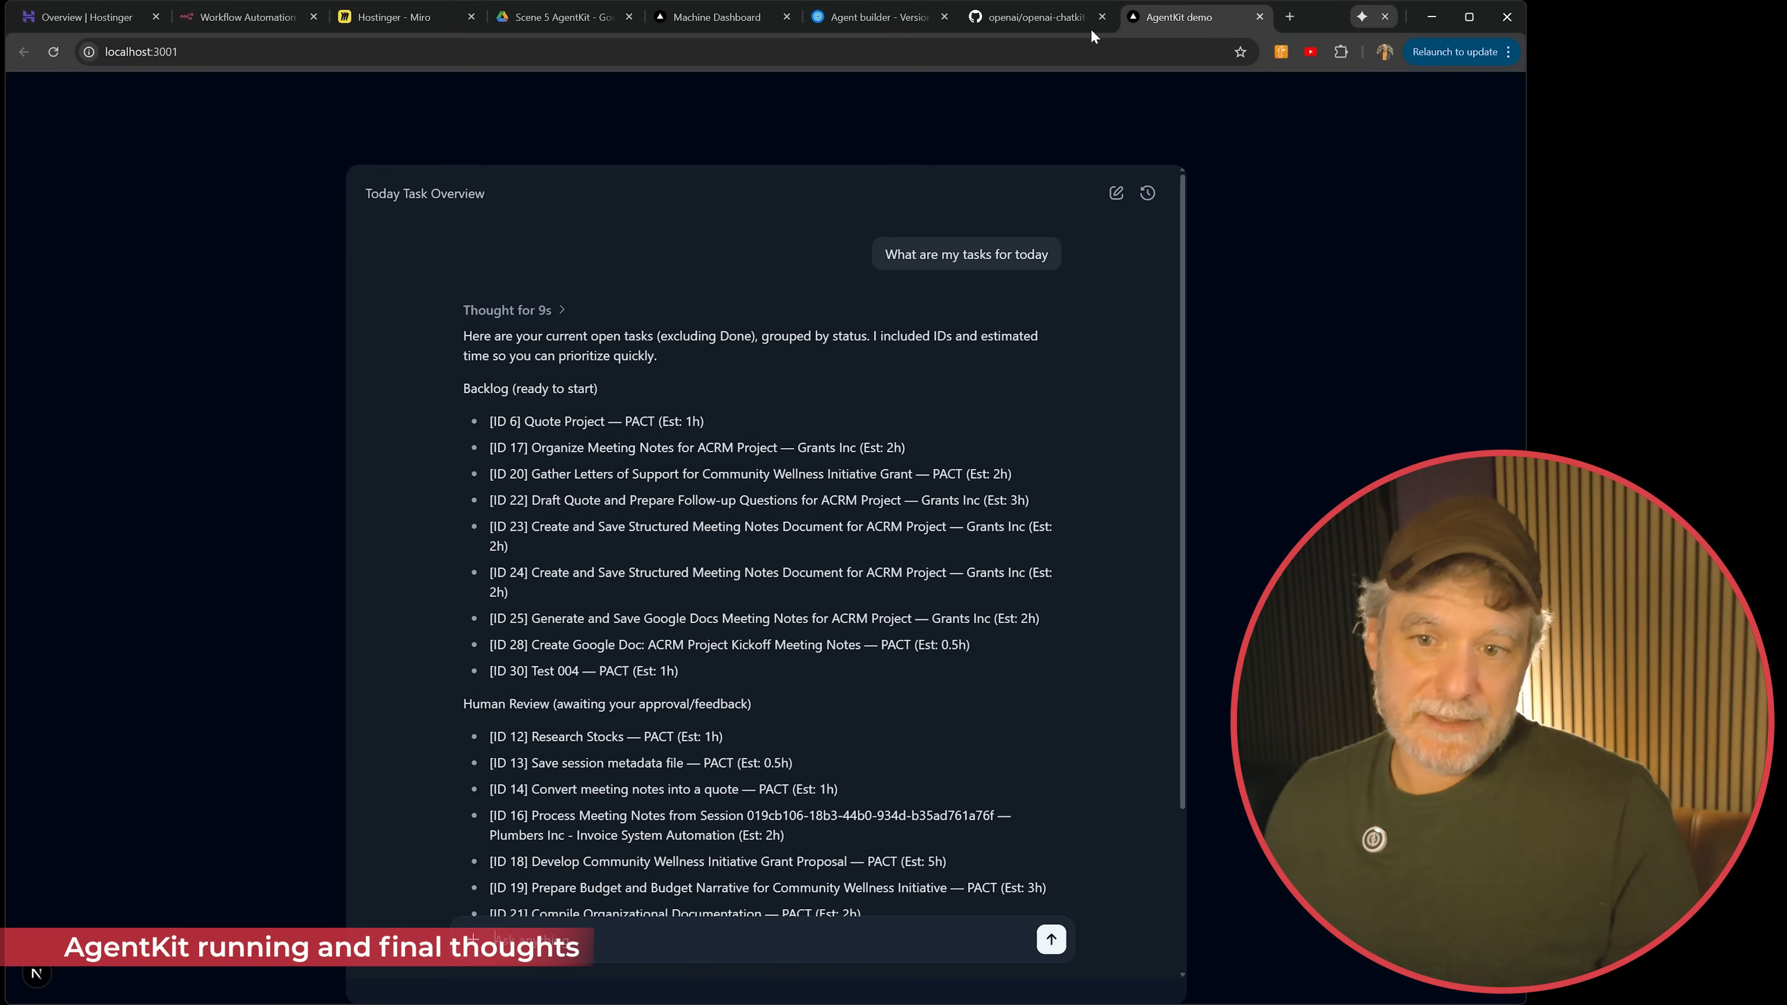
{"action": "scroll", "scroll_direction": "down", "scroll_amount": 3}
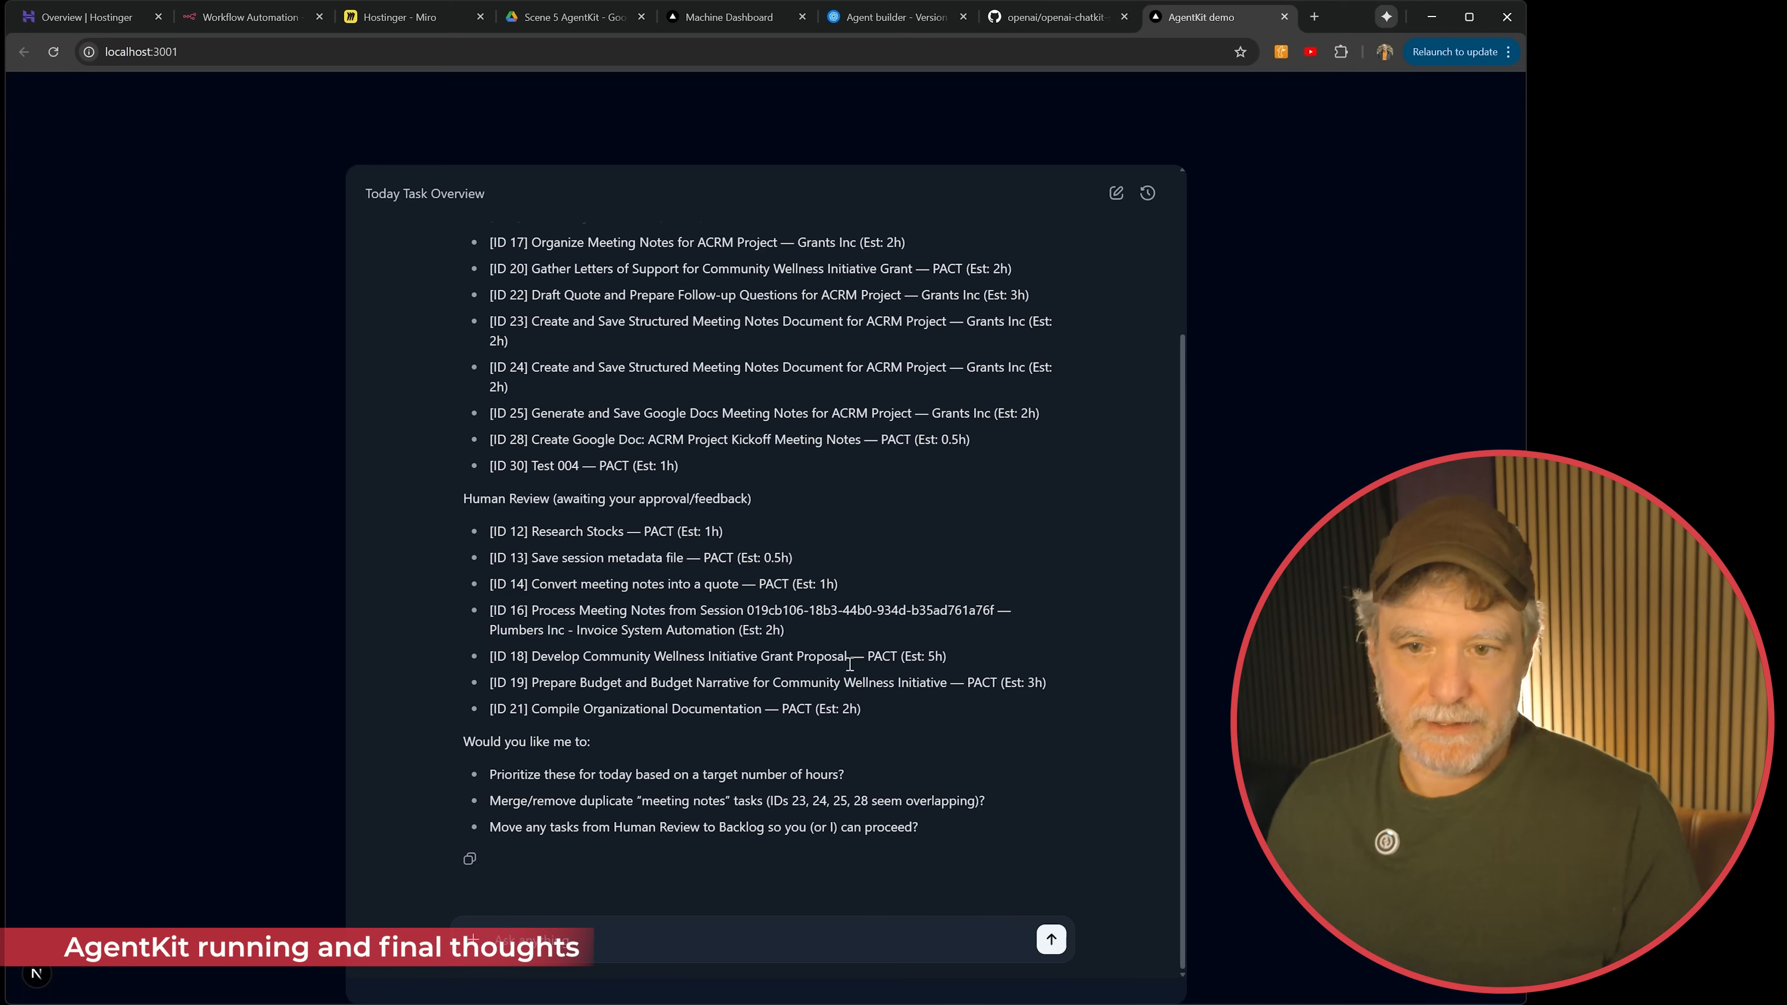